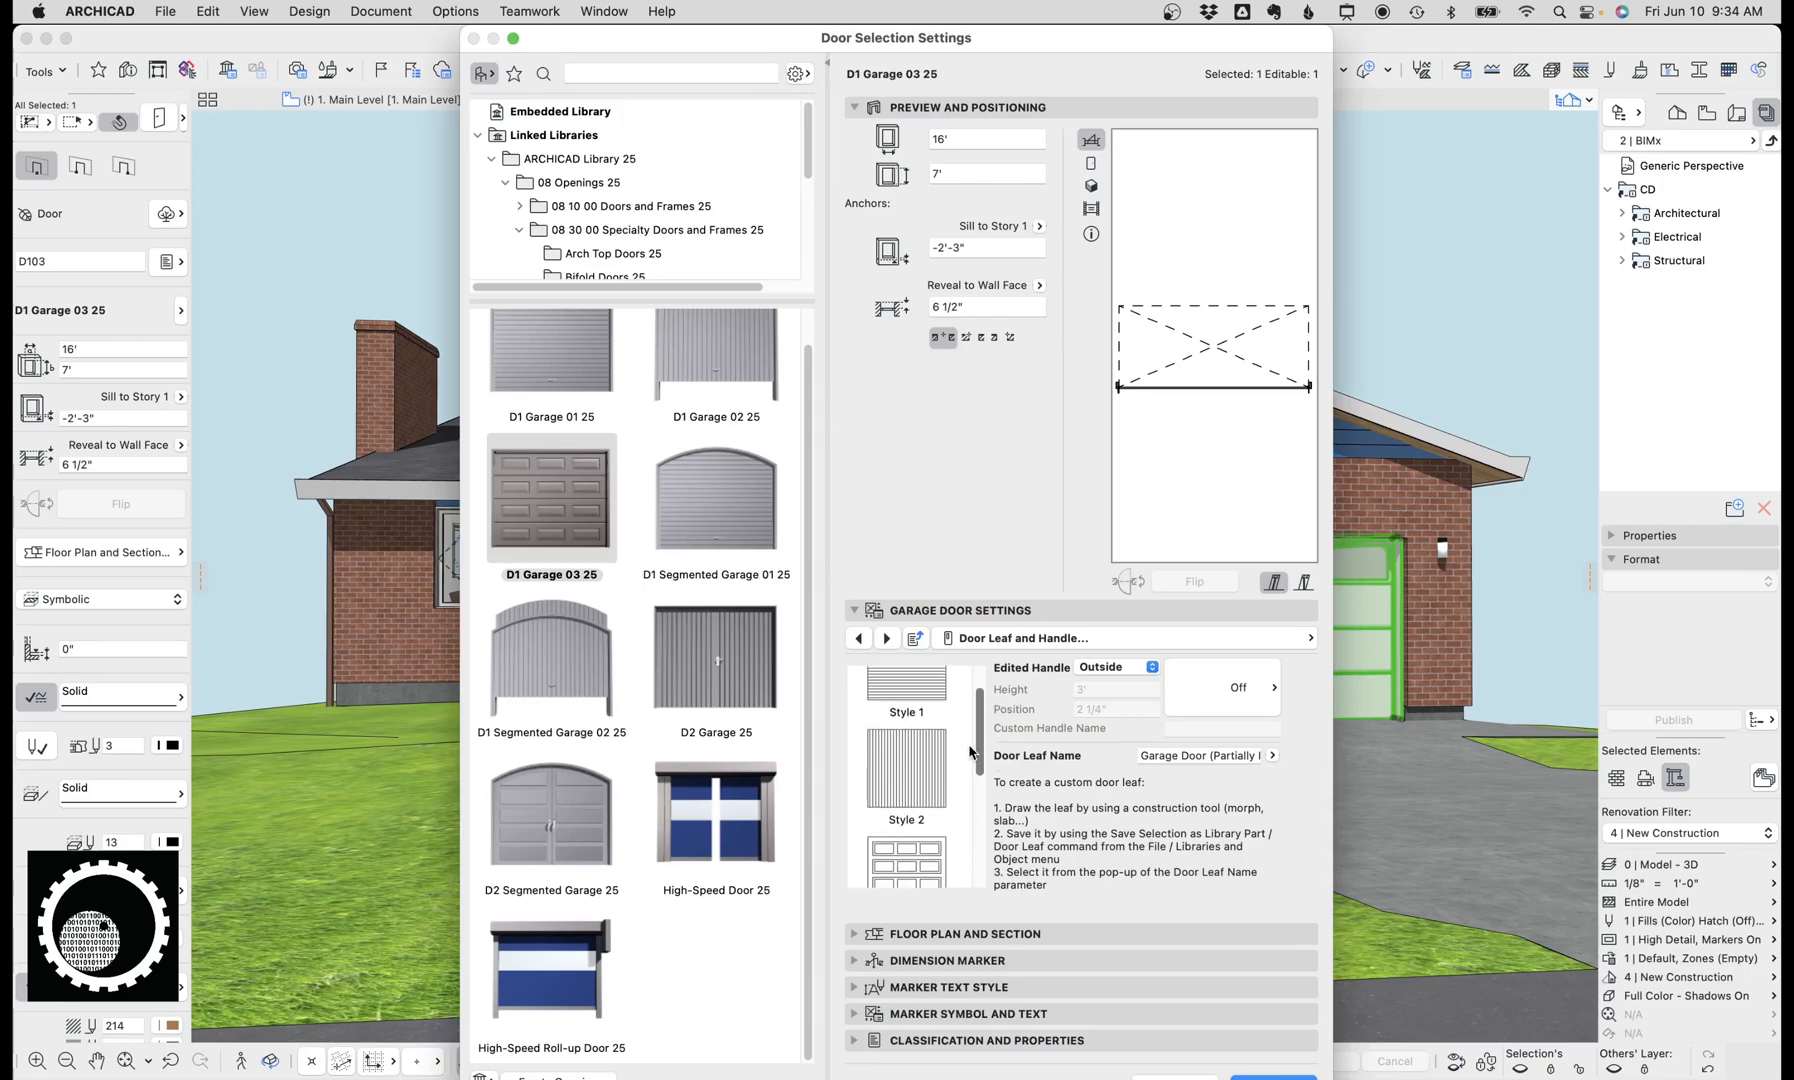
Step: Swap the garage door for library model D1 Garage 01 25, 8' by 8', and confirm
{"action": "left_click", "coordinate": [550, 376]}
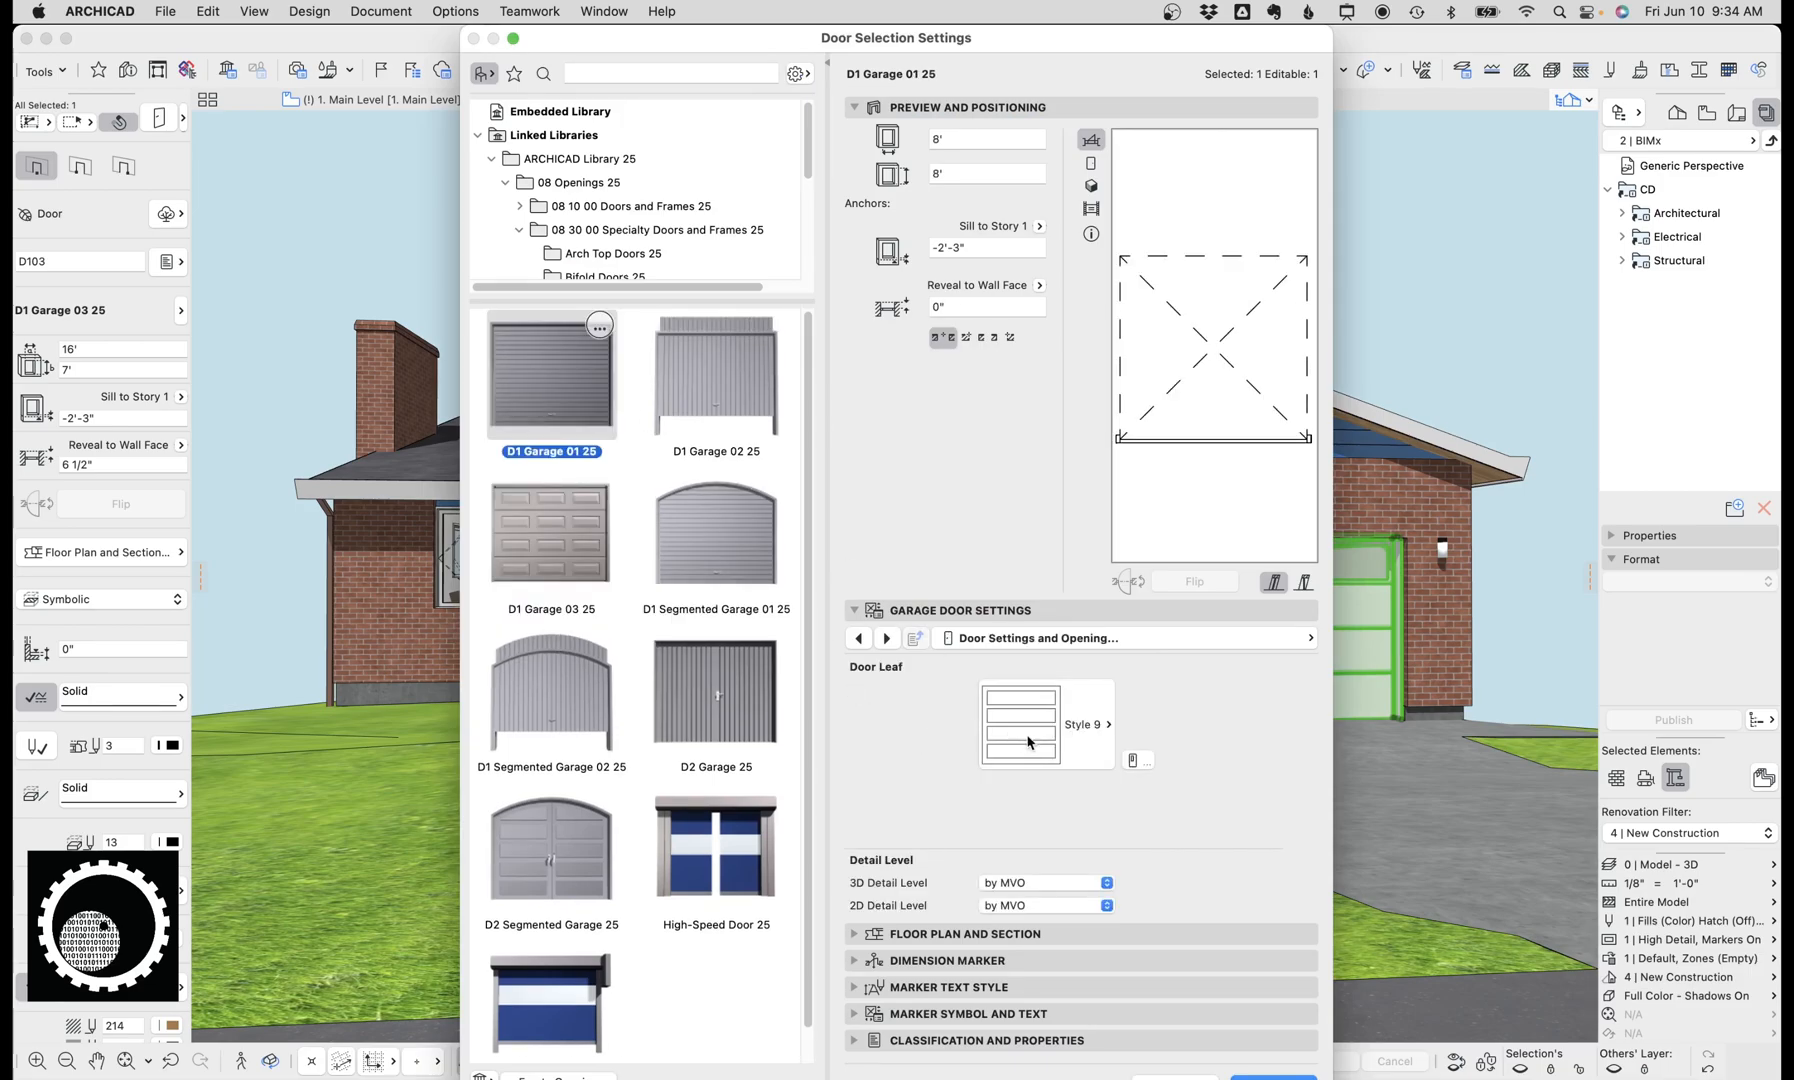
{"action": "left_click", "coordinate": [1044, 724]}
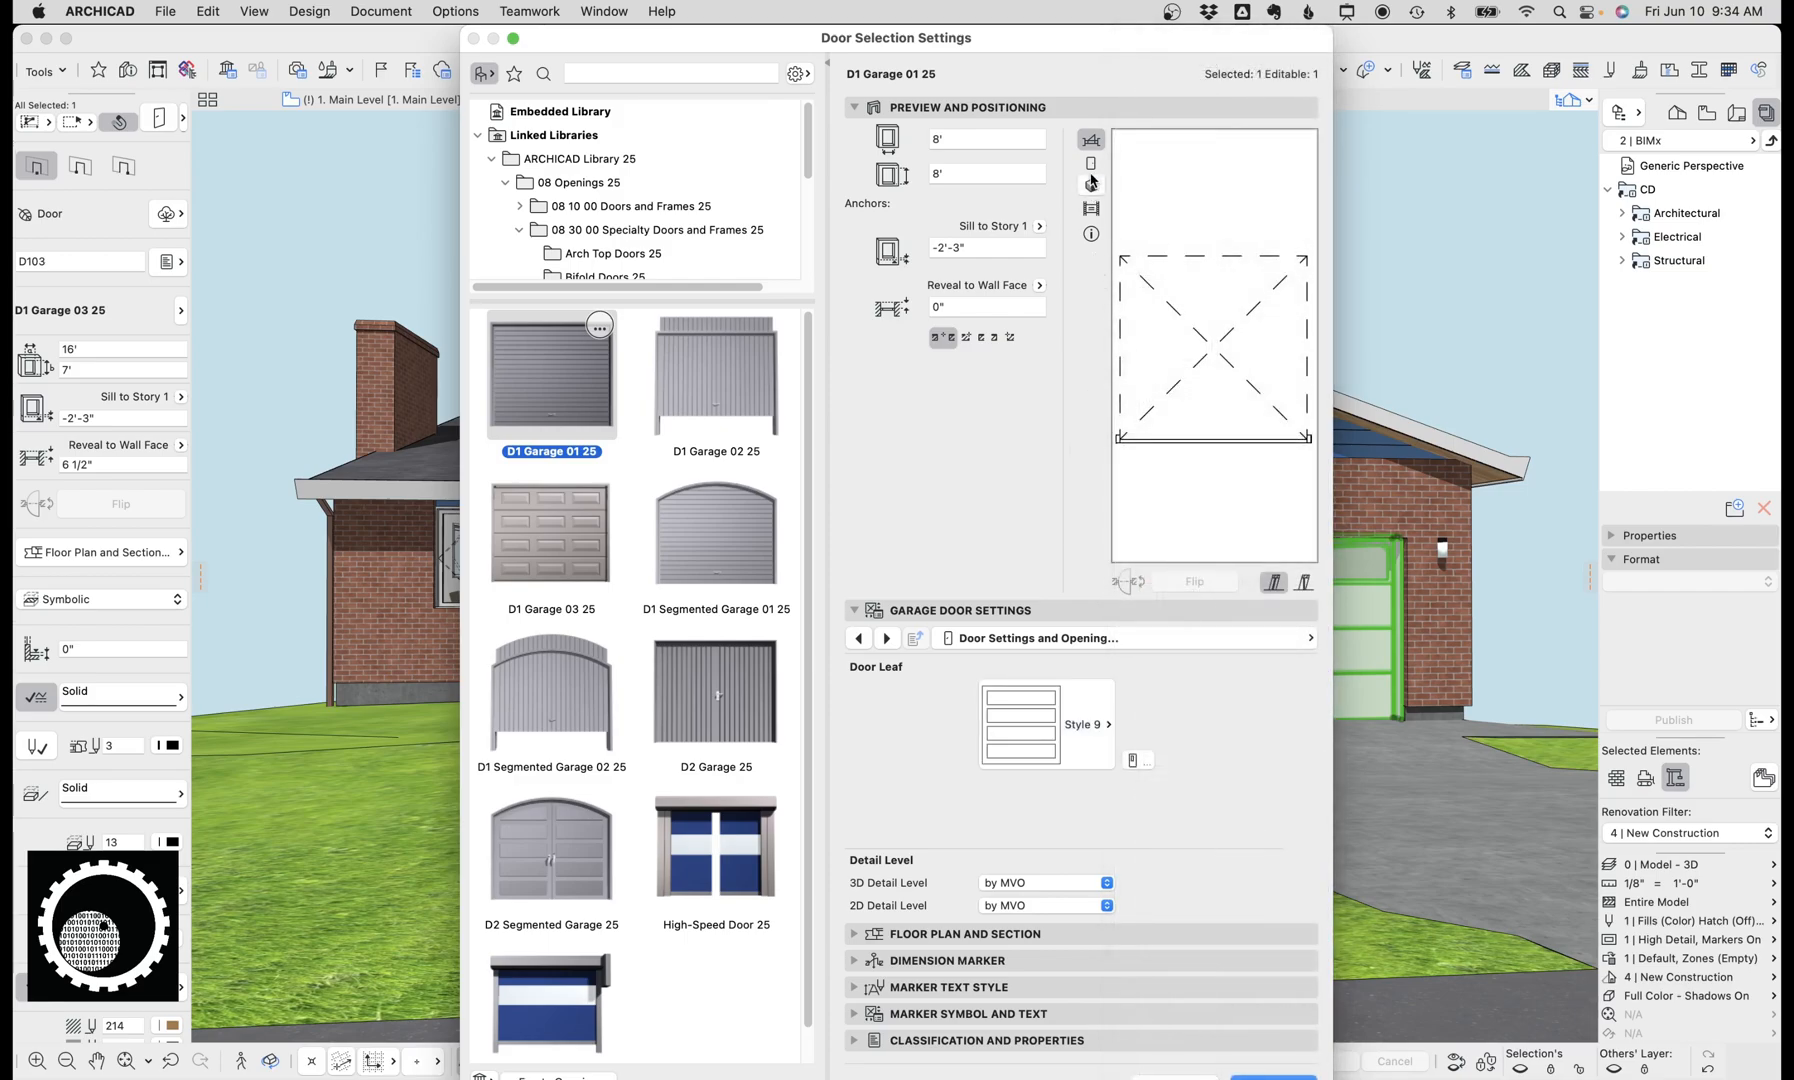
{"action": "left_click", "coordinate": [1088, 724]}
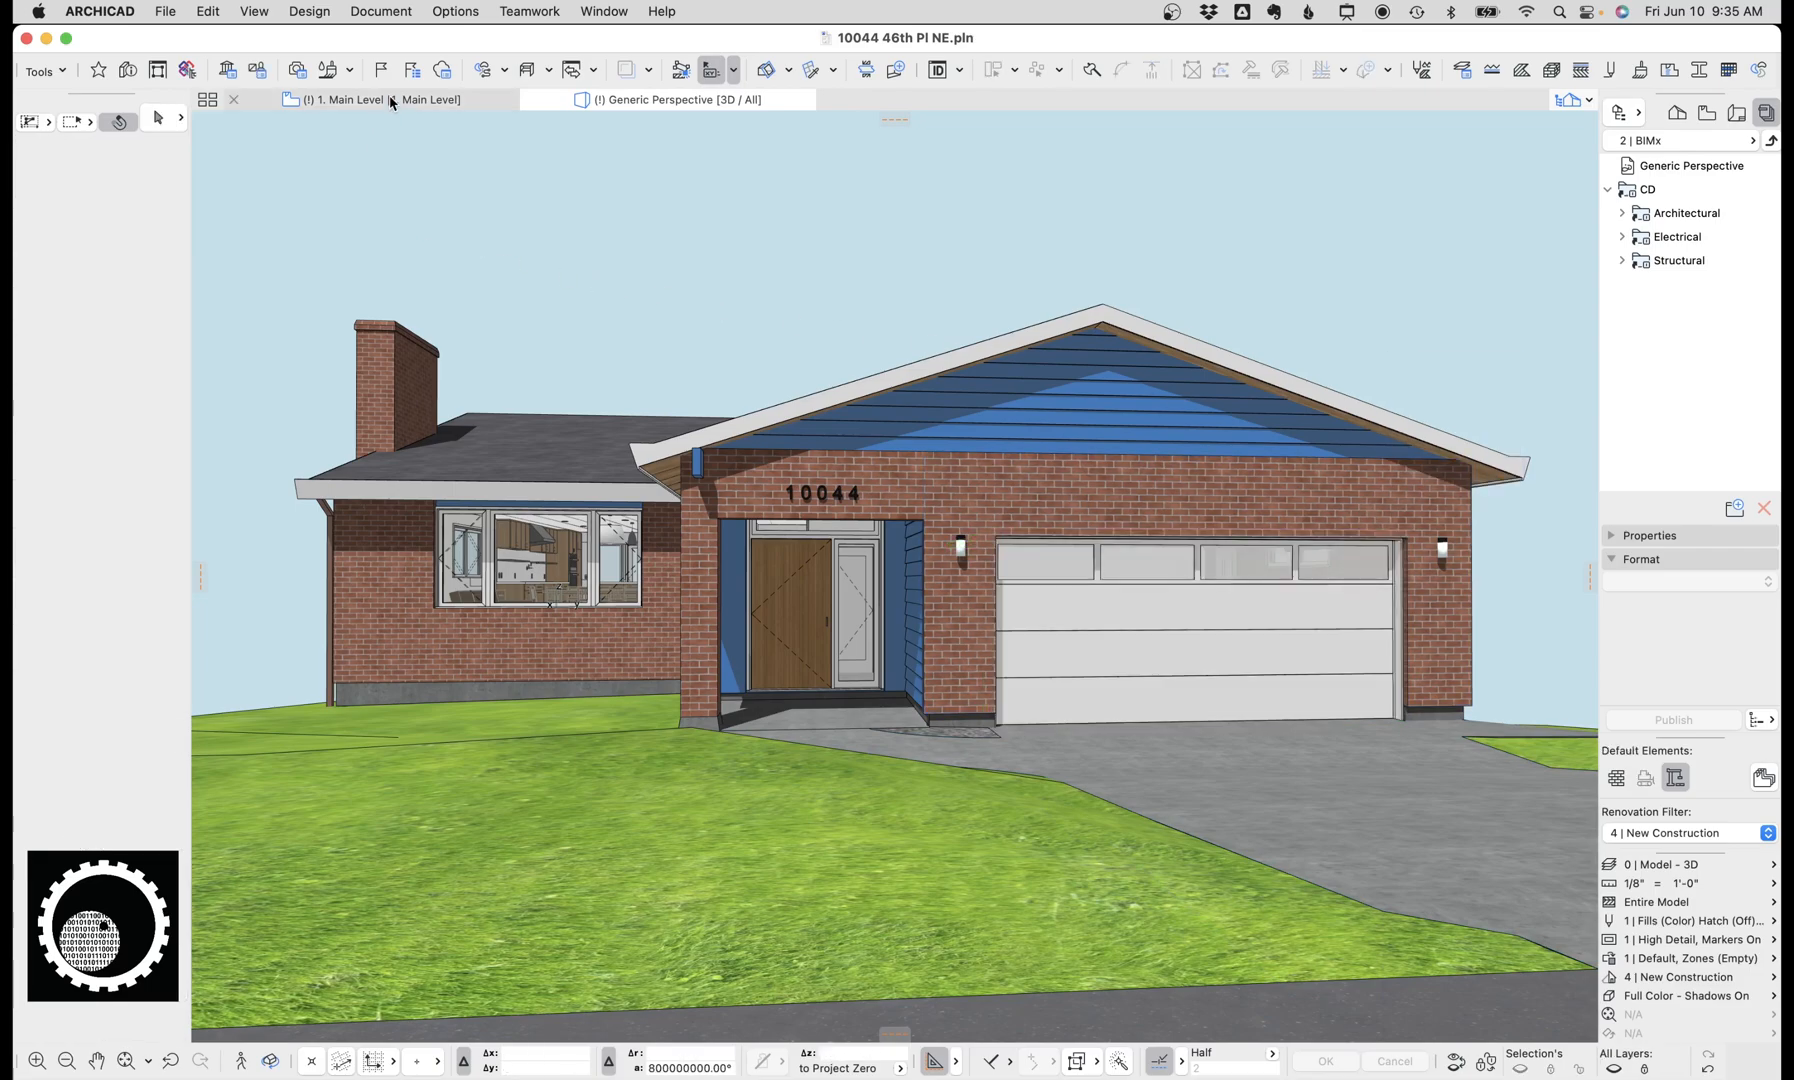
{"action": "mouse_move", "coordinate": [1042, 740]}
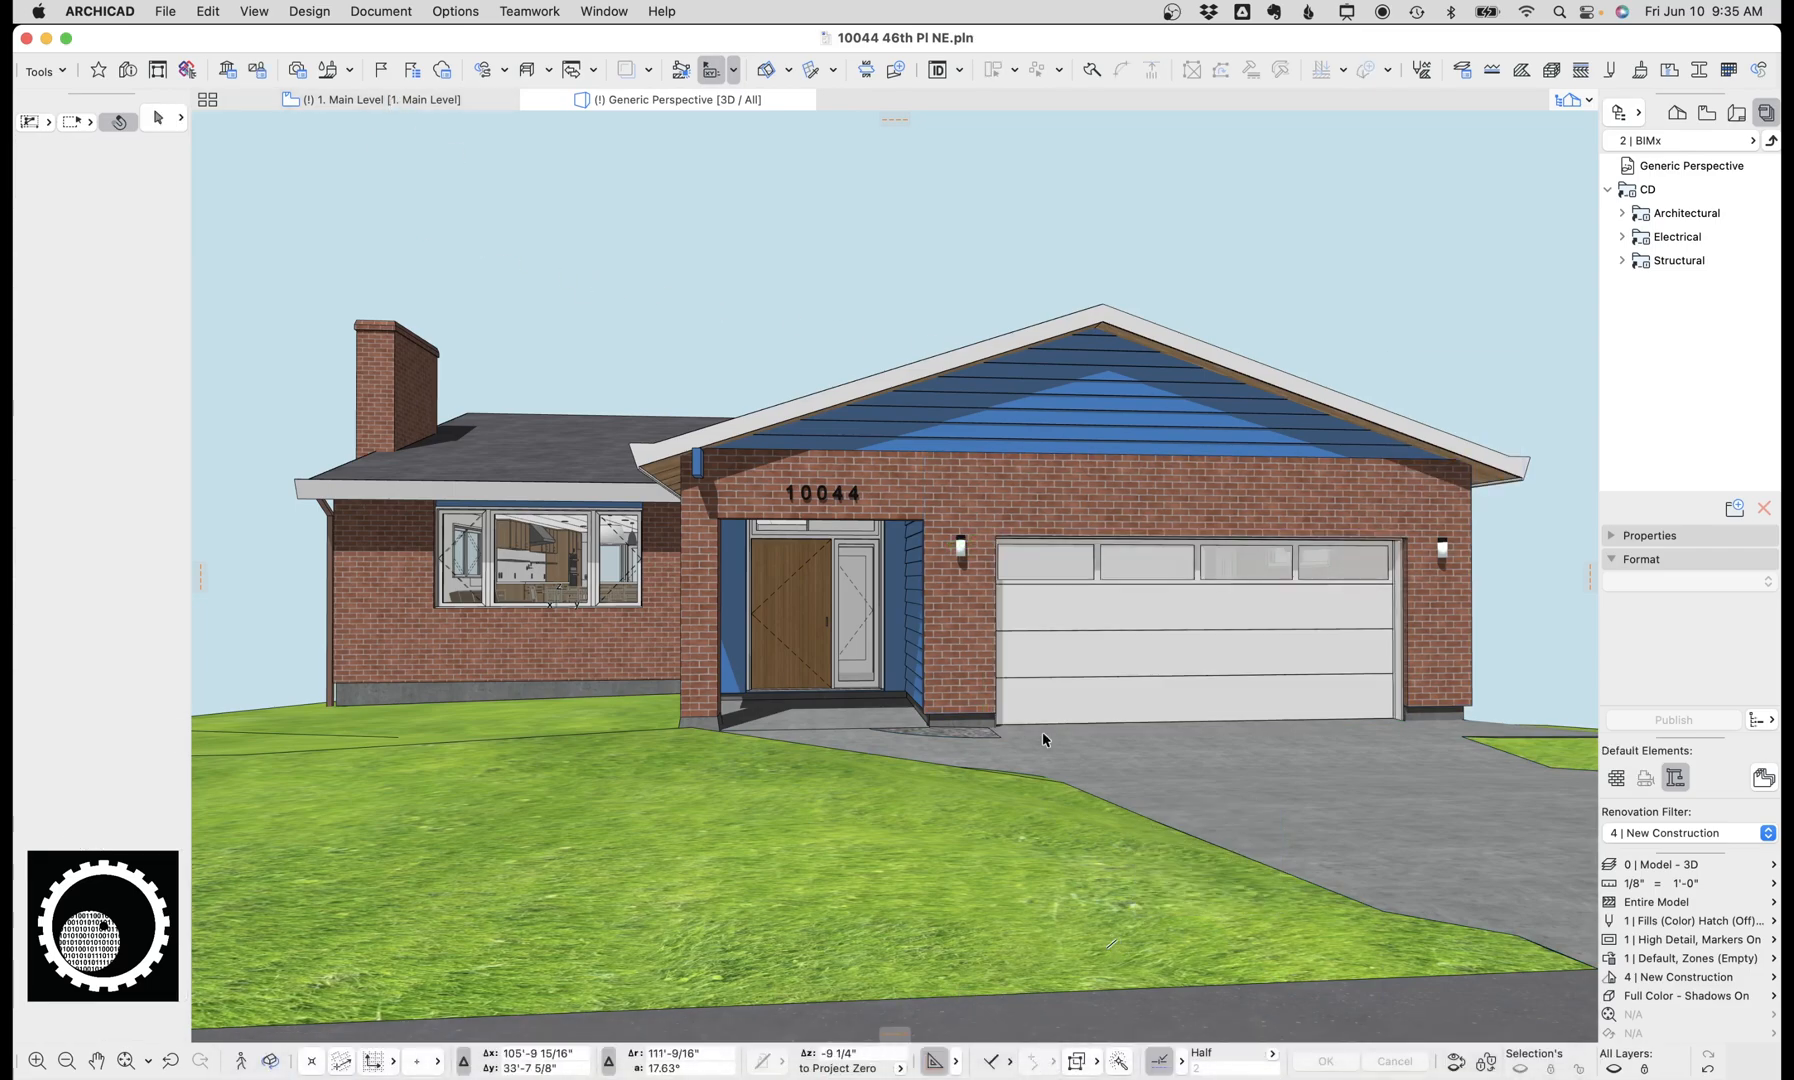
{"action": "mouse_move", "coordinate": [1208, 814]}
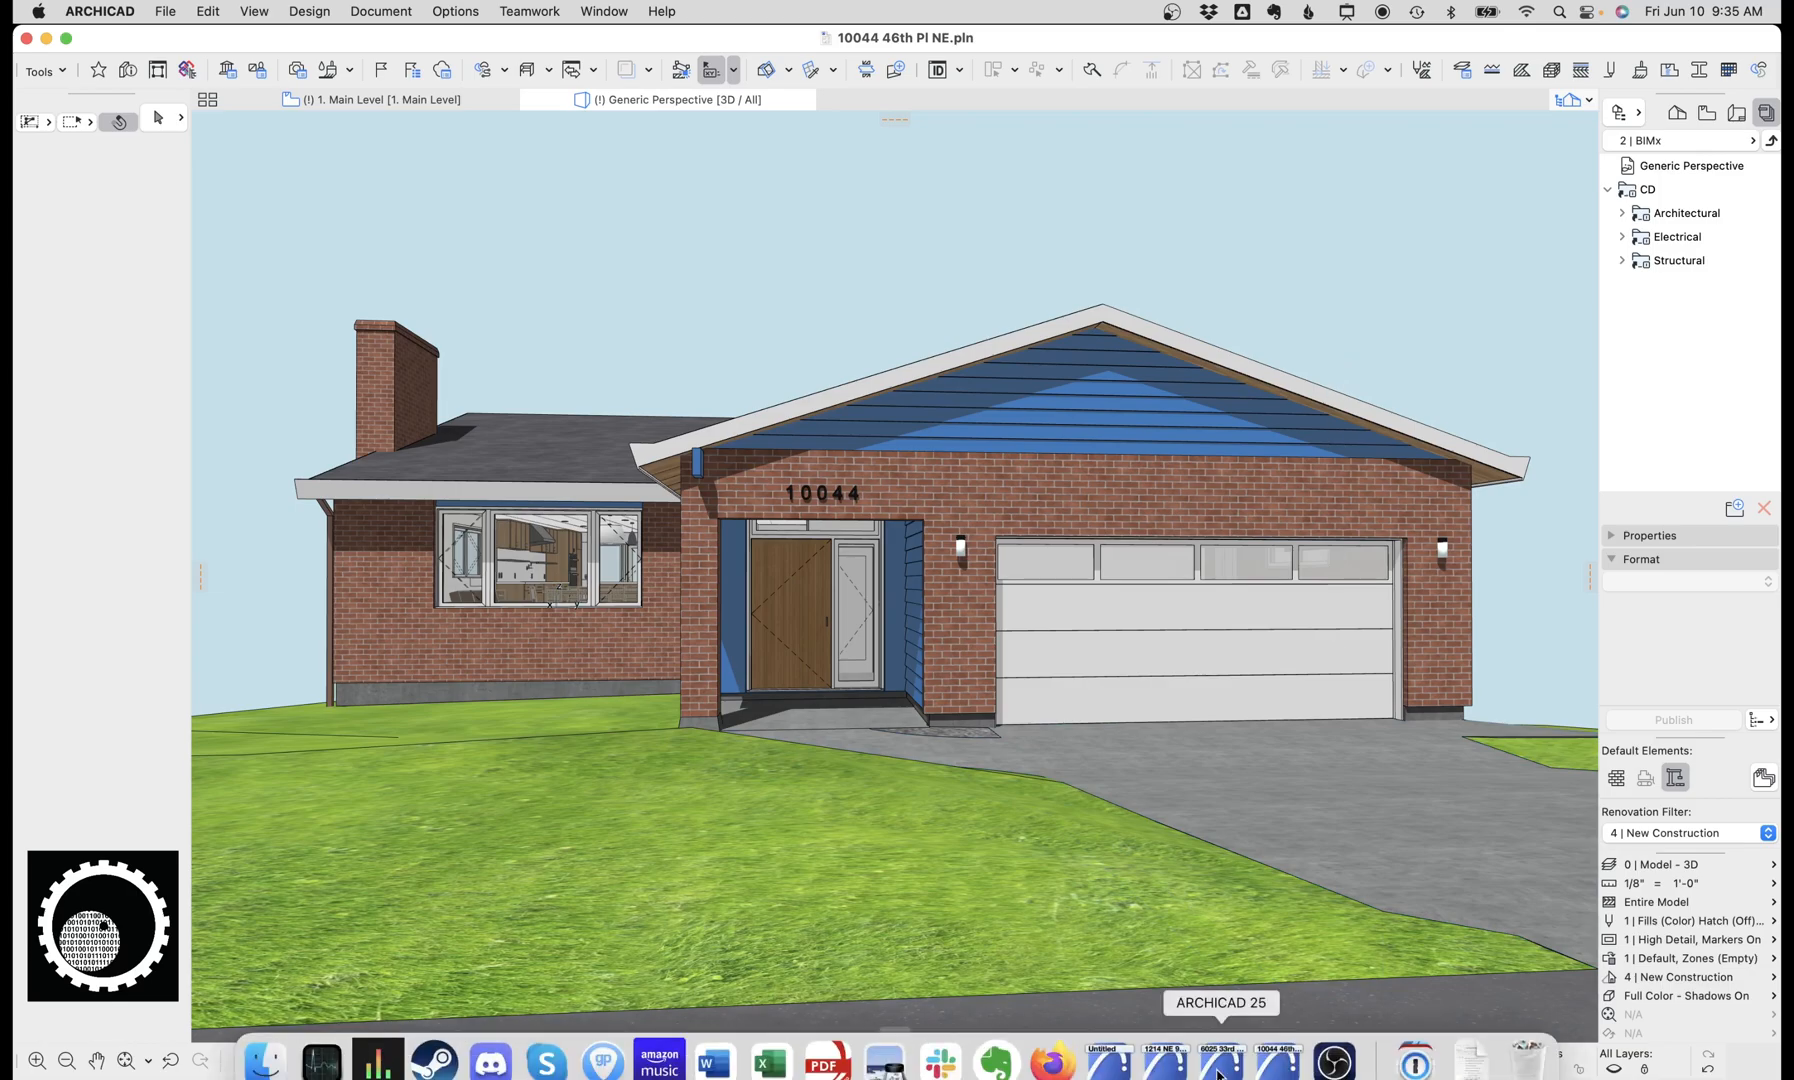
Step: In the other project, give the default D1 Garage 03 25 door a Frosted Glass leaf
{"action": "left_click", "coordinate": [1214, 1058]}
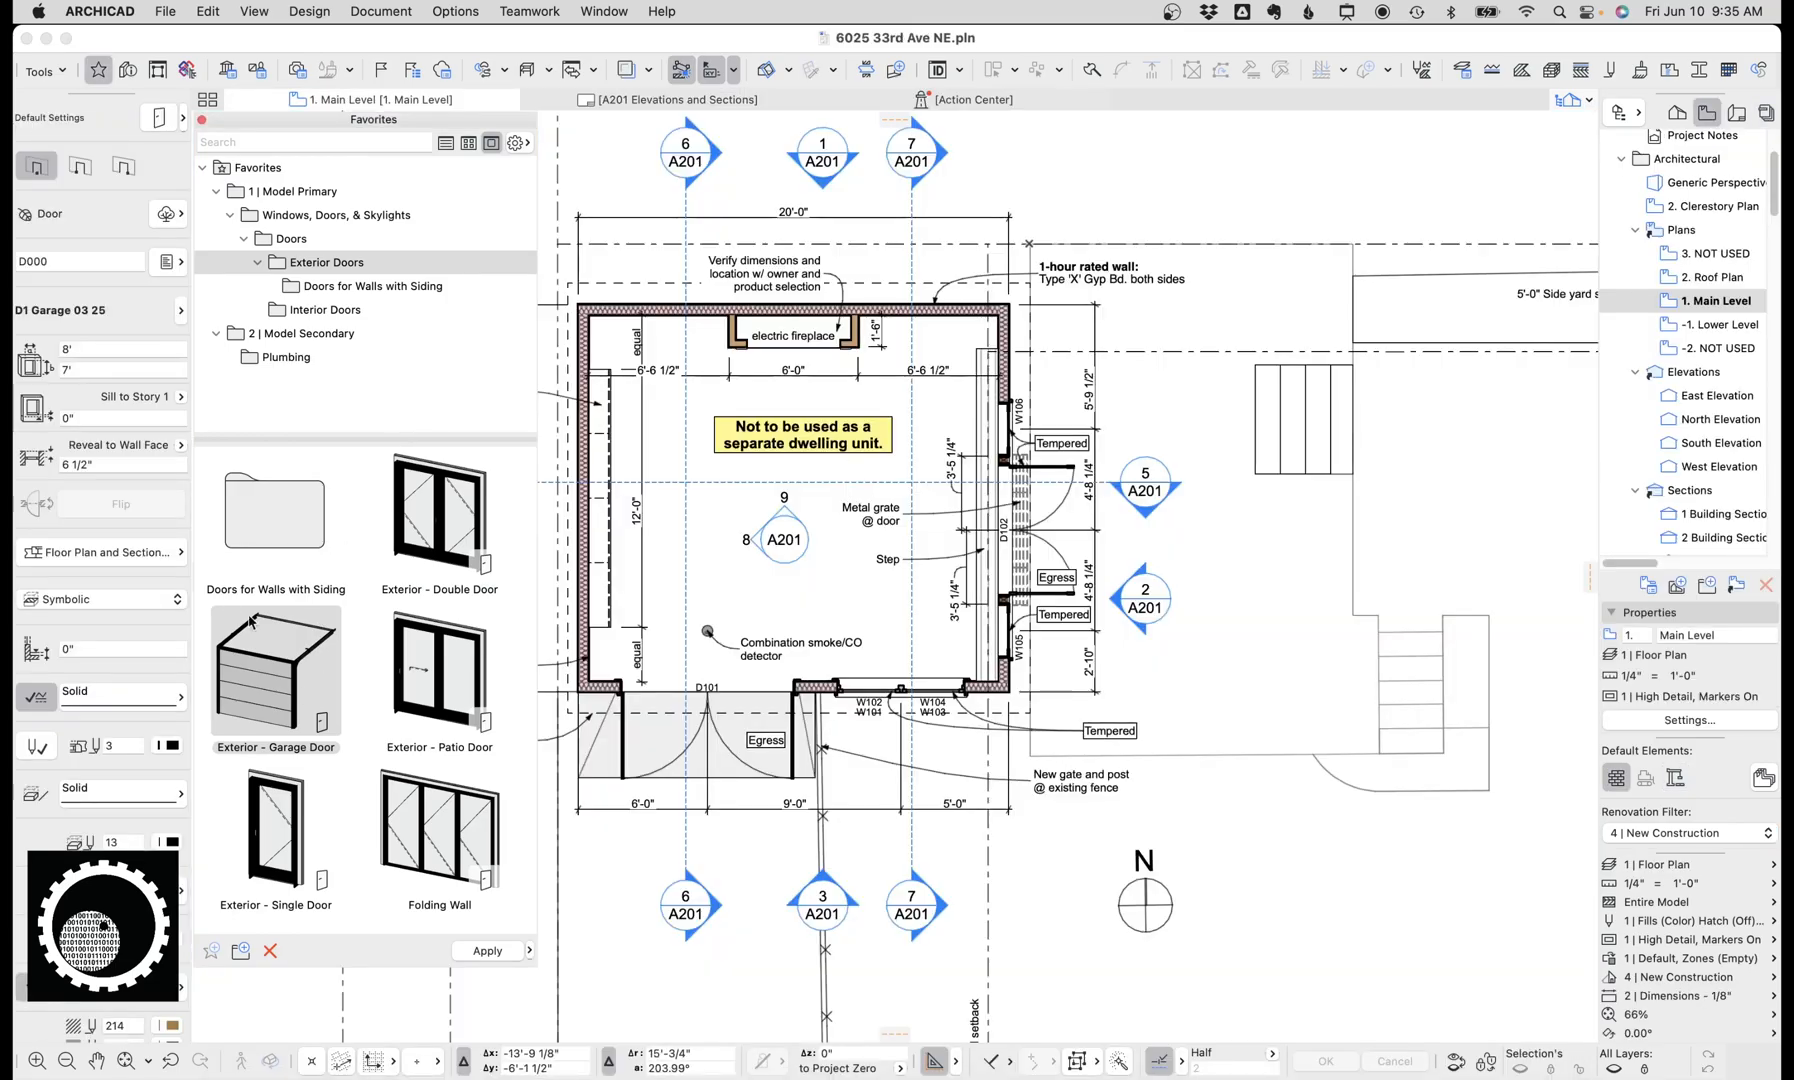
{"action": "mouse_move", "coordinate": [294, 692]}
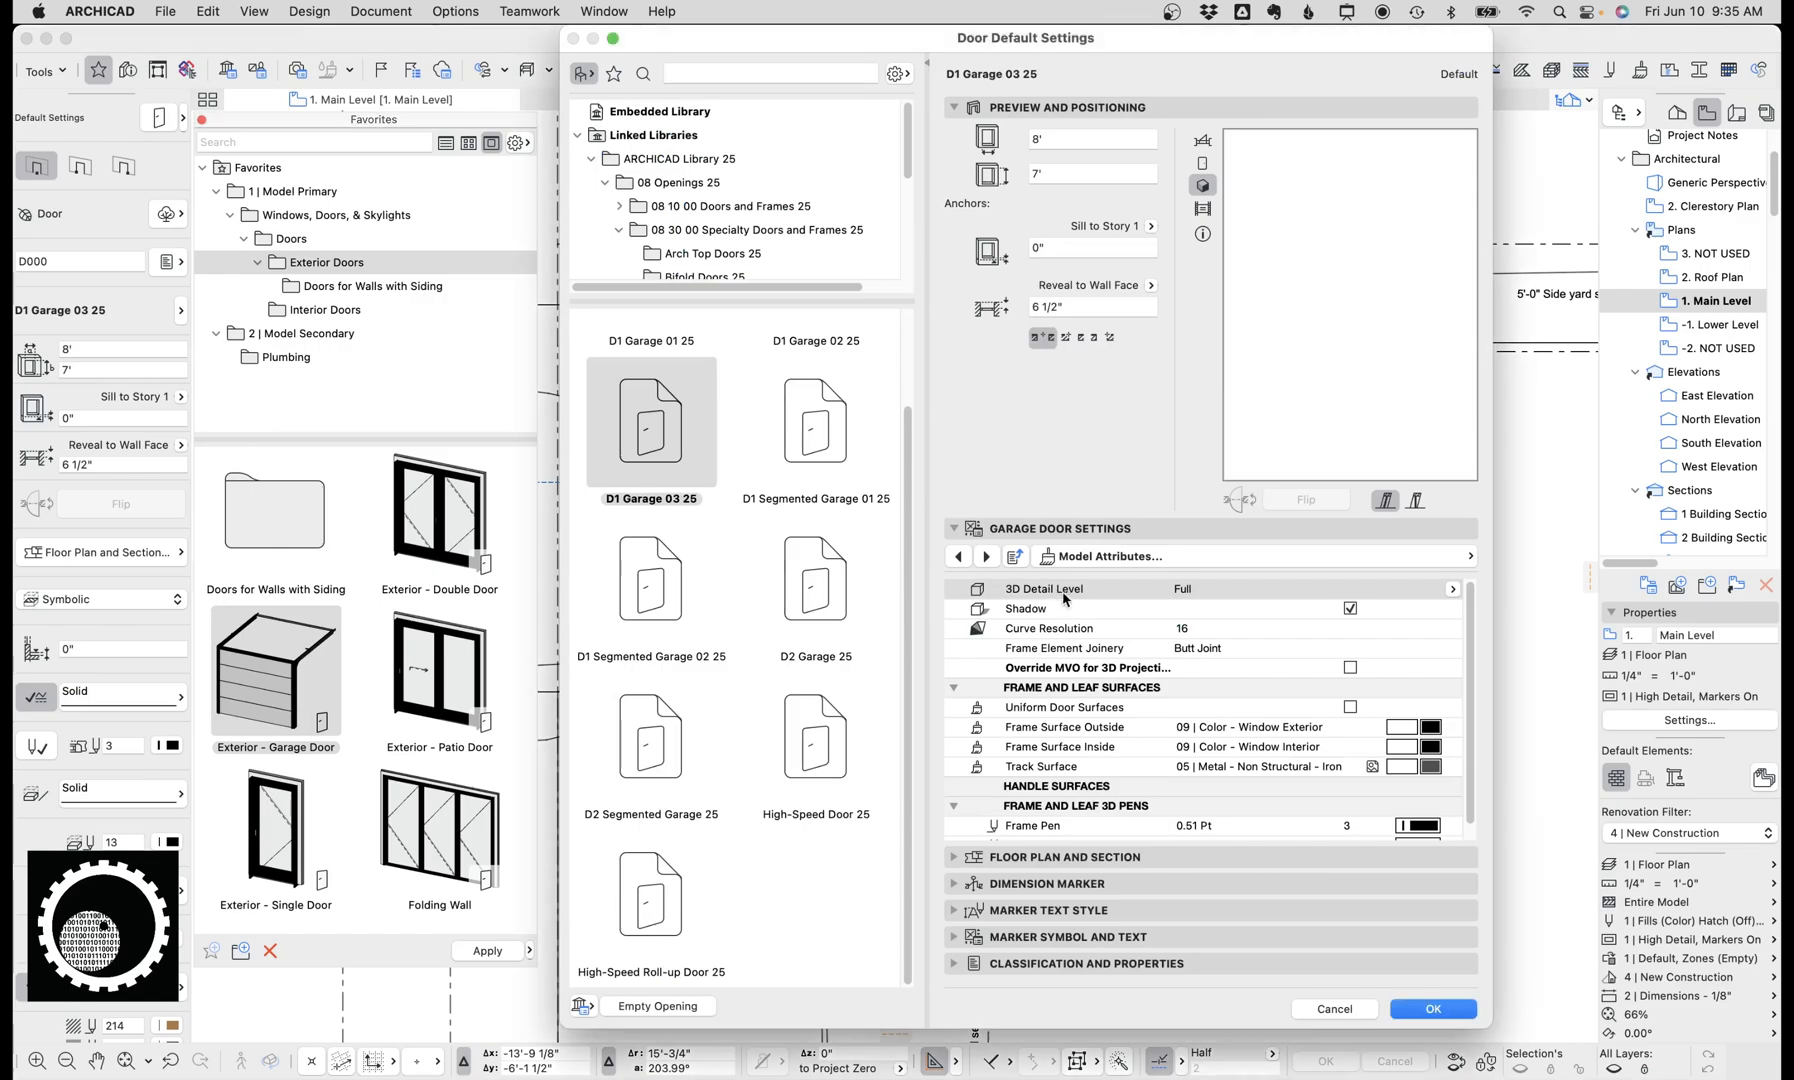
{"action": "left_click", "coordinate": [986, 556]}
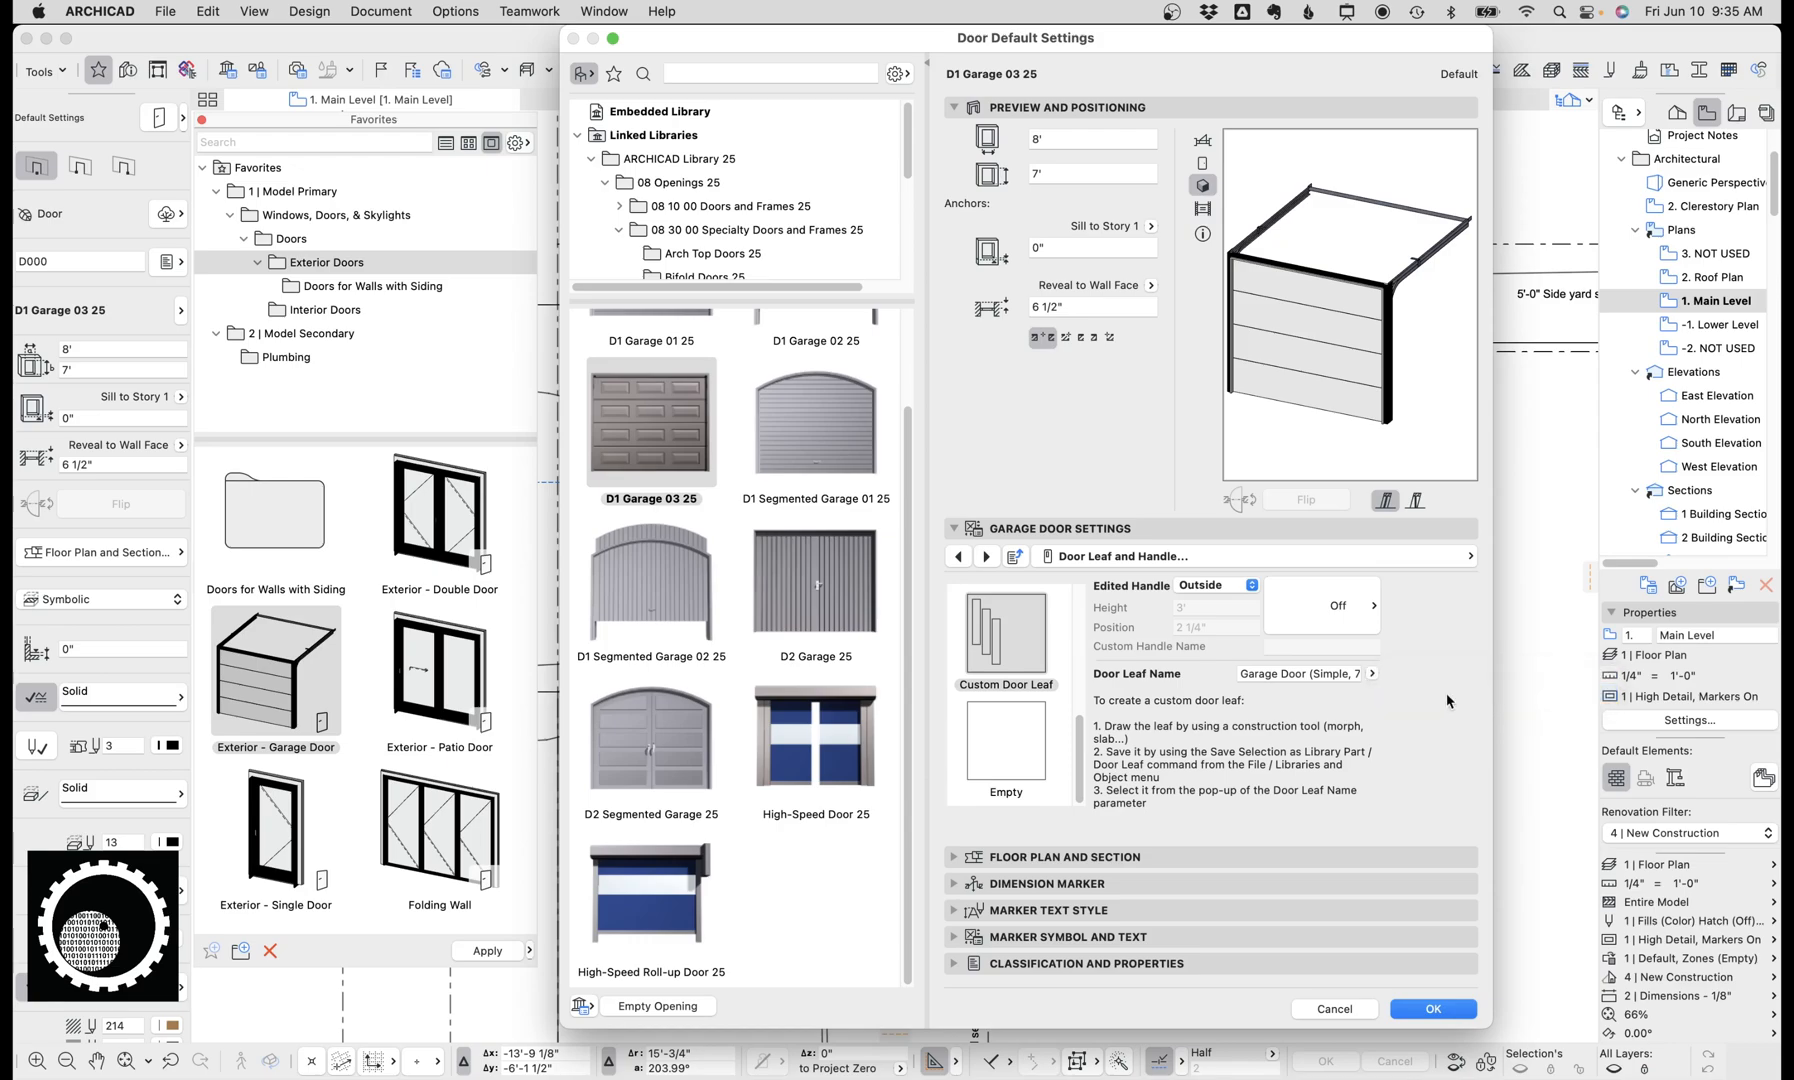
{"action": "left_click", "coordinate": [1372, 672]}
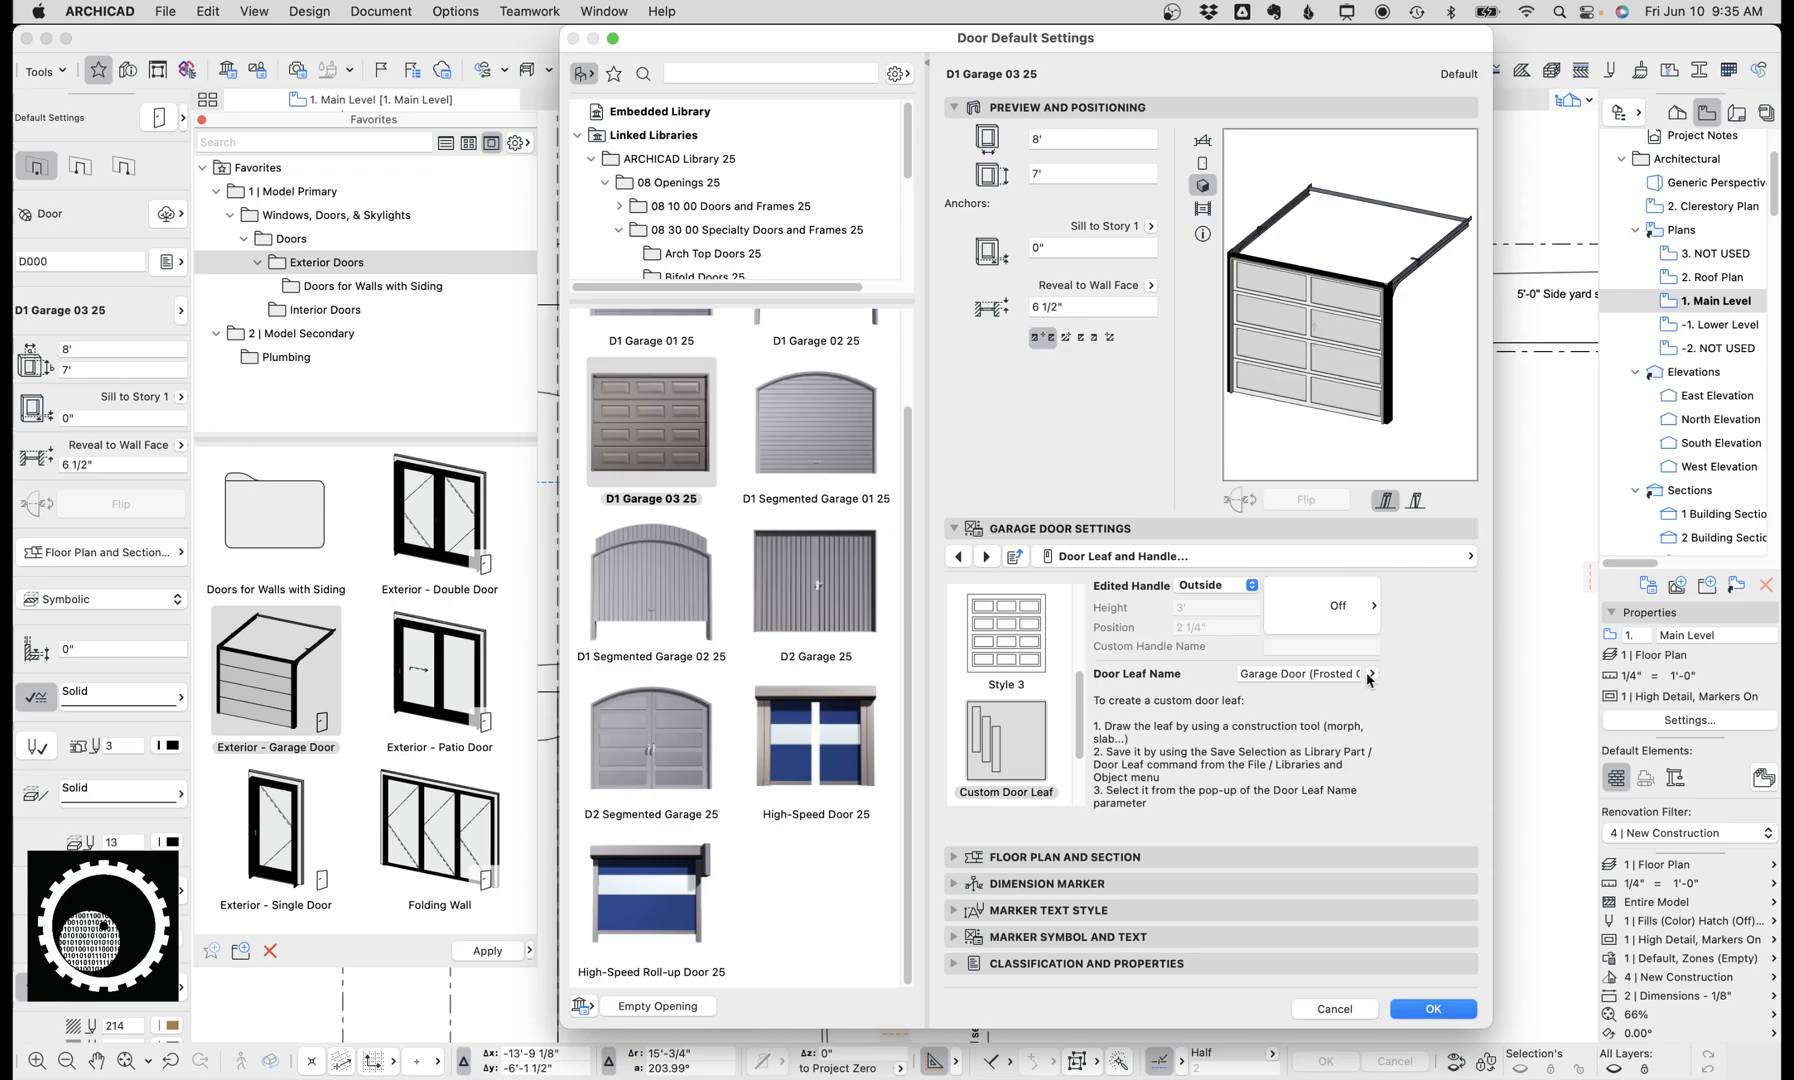
{"action": "left_click", "coordinate": [1370, 672]}
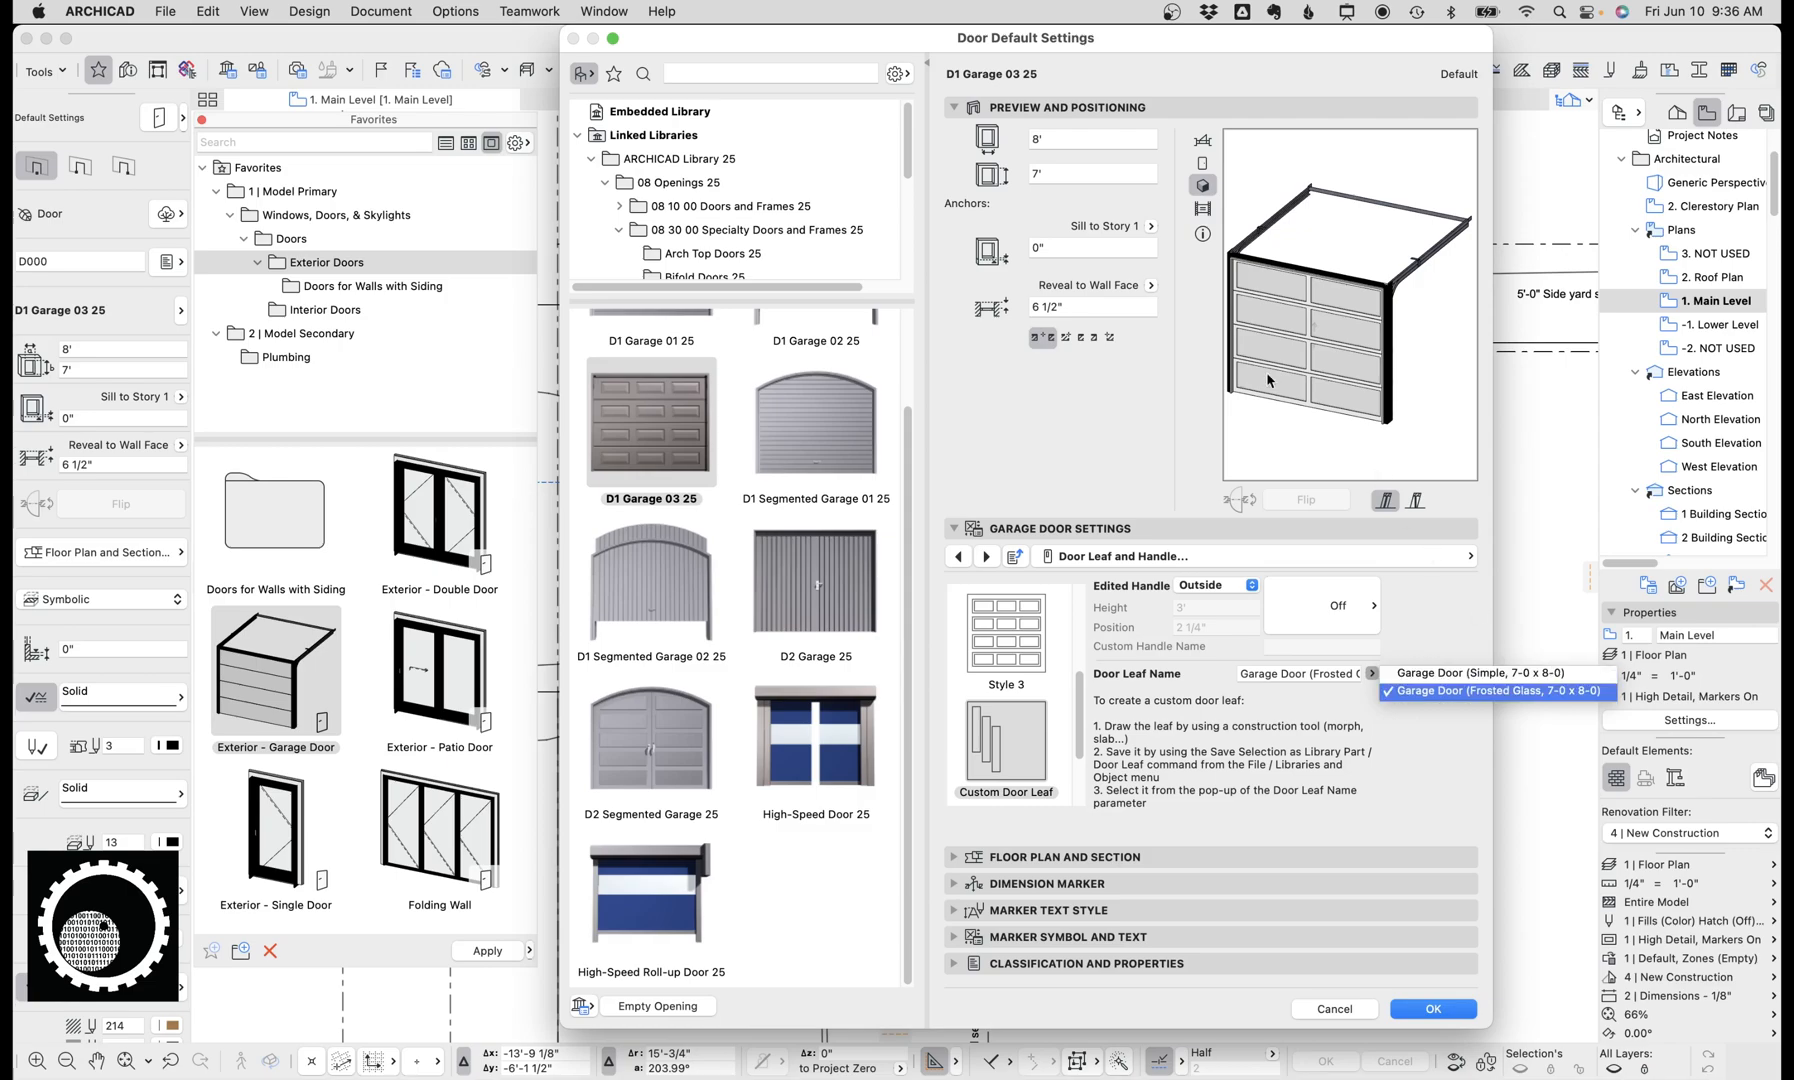
Step: Set the default garage door size to 11' wide by 8' high and apply
{"action": "left_click", "coordinate": [1090, 174]}
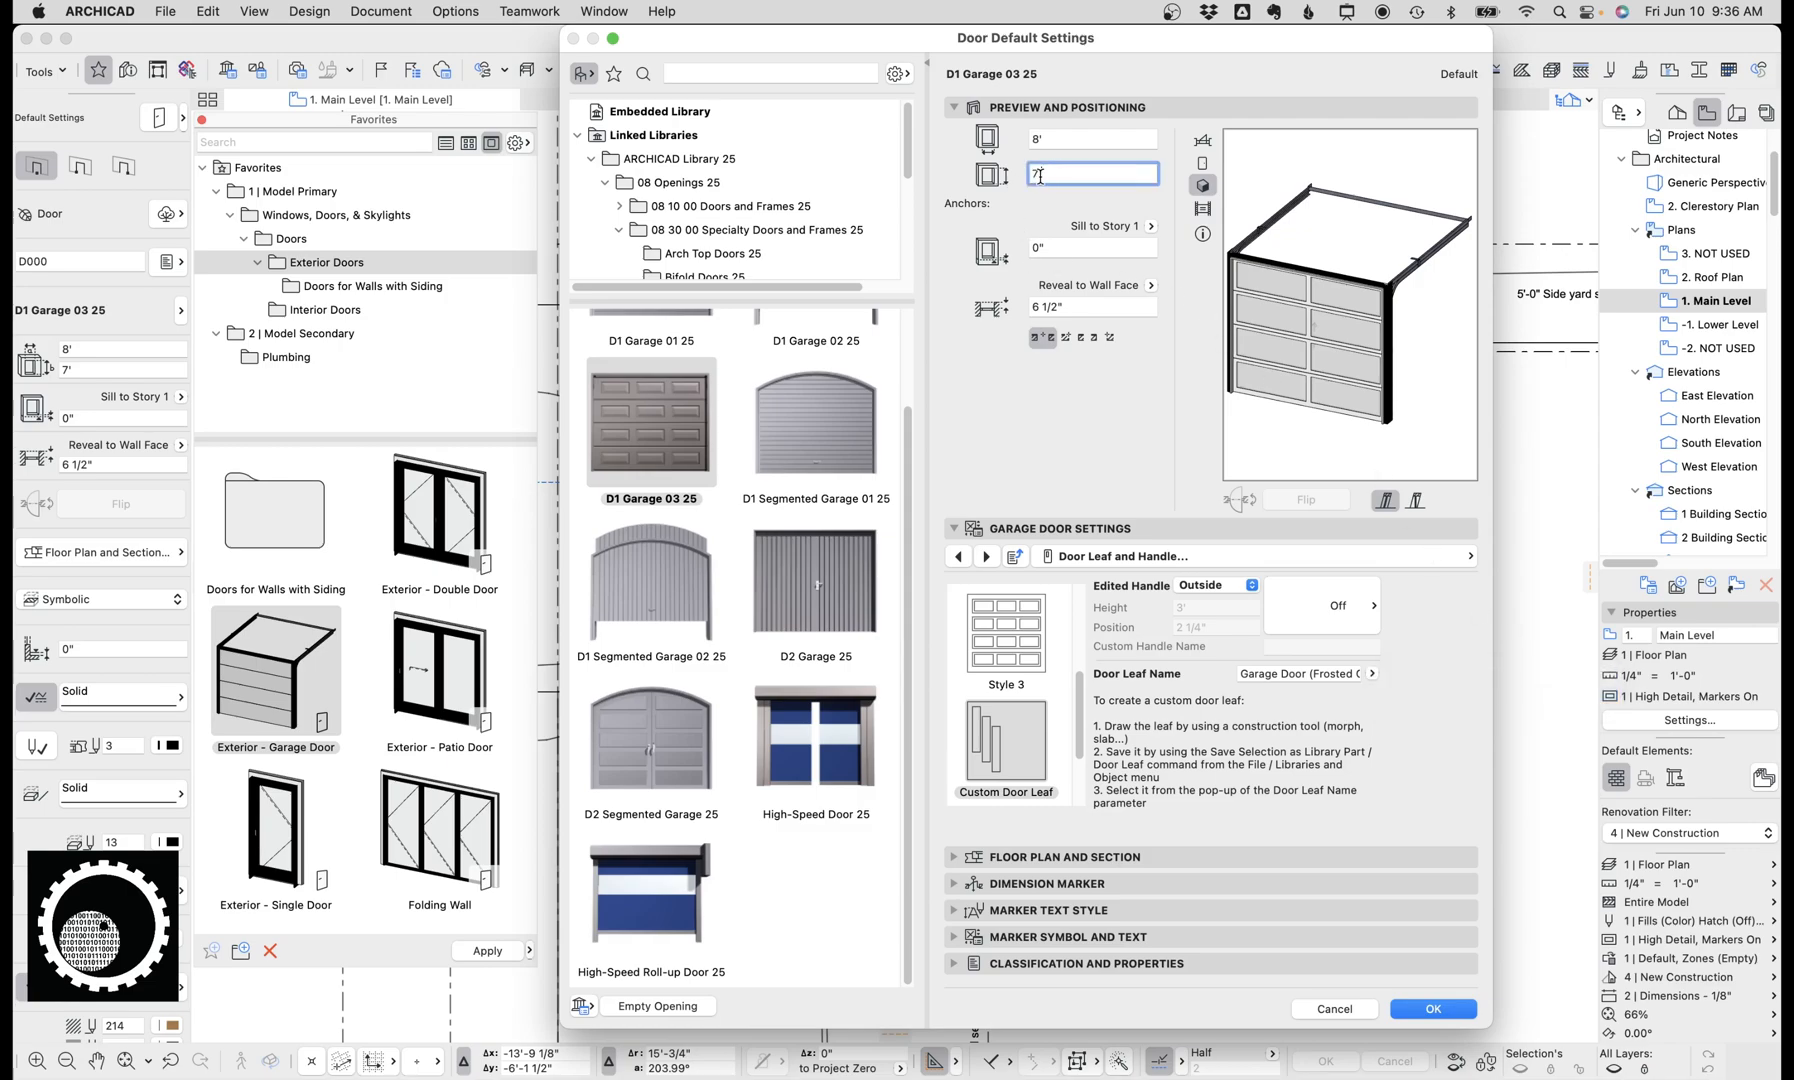
{"action": "type", "text": "8'"}
{"action": "left_click", "coordinate": [1094, 138]}
{"action": "type", "text": "11"}
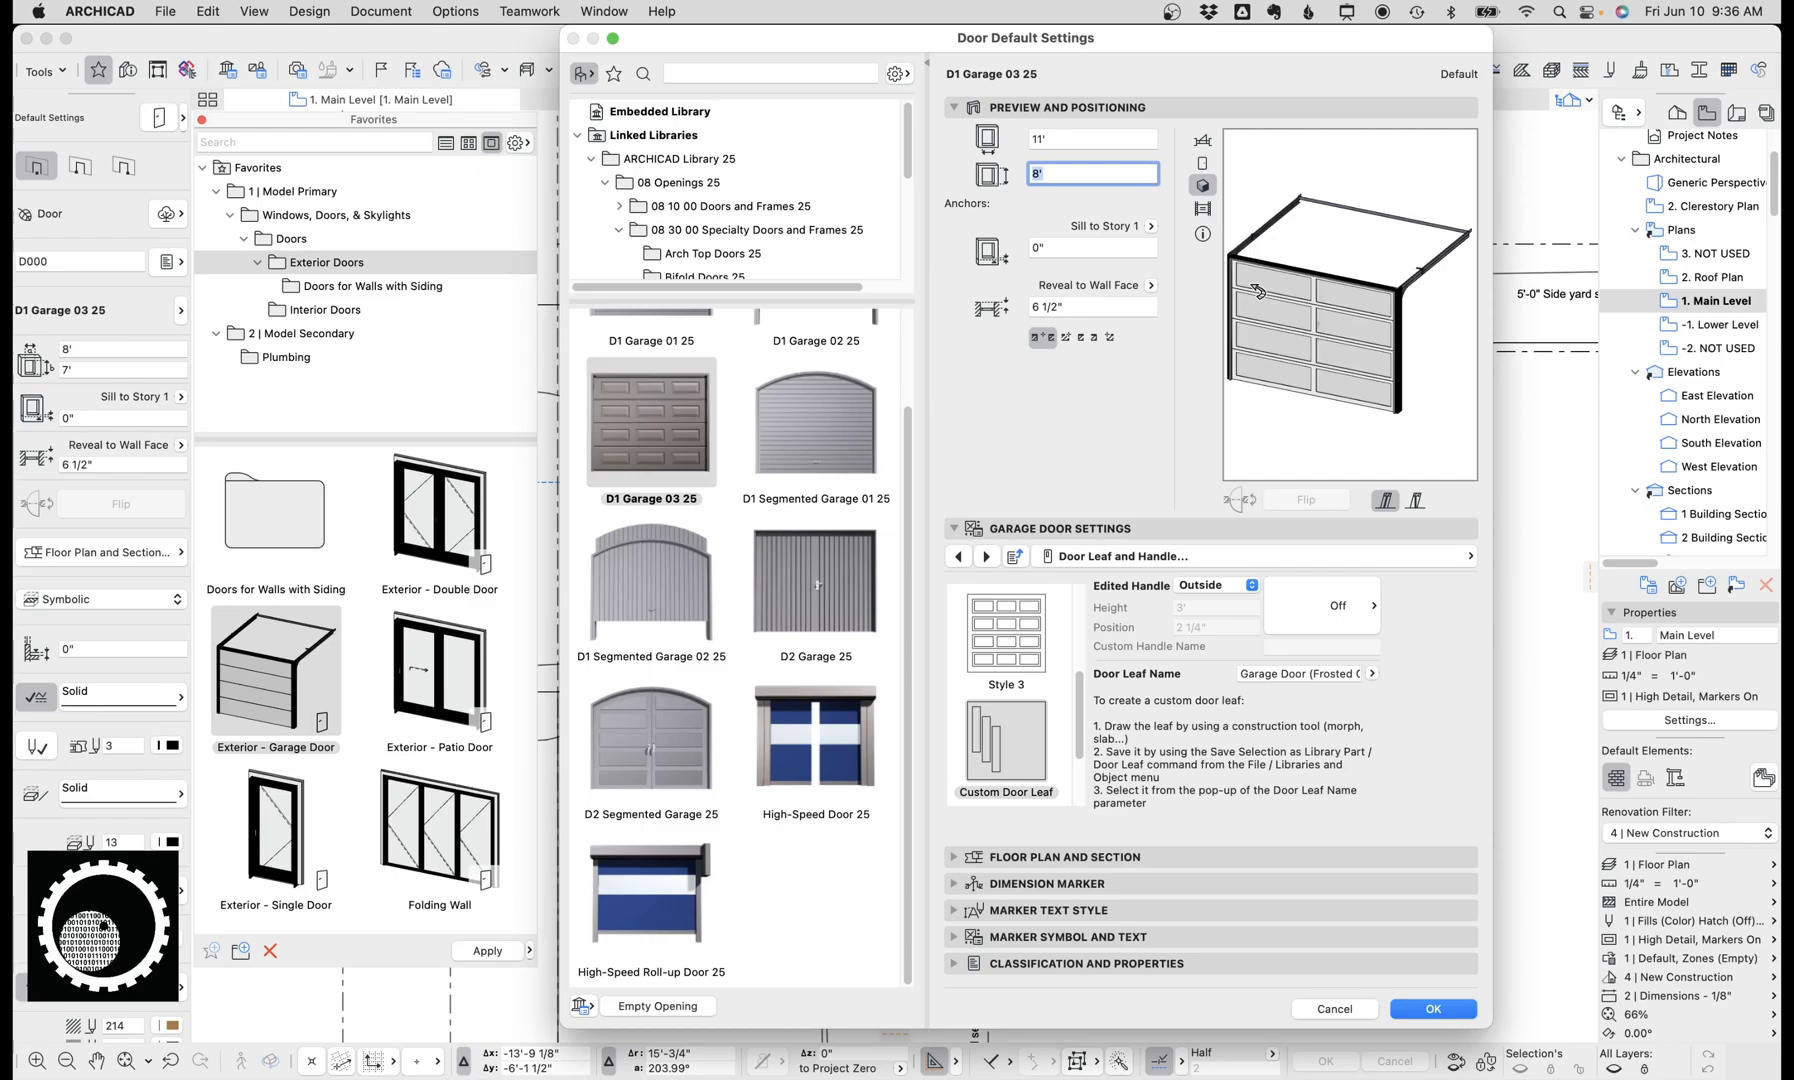
{"action": "left_click", "coordinate": [1432, 1008]}
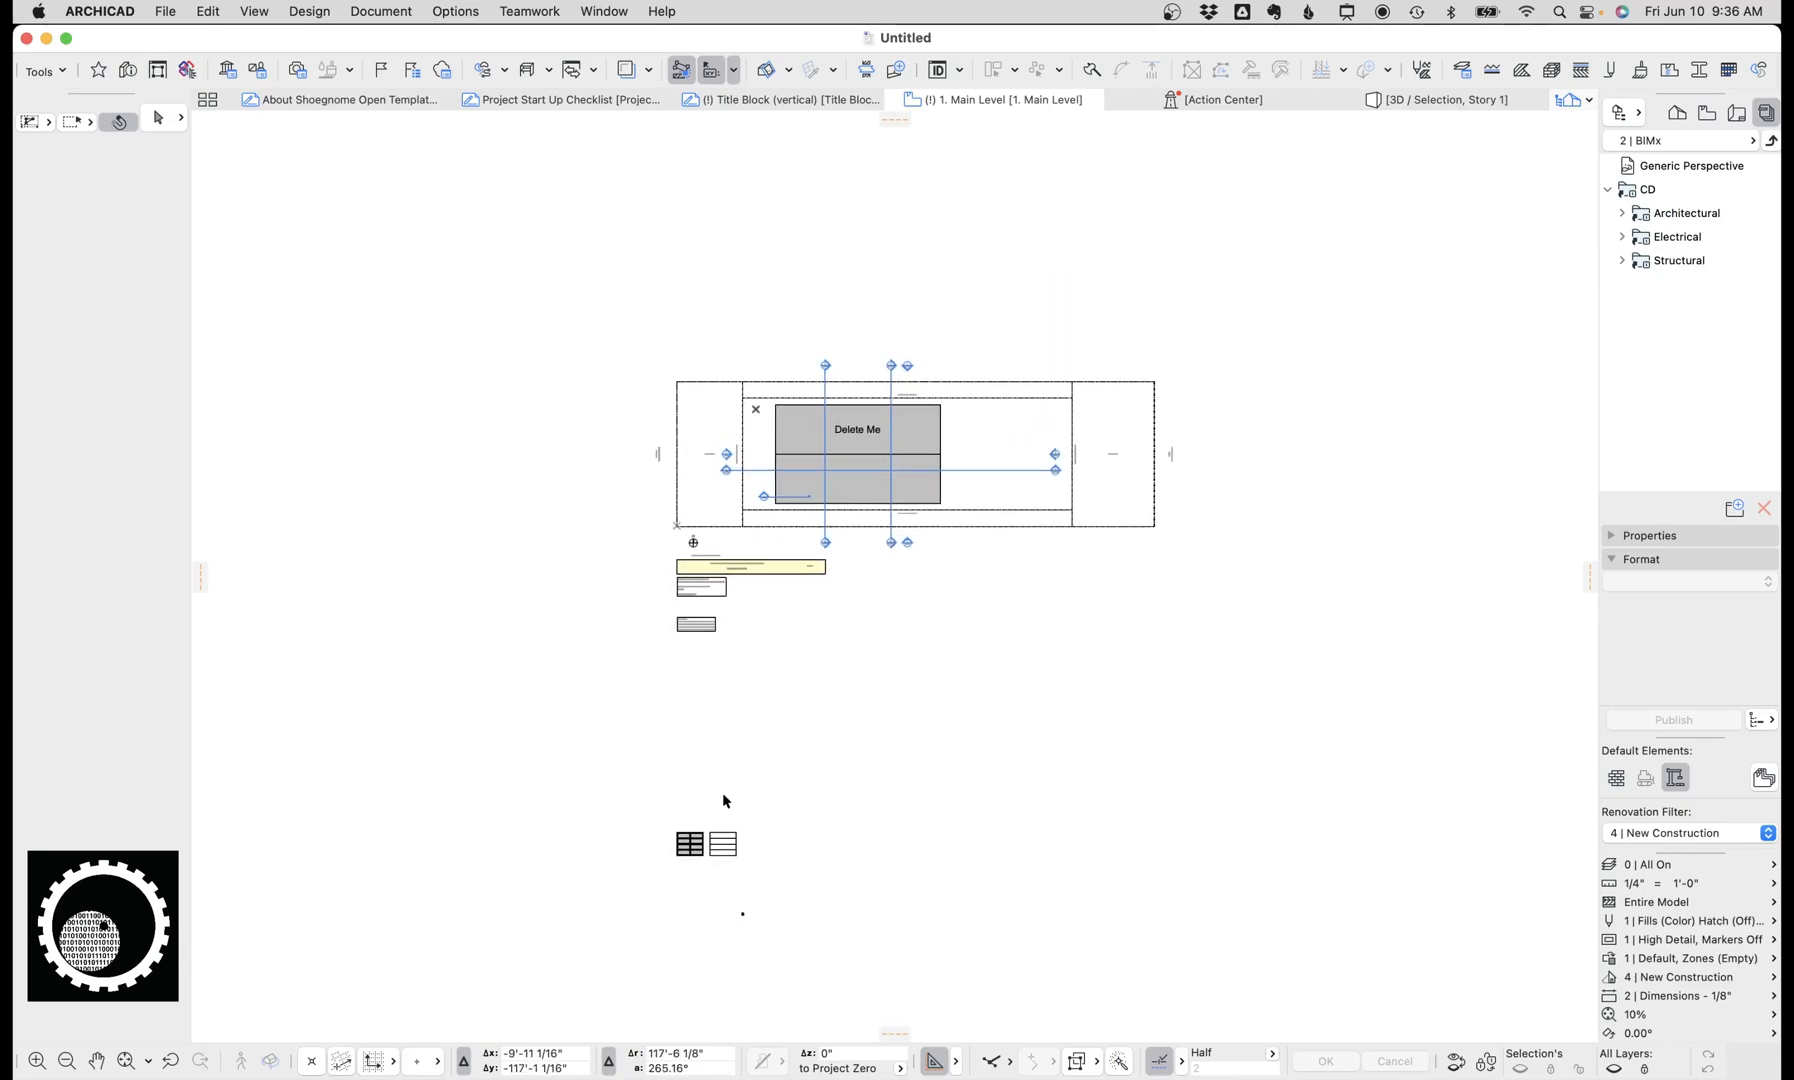
{"action": "mouse_move", "coordinate": [904, 408]}
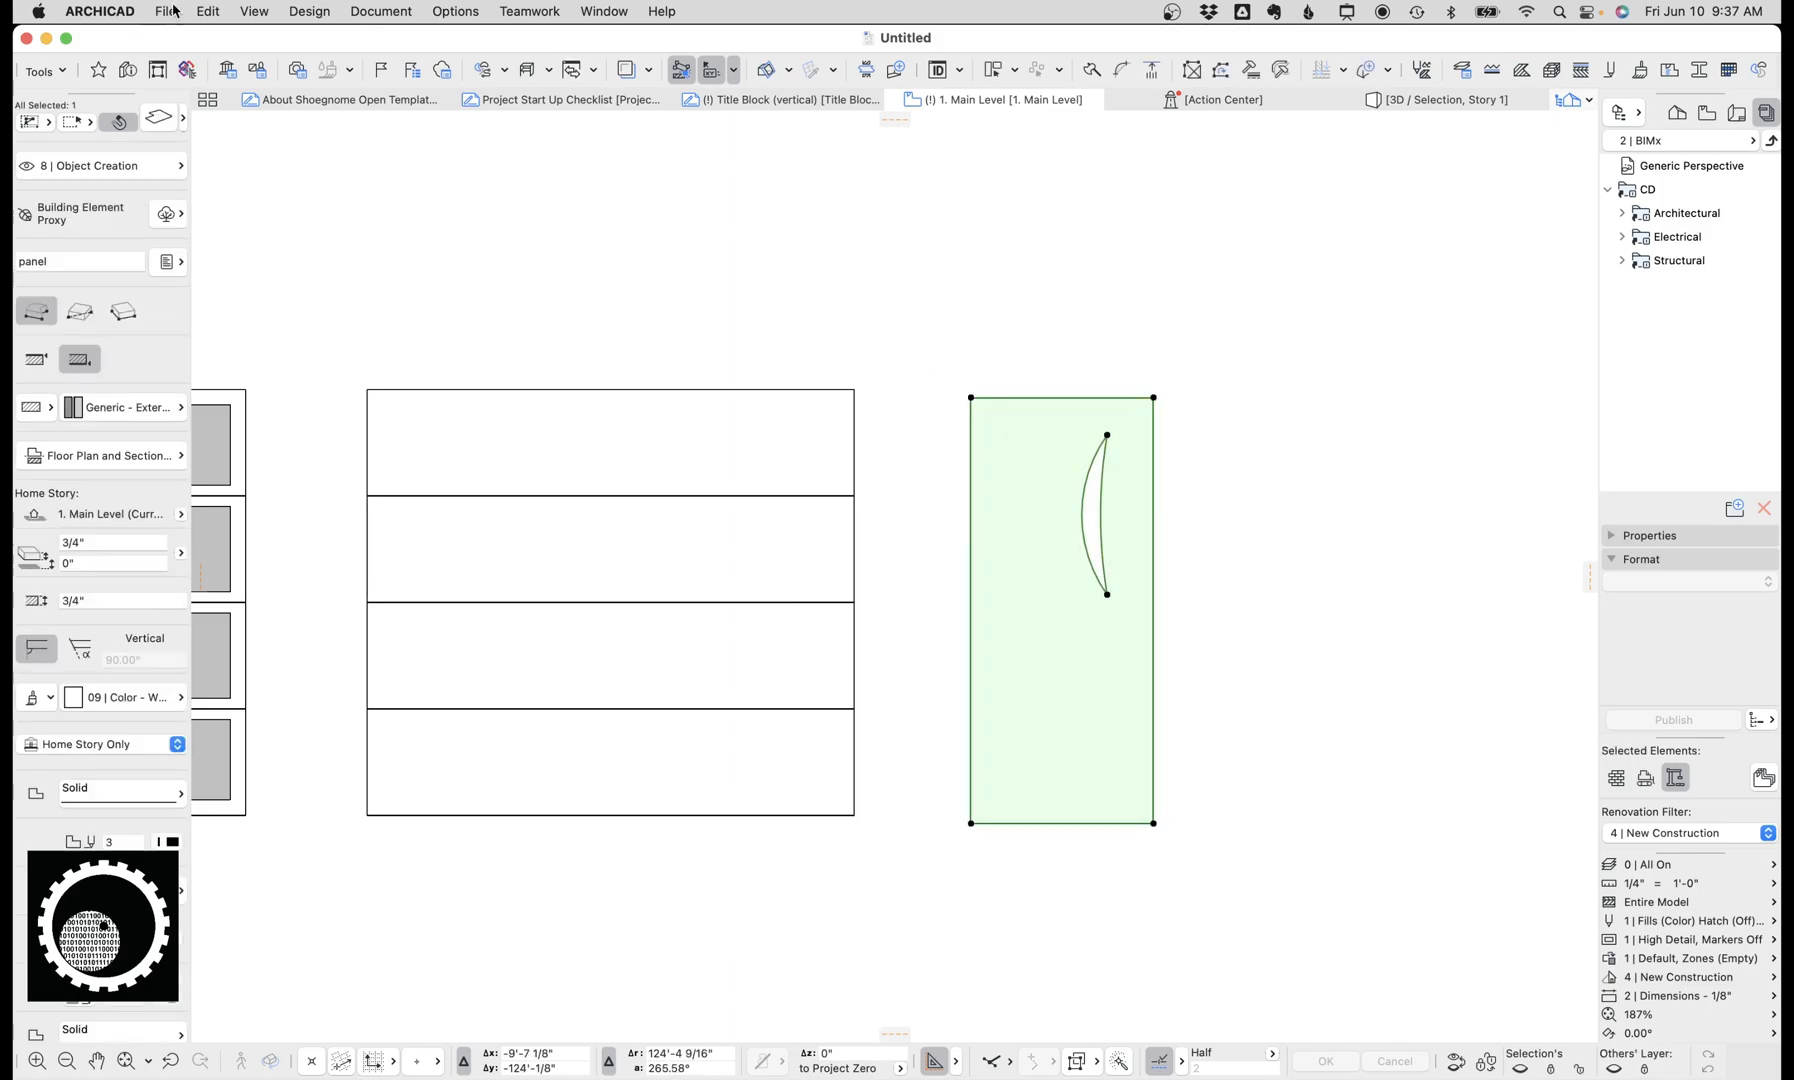
Step: Save the selected slit panel as a custom door leaf named Out house door in the embedded library
{"action": "left_click", "coordinate": [164, 12]}
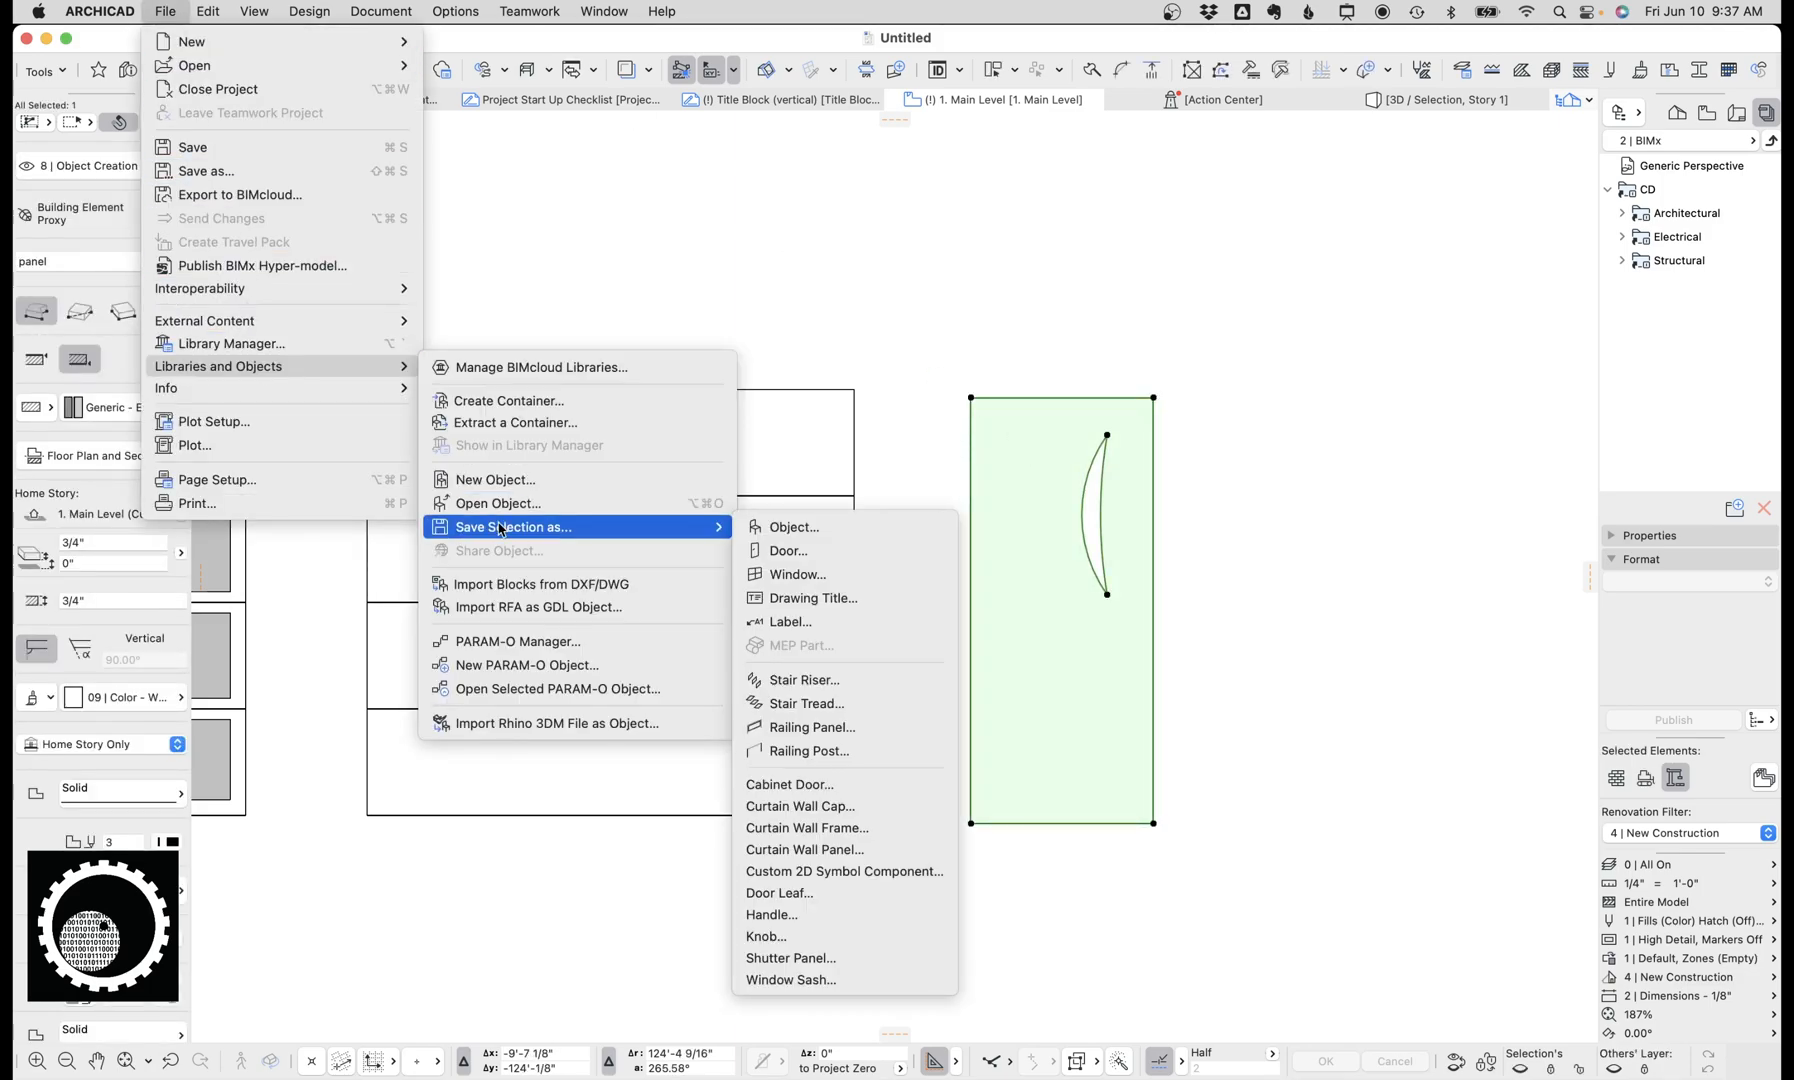
{"action": "left_click", "coordinate": [826, 896]}
{"action": "type", "text": "Out"}
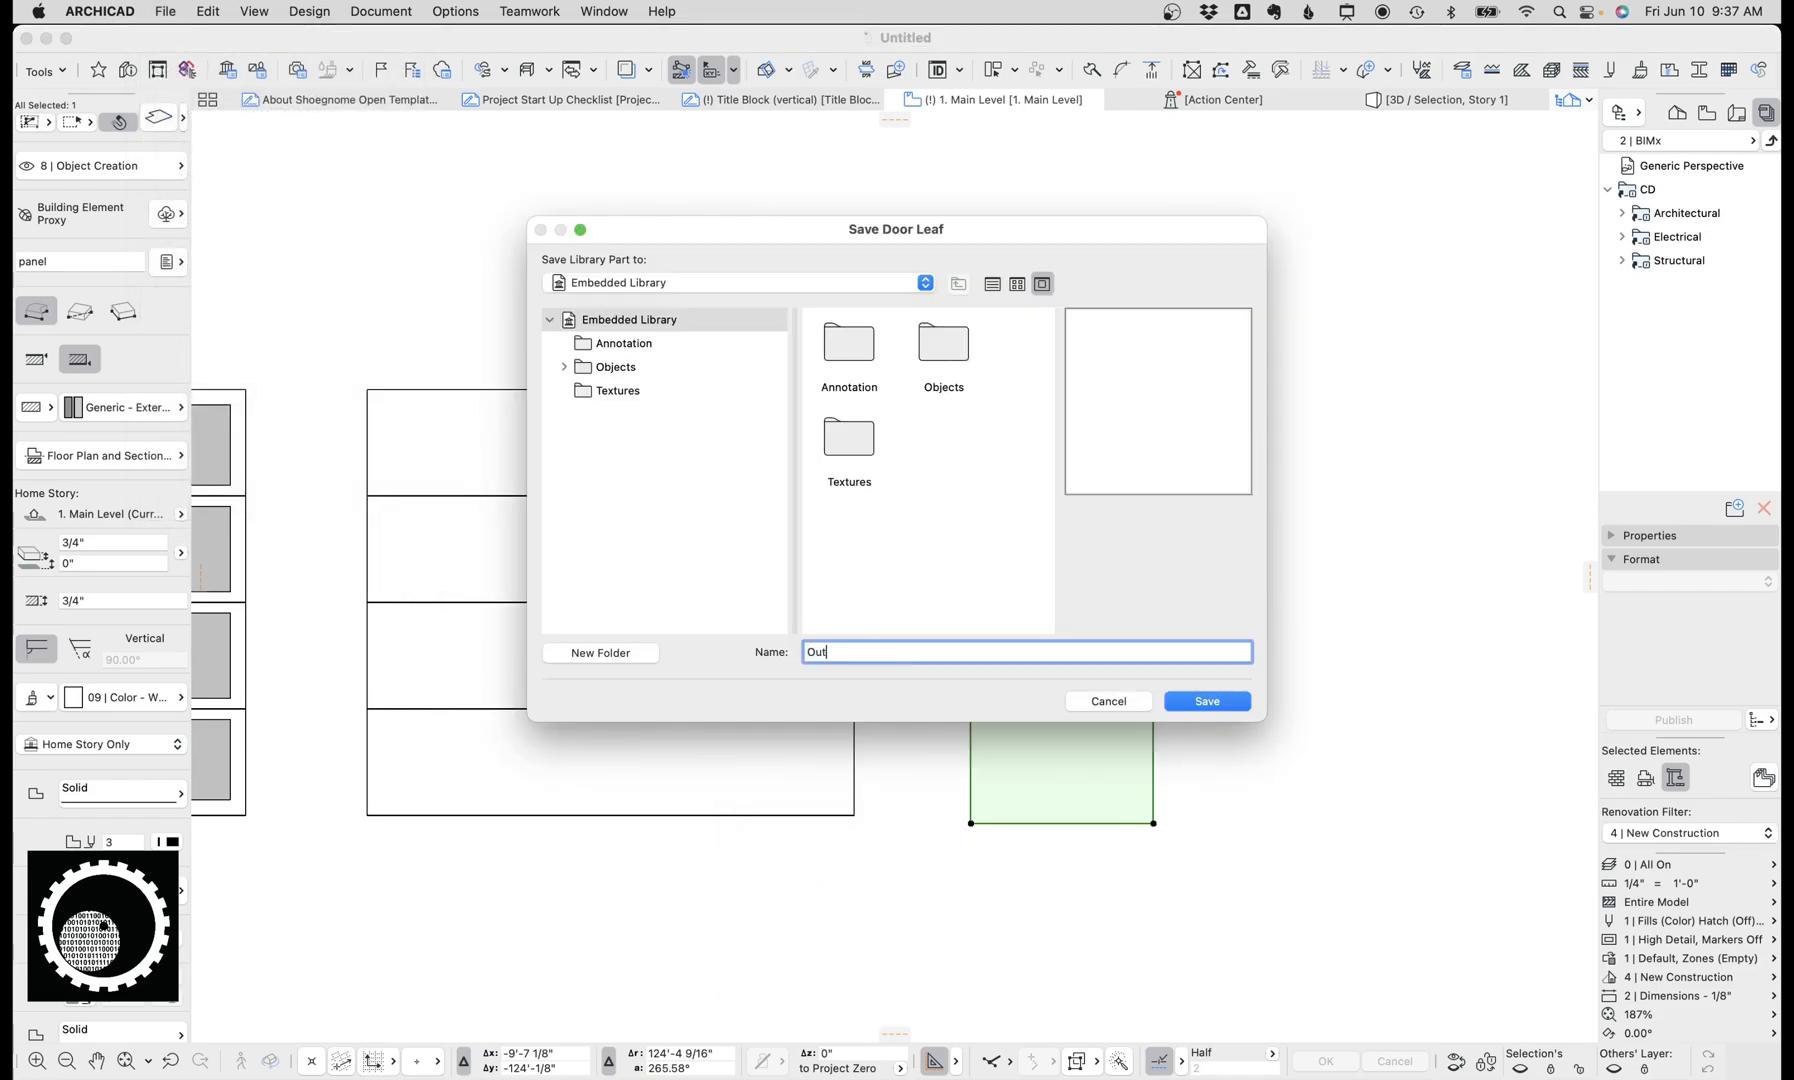
{"action": "type", "text": "house"}
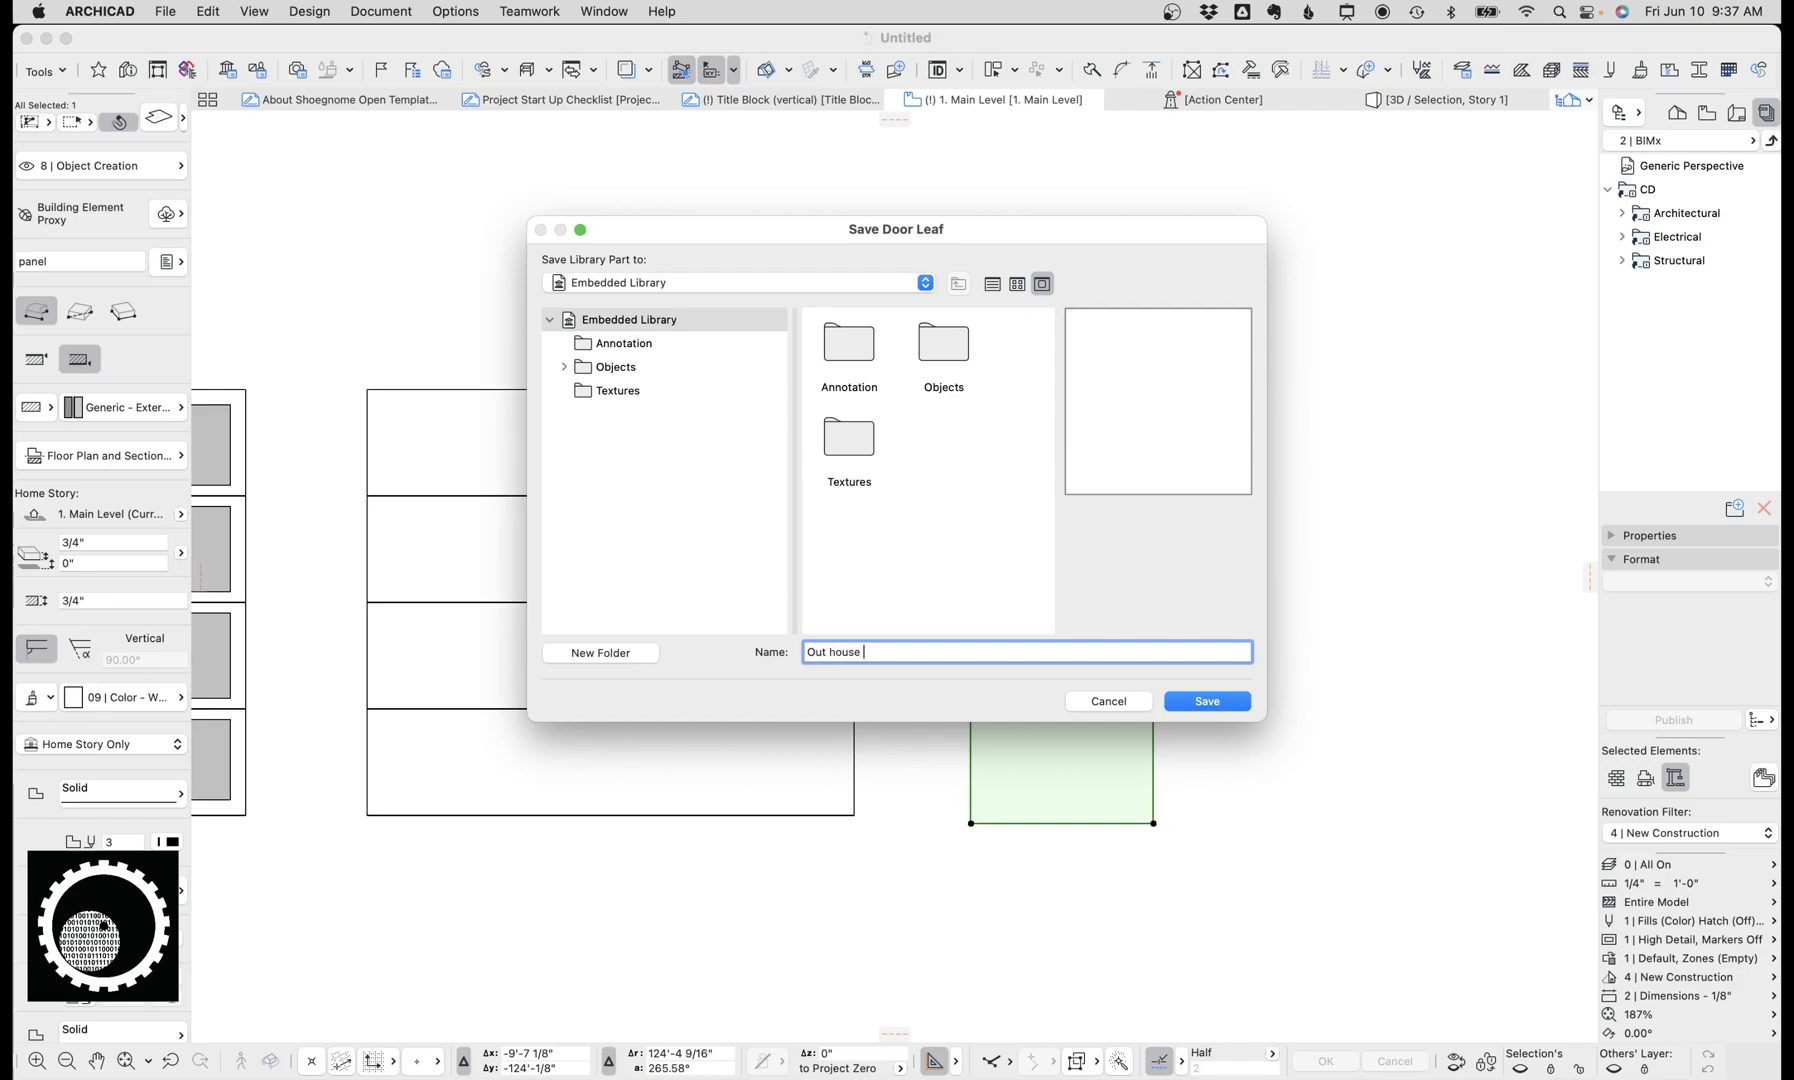
{"action": "left_click", "coordinate": [1204, 700]}
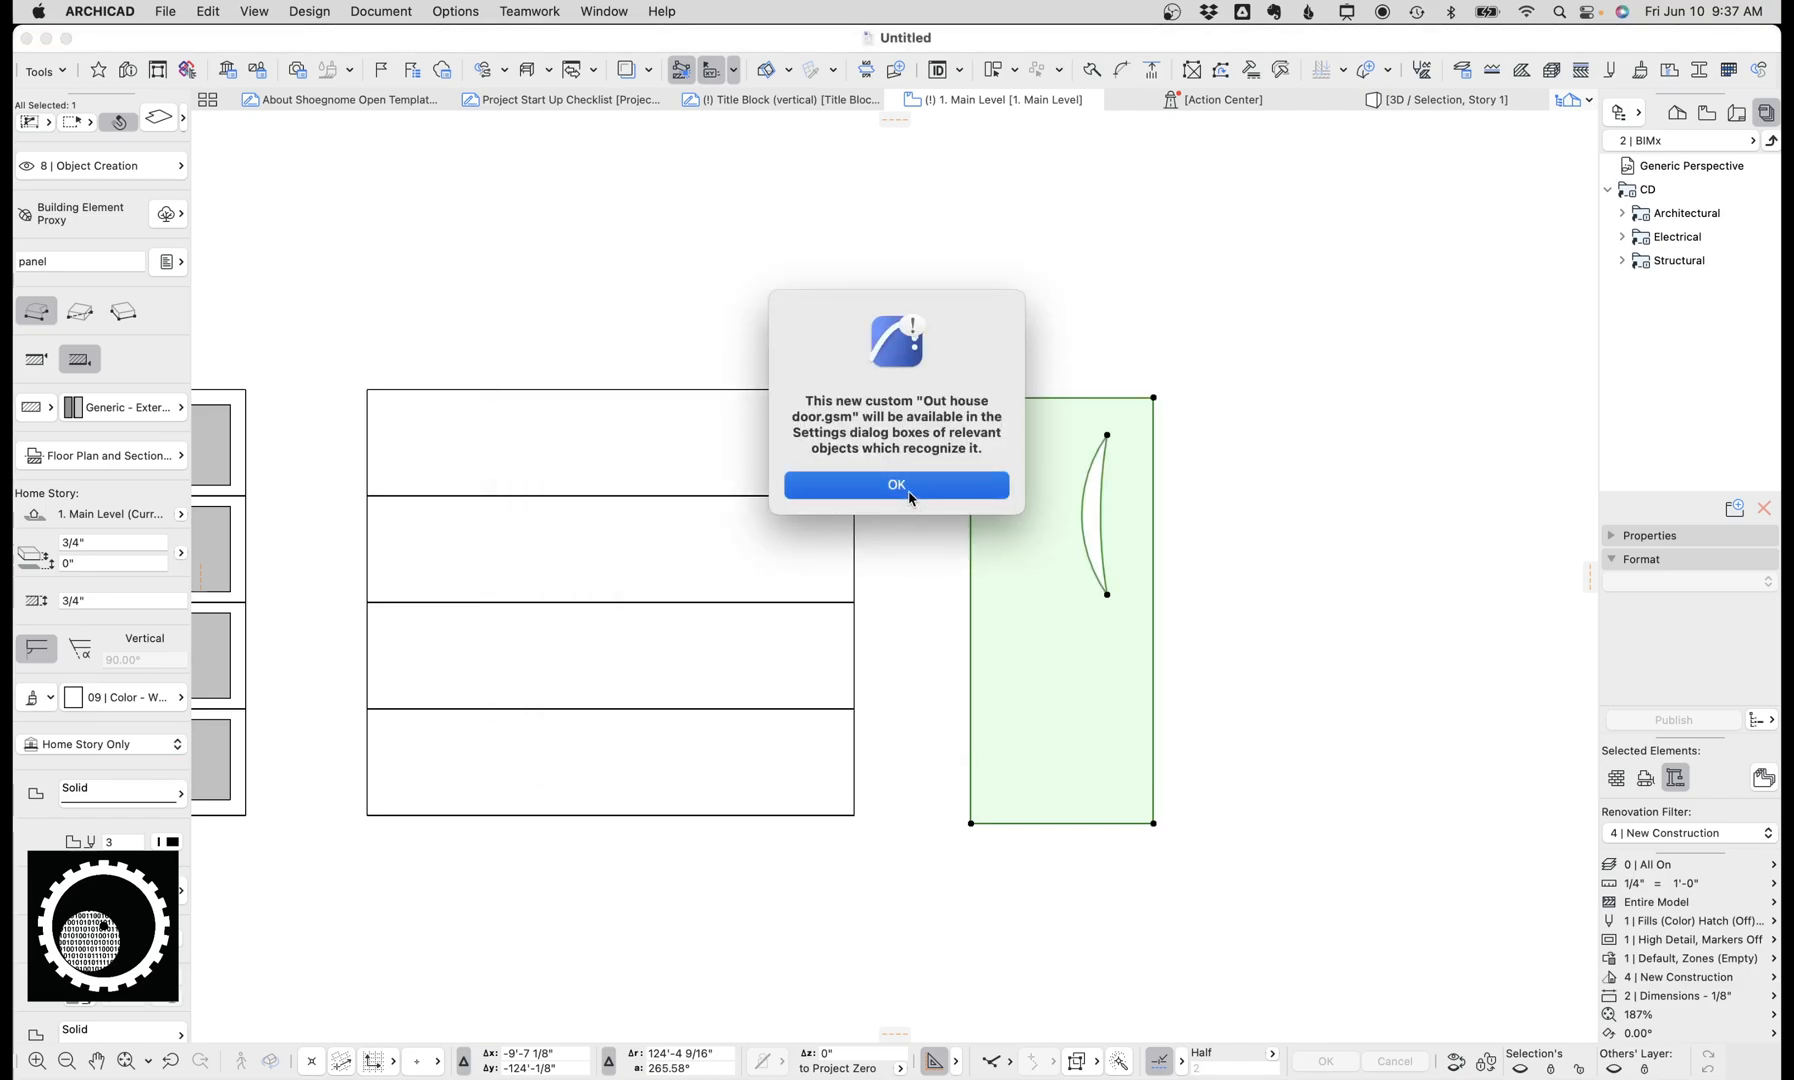
{"action": "left_click", "coordinate": [896, 484]}
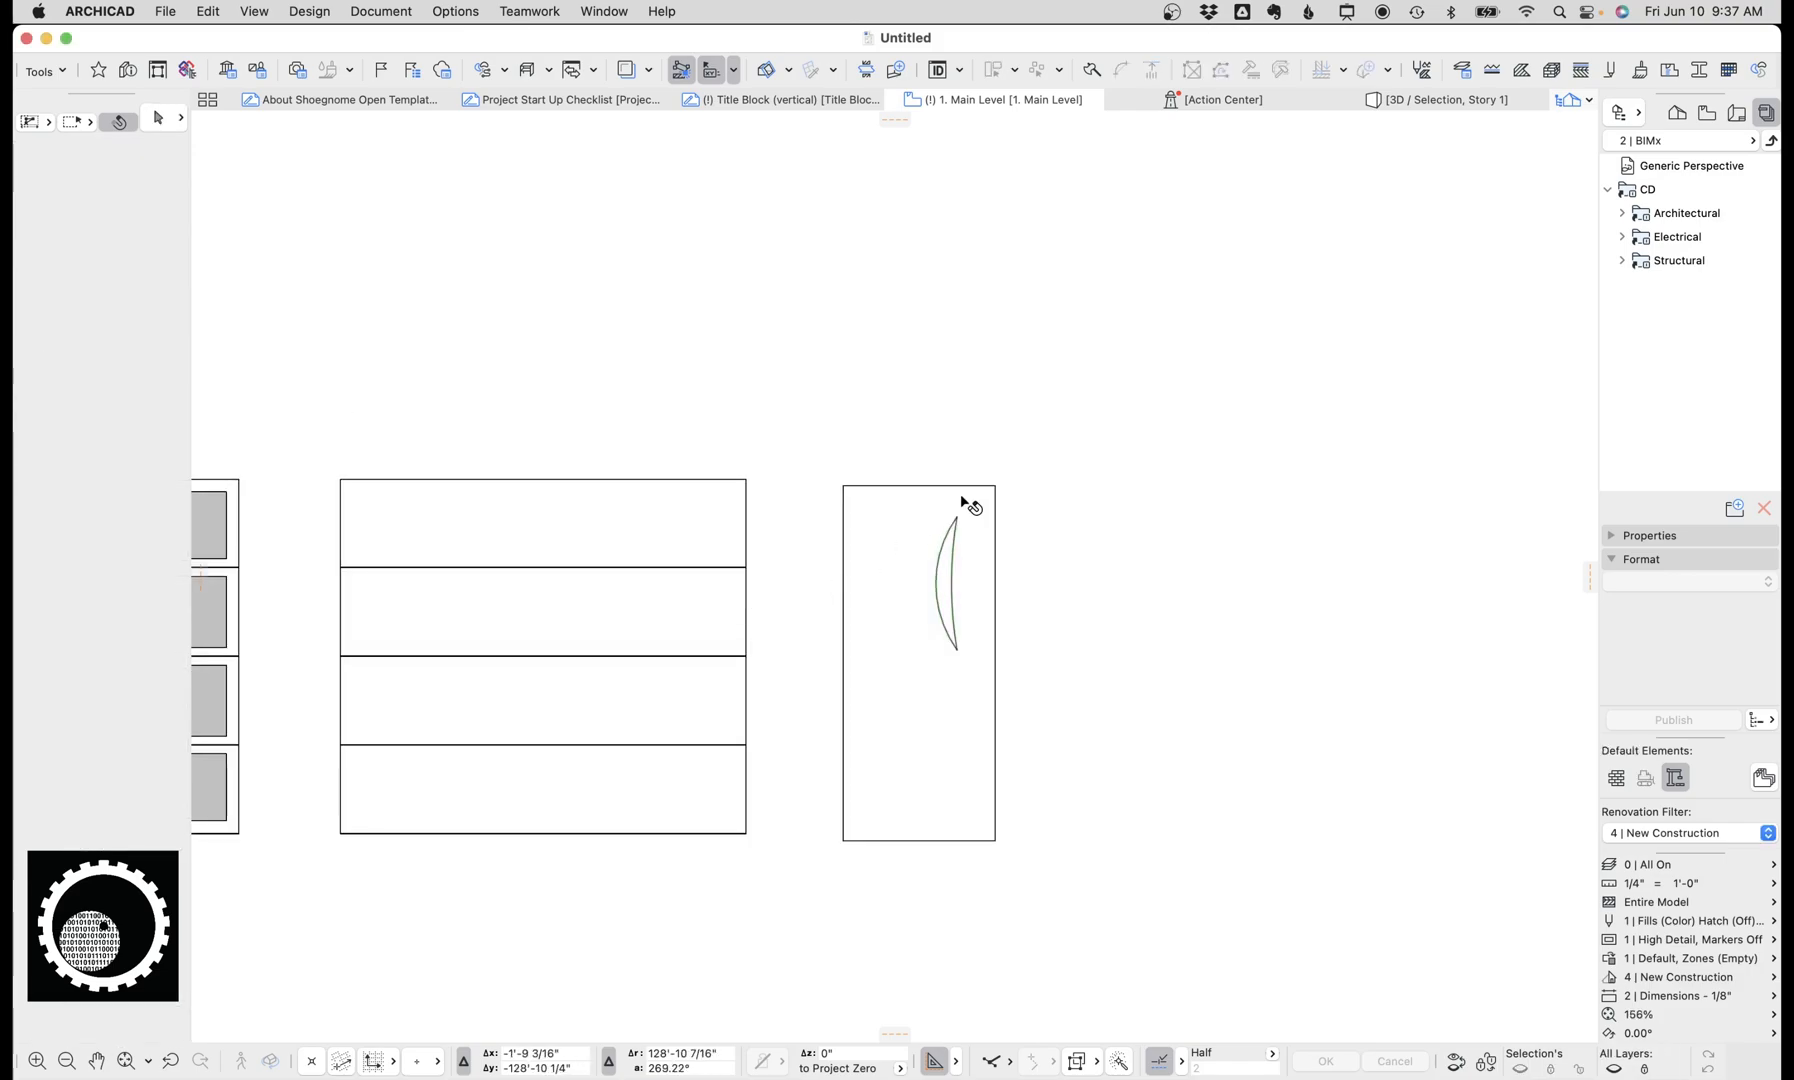
Step: Draw a straight wall above the door-leaf drawings with the Wall tool
{"action": "left_click", "coordinate": [44, 70]}
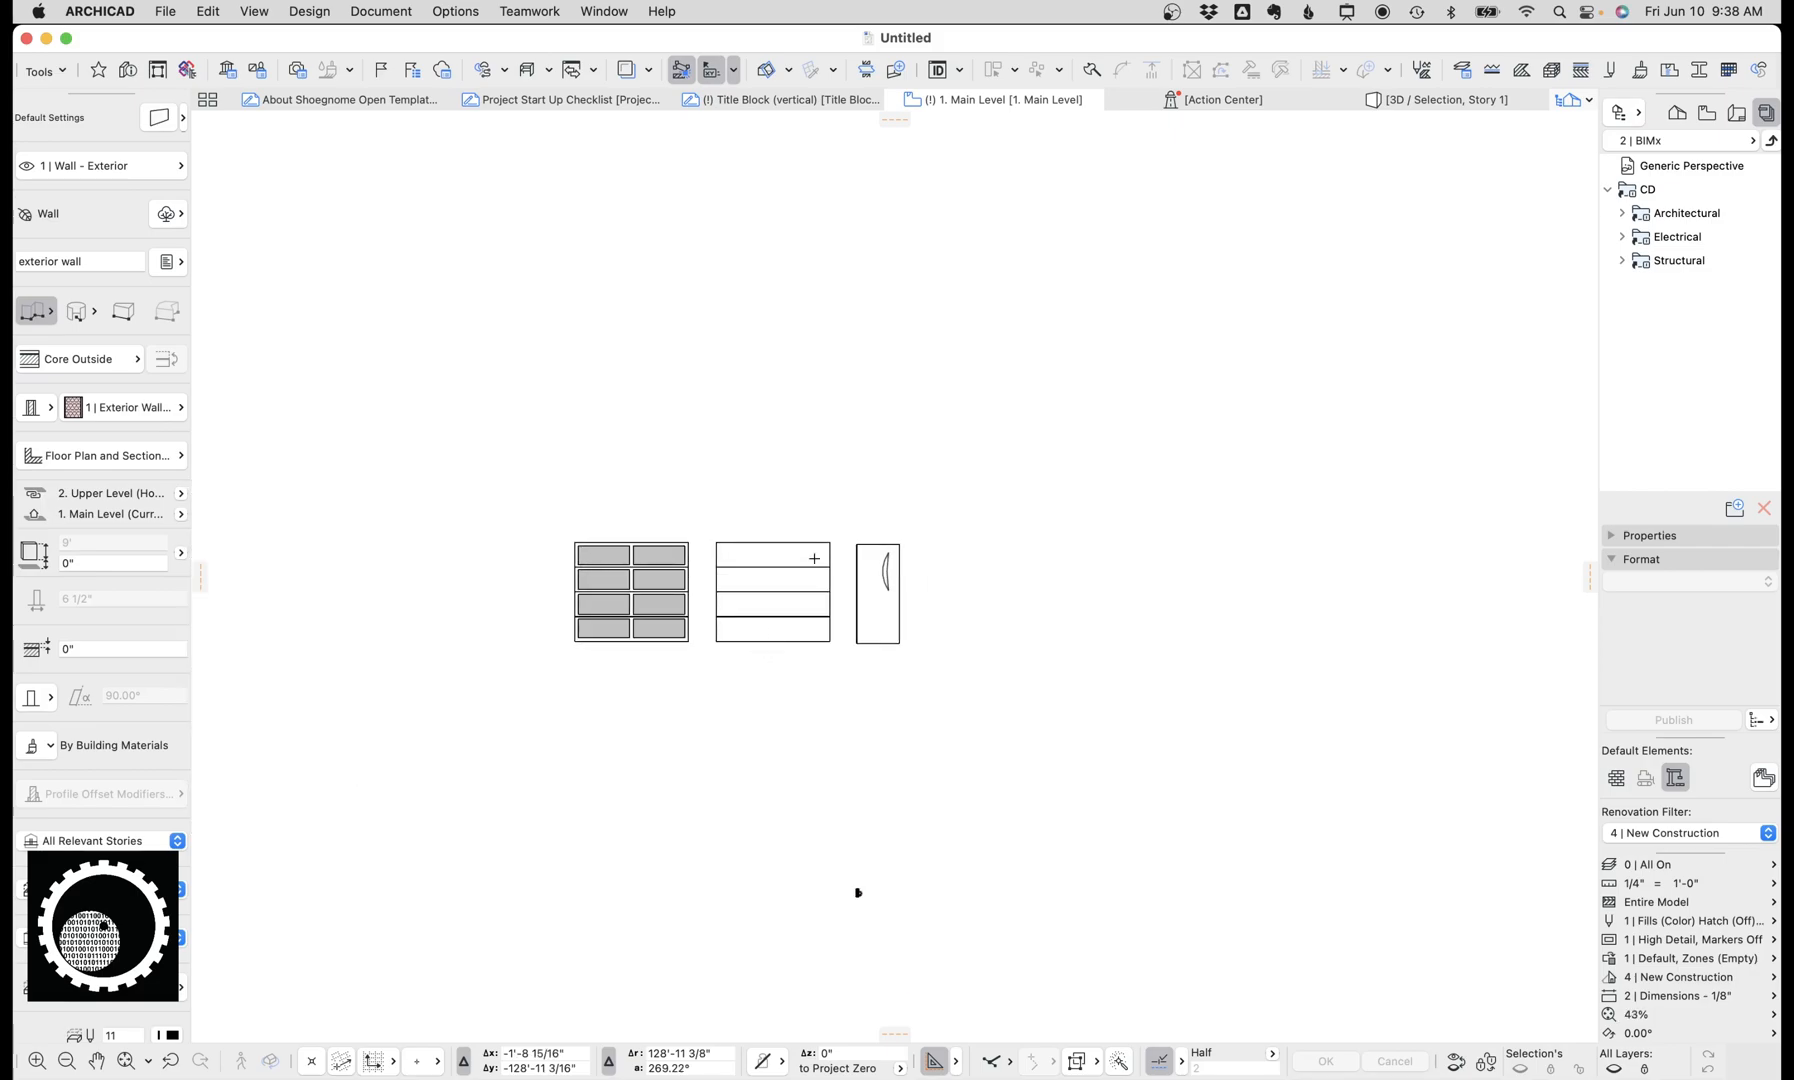
{"action": "left_click", "coordinate": [42, 70]}
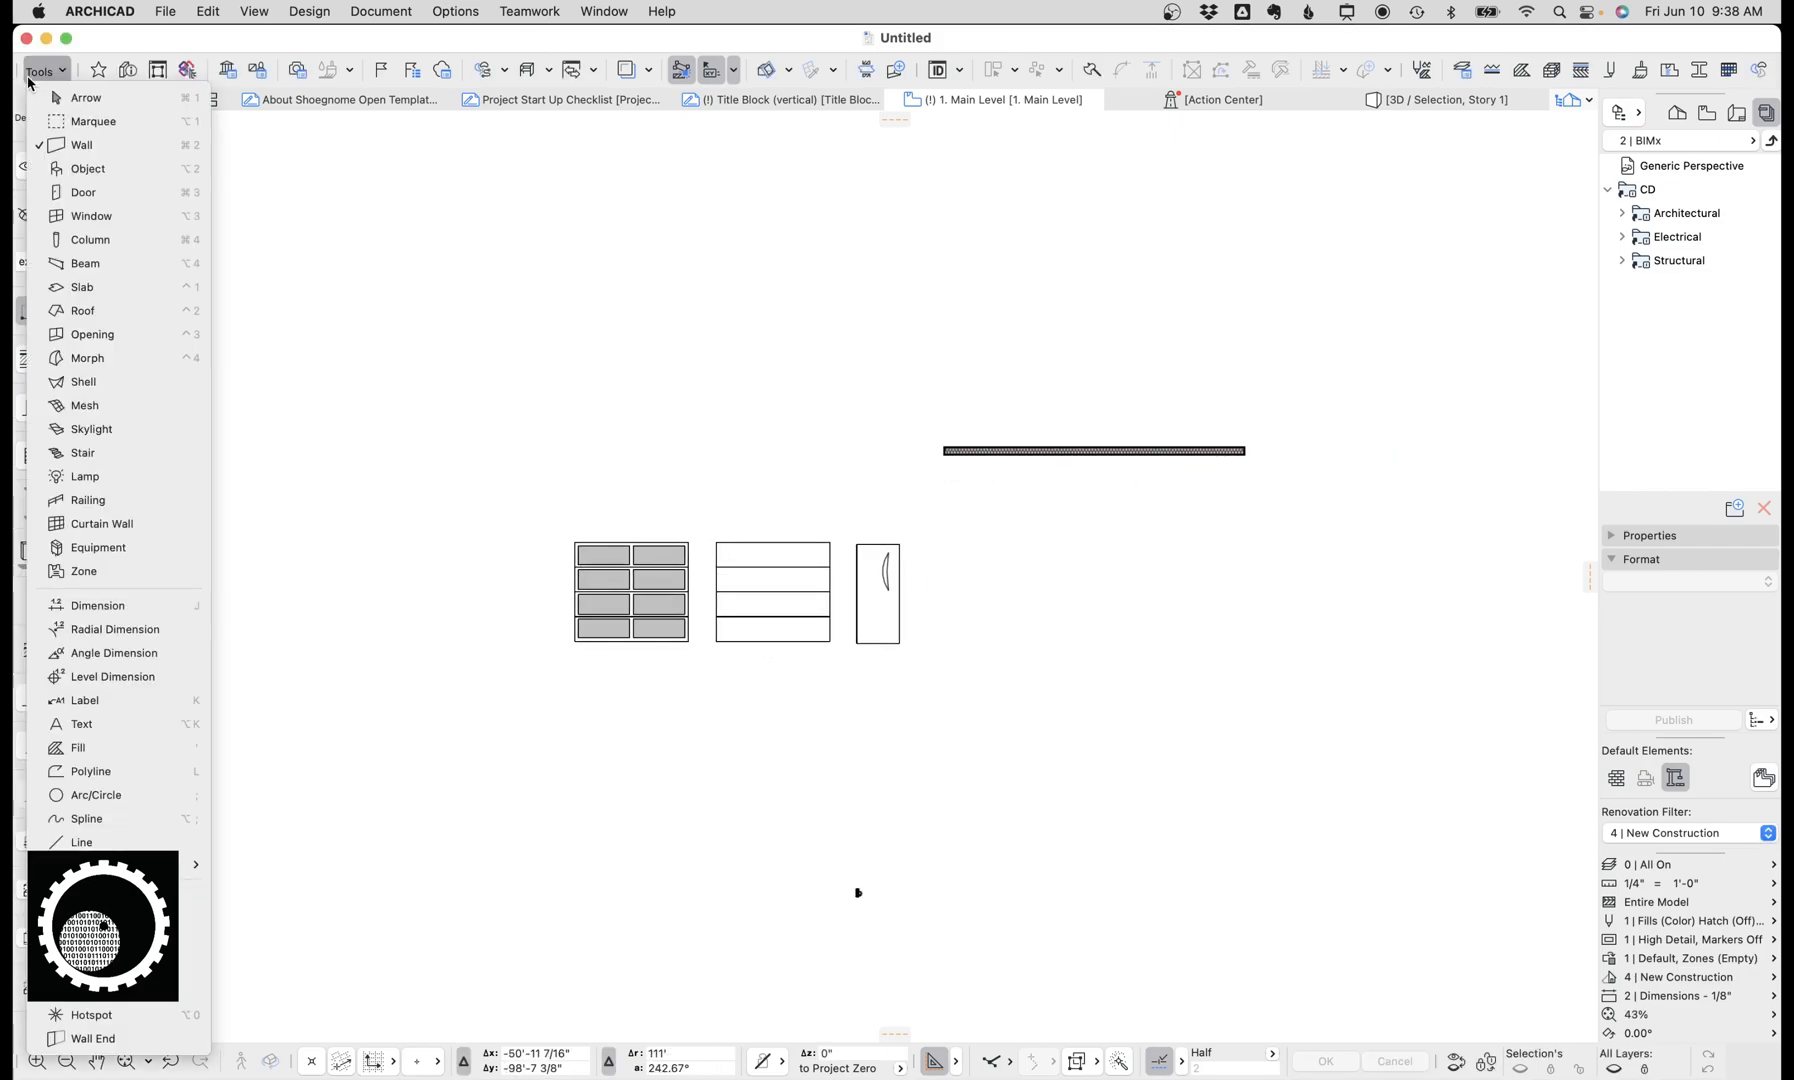
{"action": "left_click", "coordinate": [82, 192]}
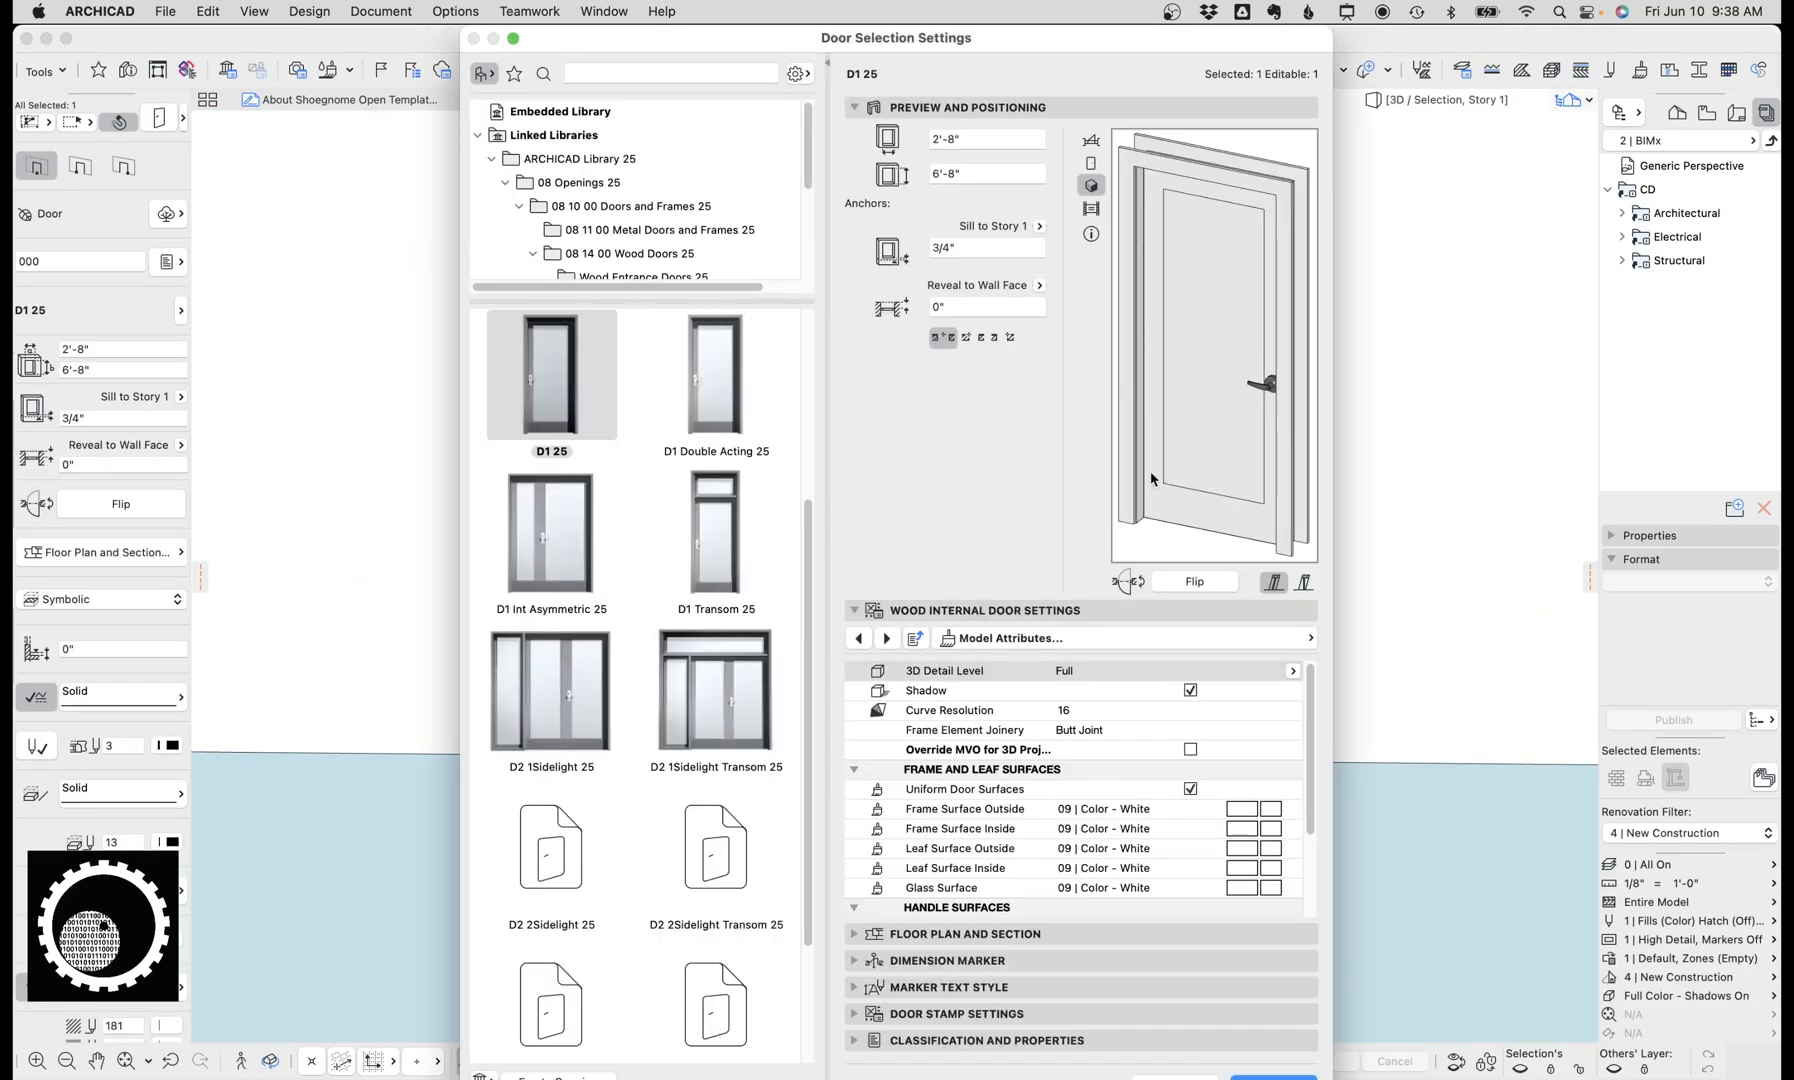
Step: Give the D1 25 door a Custom Door Leaf using Out house door and confirm
{"action": "left_click", "coordinate": [1010, 638]}
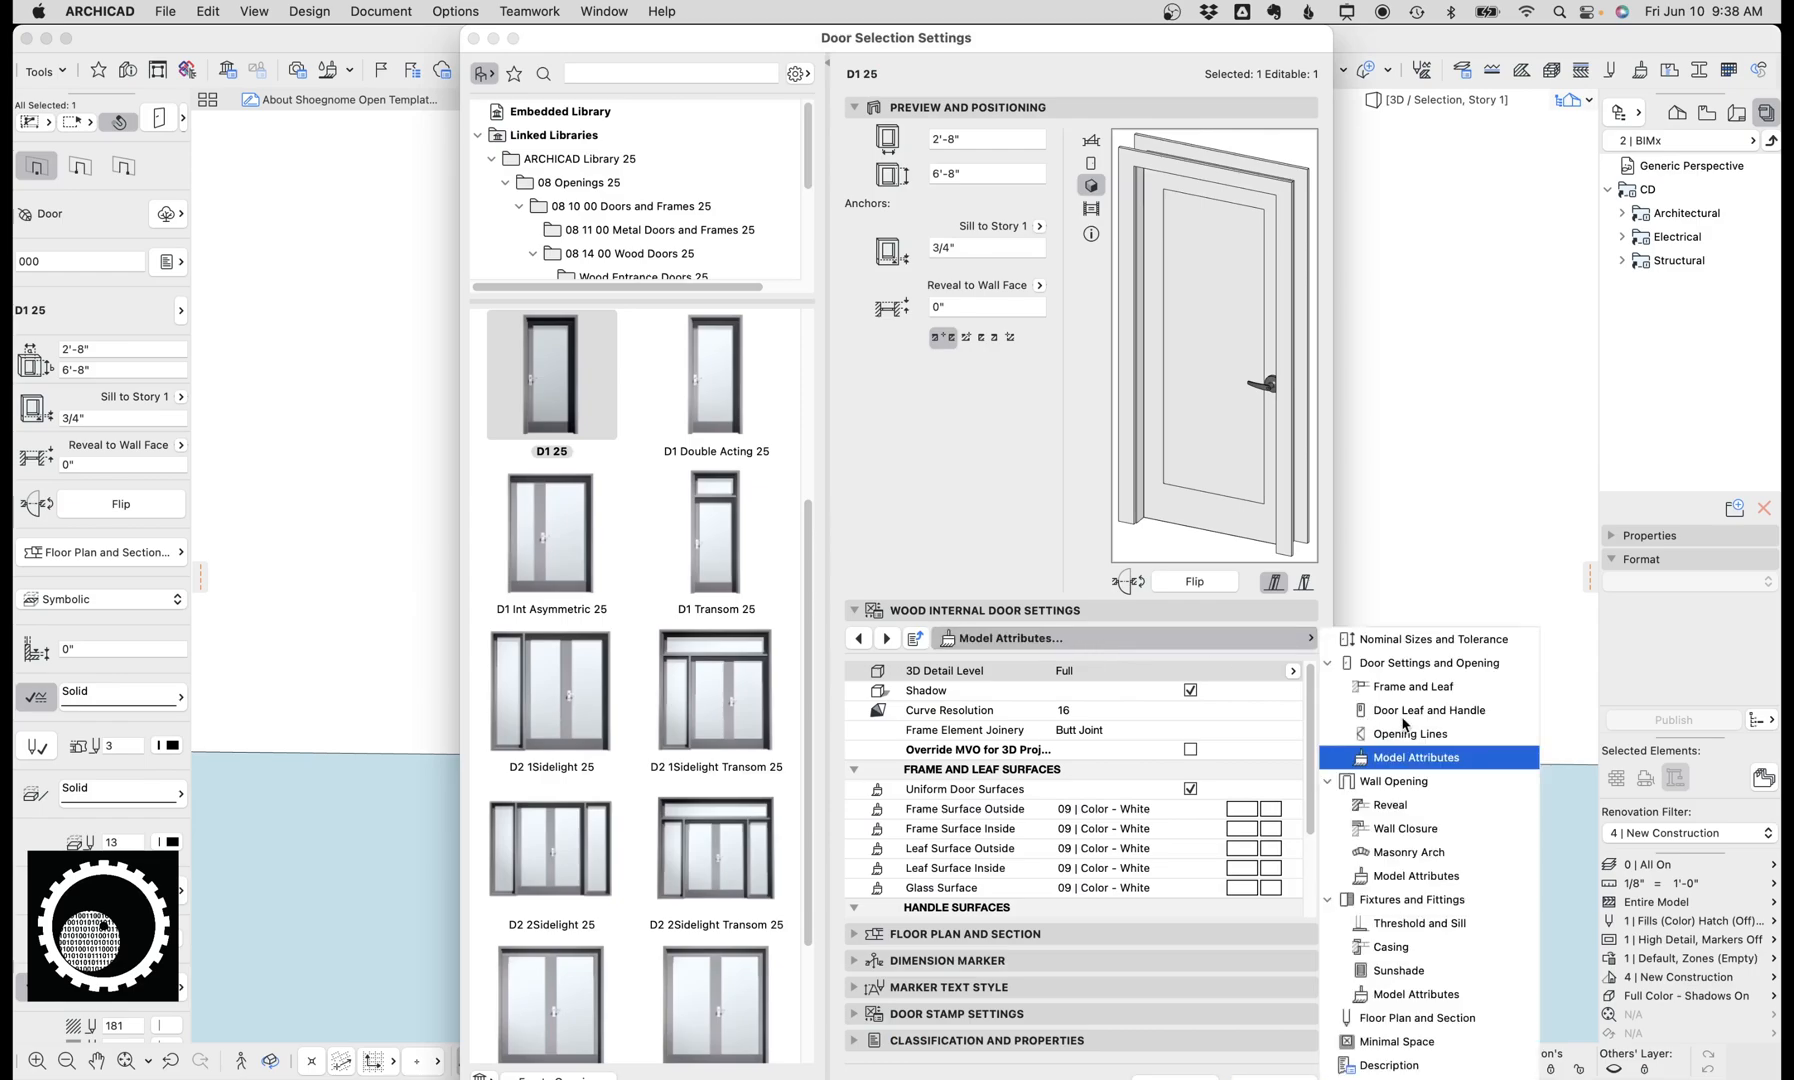
{"action": "left_click", "coordinate": [1428, 710]}
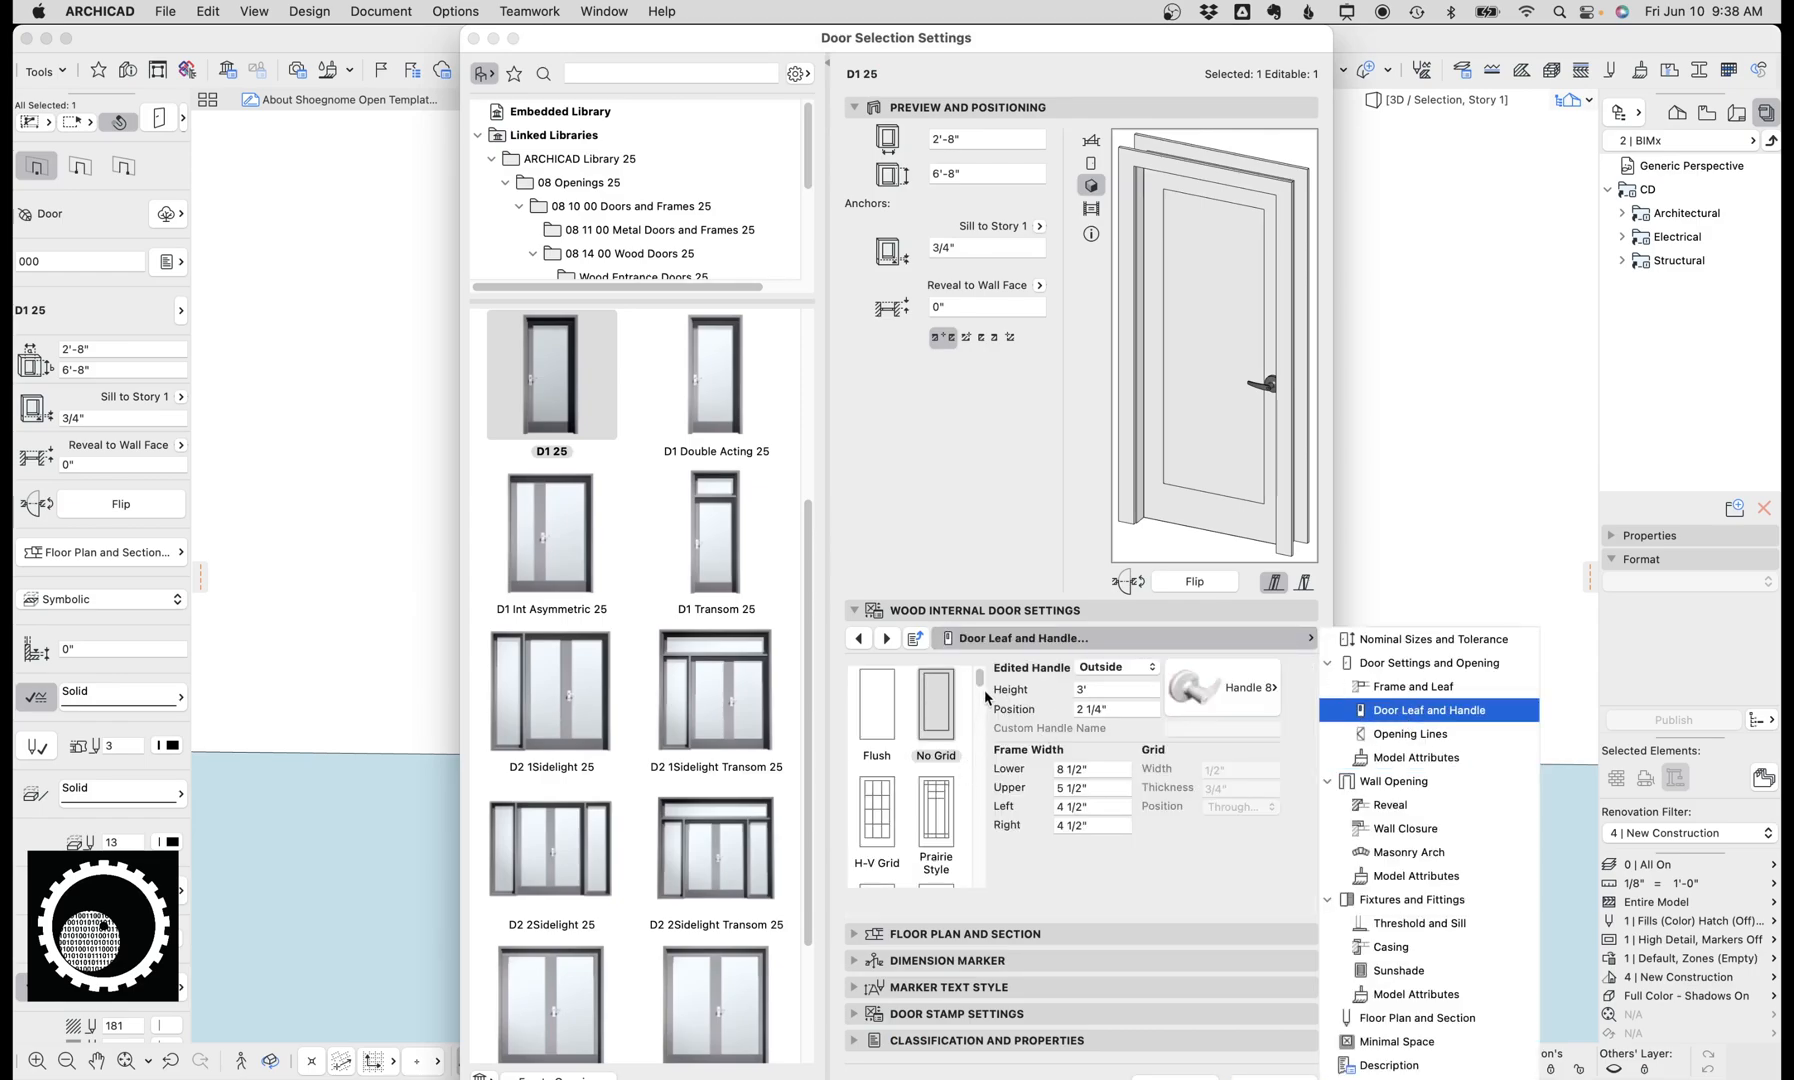
{"action": "left_click", "coordinate": [1426, 710]}
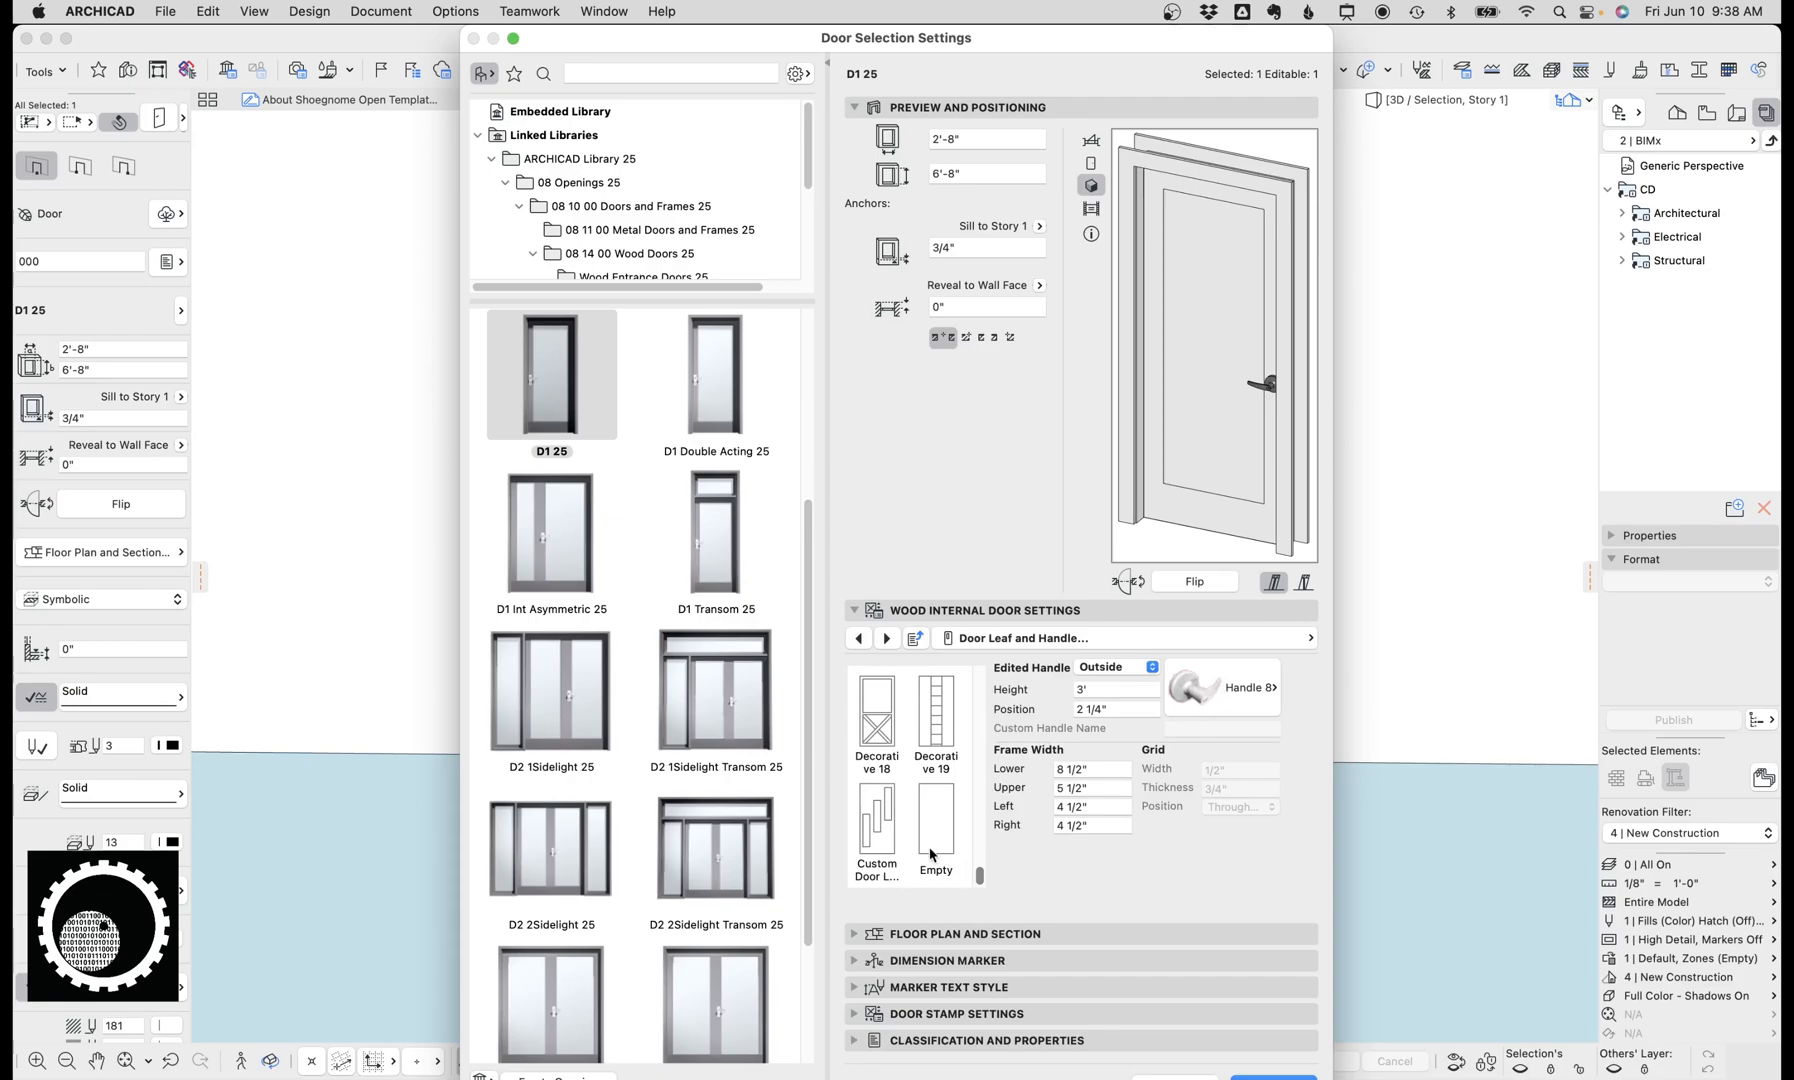
{"action": "left_click", "coordinate": [876, 818]}
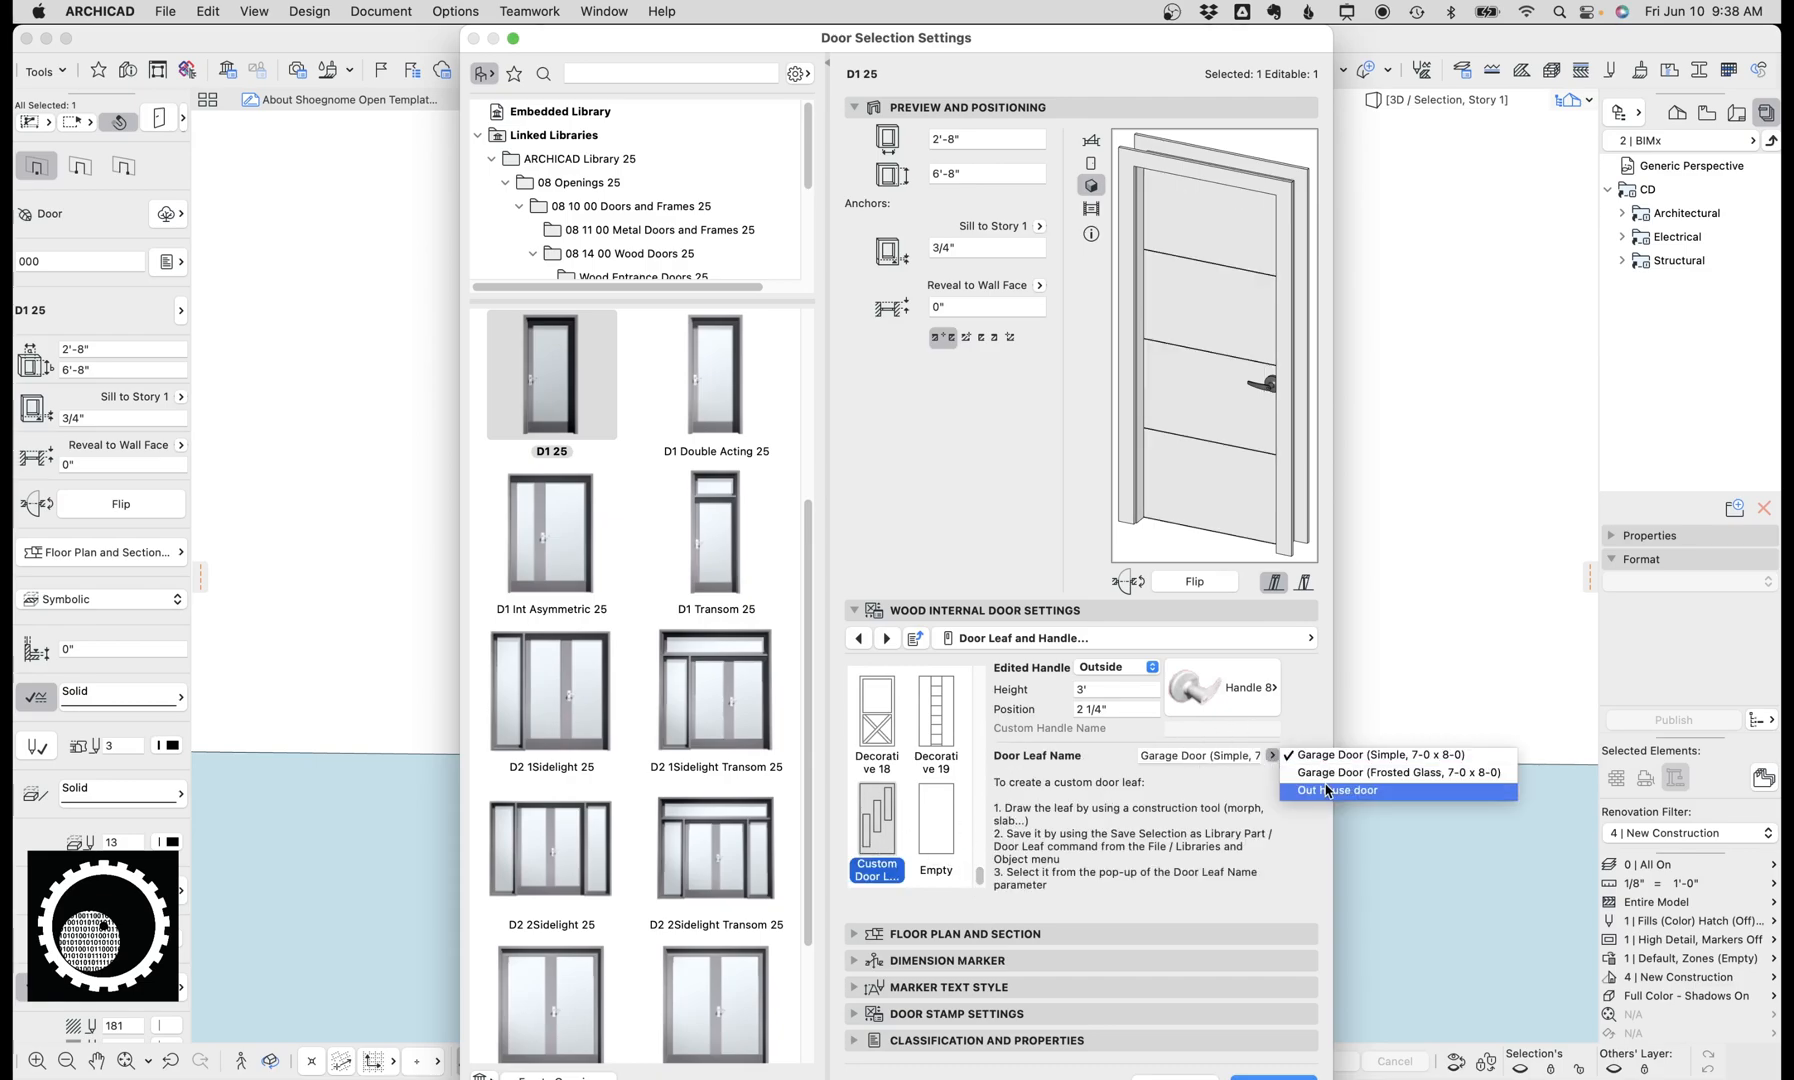
{"action": "left_click", "coordinate": [1334, 790]}
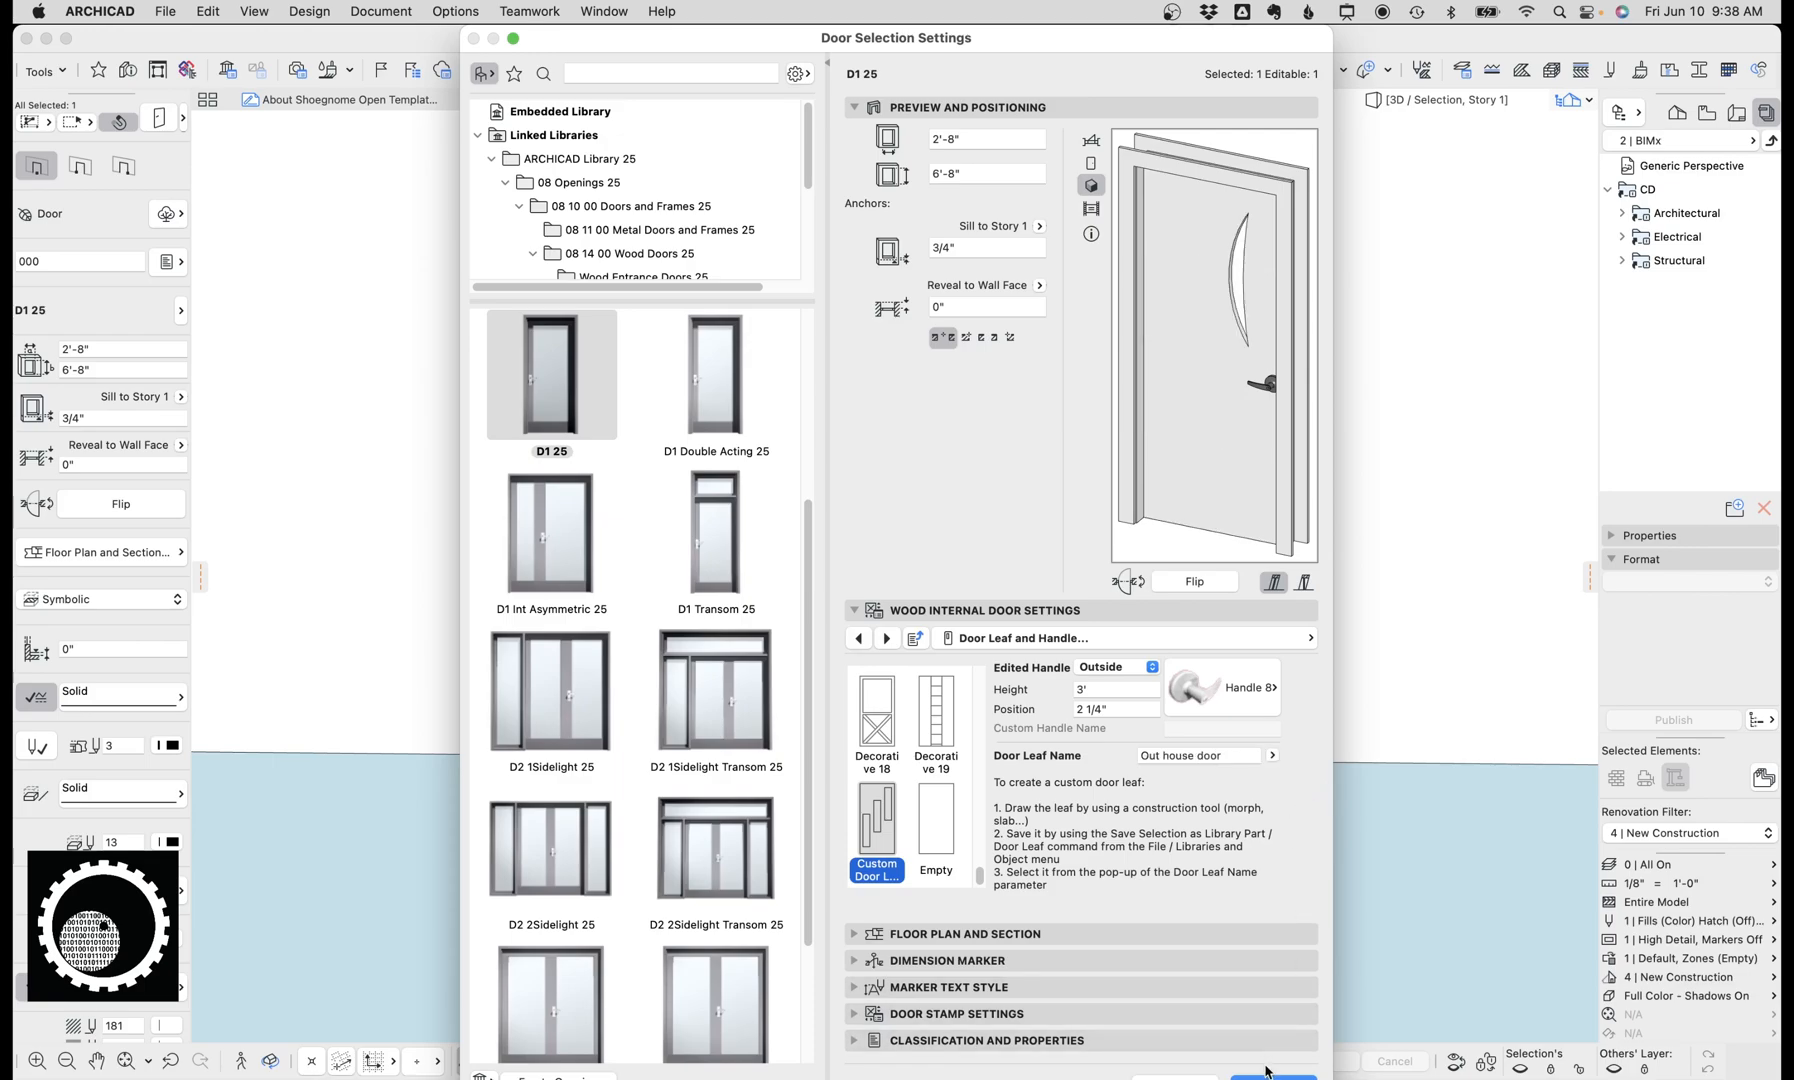
{"action": "left_click", "coordinate": [1272, 1076]}
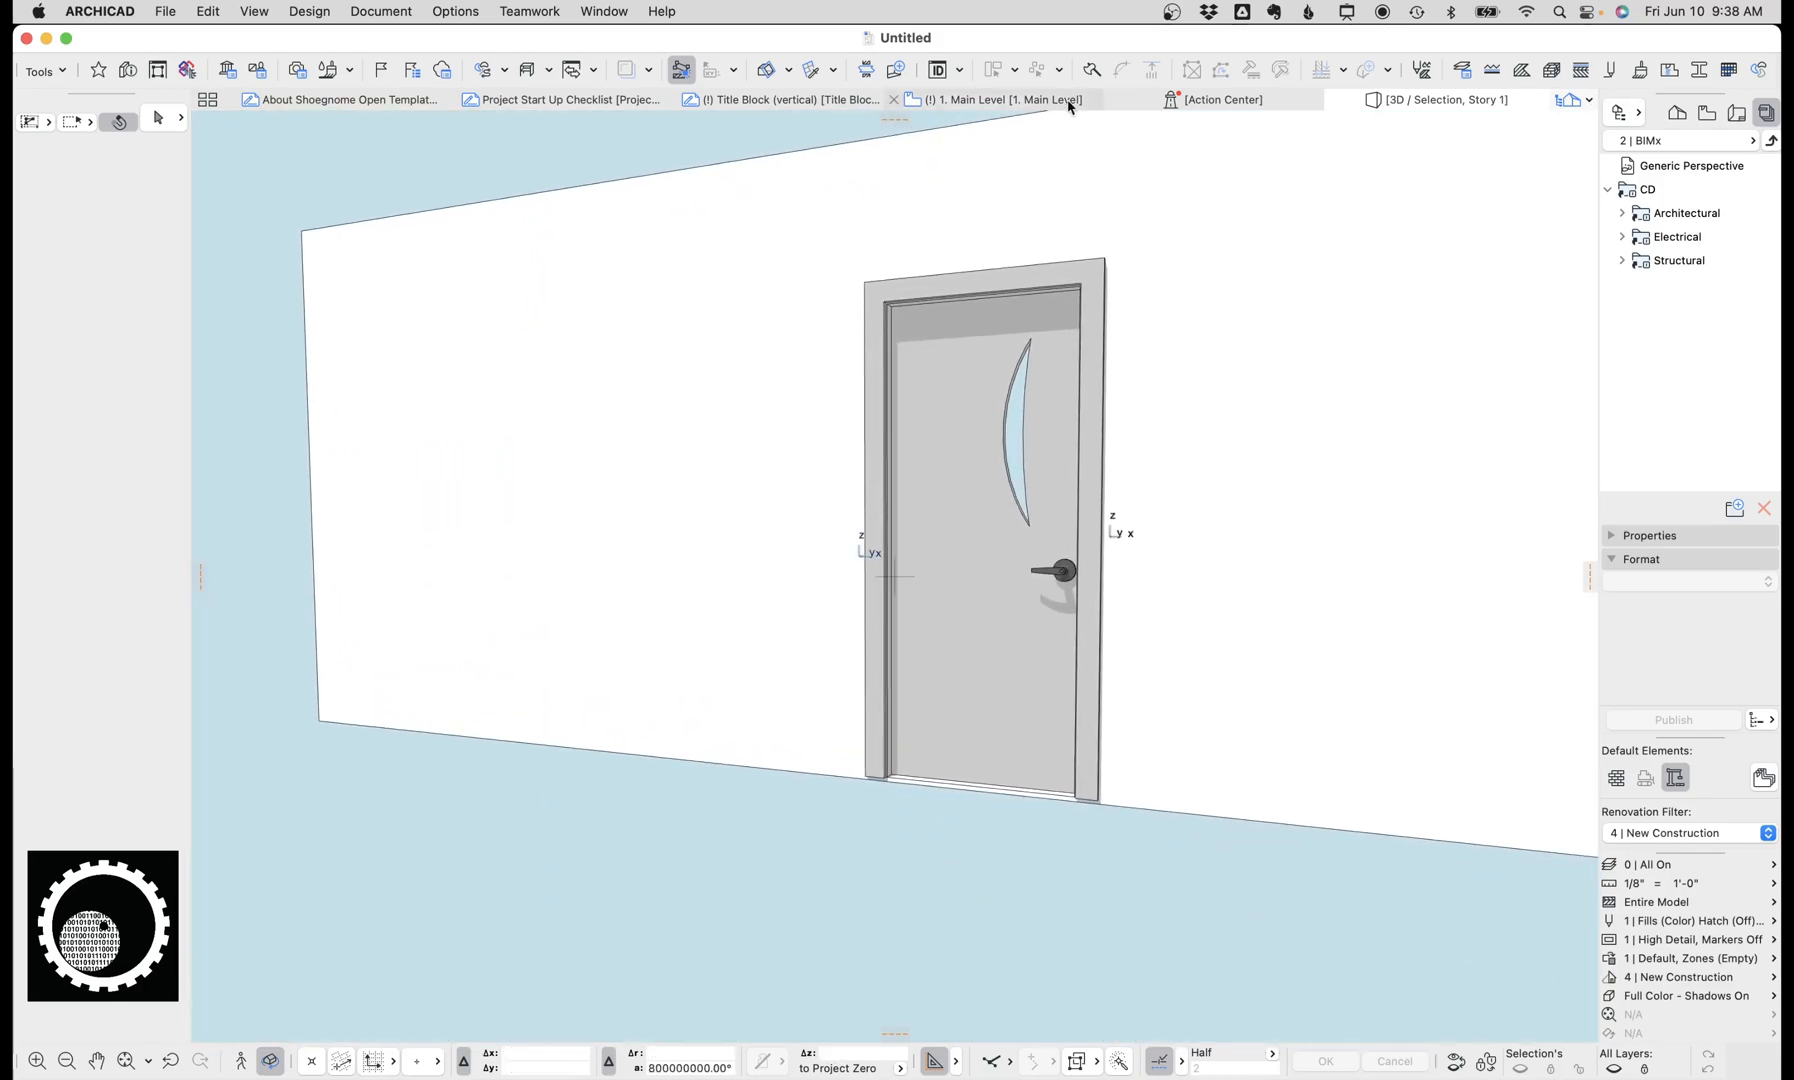
Step: Back on the main level plan, pick a metal surface finish for the door panel element
{"action": "left_click", "coordinate": [998, 100]}
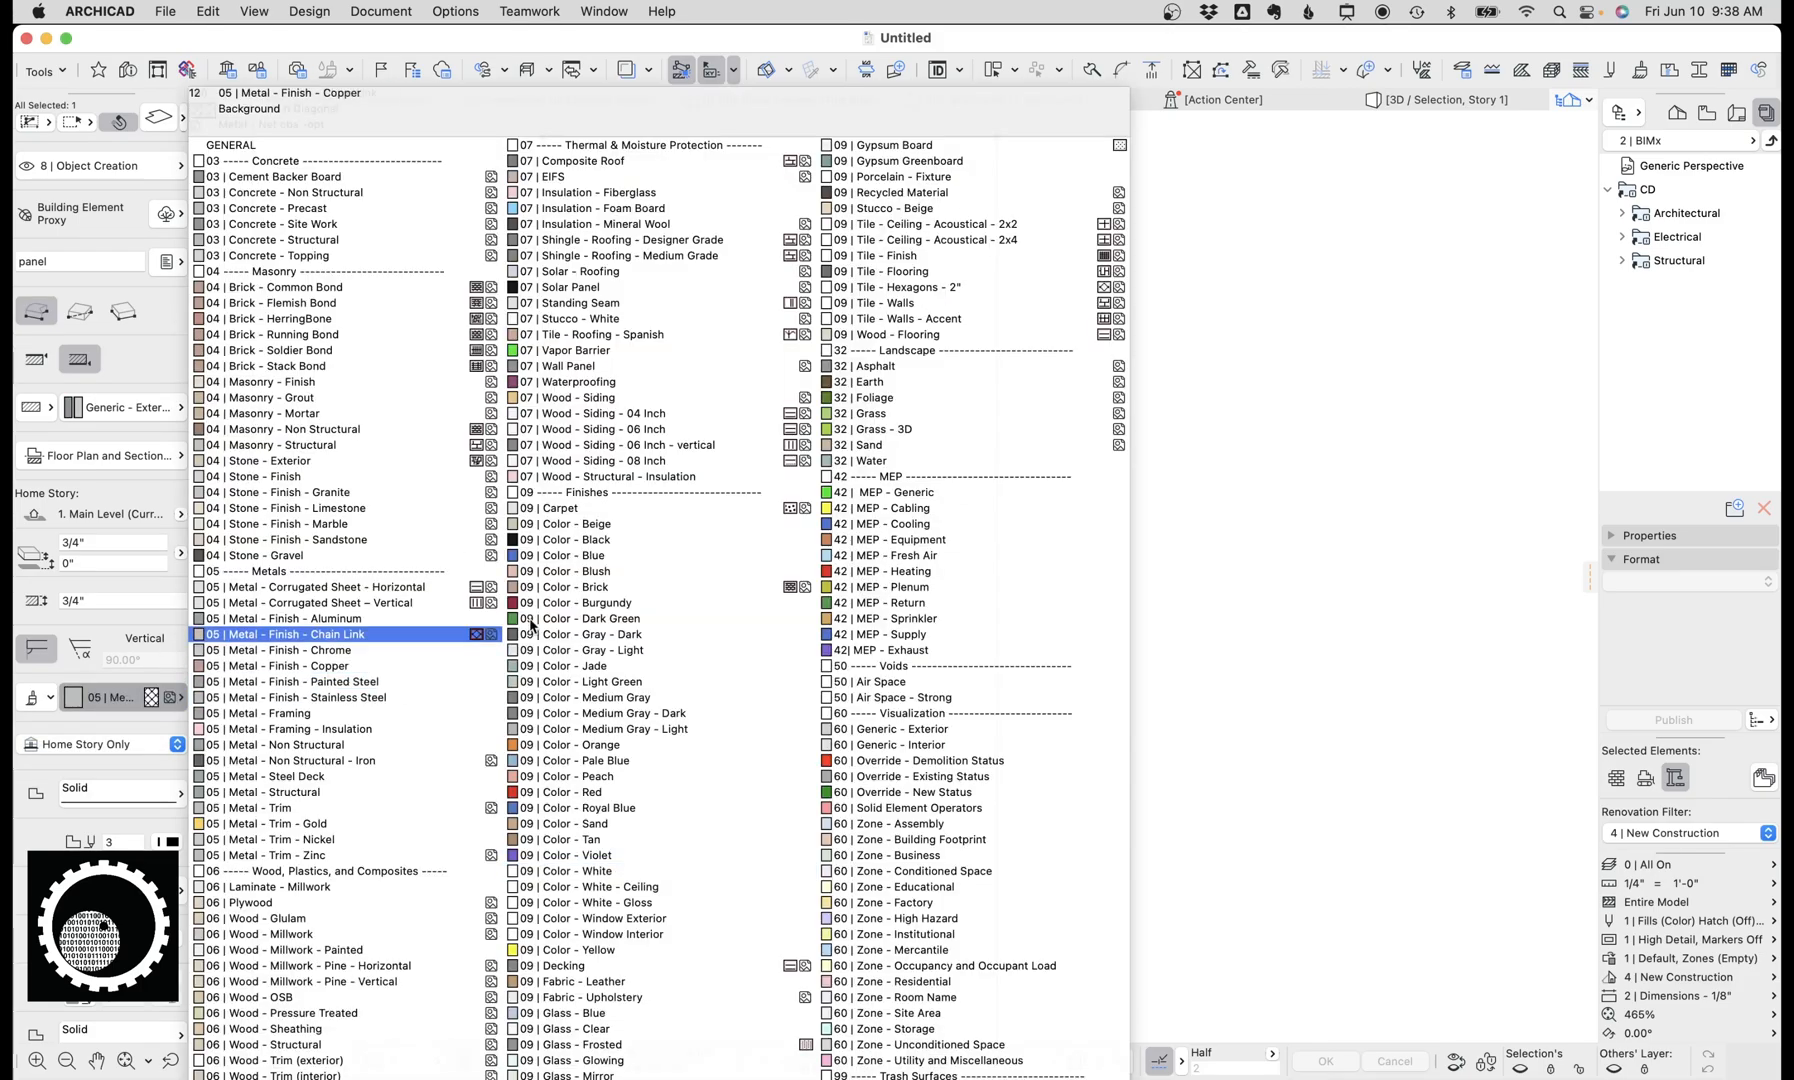
{"action": "left_click", "coordinate": [578, 554]}
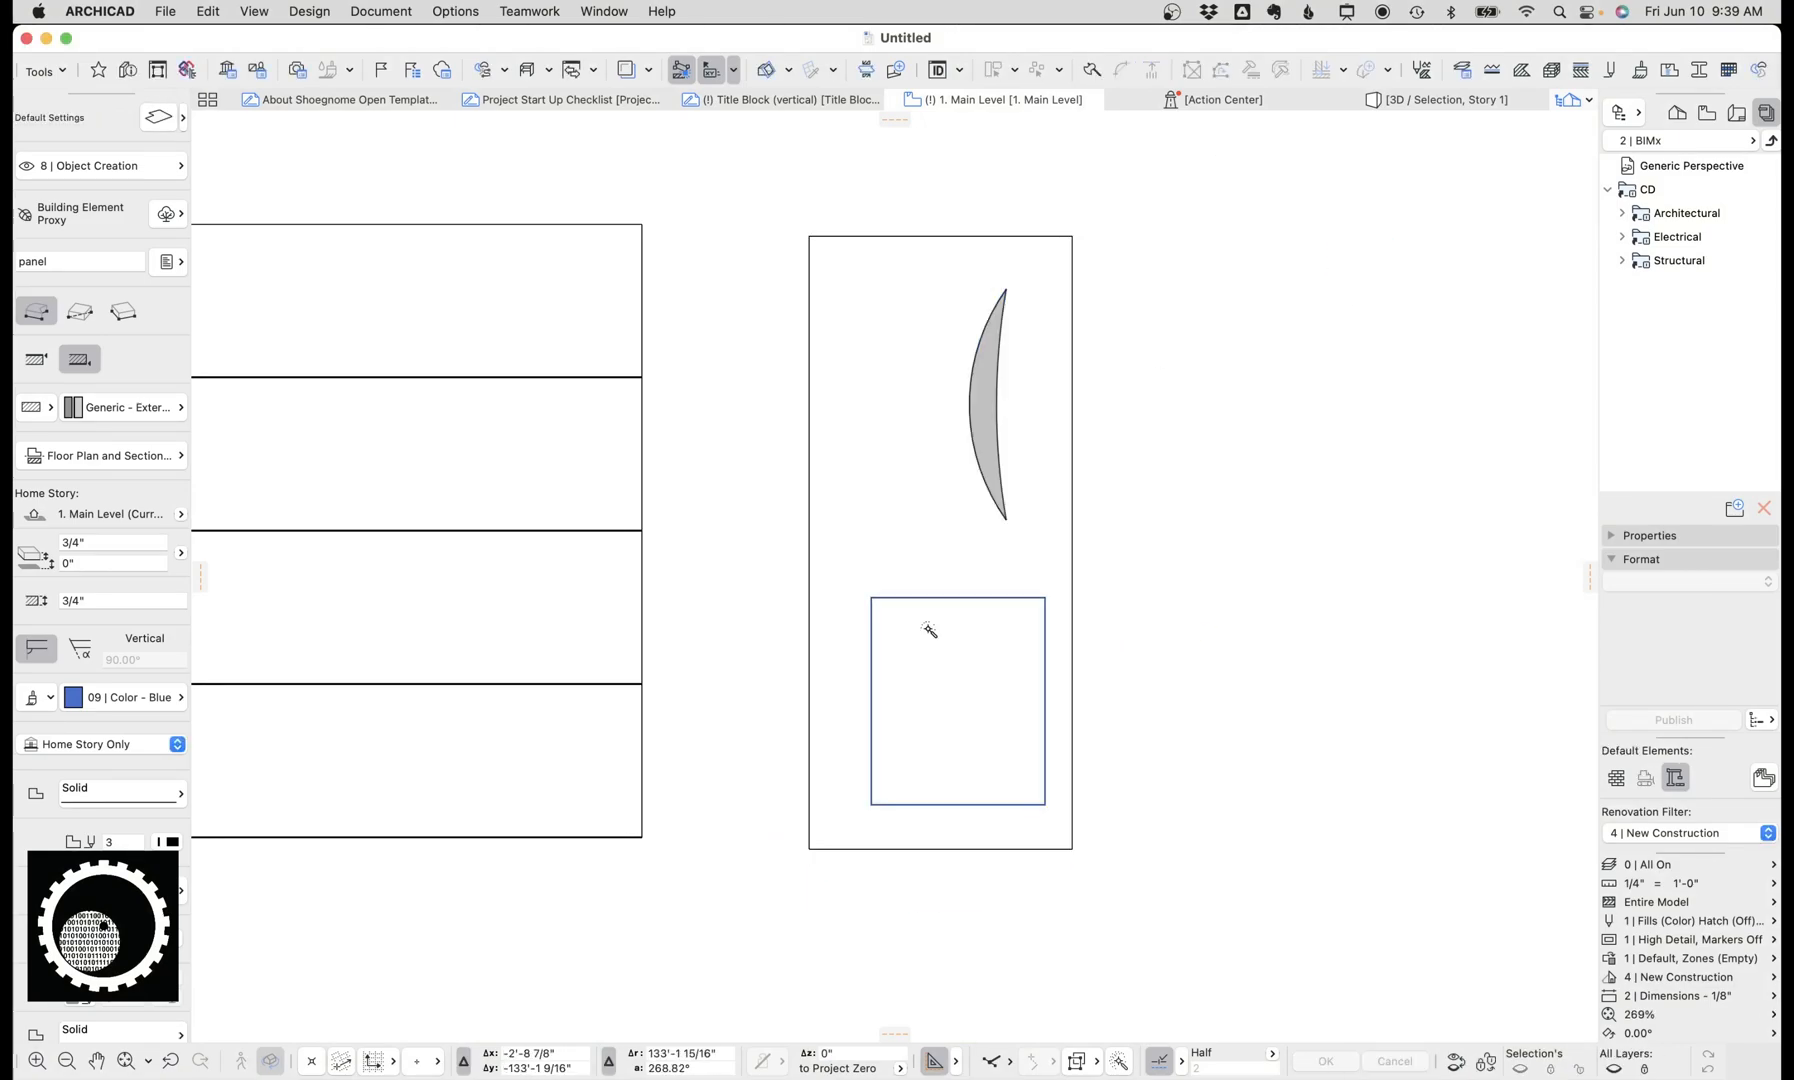
Step: Make the lower rectangular door panel 1/2" thick and elevate it by 1/8"
{"action": "left_click", "coordinate": [958, 698]}
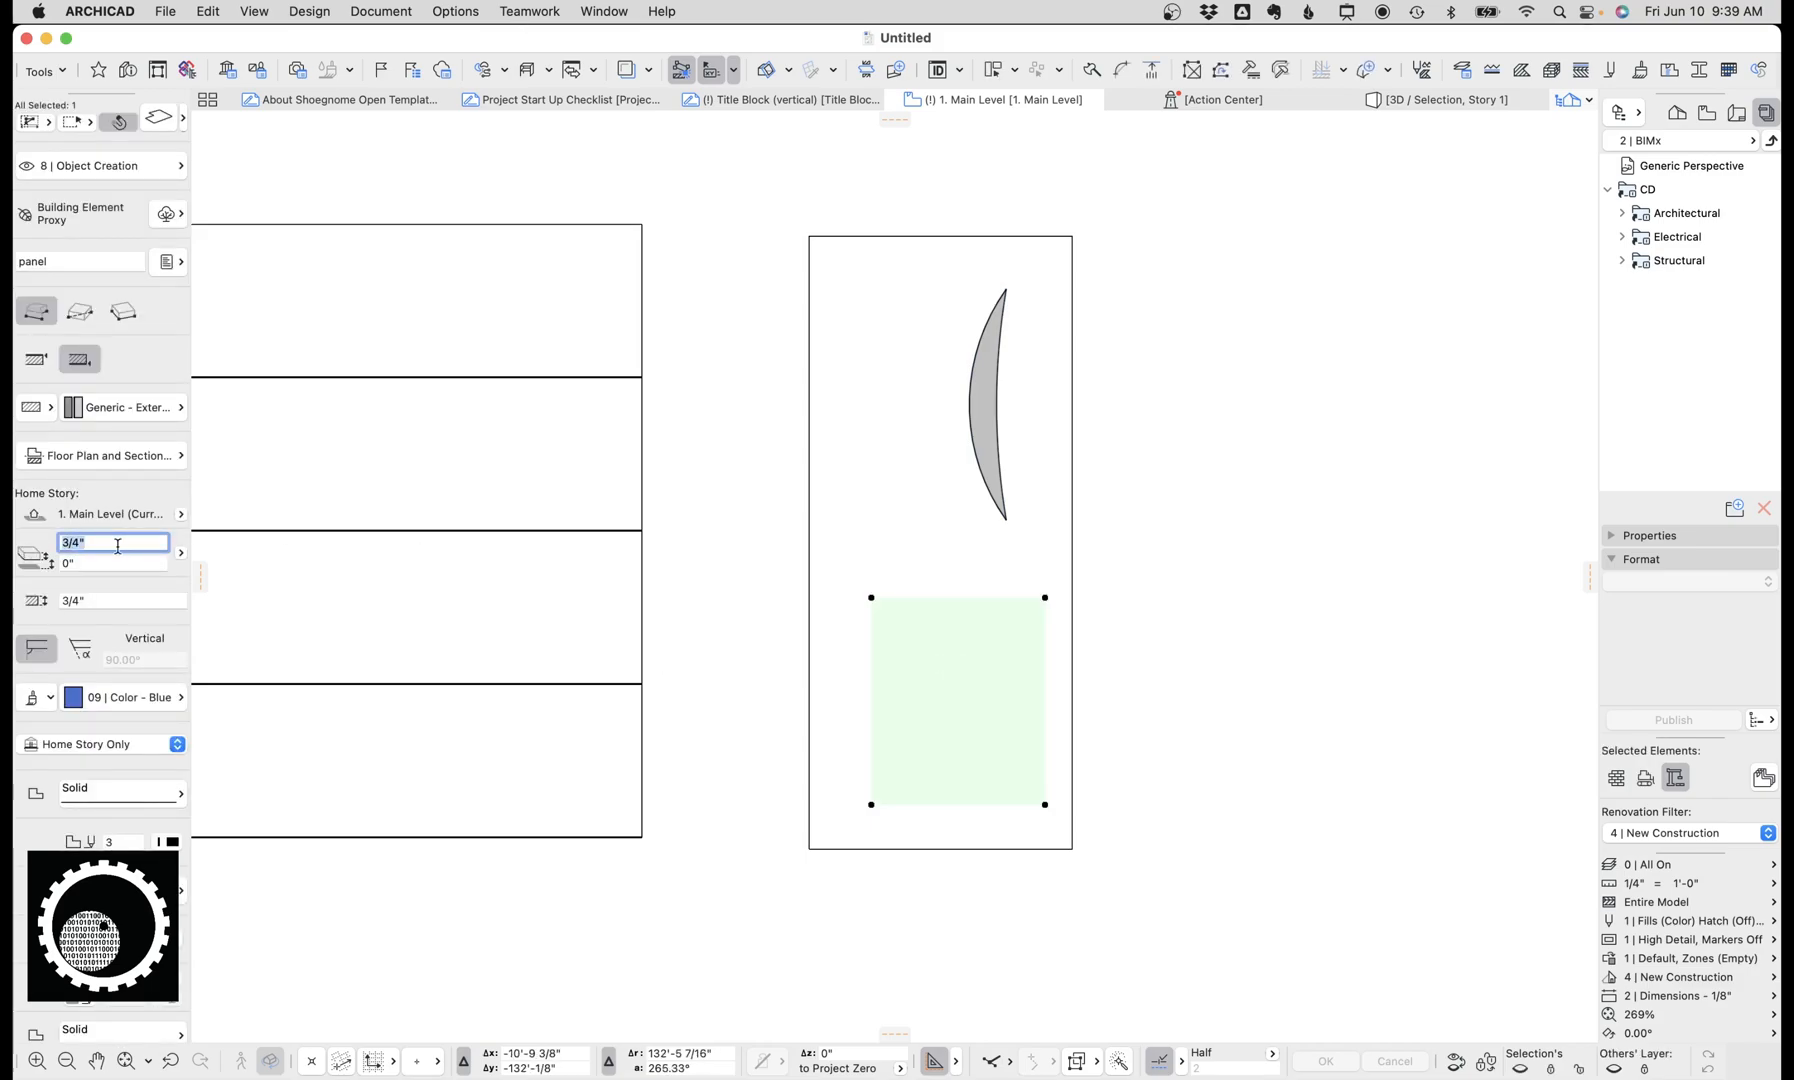
{"action": "type", "text": "1/2\""}
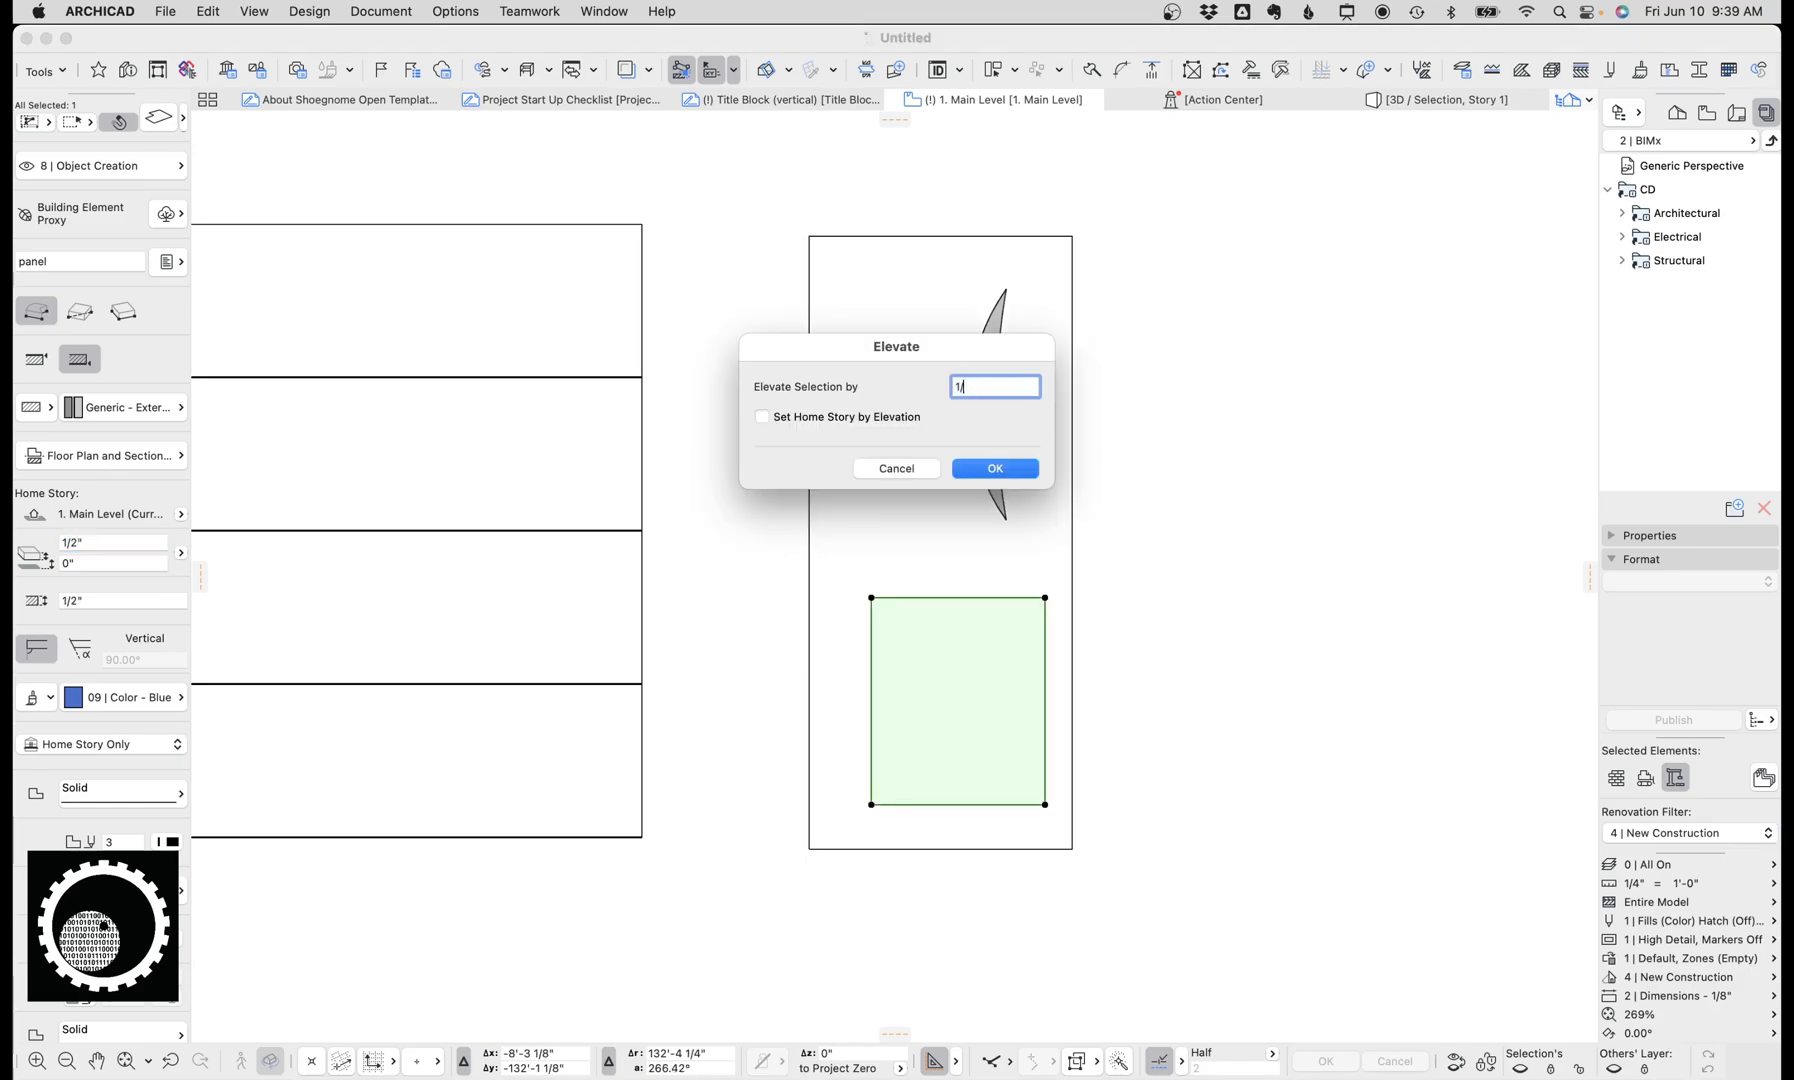
{"action": "left_click", "coordinate": [990, 468]}
{"action": "type", "text": "elev"}
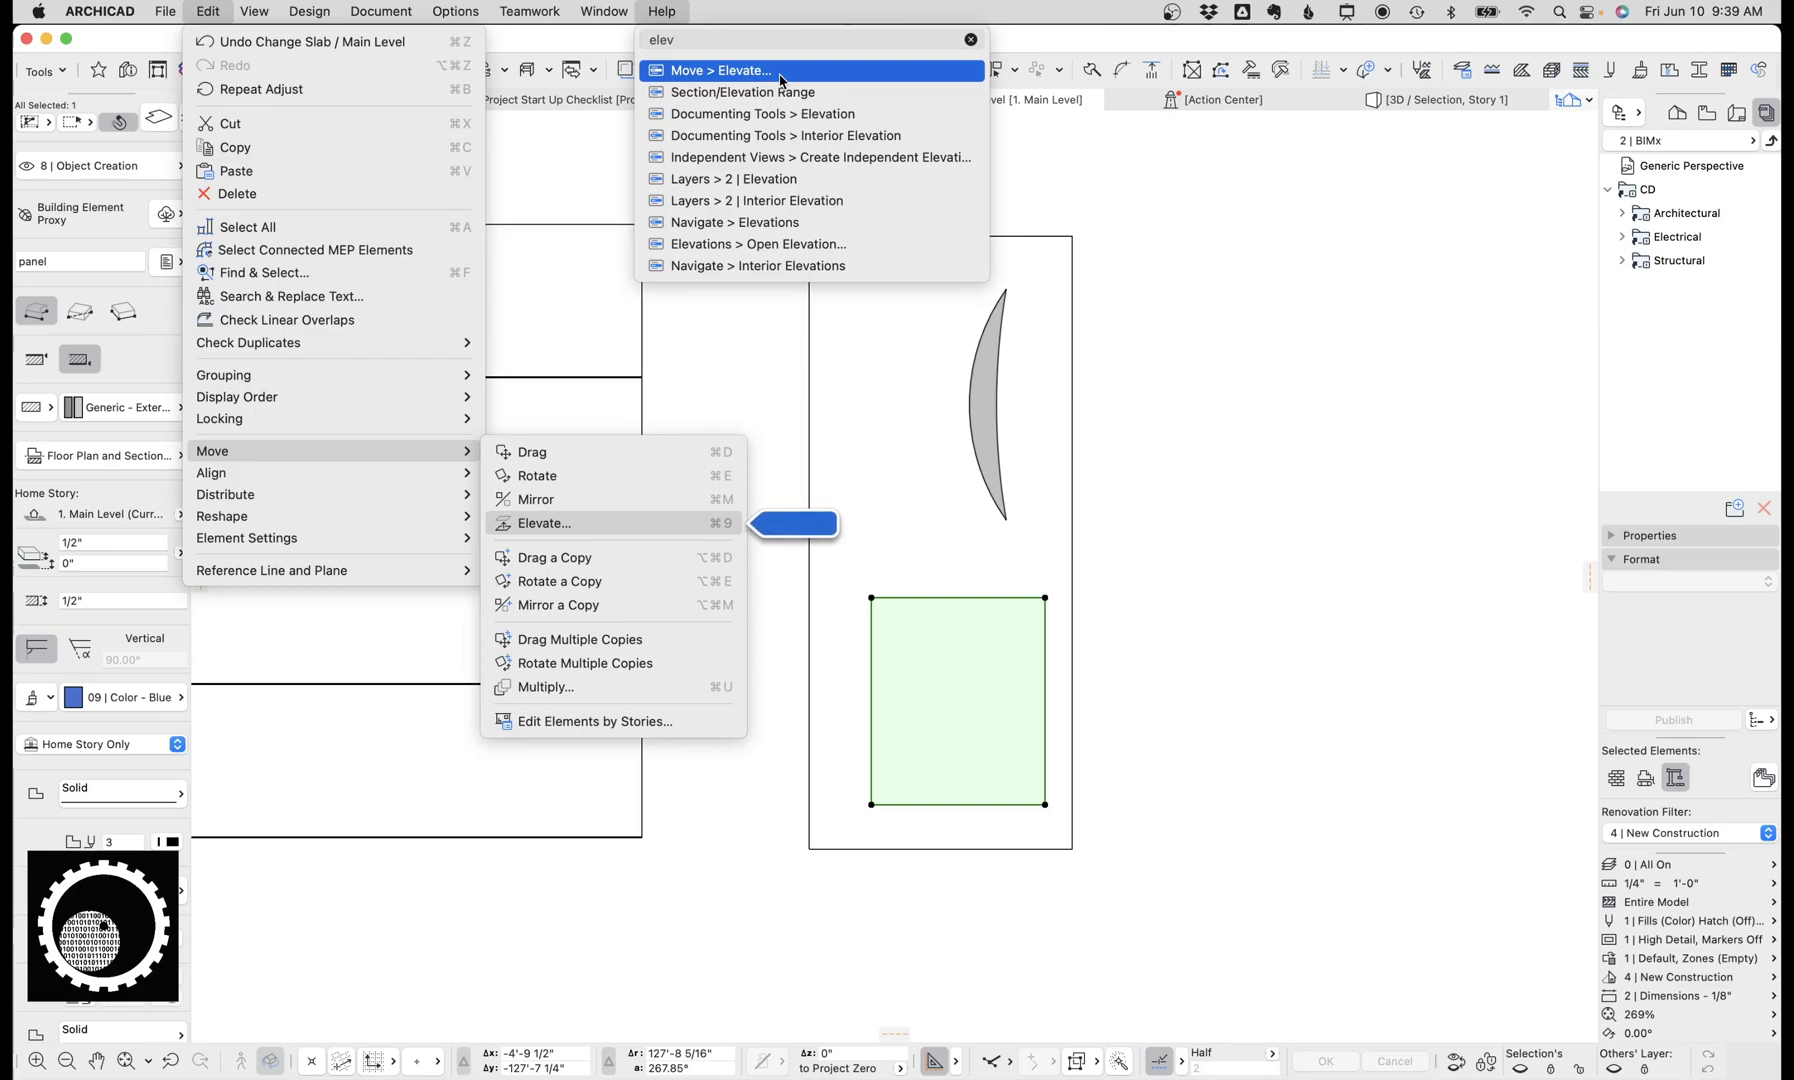
{"action": "left_click", "coordinate": [544, 522]}
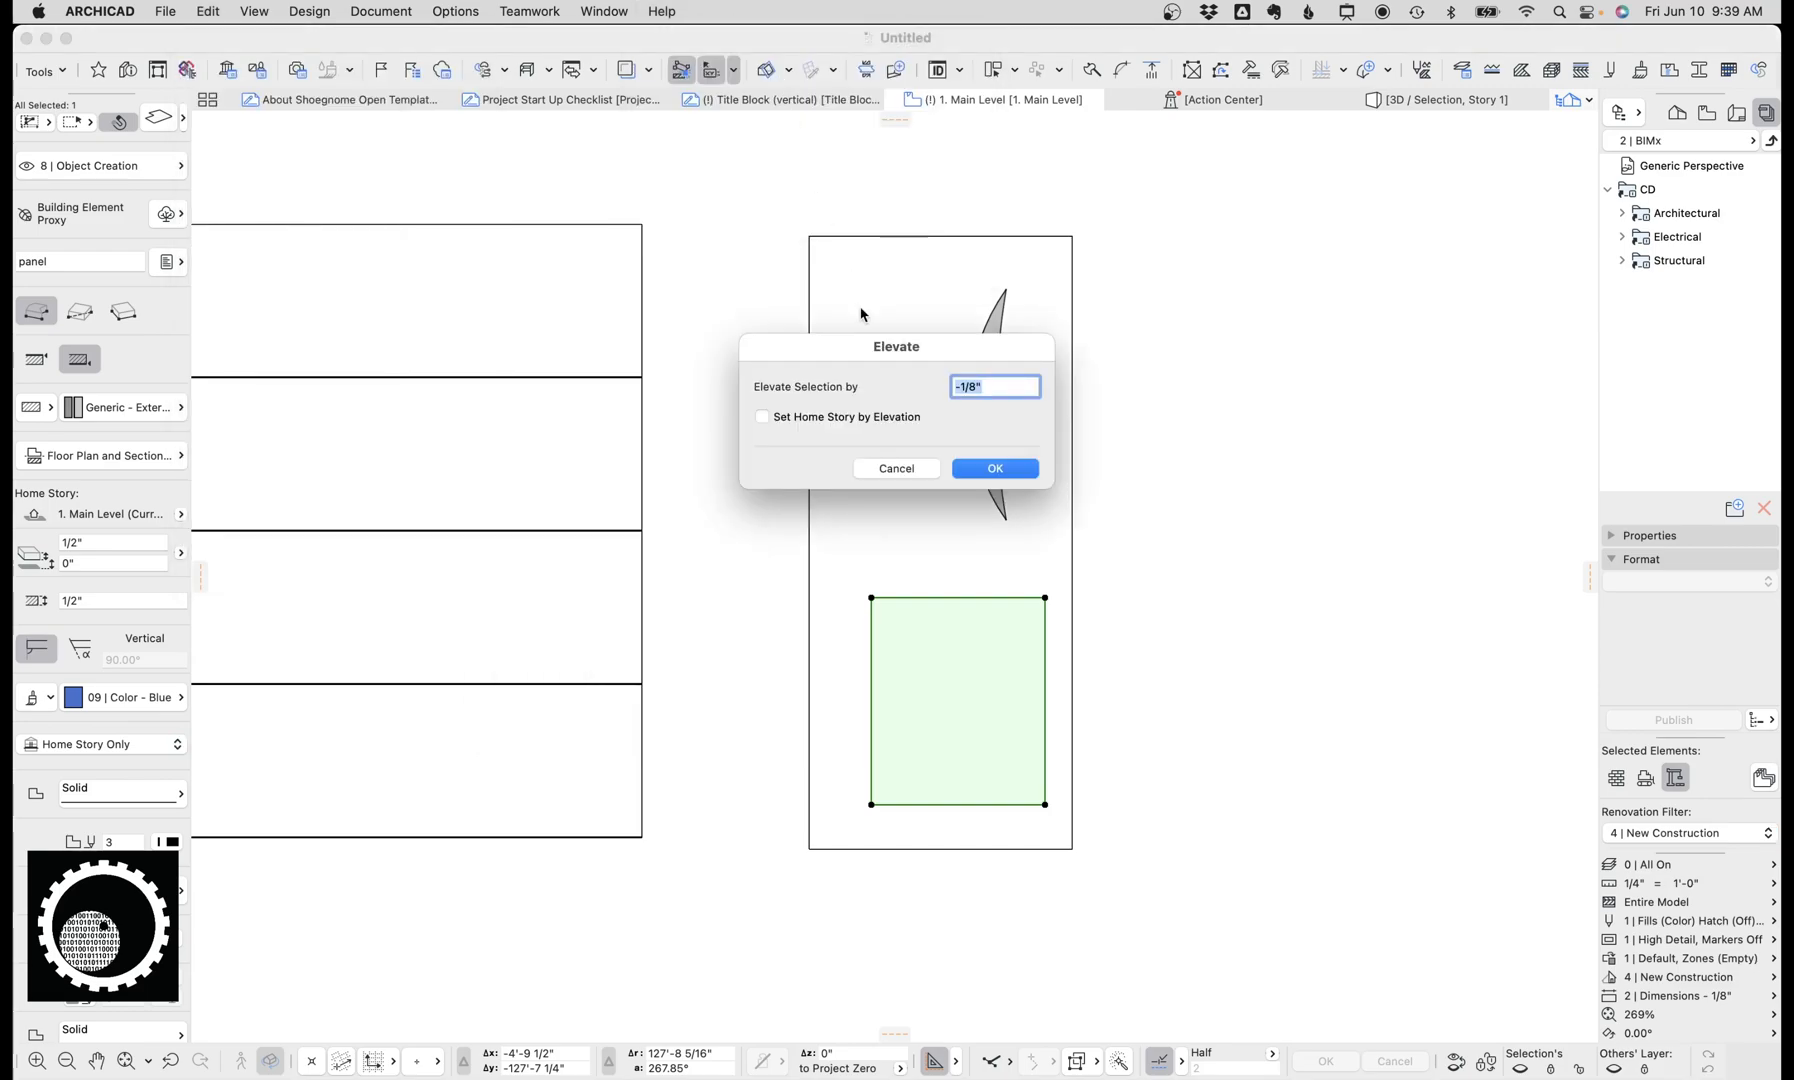
{"action": "type", "text": "1/8\""}
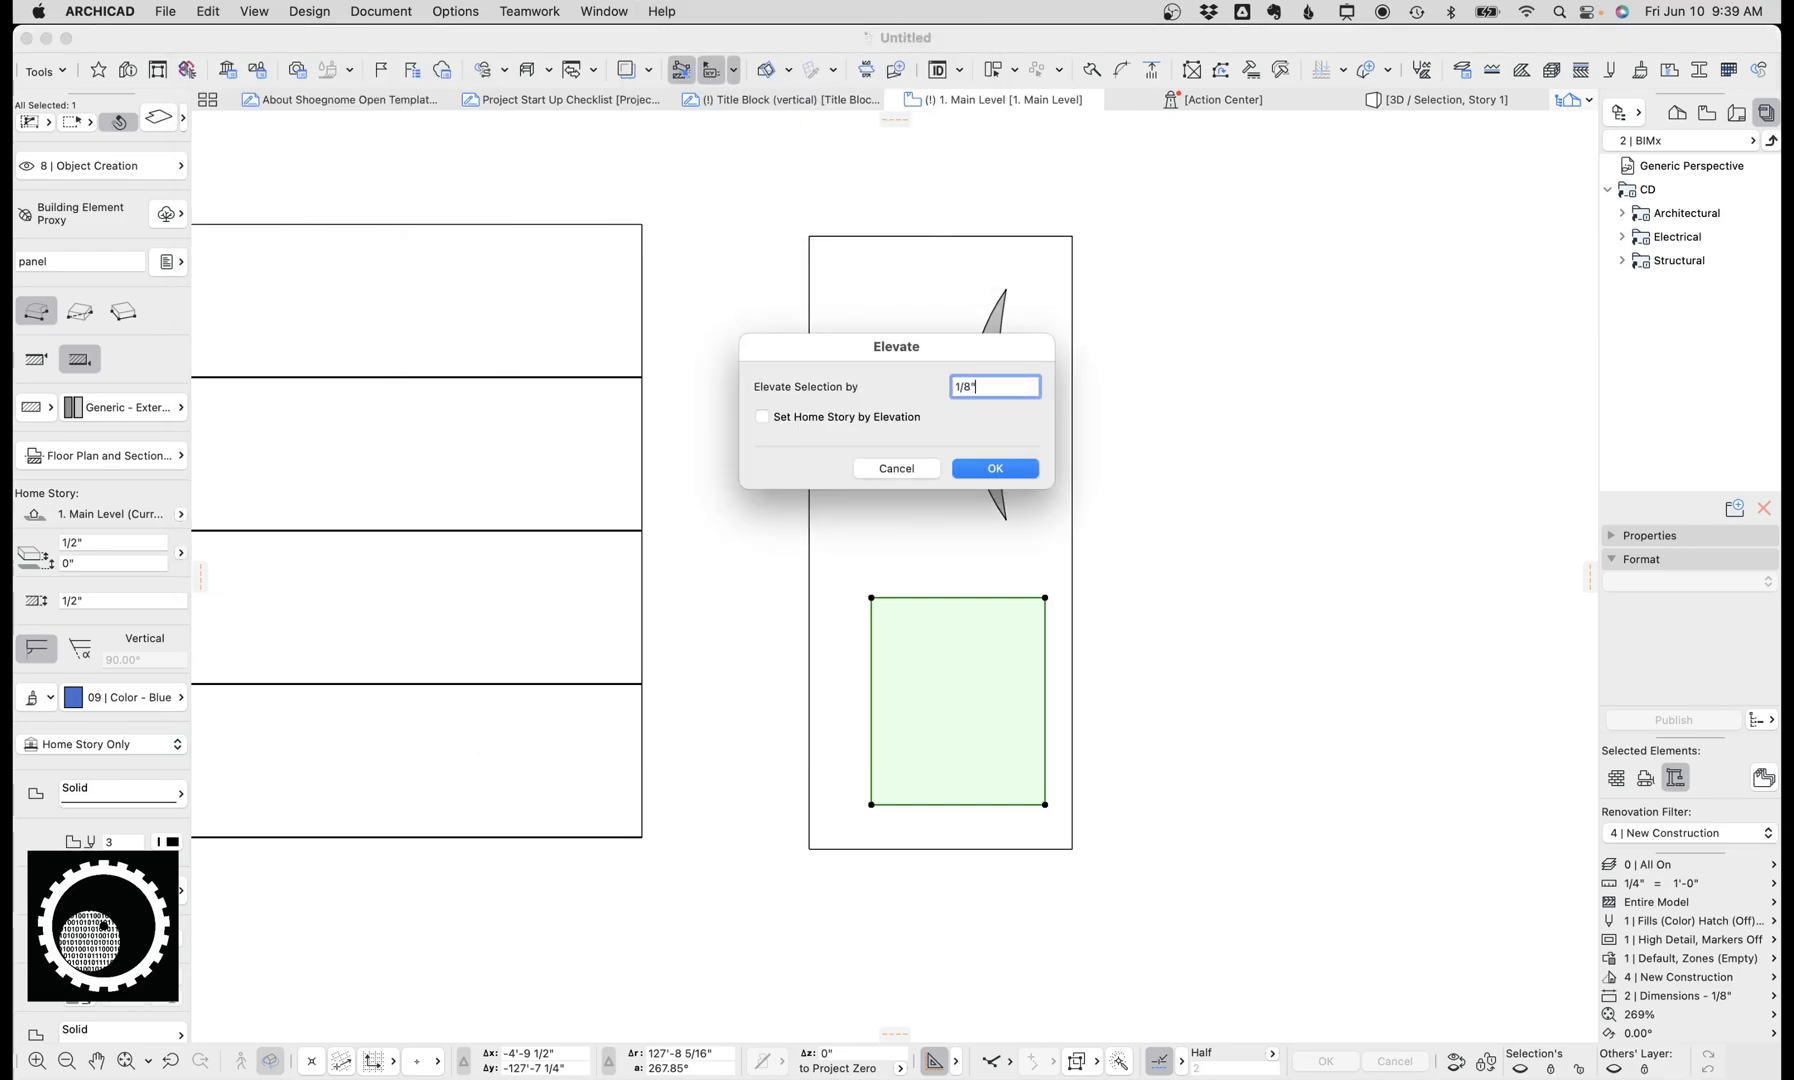
{"action": "left_click", "coordinate": [994, 468]}
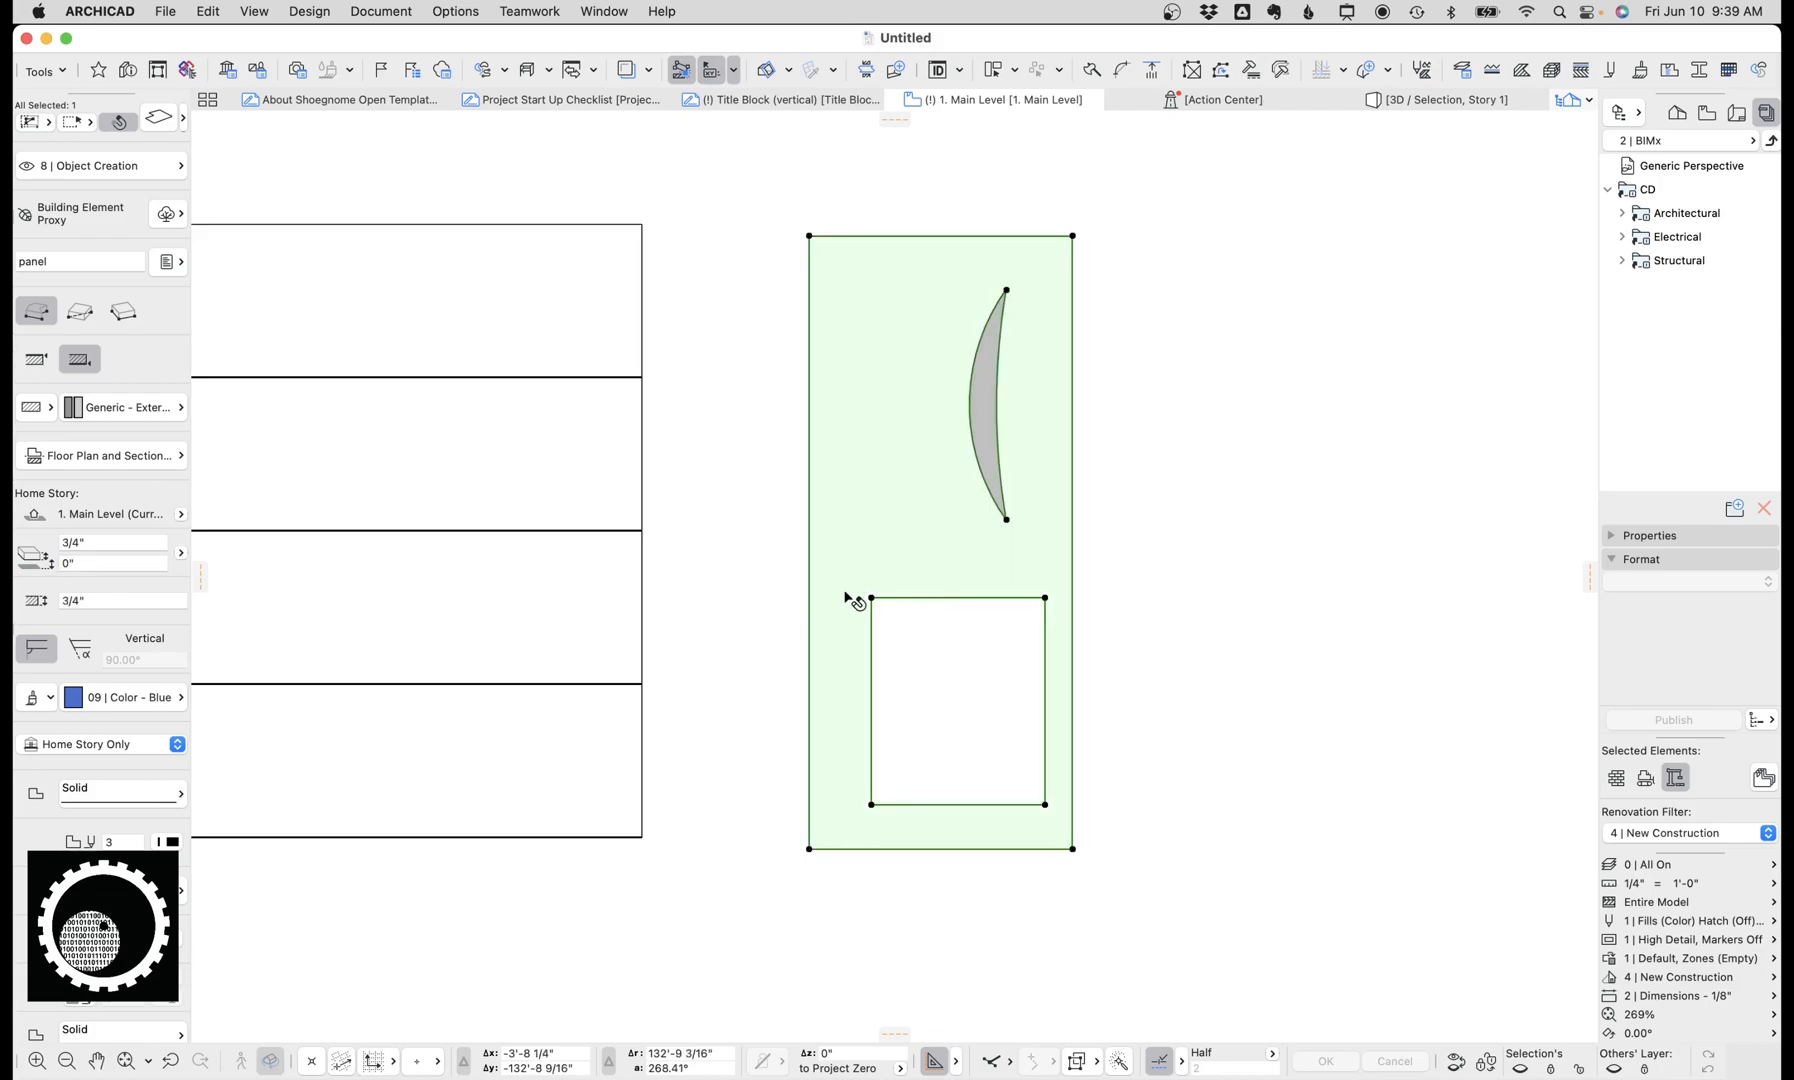
Step: Marquee-select the whole door drawing and resave it as the Out house door.gsm leaf
{"action": "left_click", "coordinate": [784, 296]}
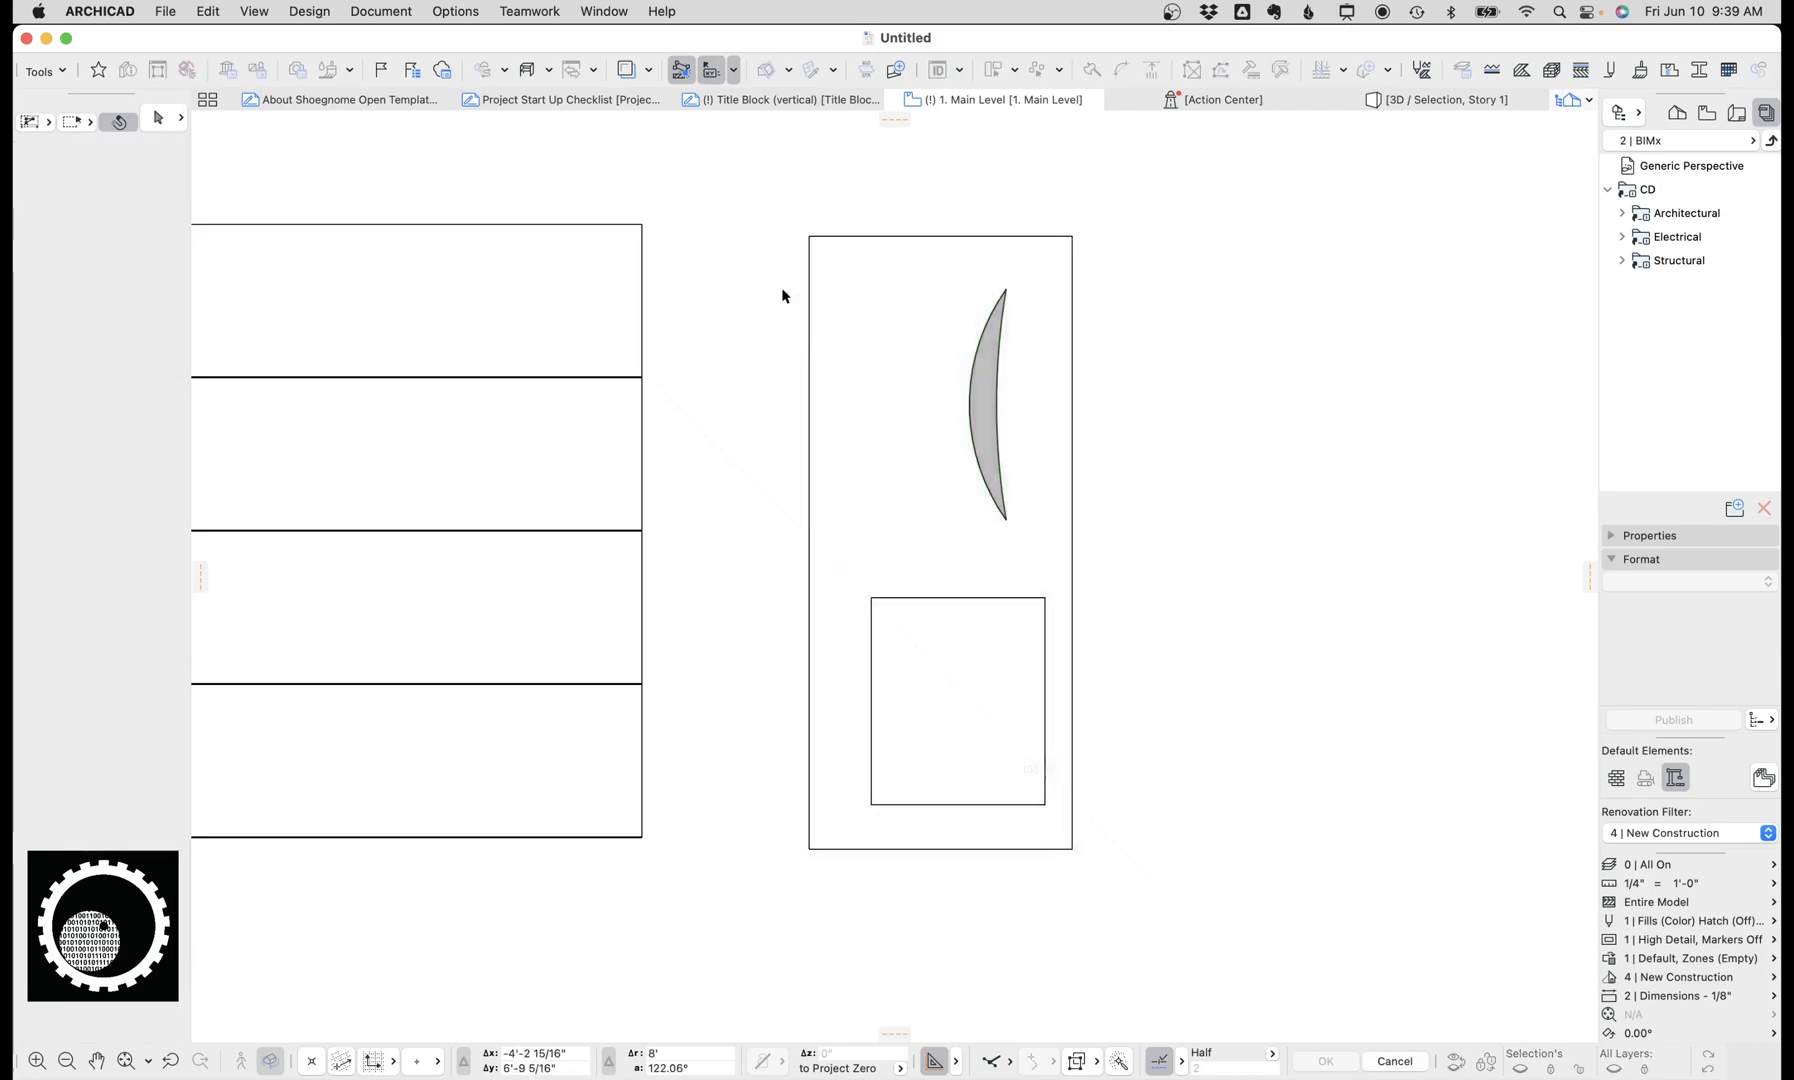
{"action": "left_click", "coordinate": [164, 12]}
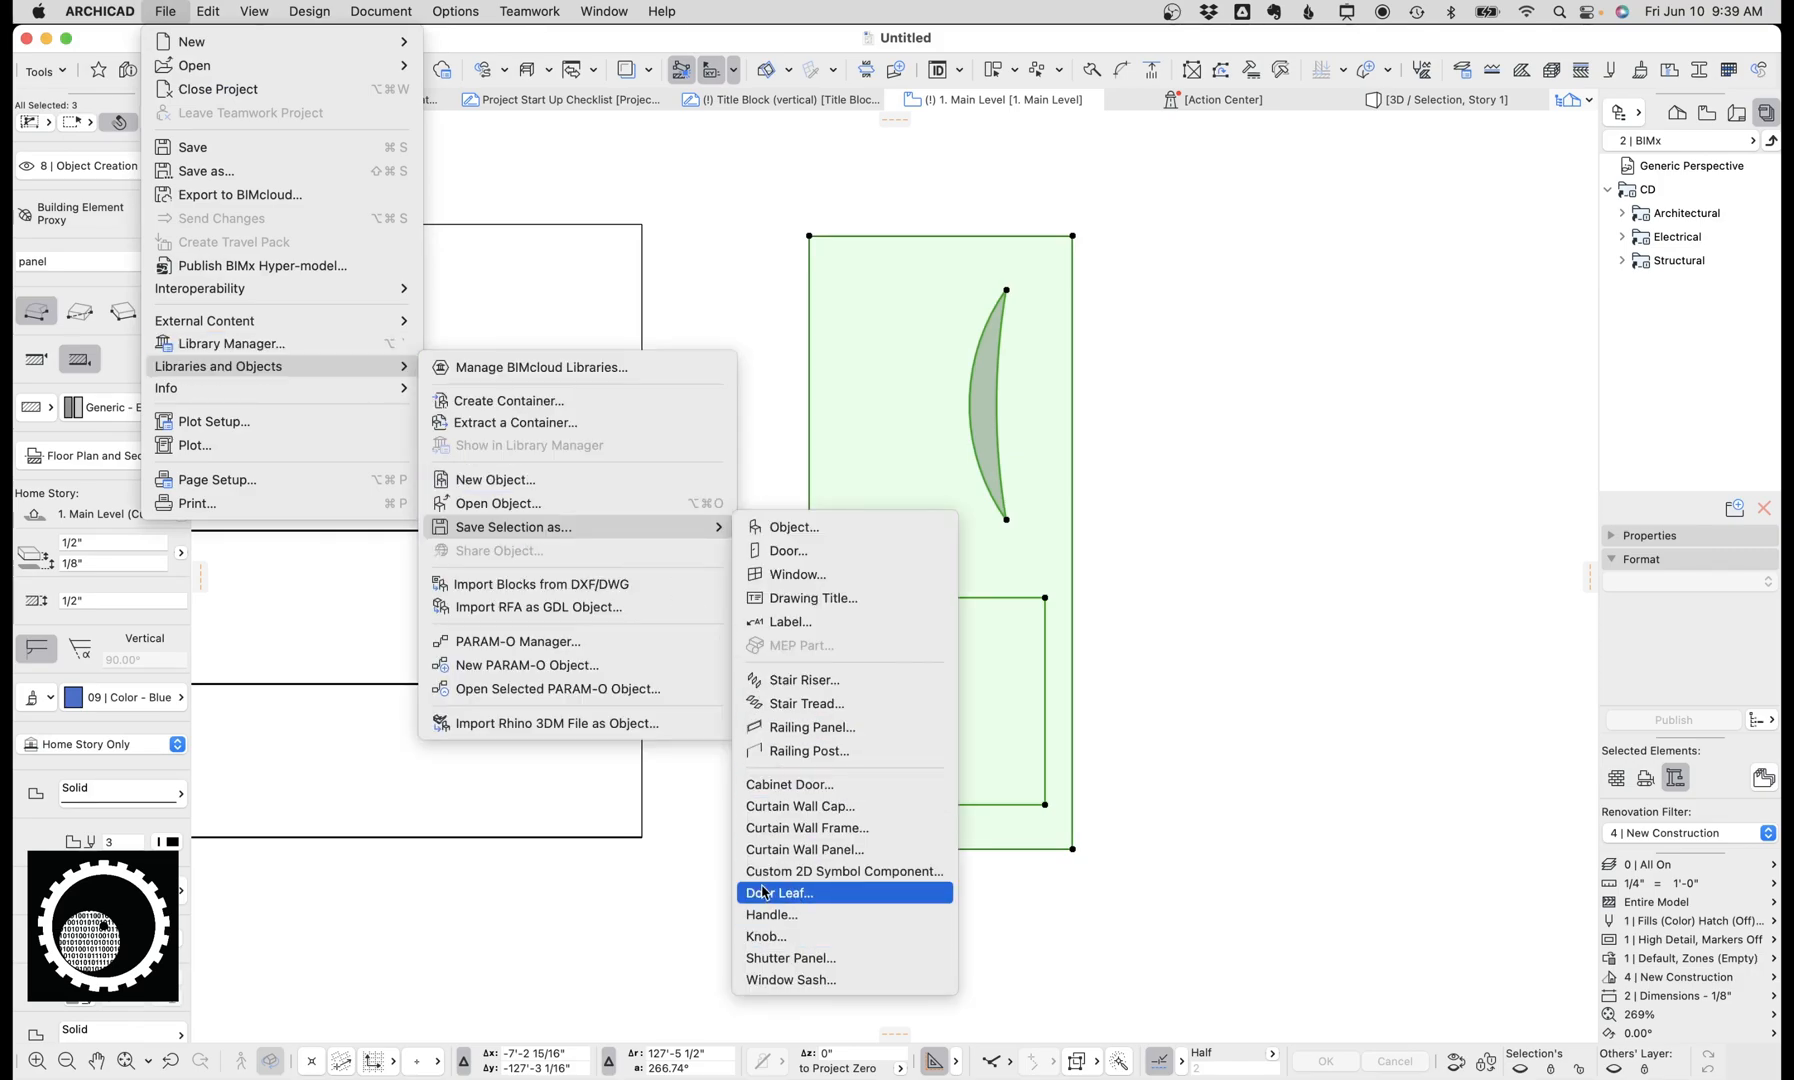
{"action": "left_click", "coordinate": [782, 892]}
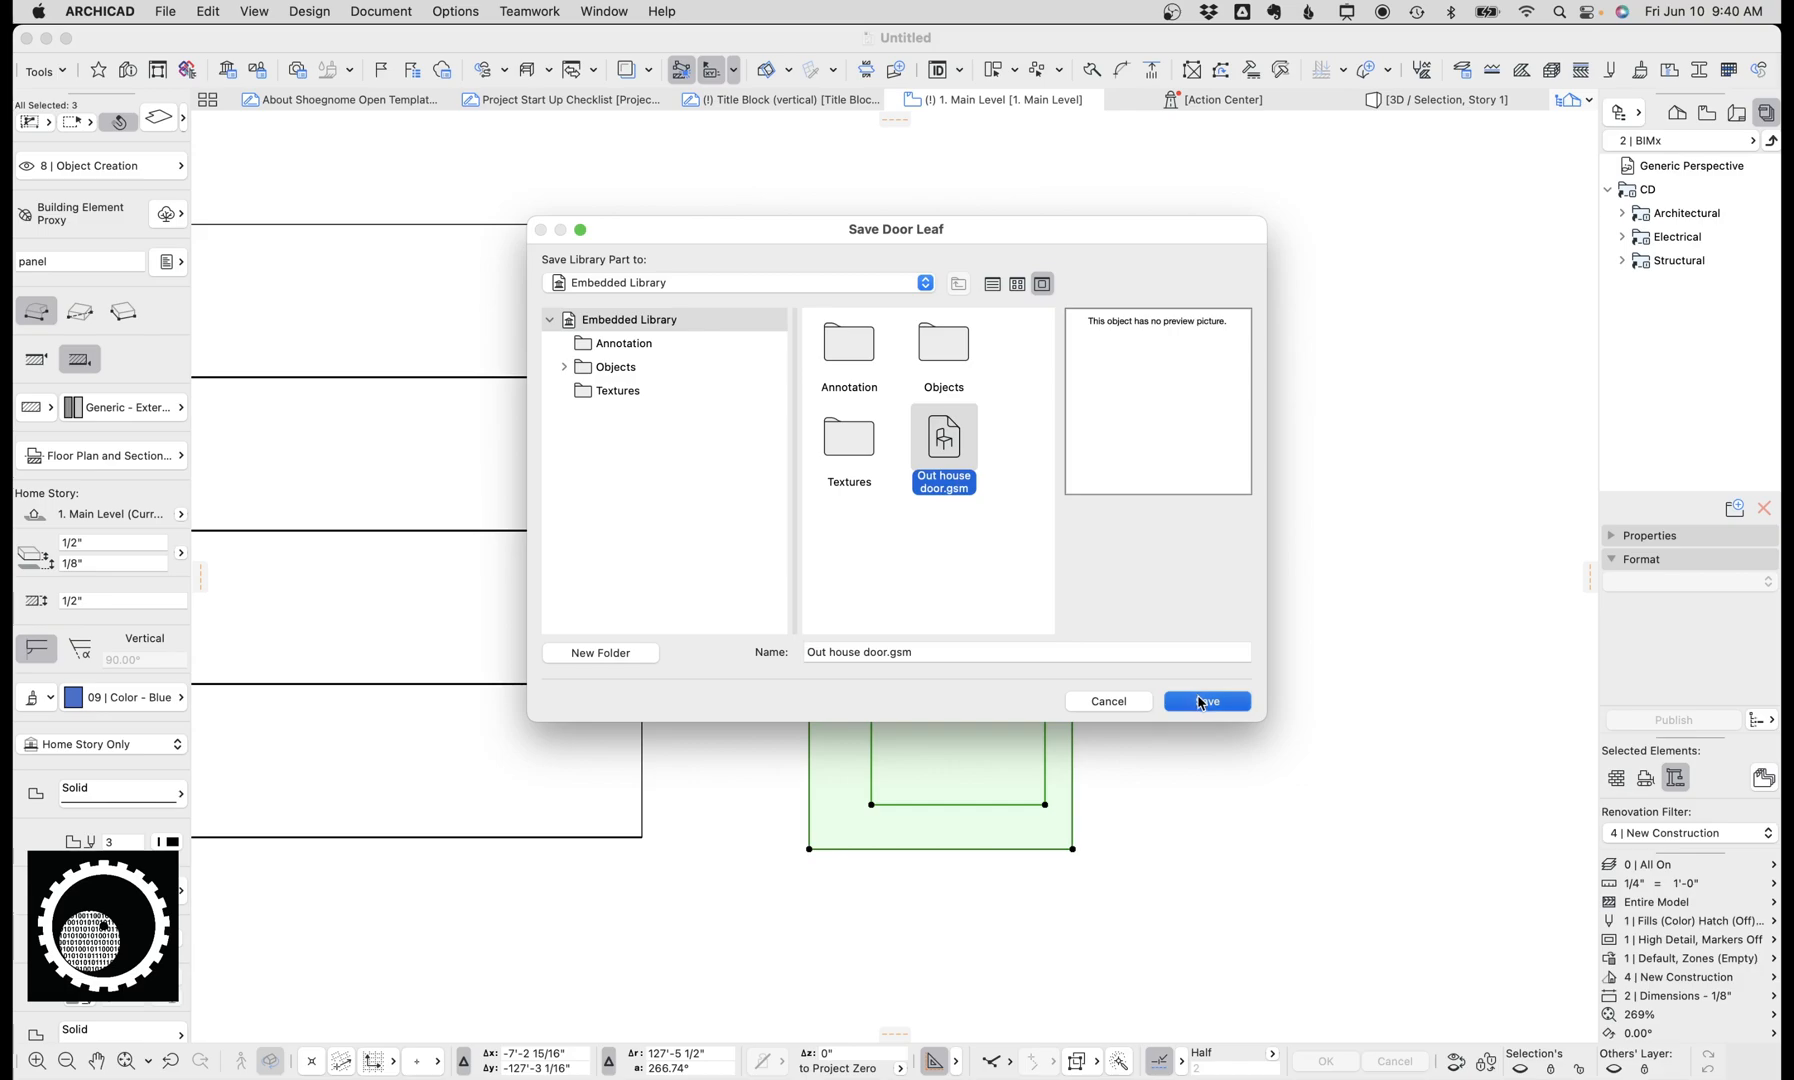
{"action": "left_click", "coordinate": [1206, 702]}
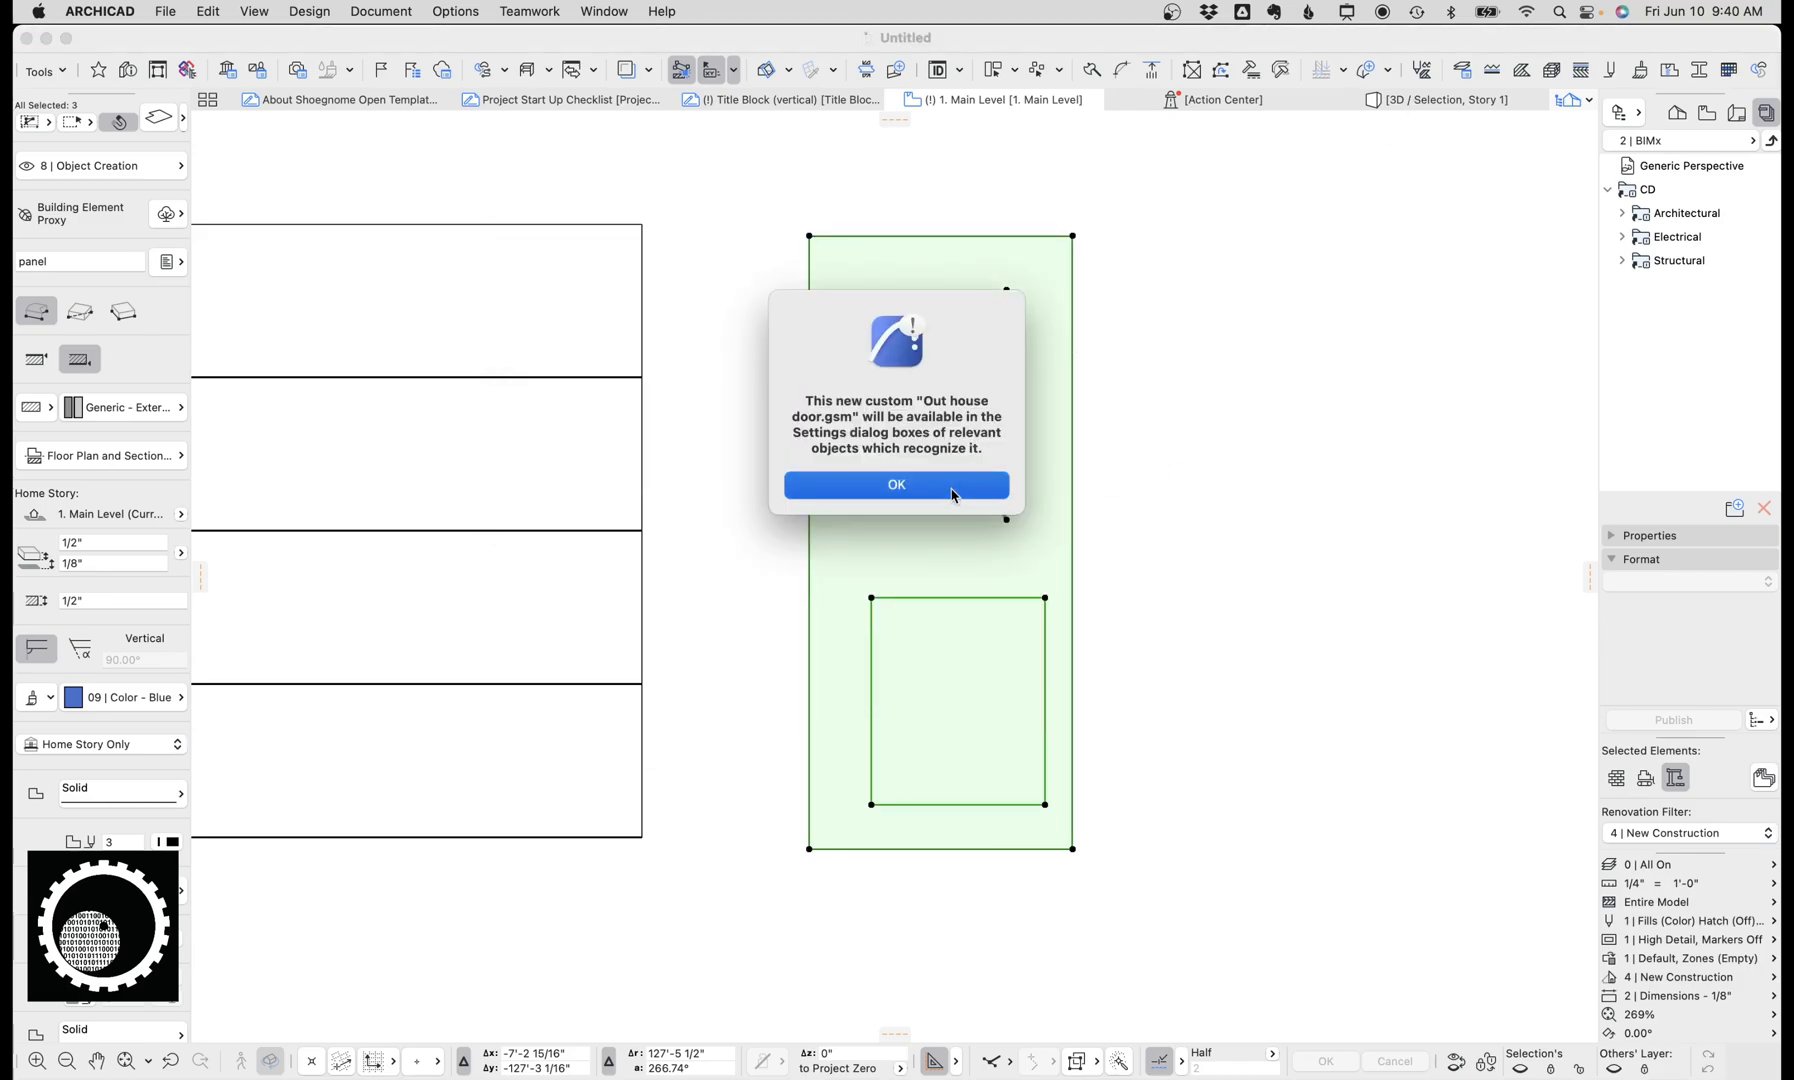
Step: Acknowledge the saved leaf notice, check the door in 3D and return to the floor plan
{"action": "left_click", "coordinate": [896, 484]}
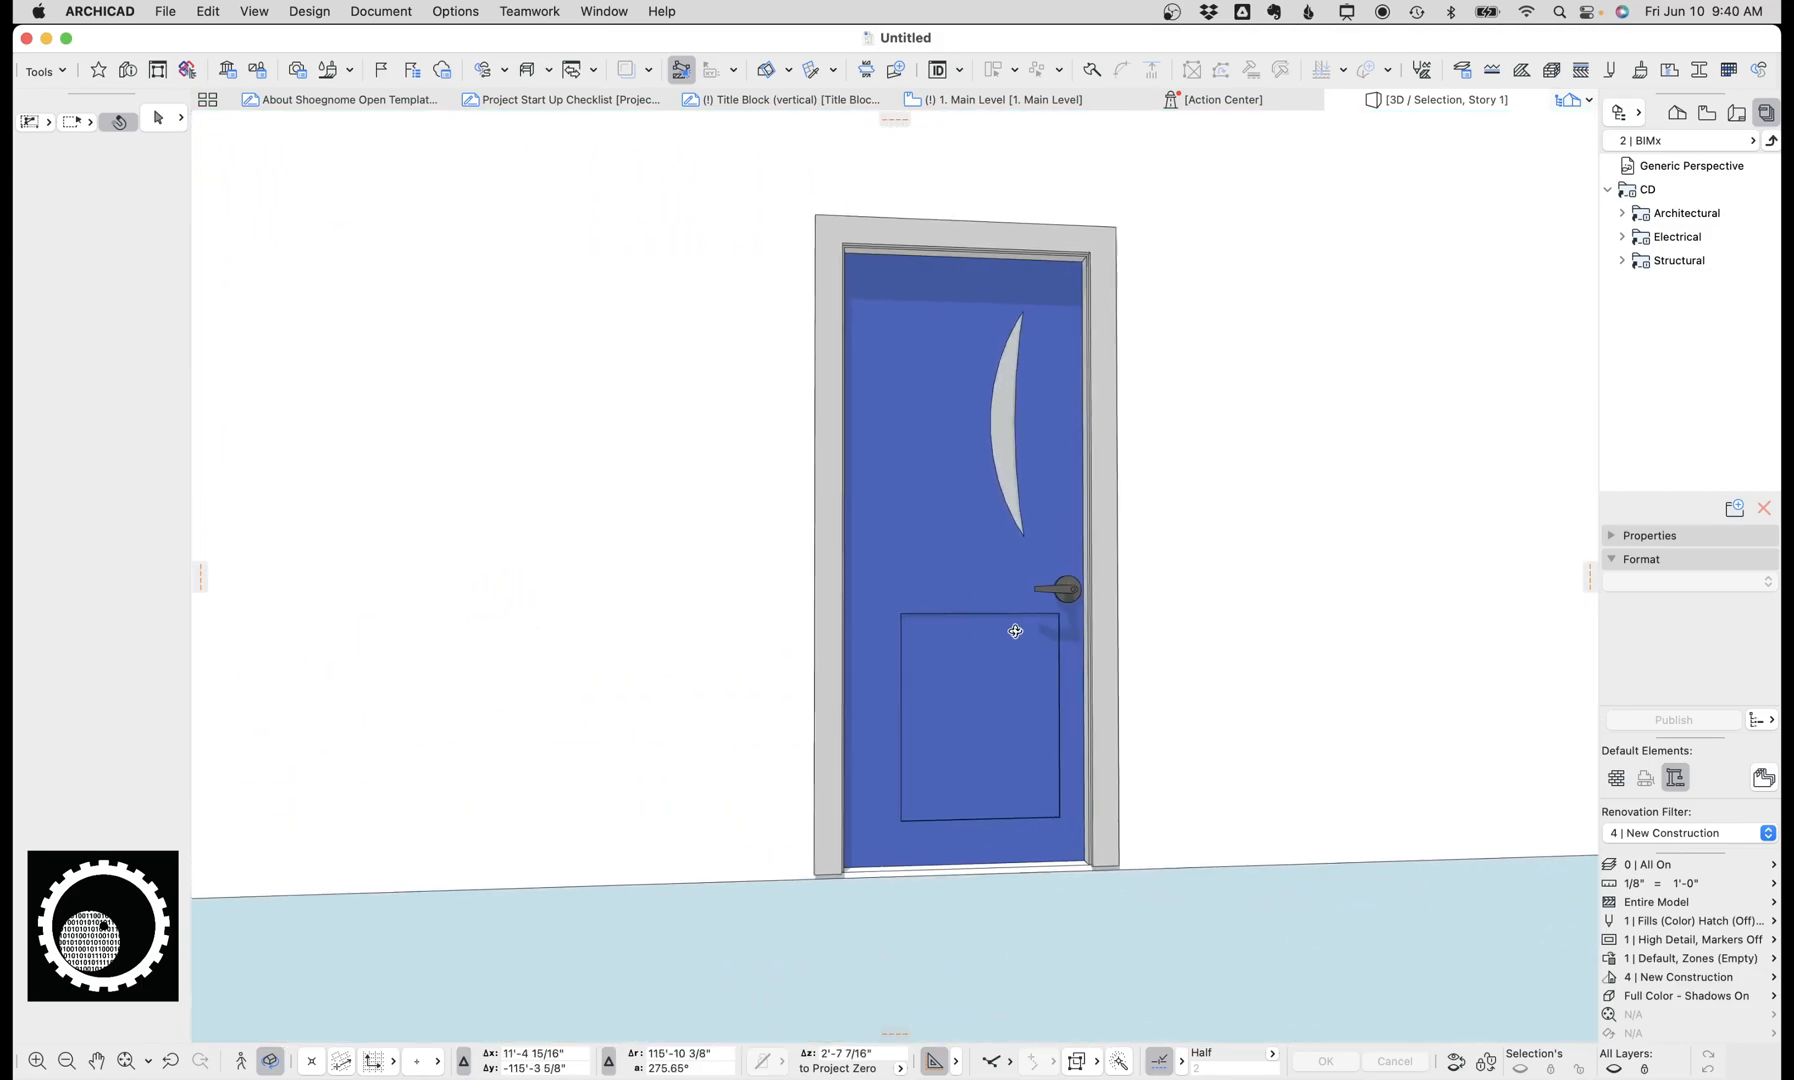
{"action": "left_click", "coordinate": [1004, 100]}
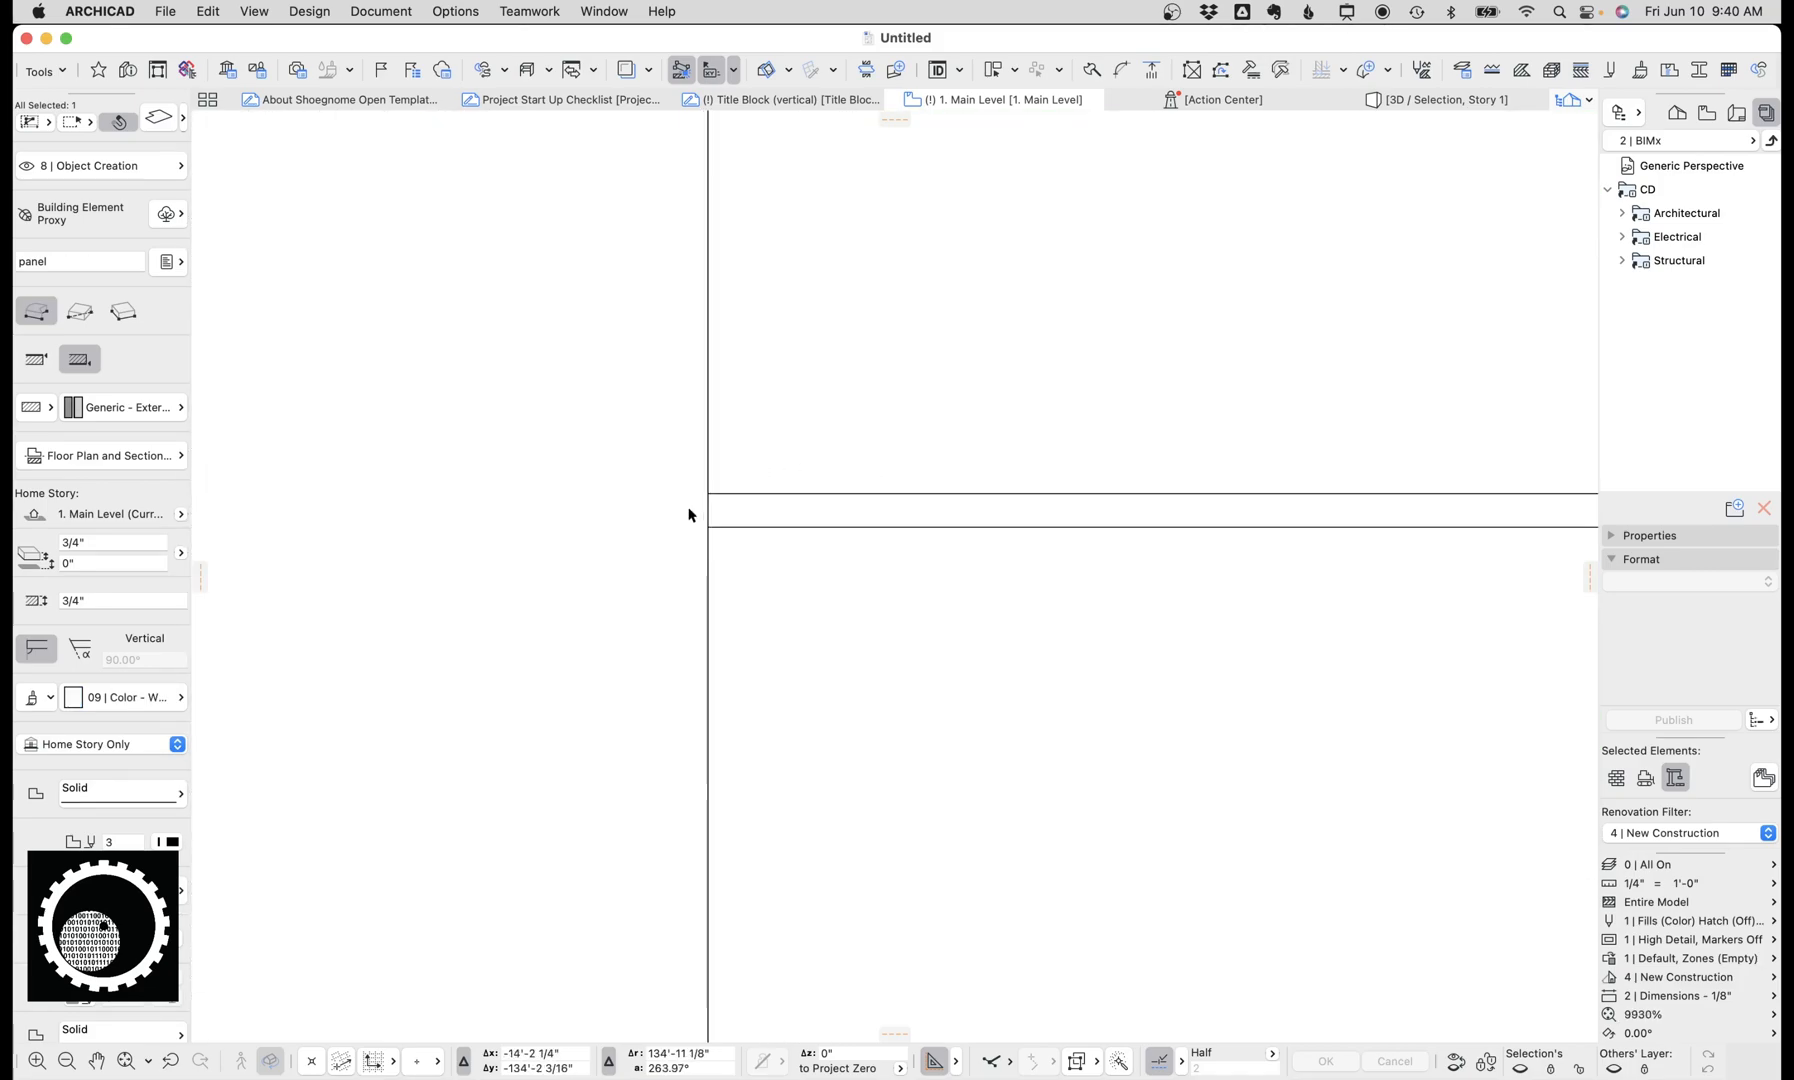
Step: Show the house project's garage door leaves, then switch back to the Untitled project plan
{"action": "left_click", "coordinate": [720, 514]}
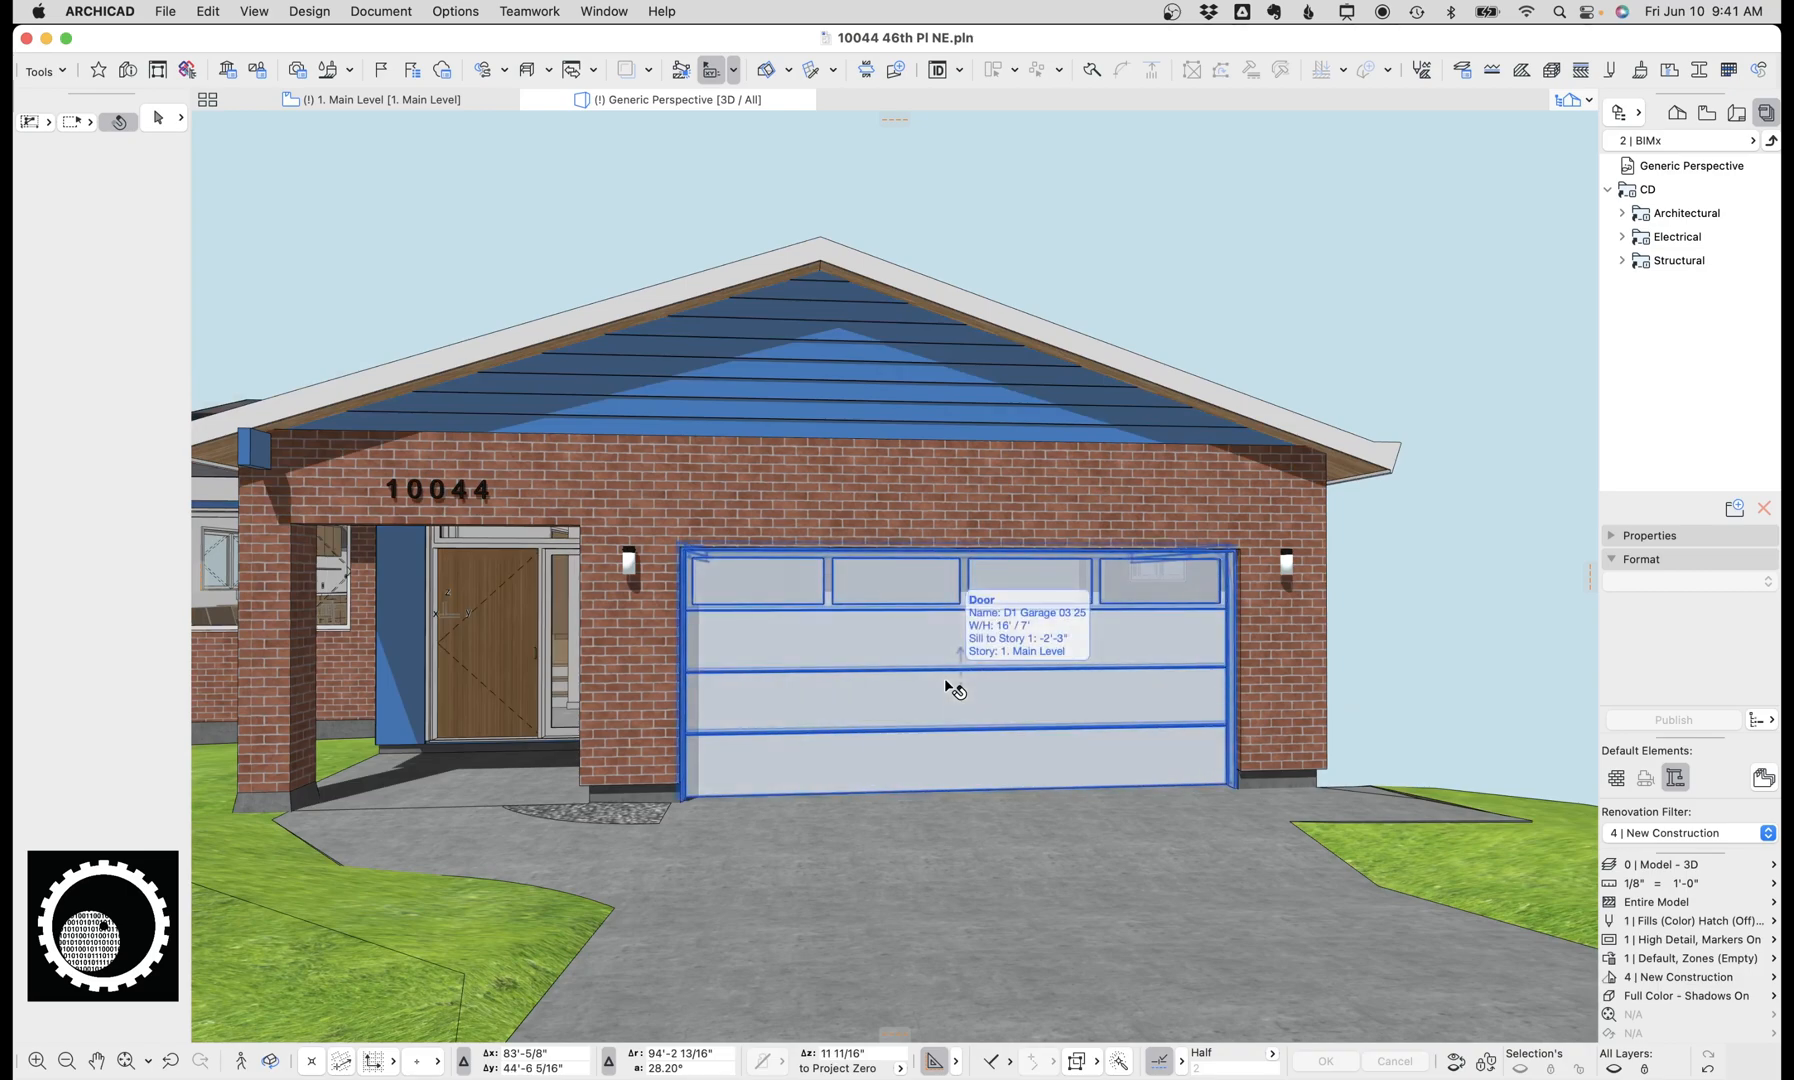
{"action": "left_click", "coordinate": [1002, 98]}
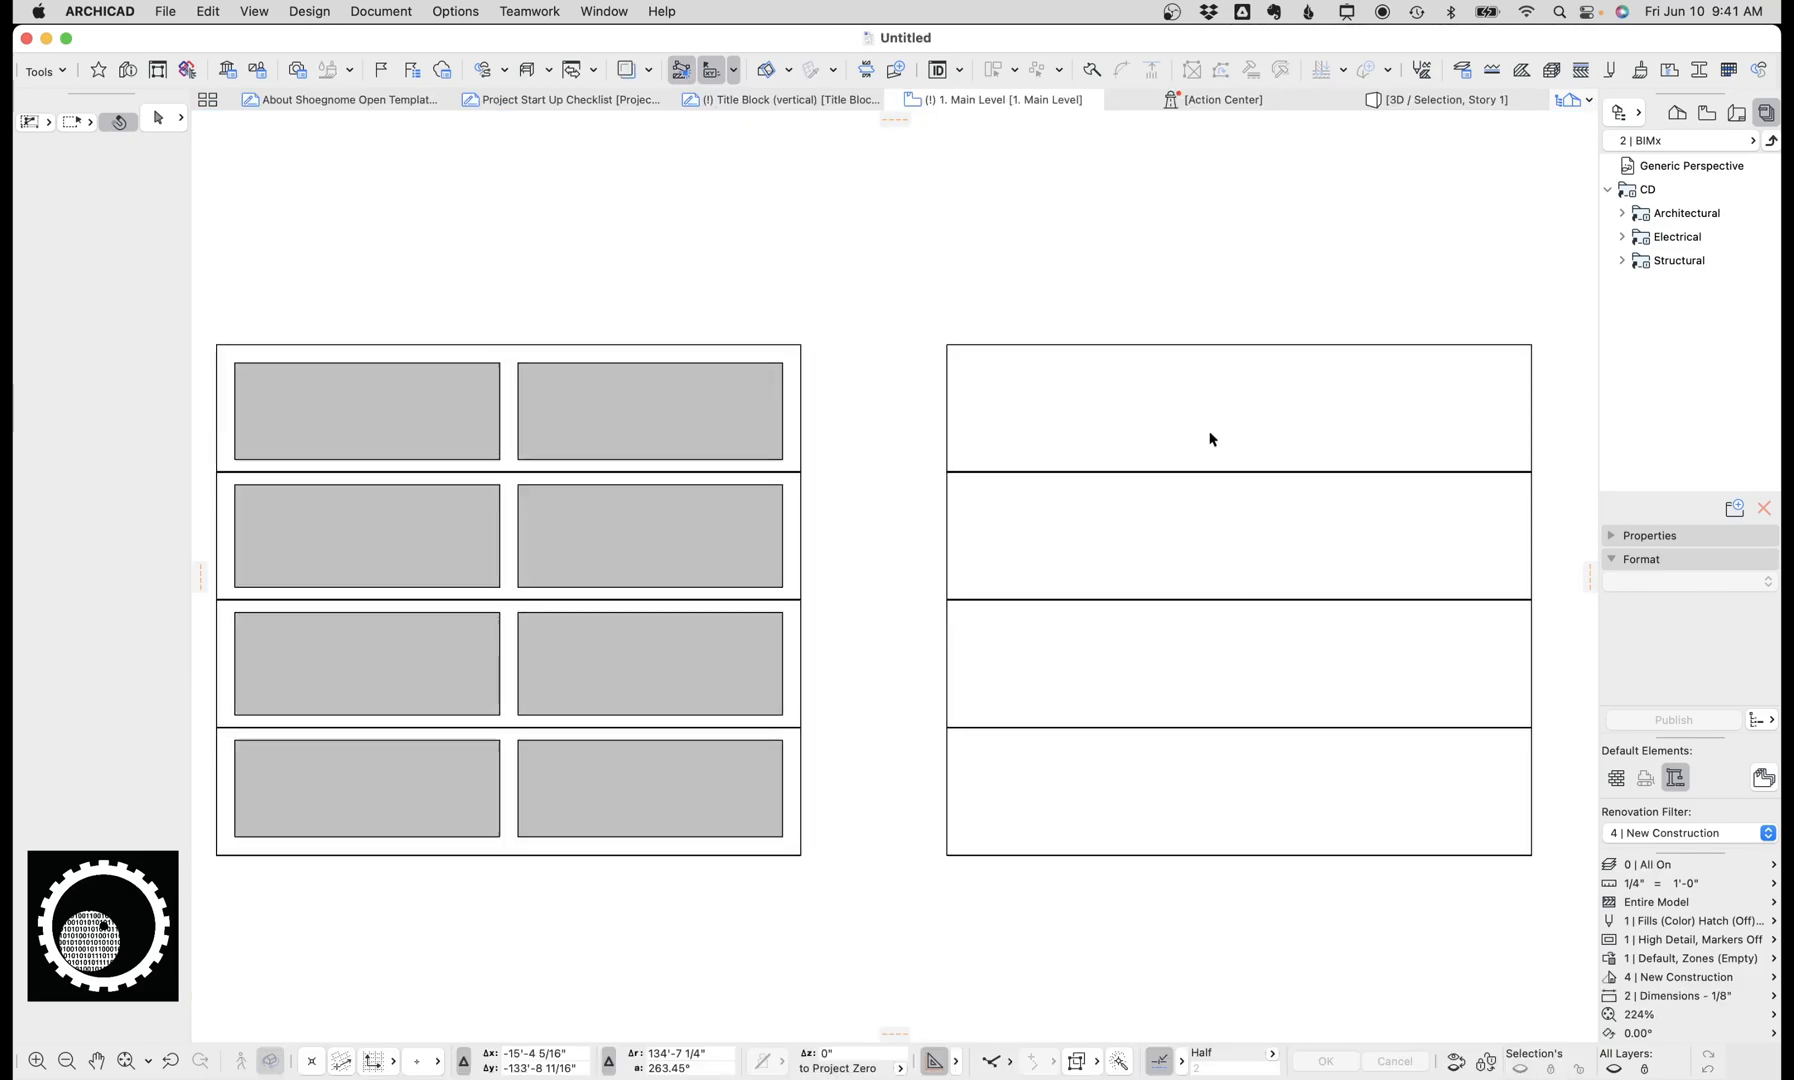
{"action": "left_click", "coordinate": [1236, 790]}
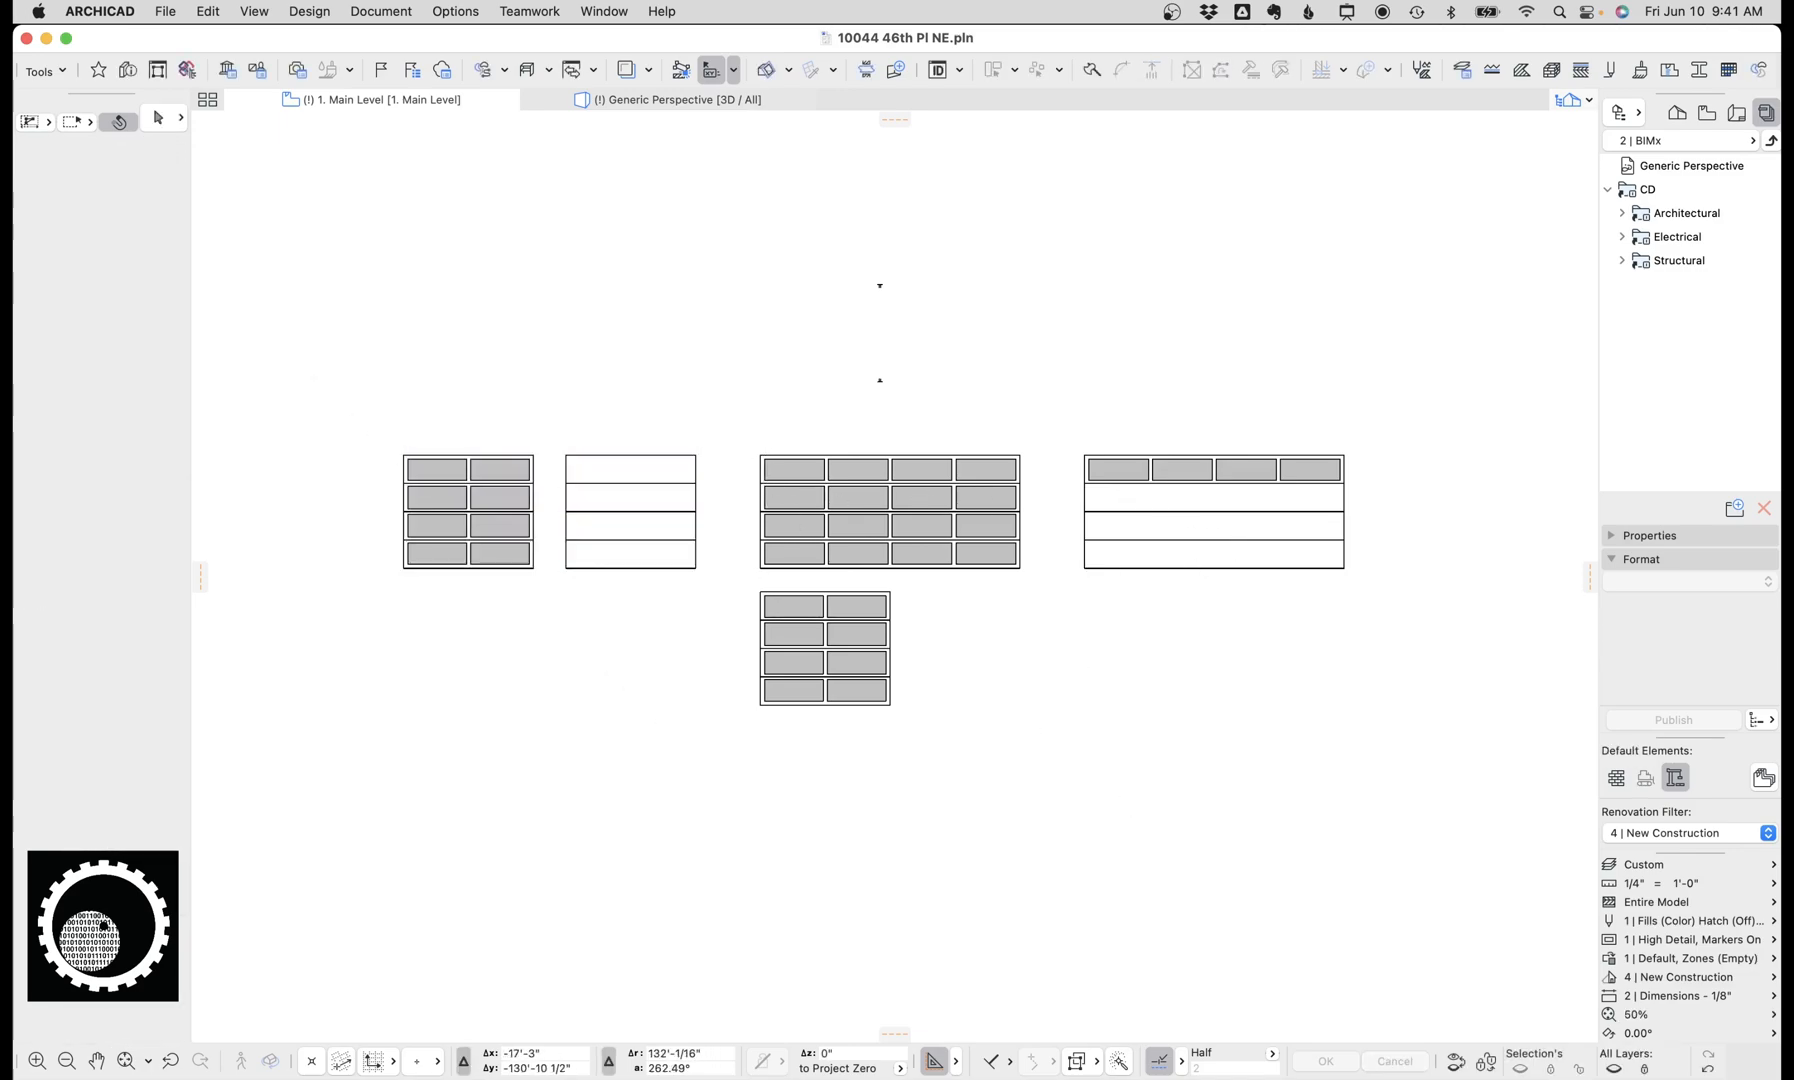
{"action": "mouse_move", "coordinate": [1106, 1062]}
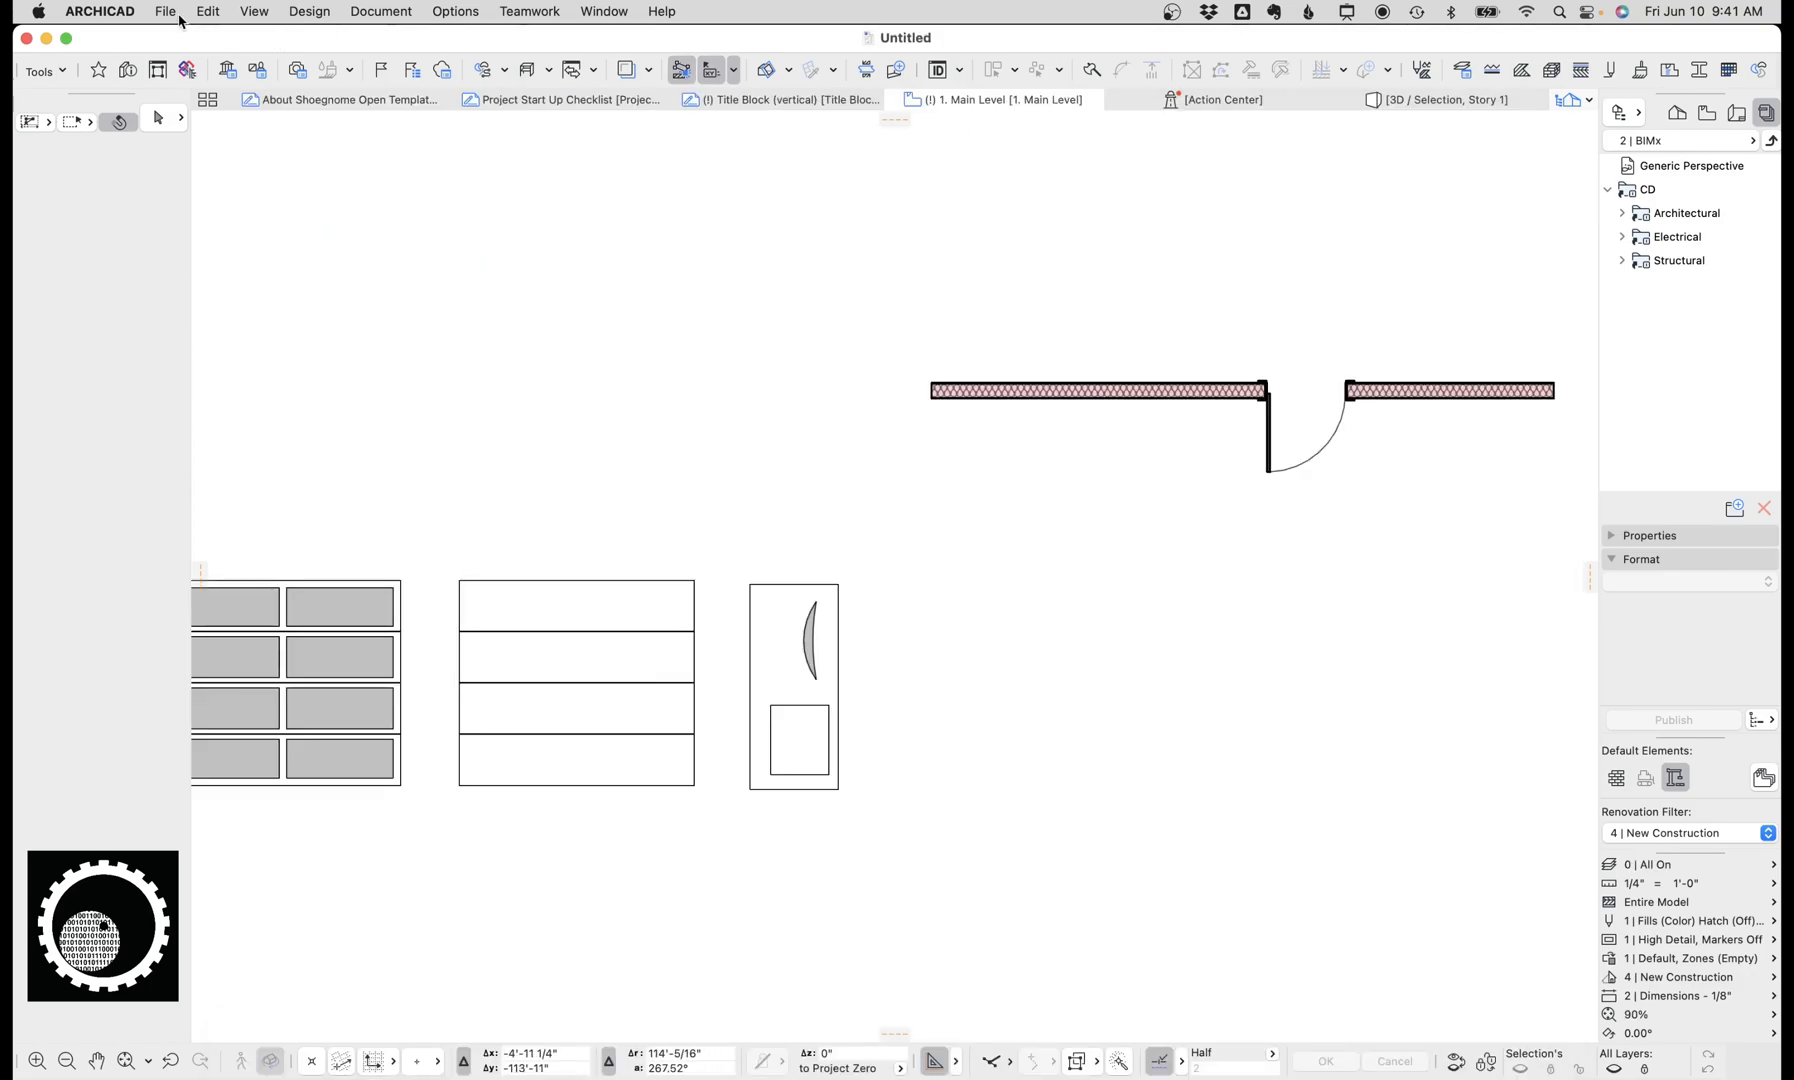
Step: Show the library-object saving options under File > Libraries and Objects
{"action": "left_click", "coordinate": [164, 12]}
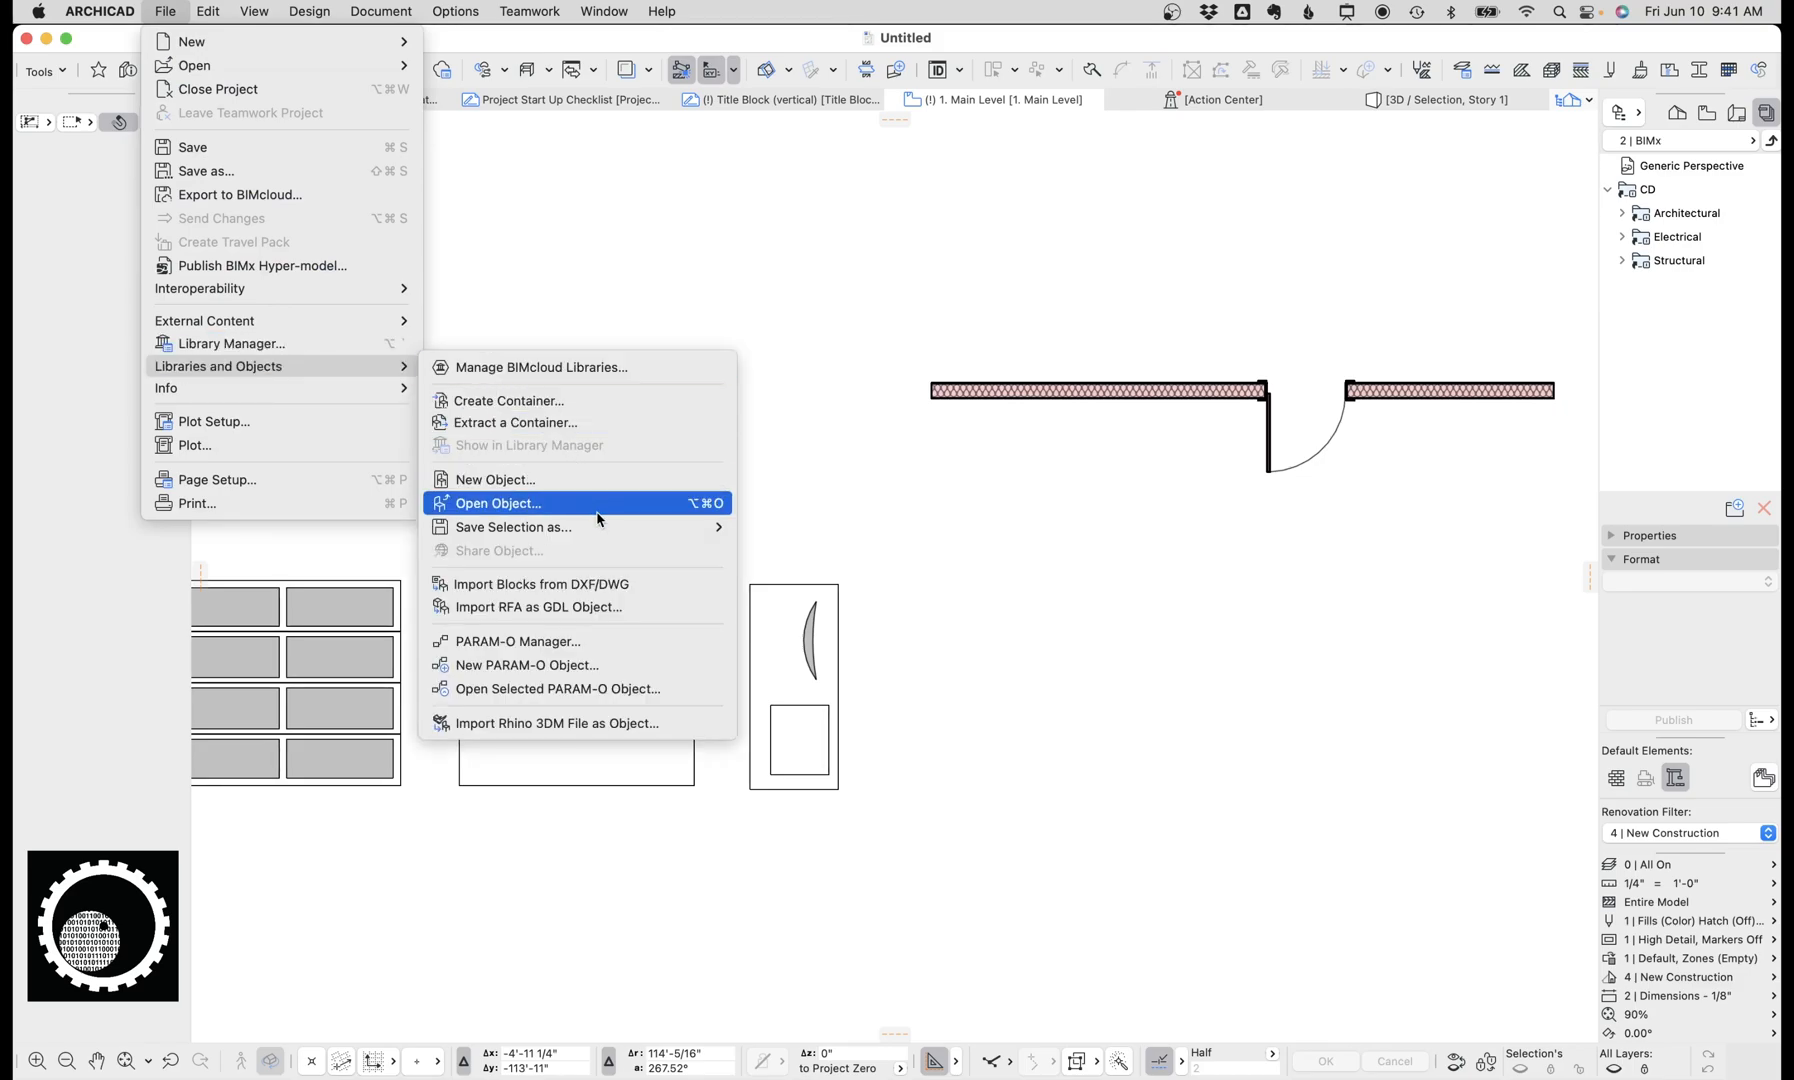
{"action": "mouse_move", "coordinate": [512, 526]}
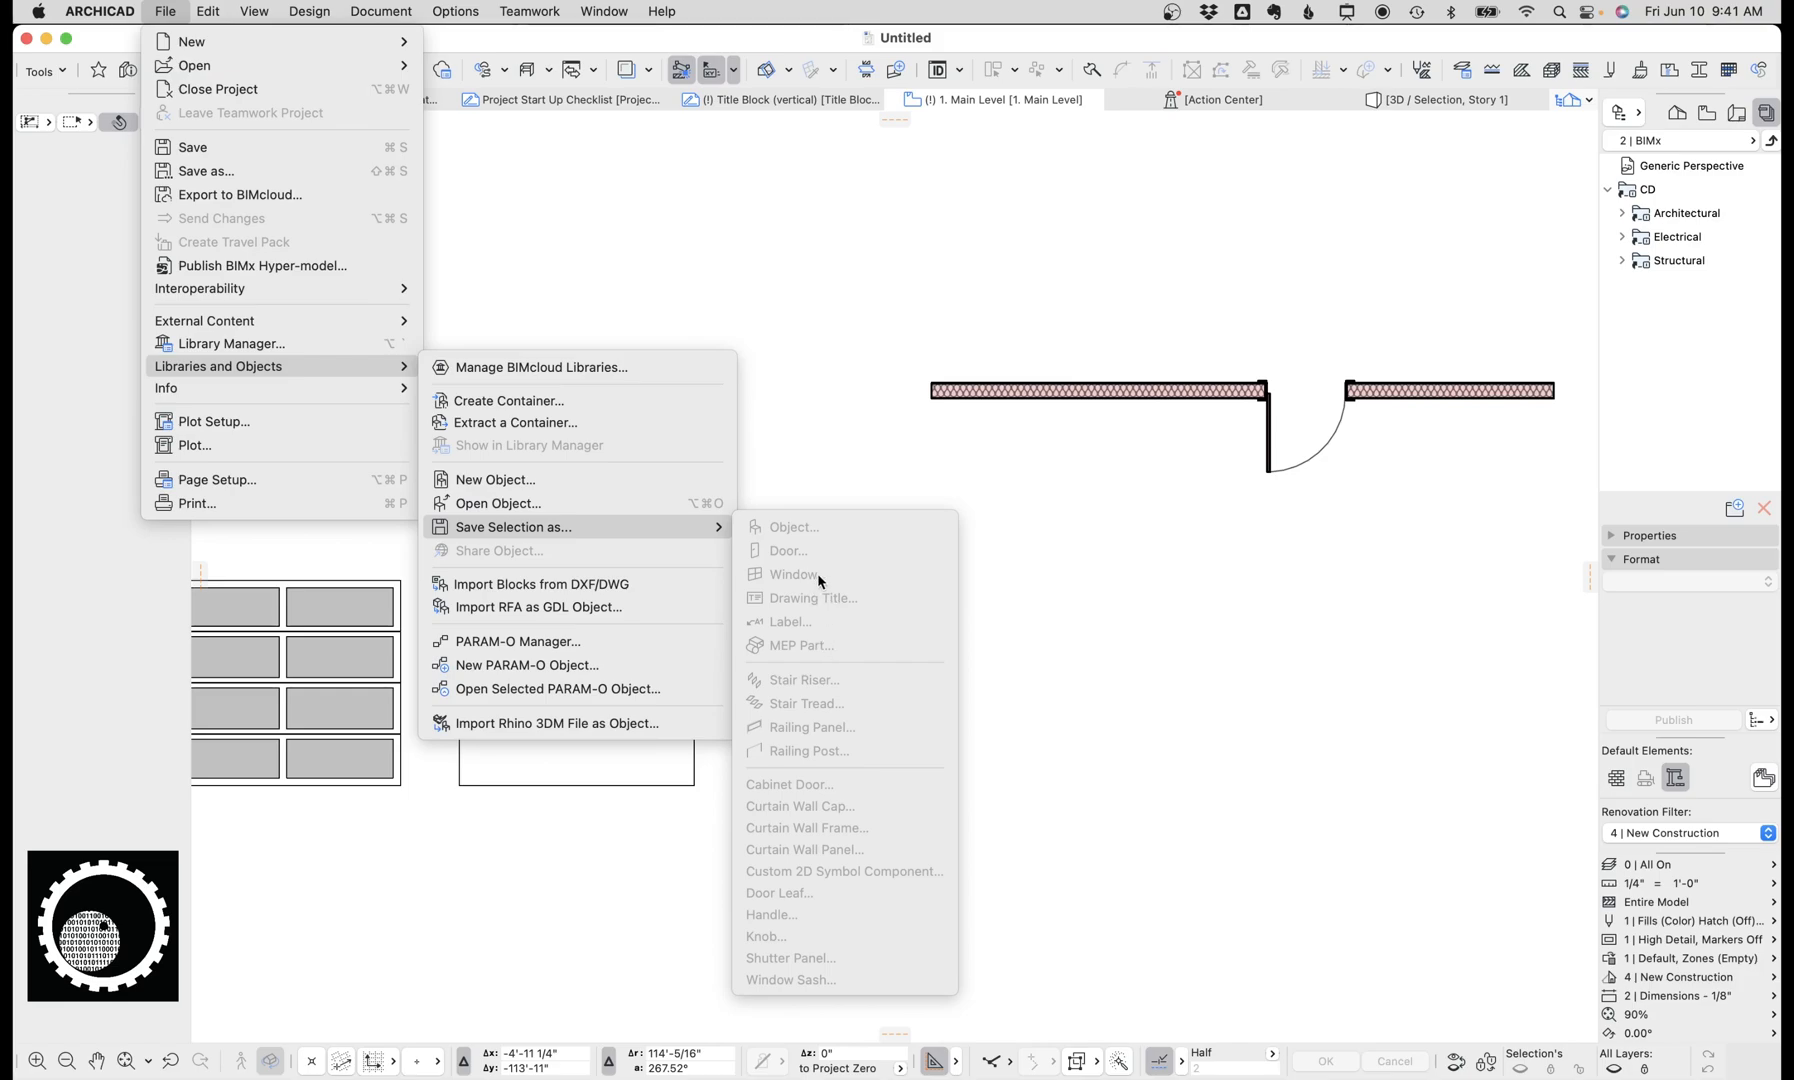
{"action": "mouse_move", "coordinate": [832, 850]}
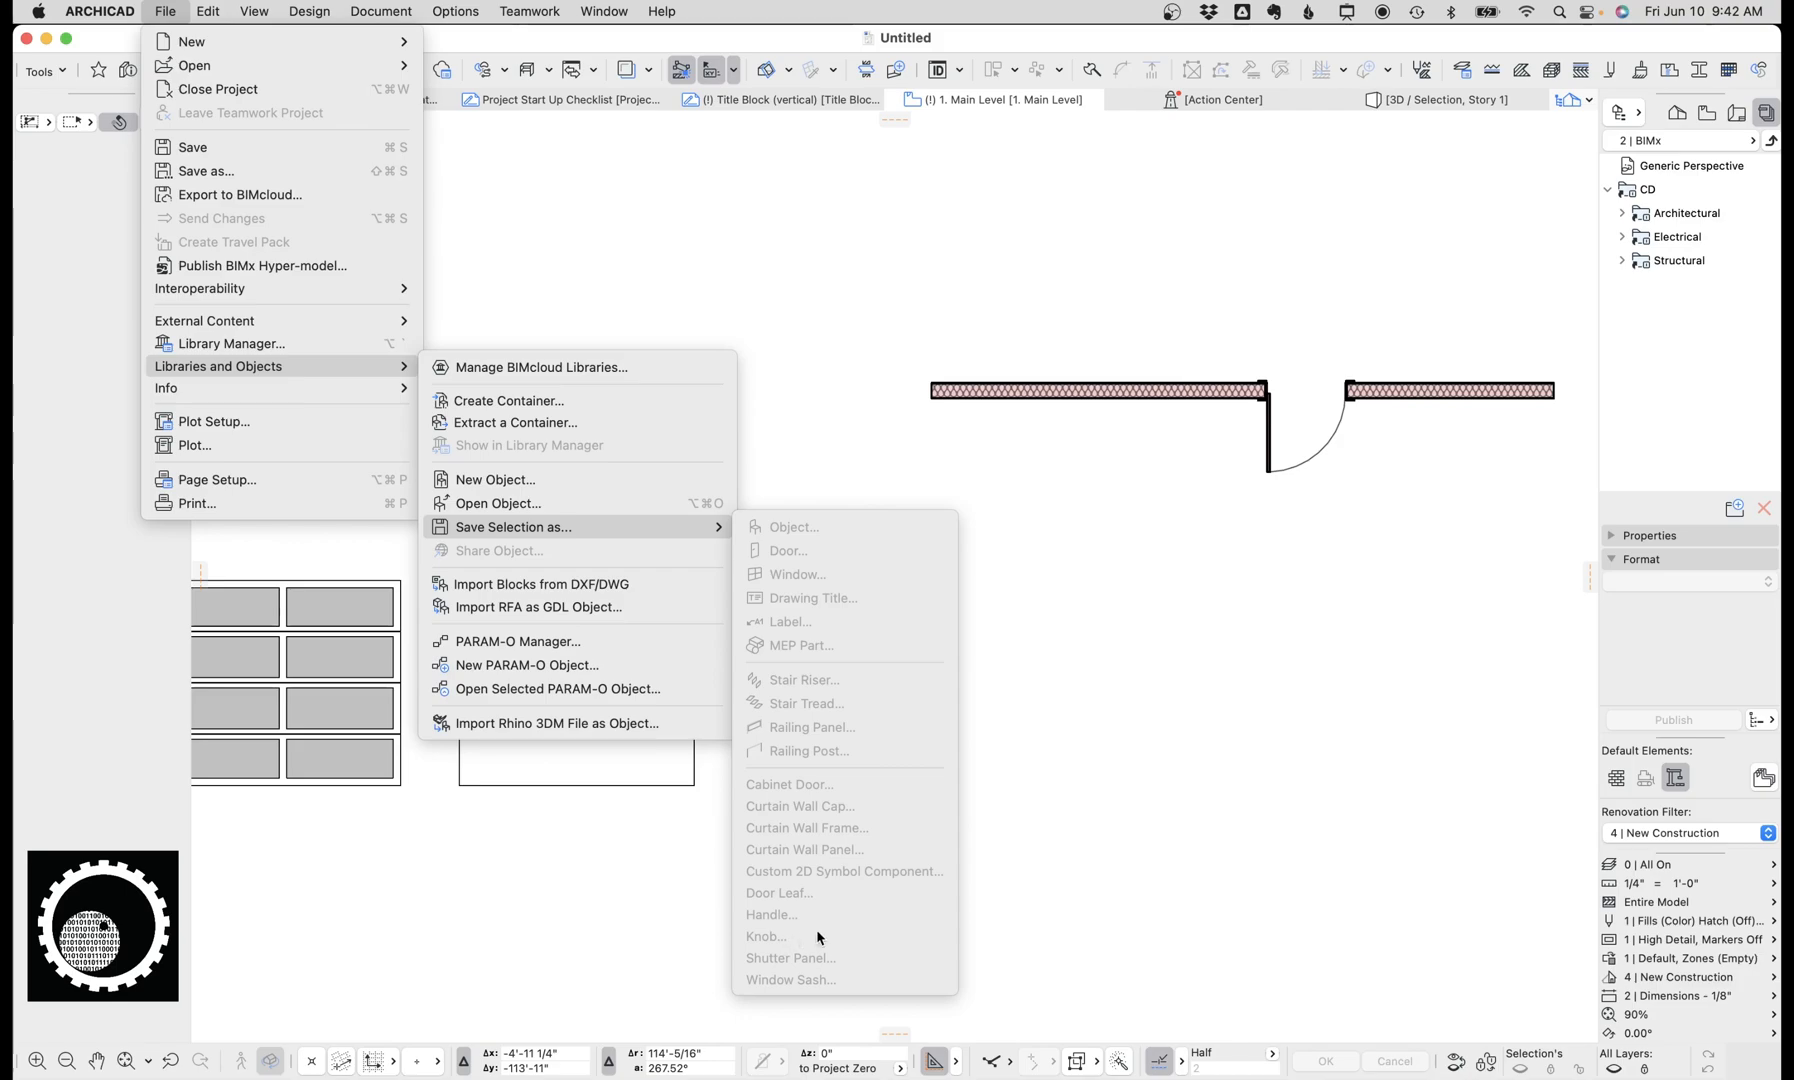
{"action": "mouse_move", "coordinate": [914, 890]}
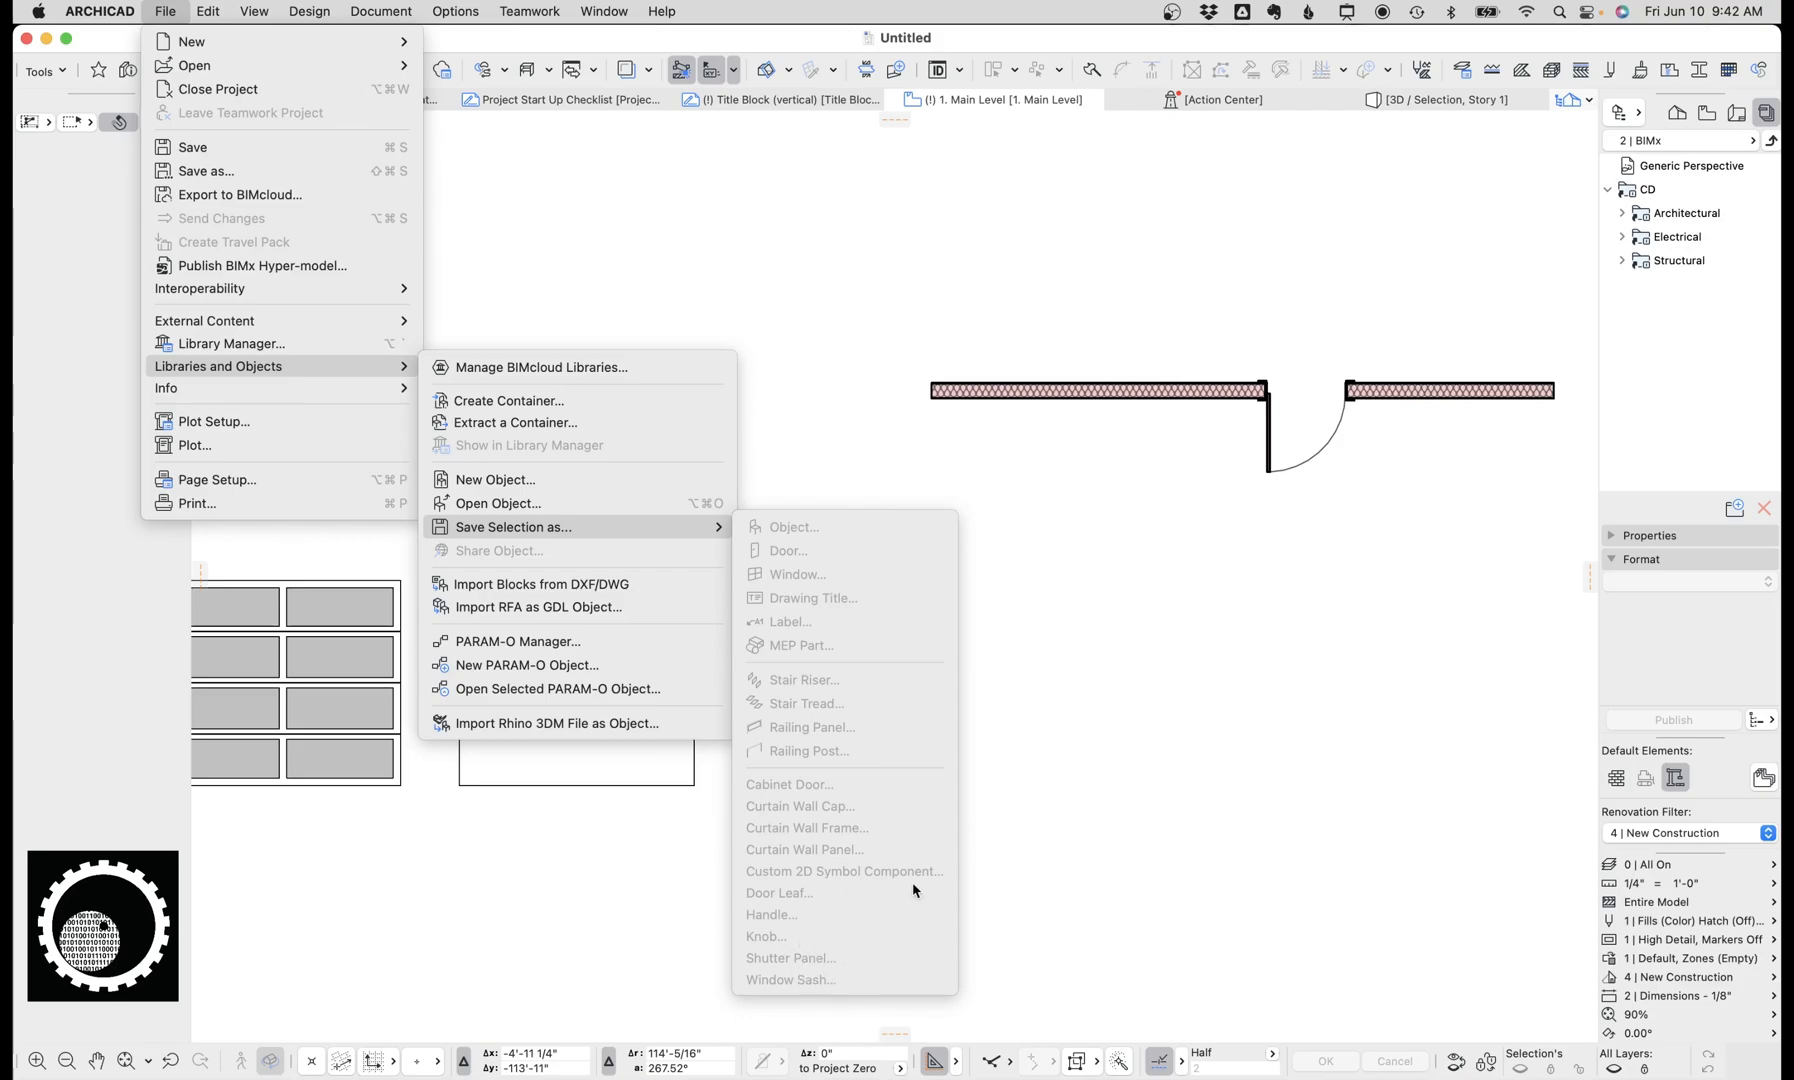
{"action": "mouse_move", "coordinate": [852, 878]}
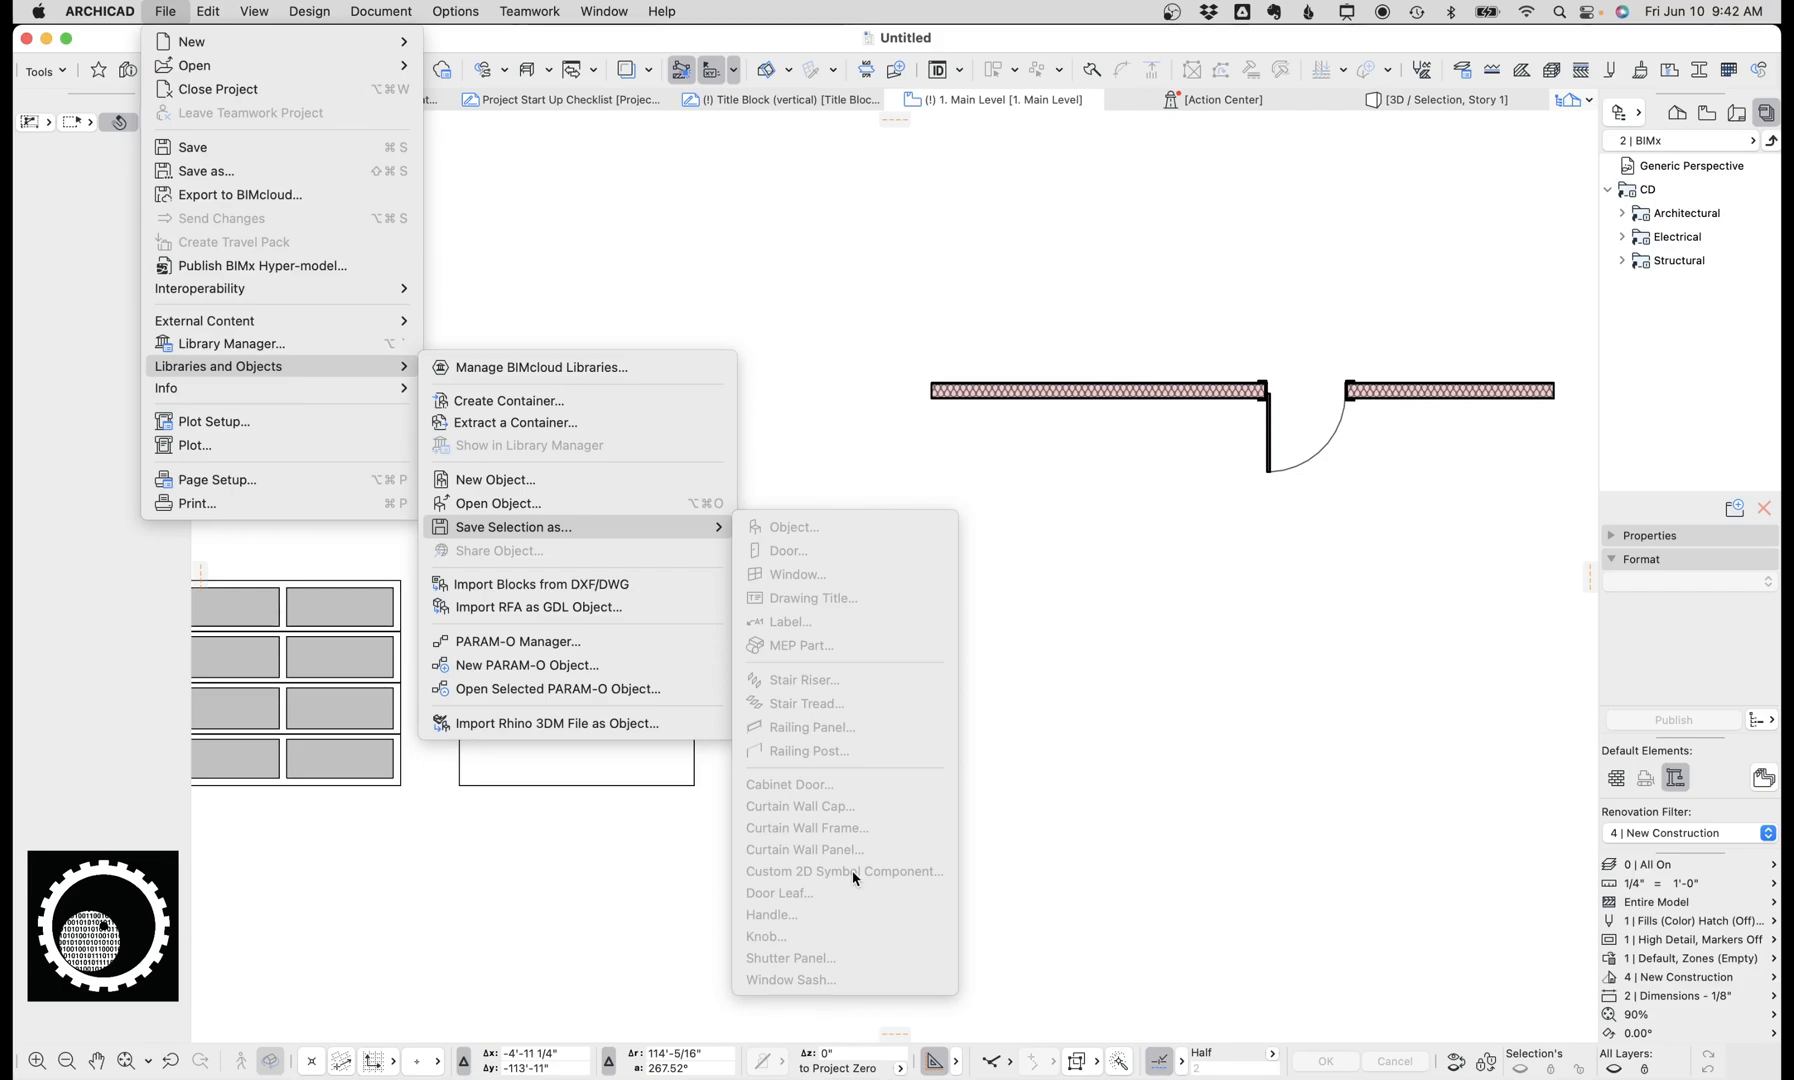
{"action": "mouse_move", "coordinate": [790, 916]}
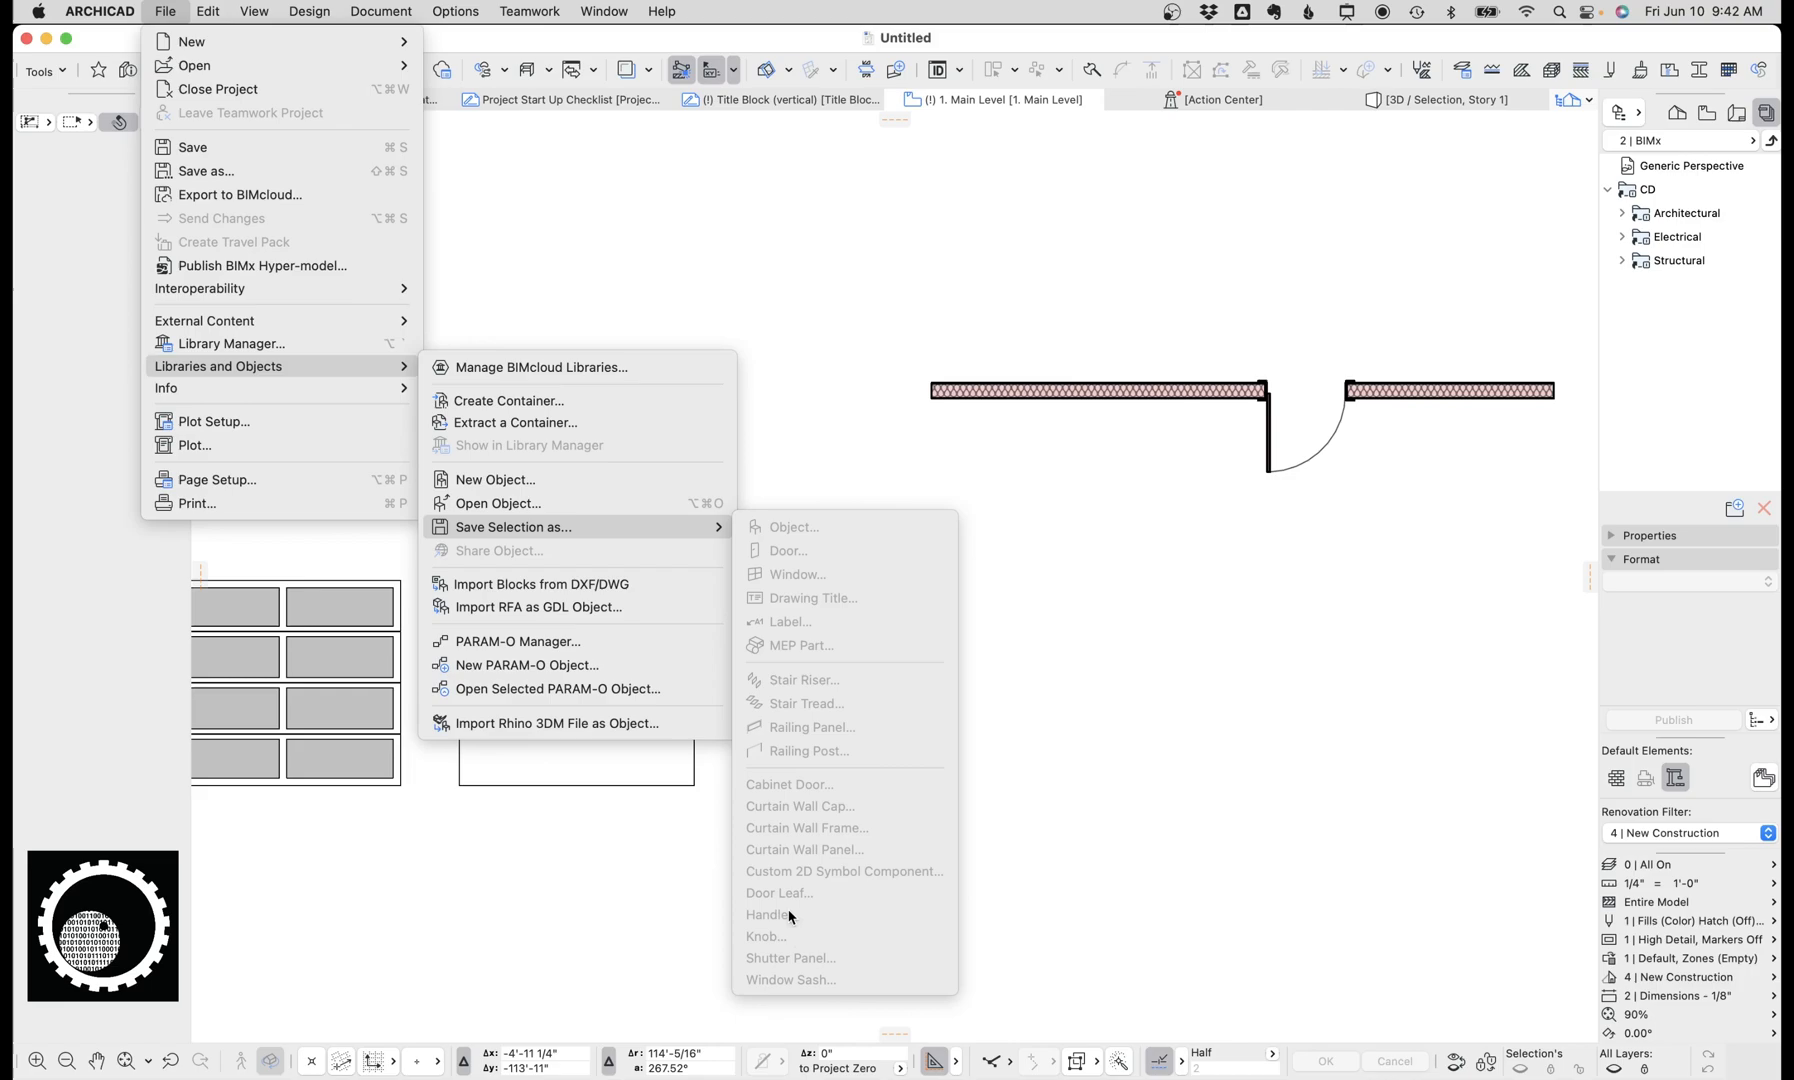
{"action": "mouse_move", "coordinate": [692, 892]}
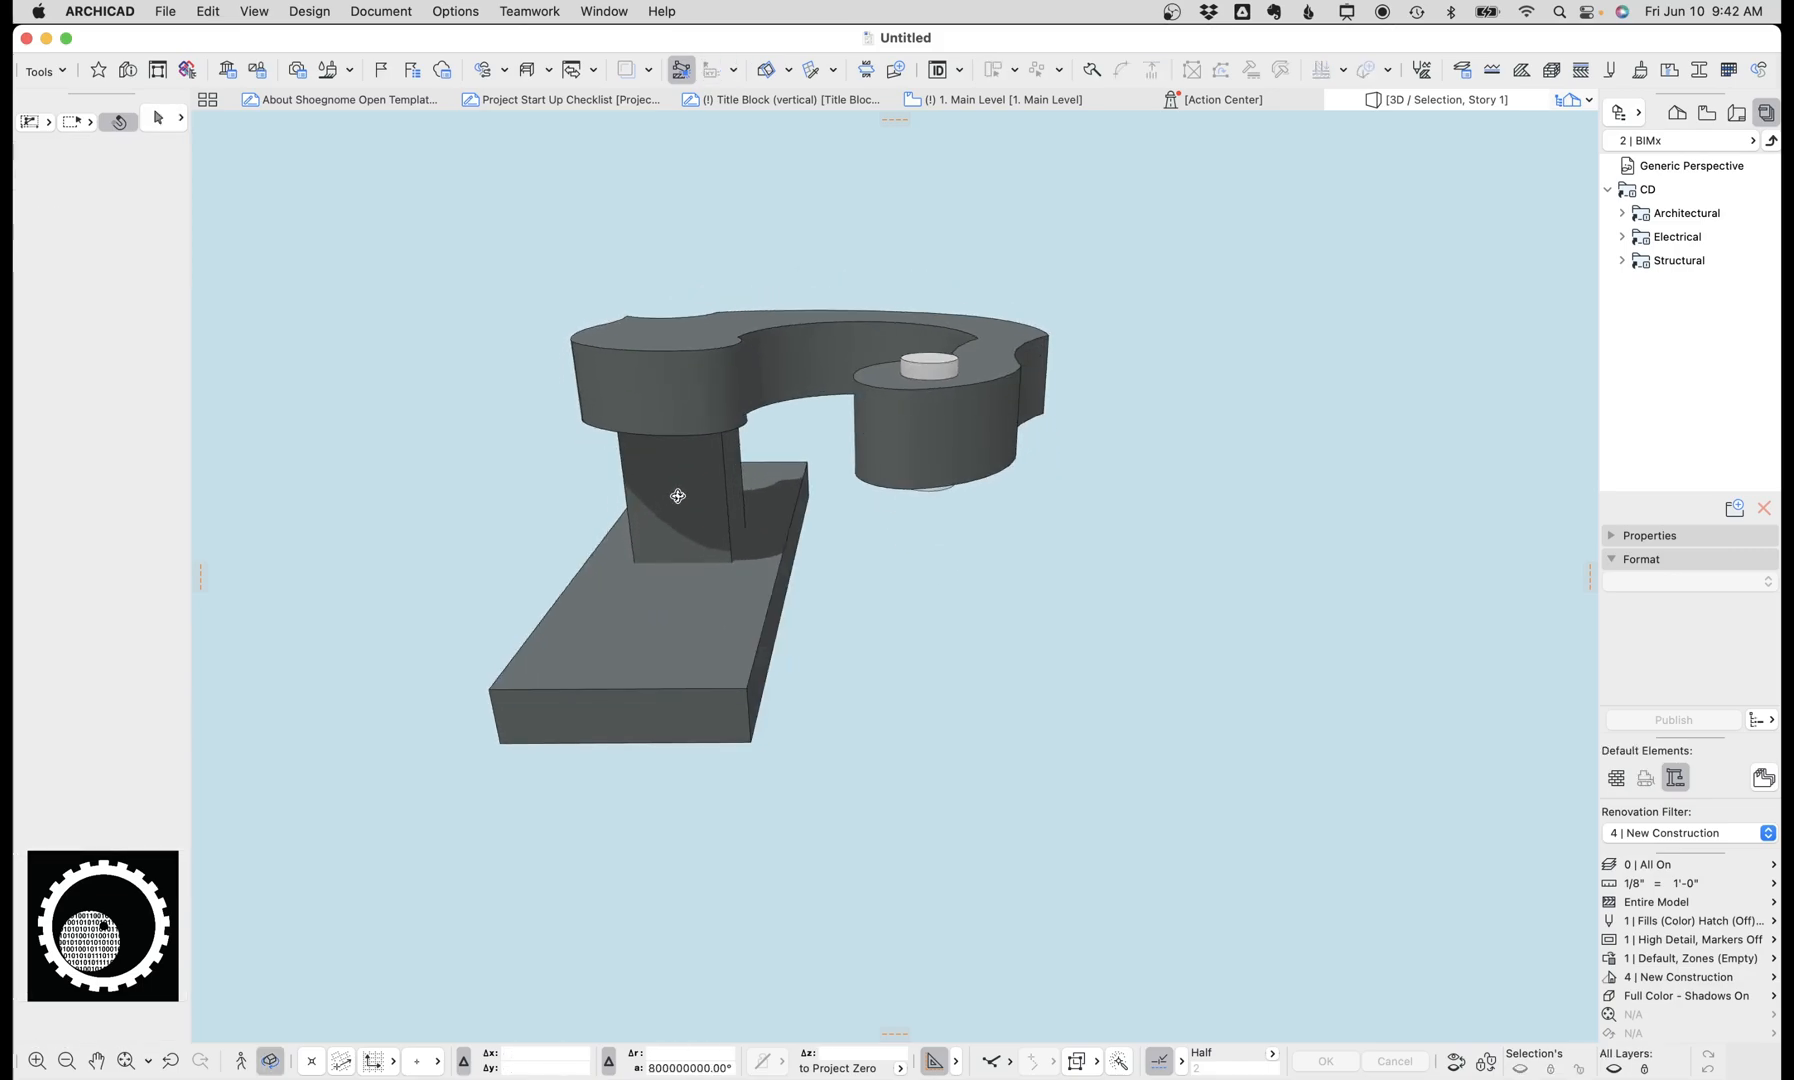
Step: Select the handle's base plate, column and grip together and zoom in on them
{"action": "left_click", "coordinate": [678, 514]}
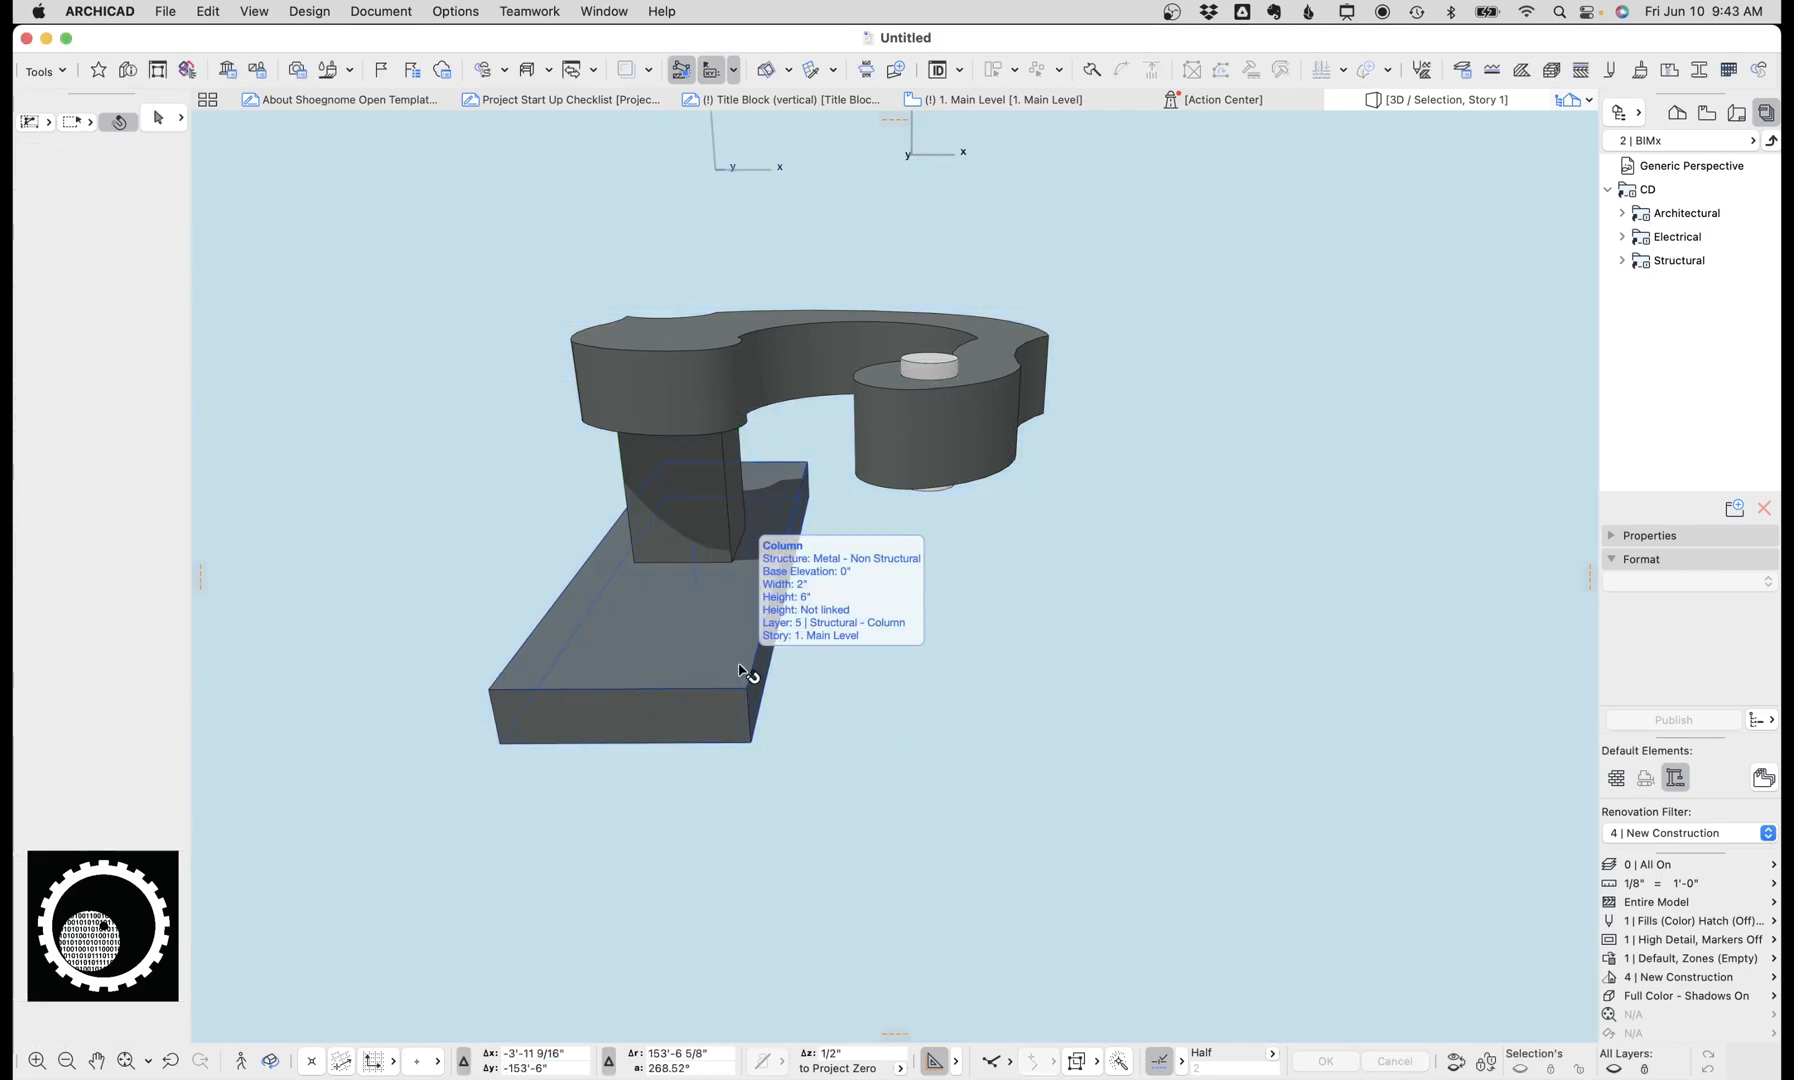
{"action": "left_click", "coordinate": [686, 480]}
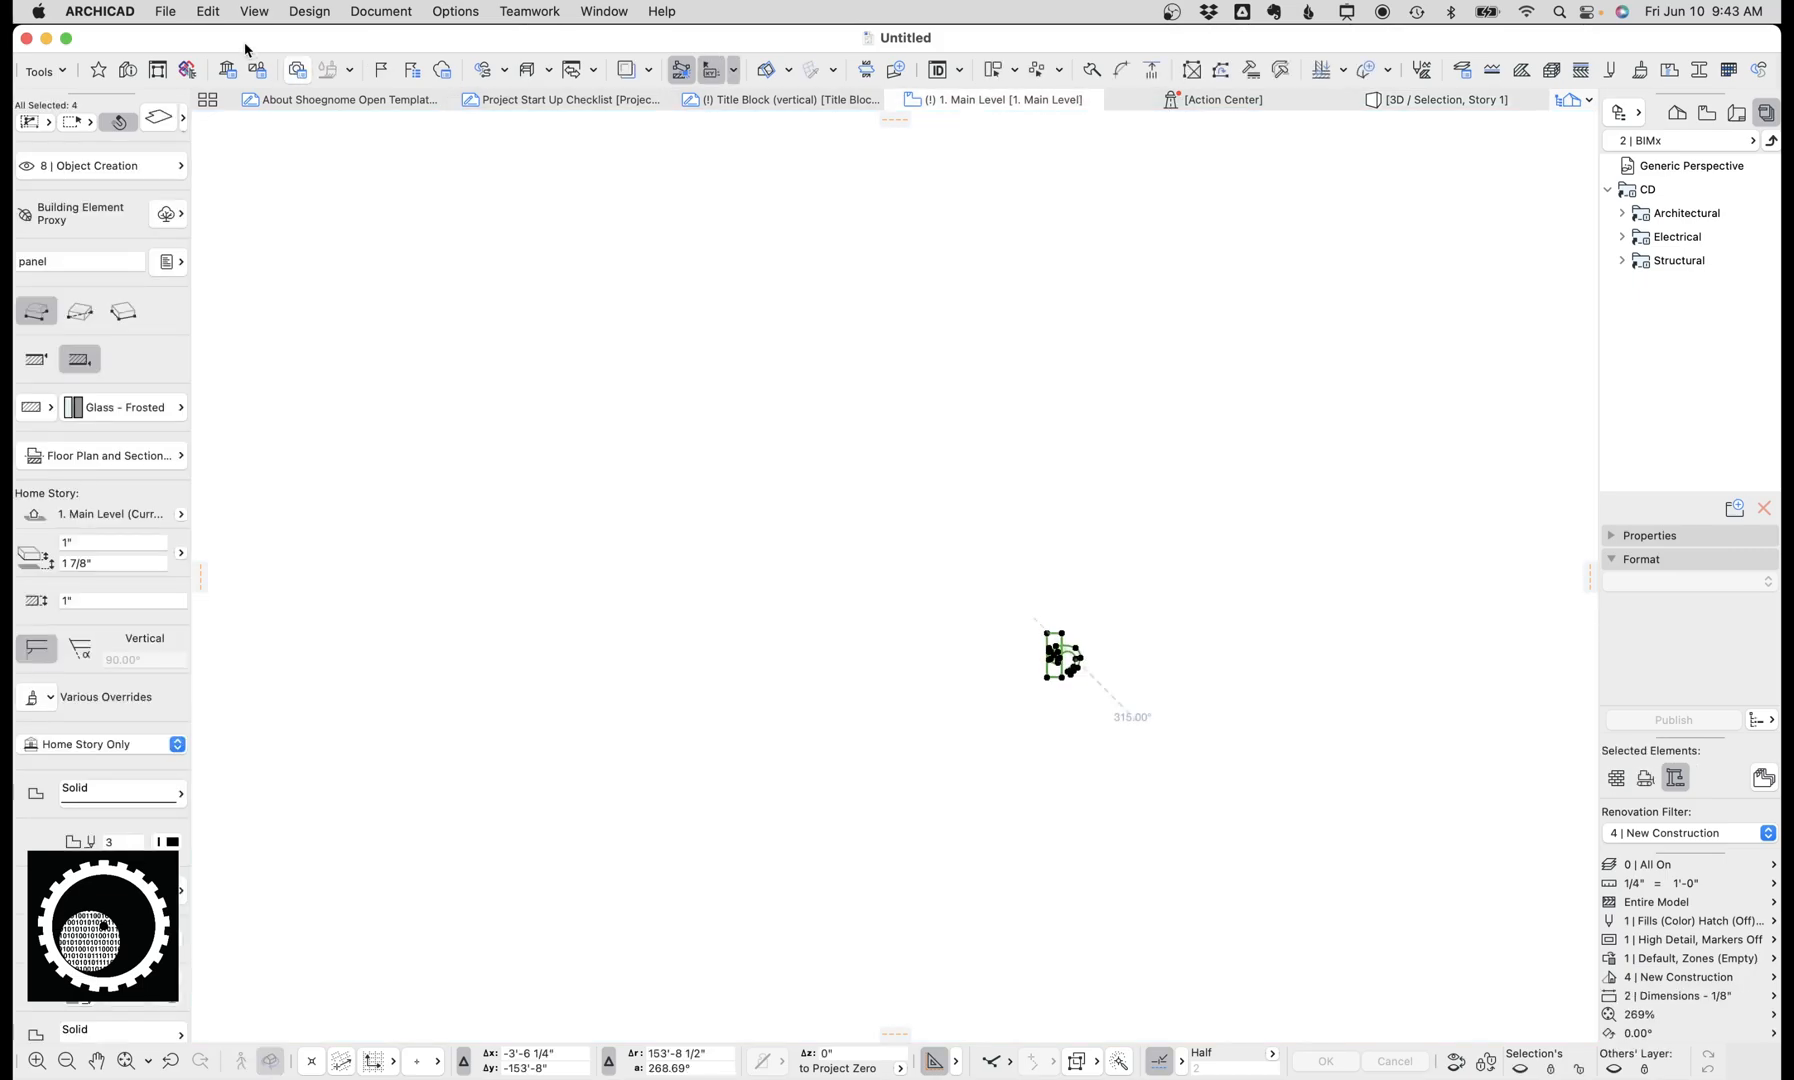
{"action": "left_click", "coordinate": [164, 12]}
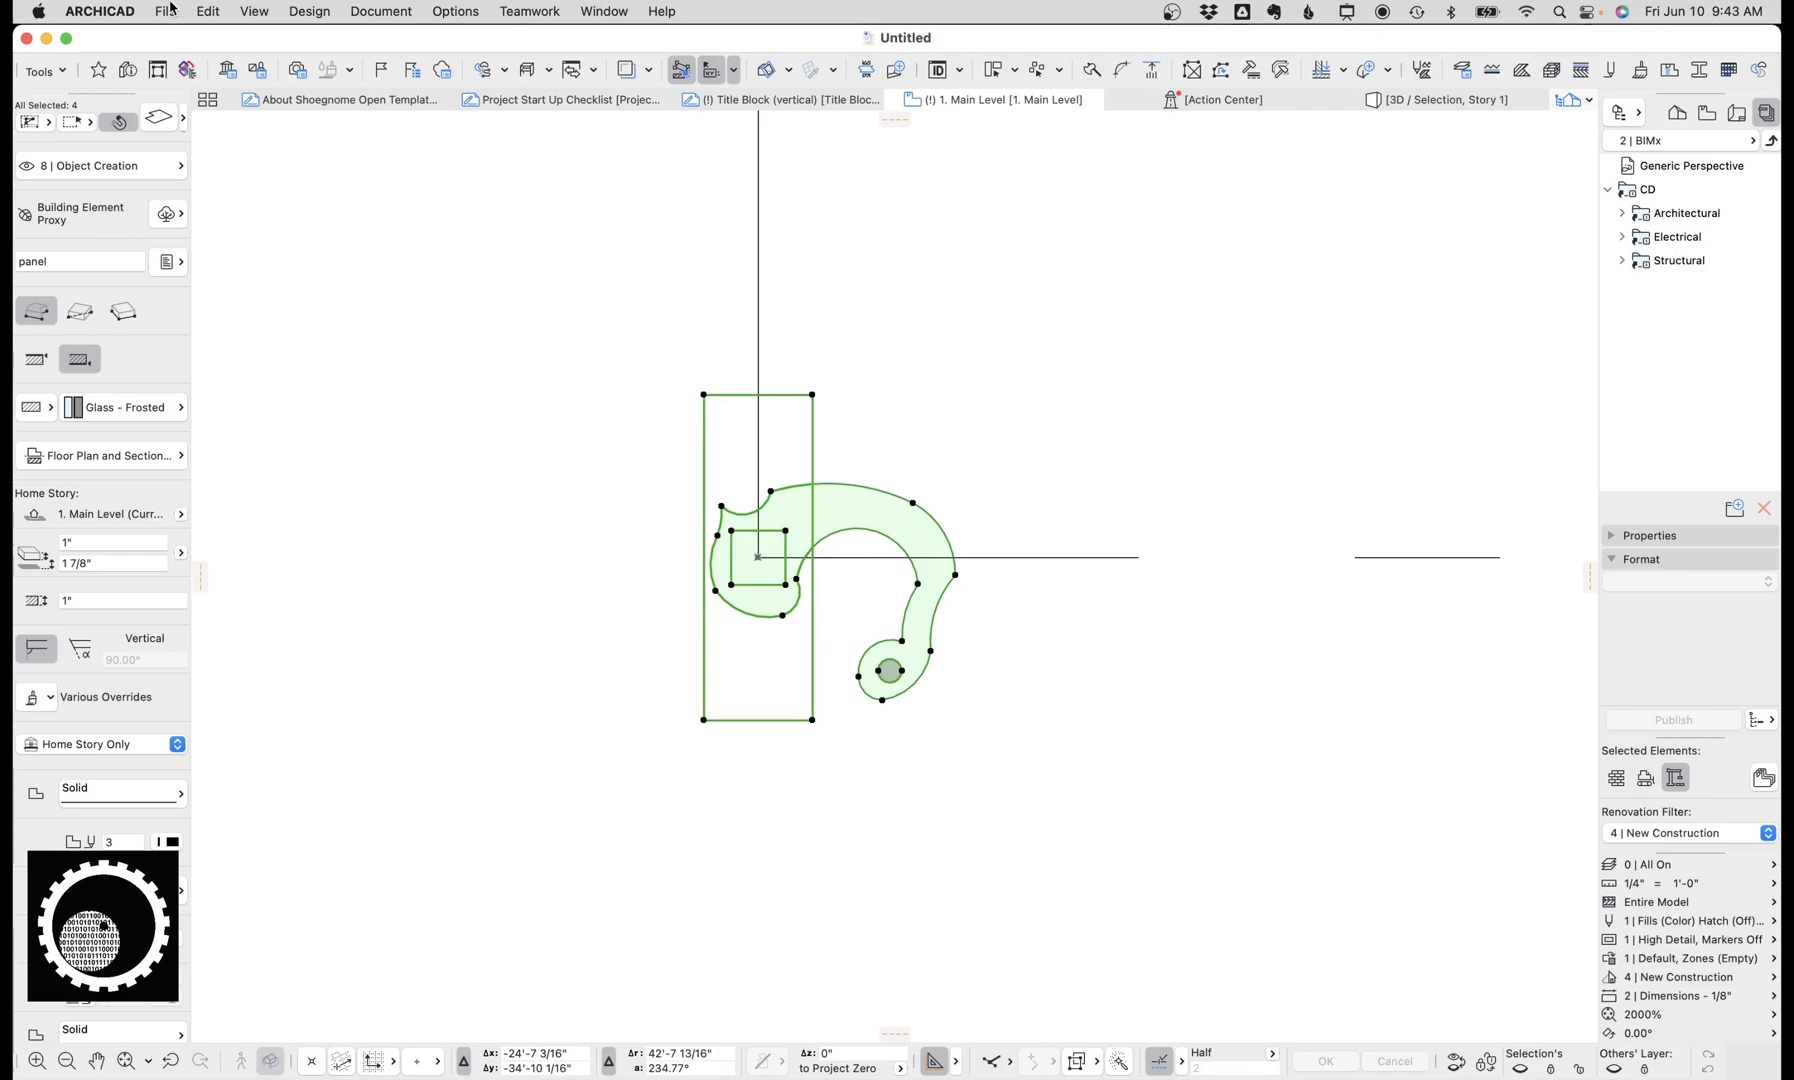
Step: Save the selected handle as the custom door-handle library part 'Fancy Handle.gsm'
{"action": "left_click", "coordinate": [166, 12]}
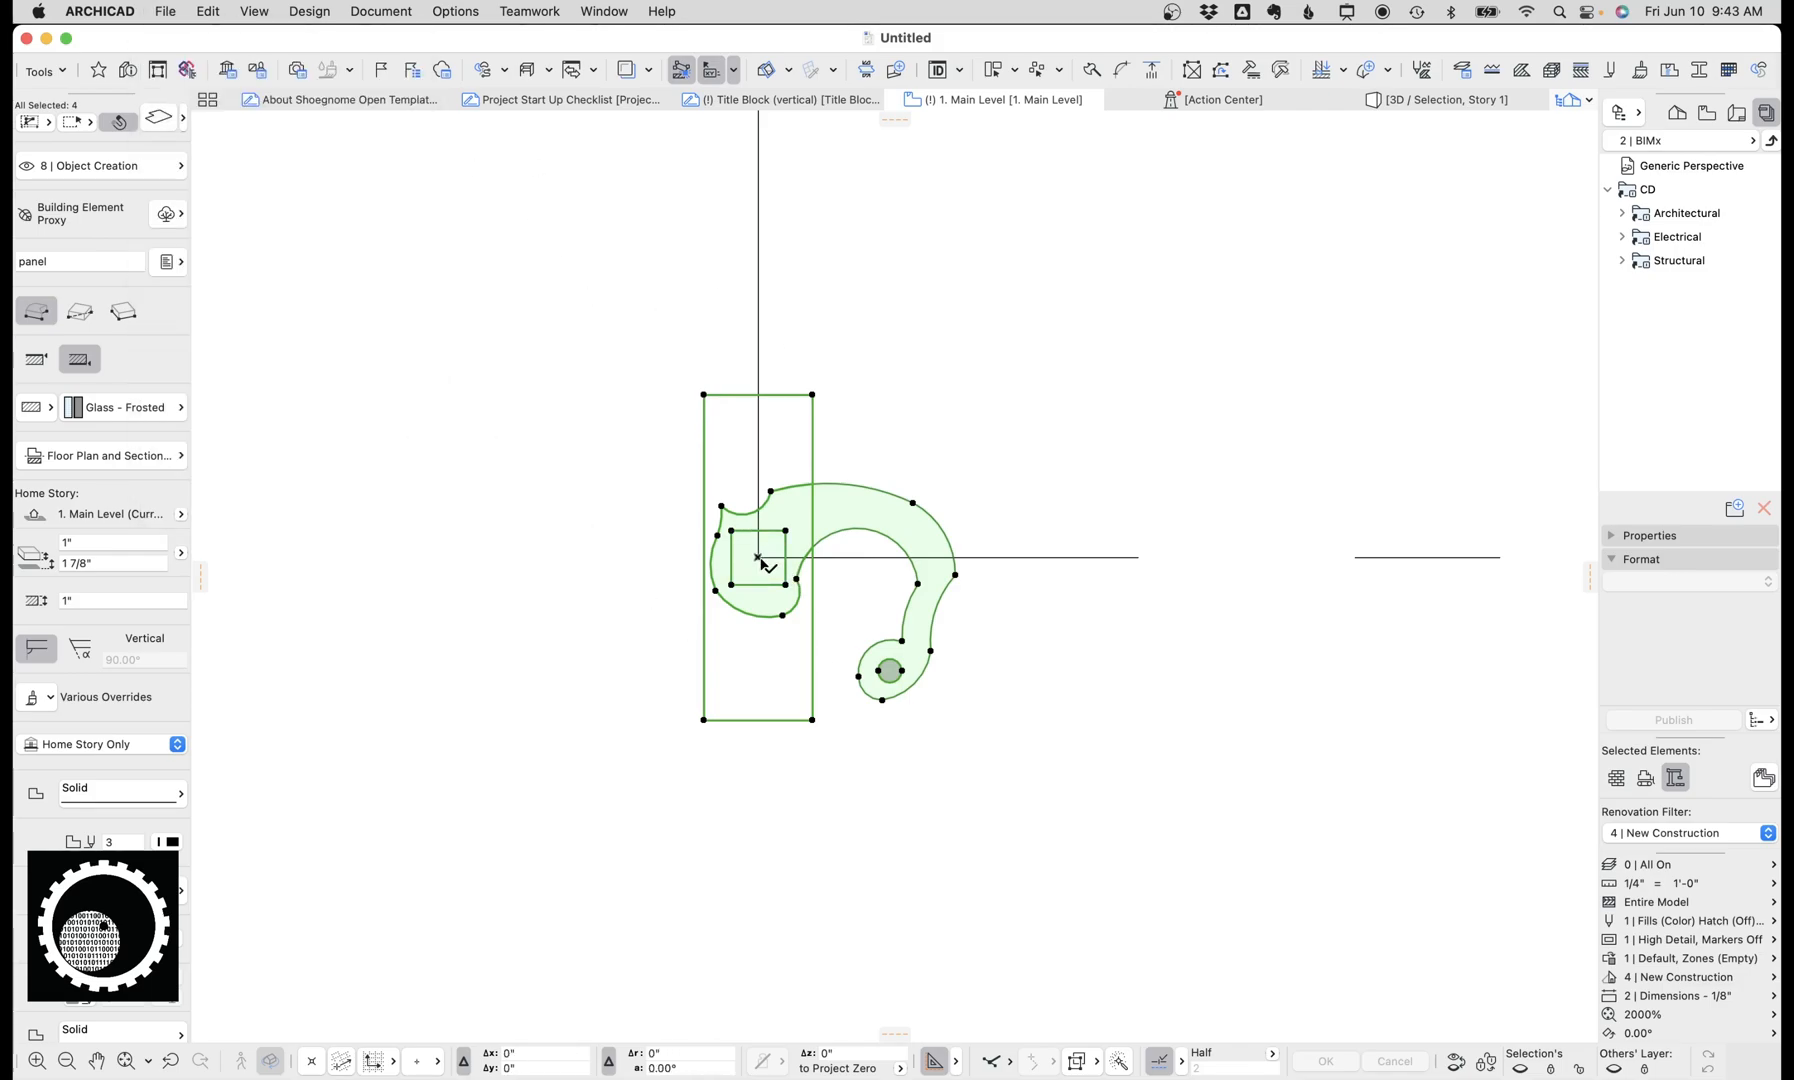
{"action": "left_click", "coordinate": [164, 12]}
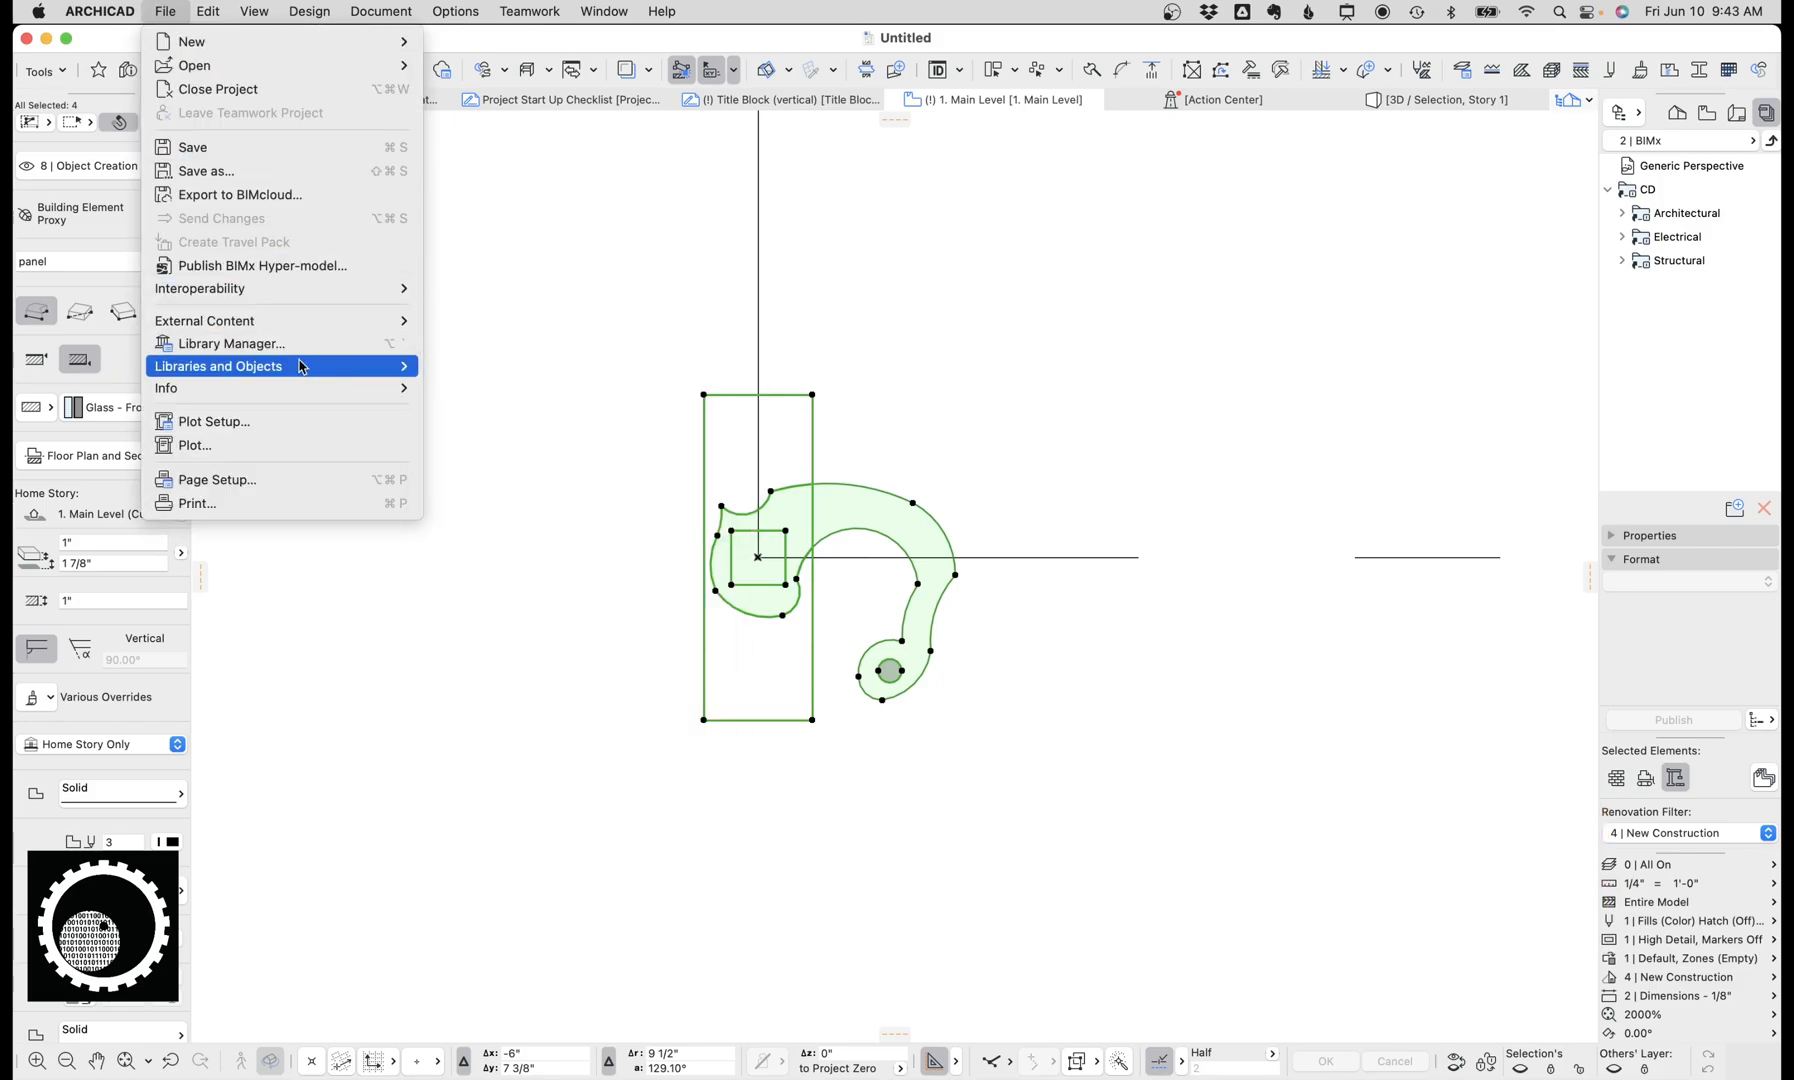
{"action": "mouse_move", "coordinate": [514, 526]}
{"action": "type", "text": "Fancy H"}
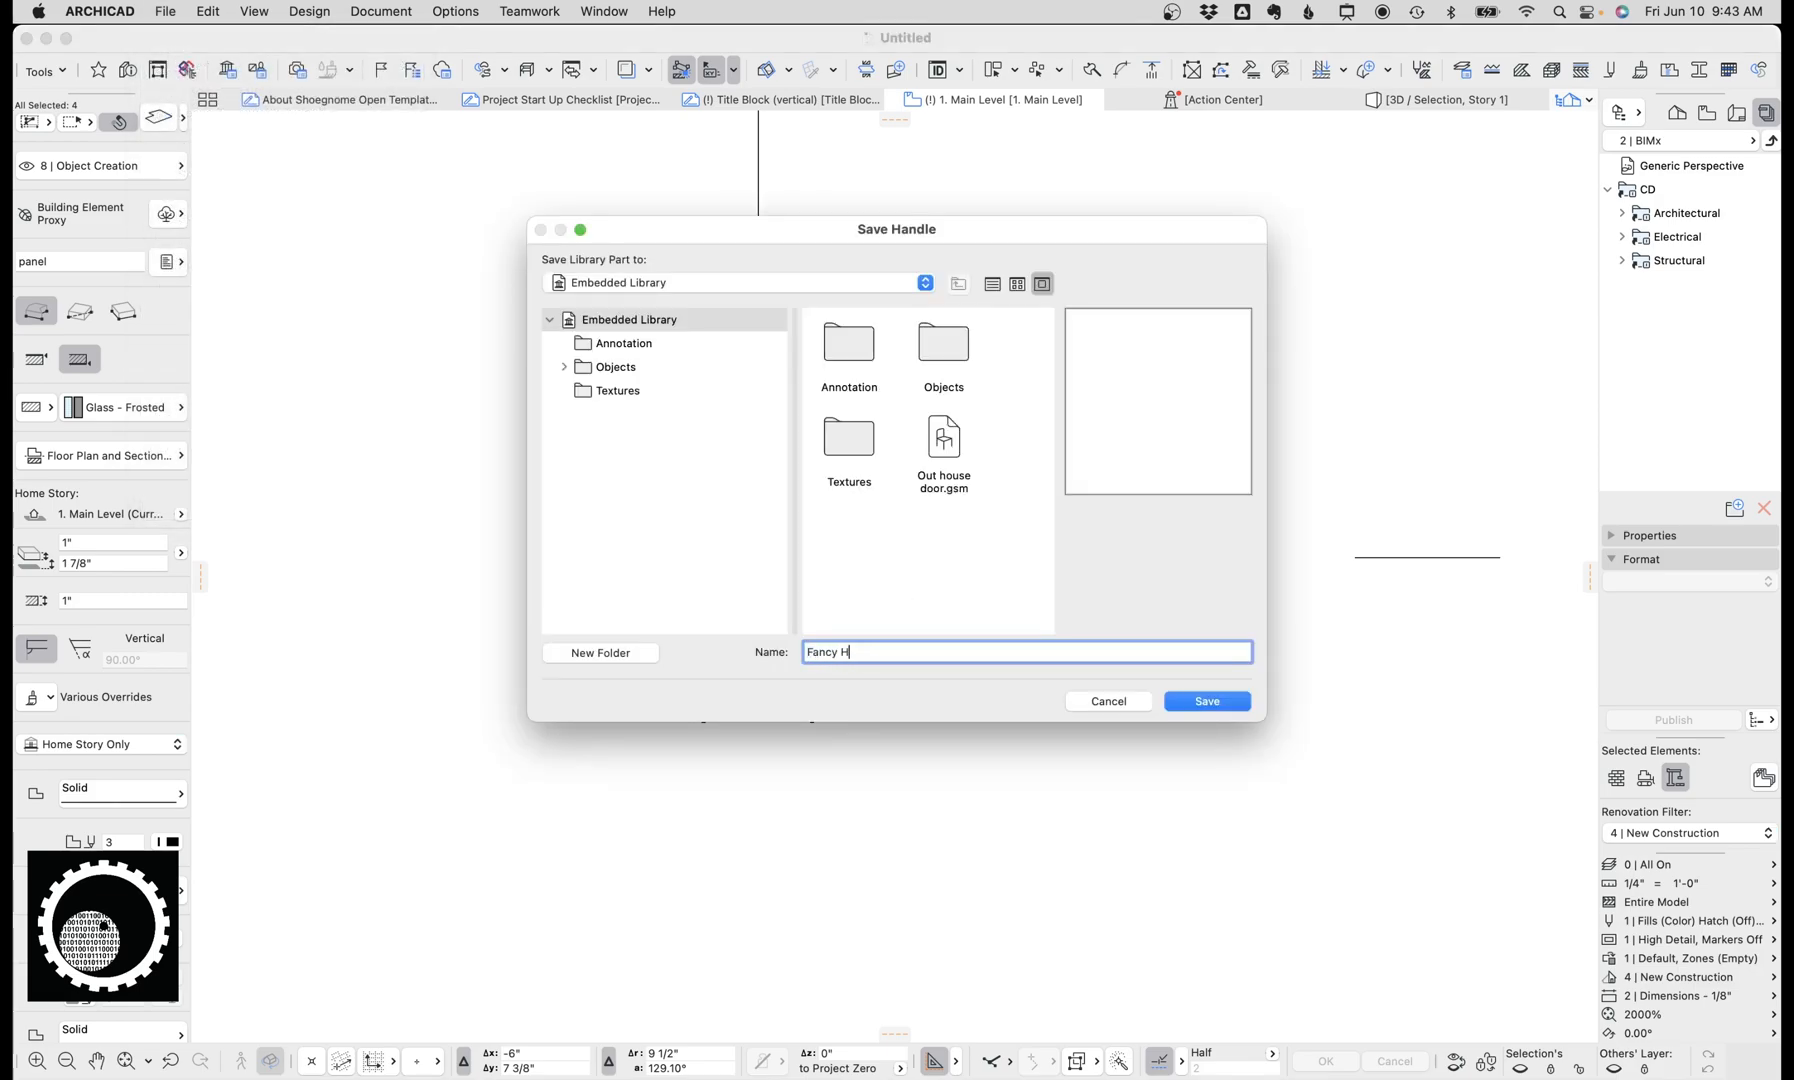
{"action": "left_click", "coordinate": [1204, 700]}
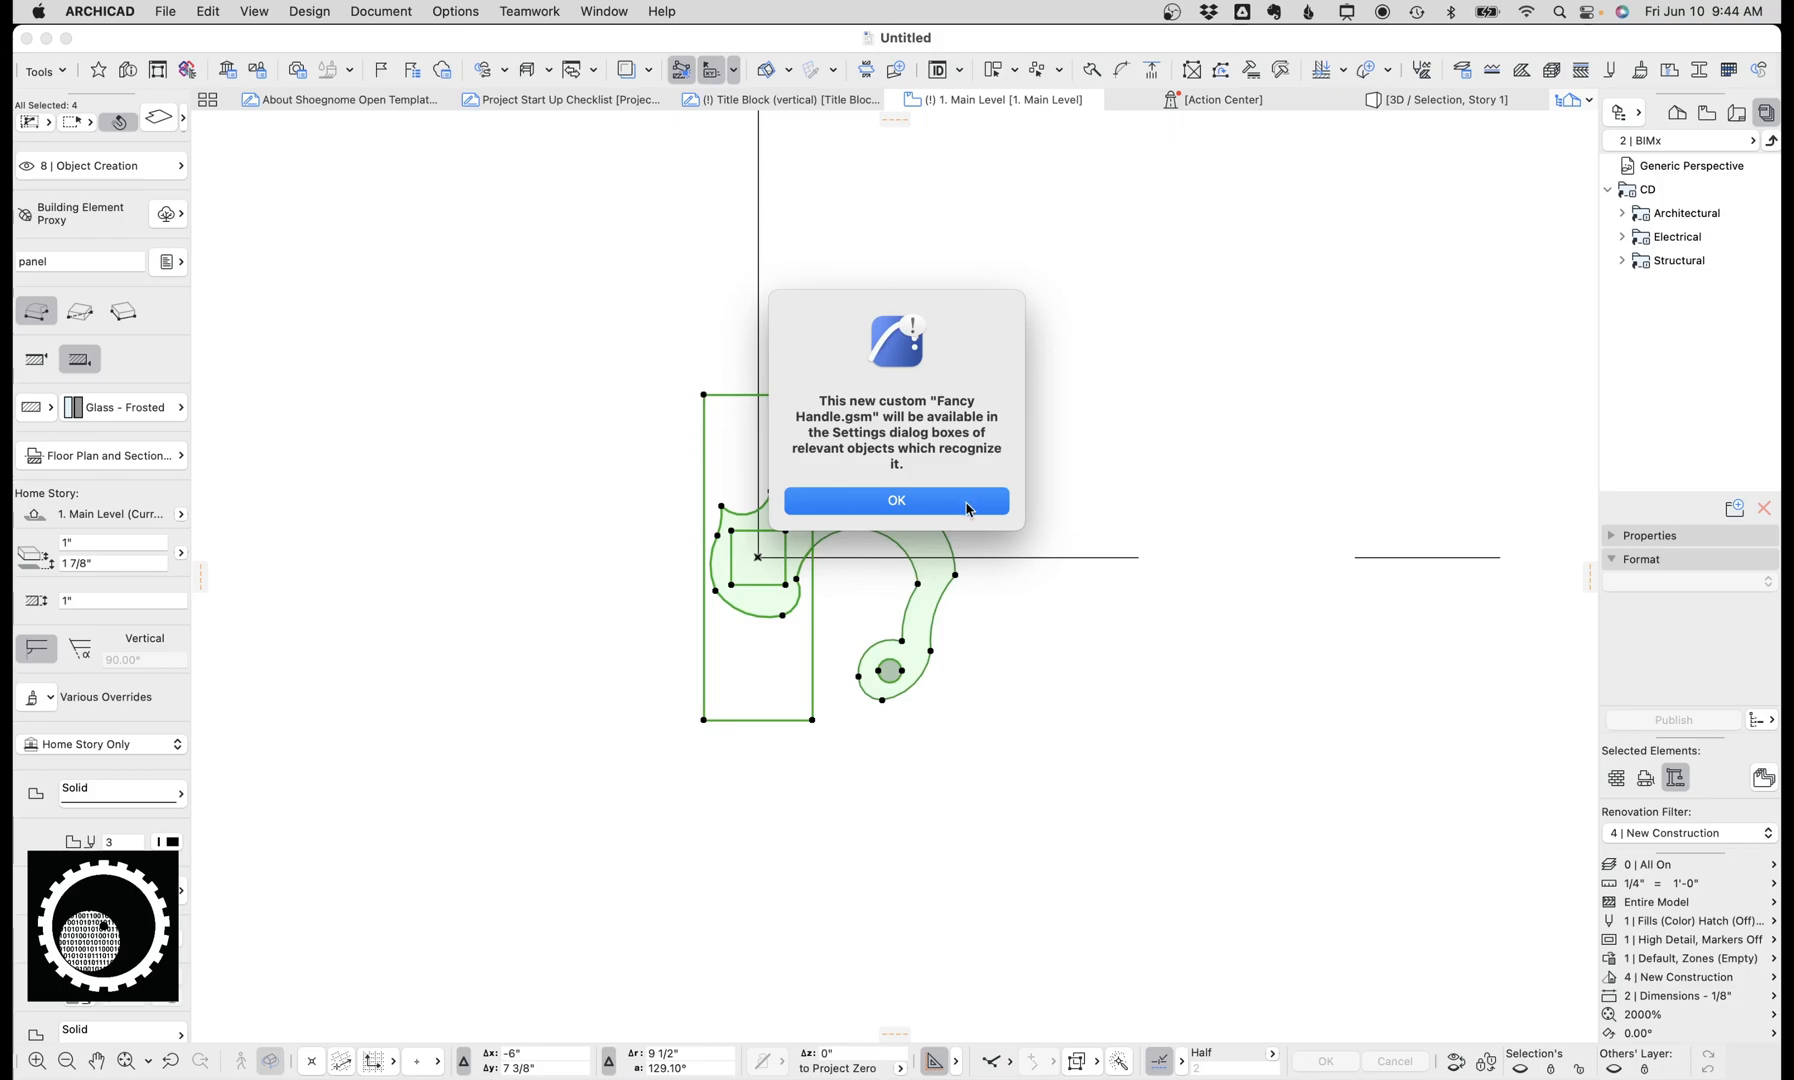
{"action": "left_click", "coordinate": [896, 500]}
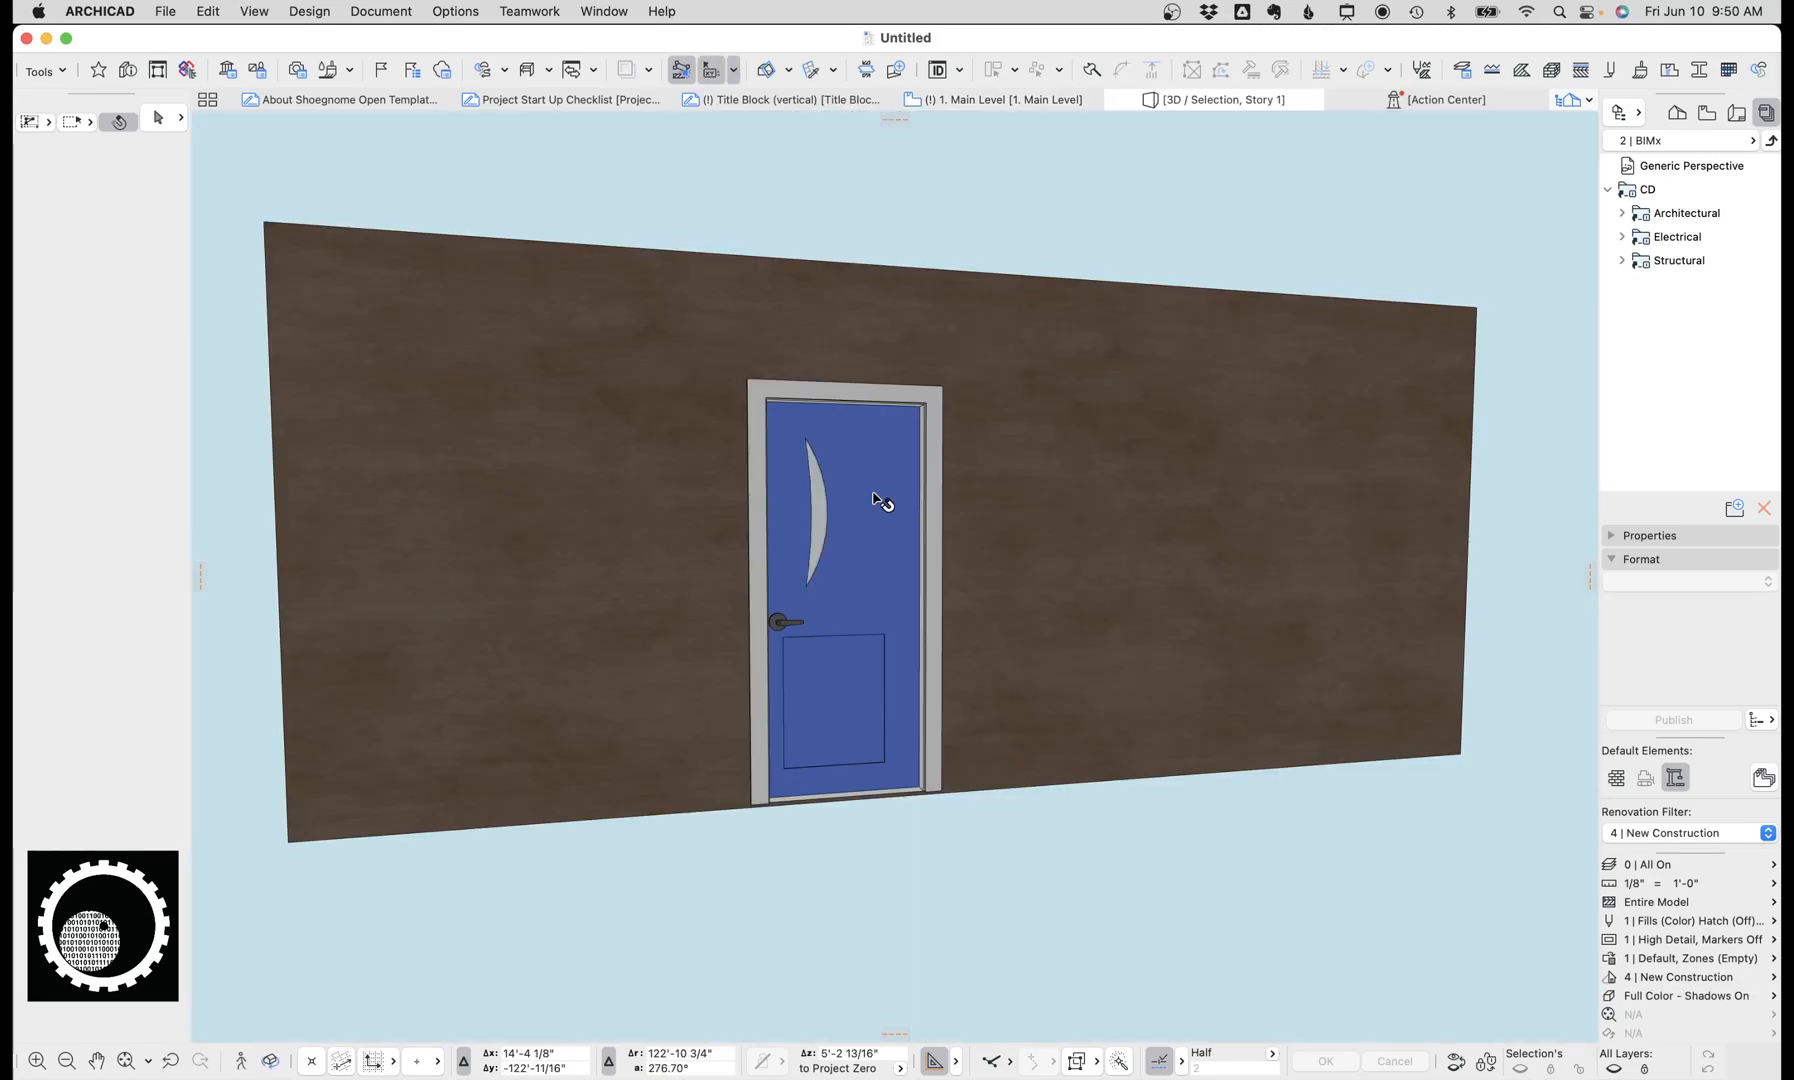
Step: In the blue door's settings, set its handle to Custom Handle
{"action": "left_click", "coordinate": [844, 504]}
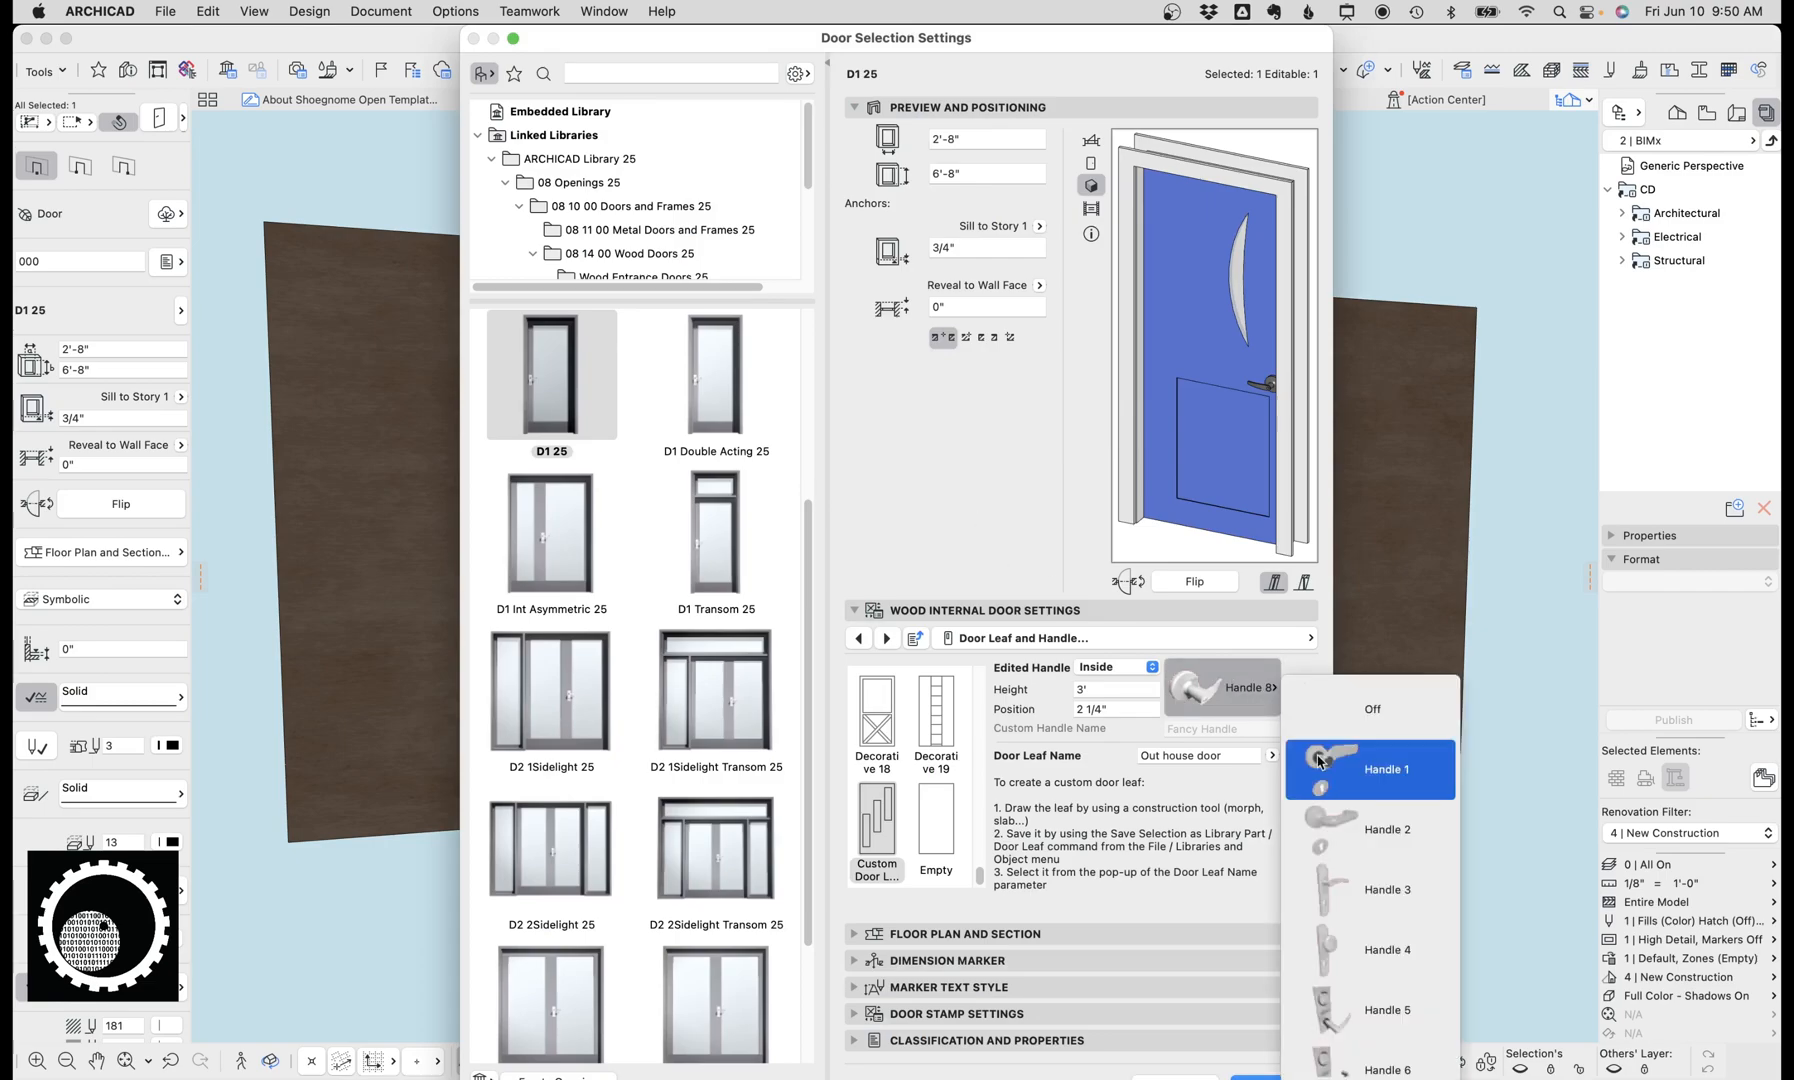
{"action": "scroll", "scroll_direction": "down", "scroll_amount": 3}
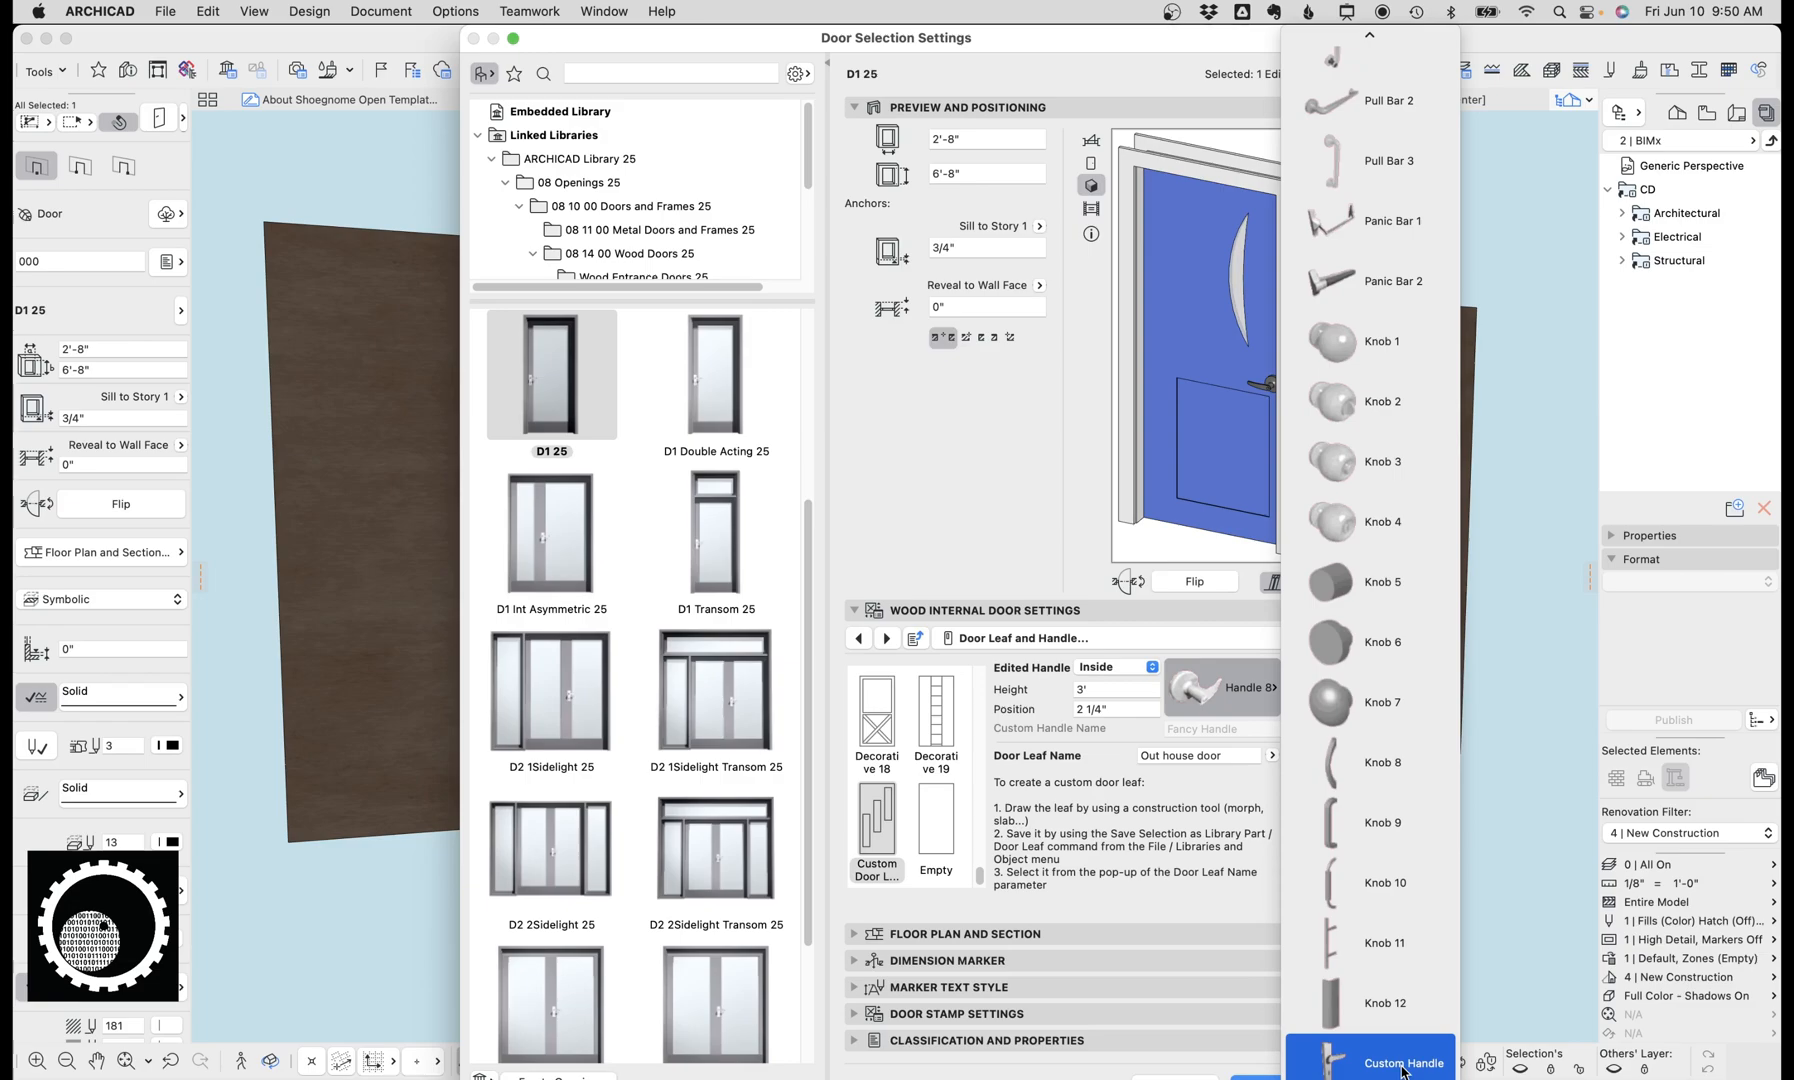
{"action": "left_click", "coordinate": [1404, 1062]}
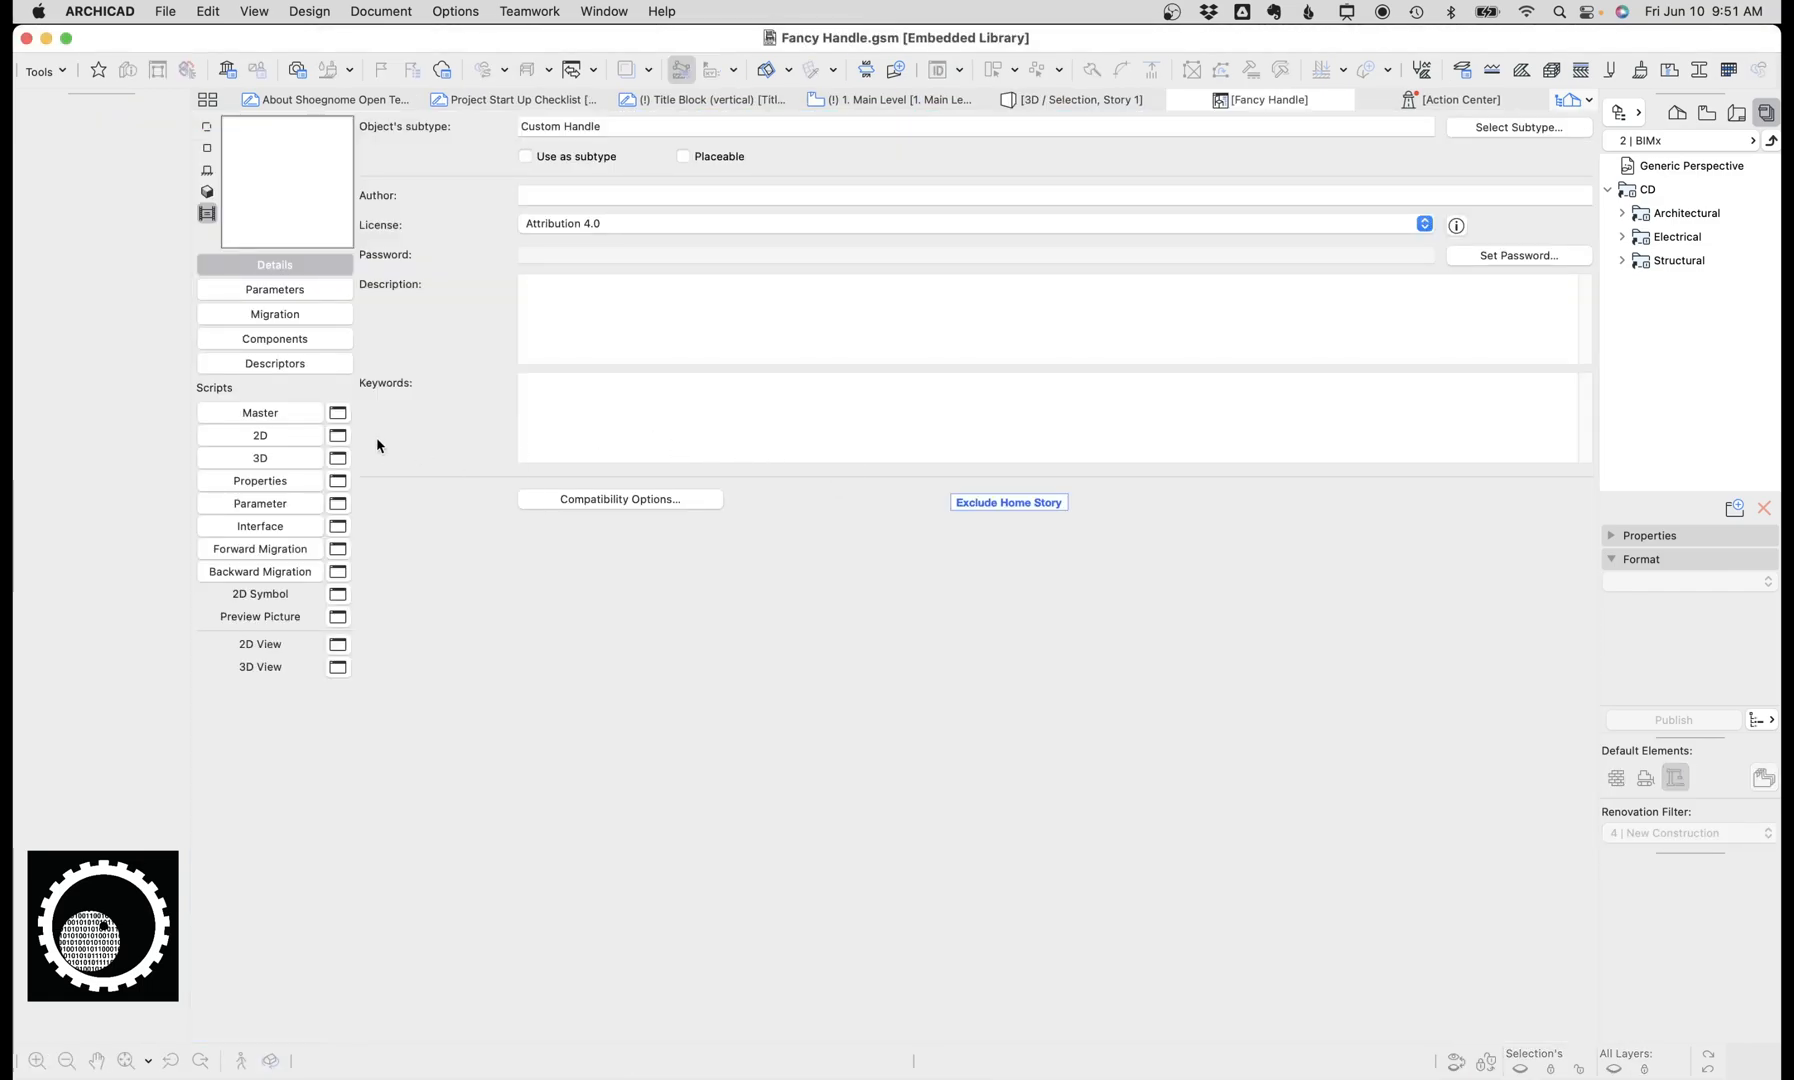
Step: Comment out the add-offset lines in the Fancy Handle's 3D and 2D scripts
{"action": "left_click", "coordinate": [260, 458]}
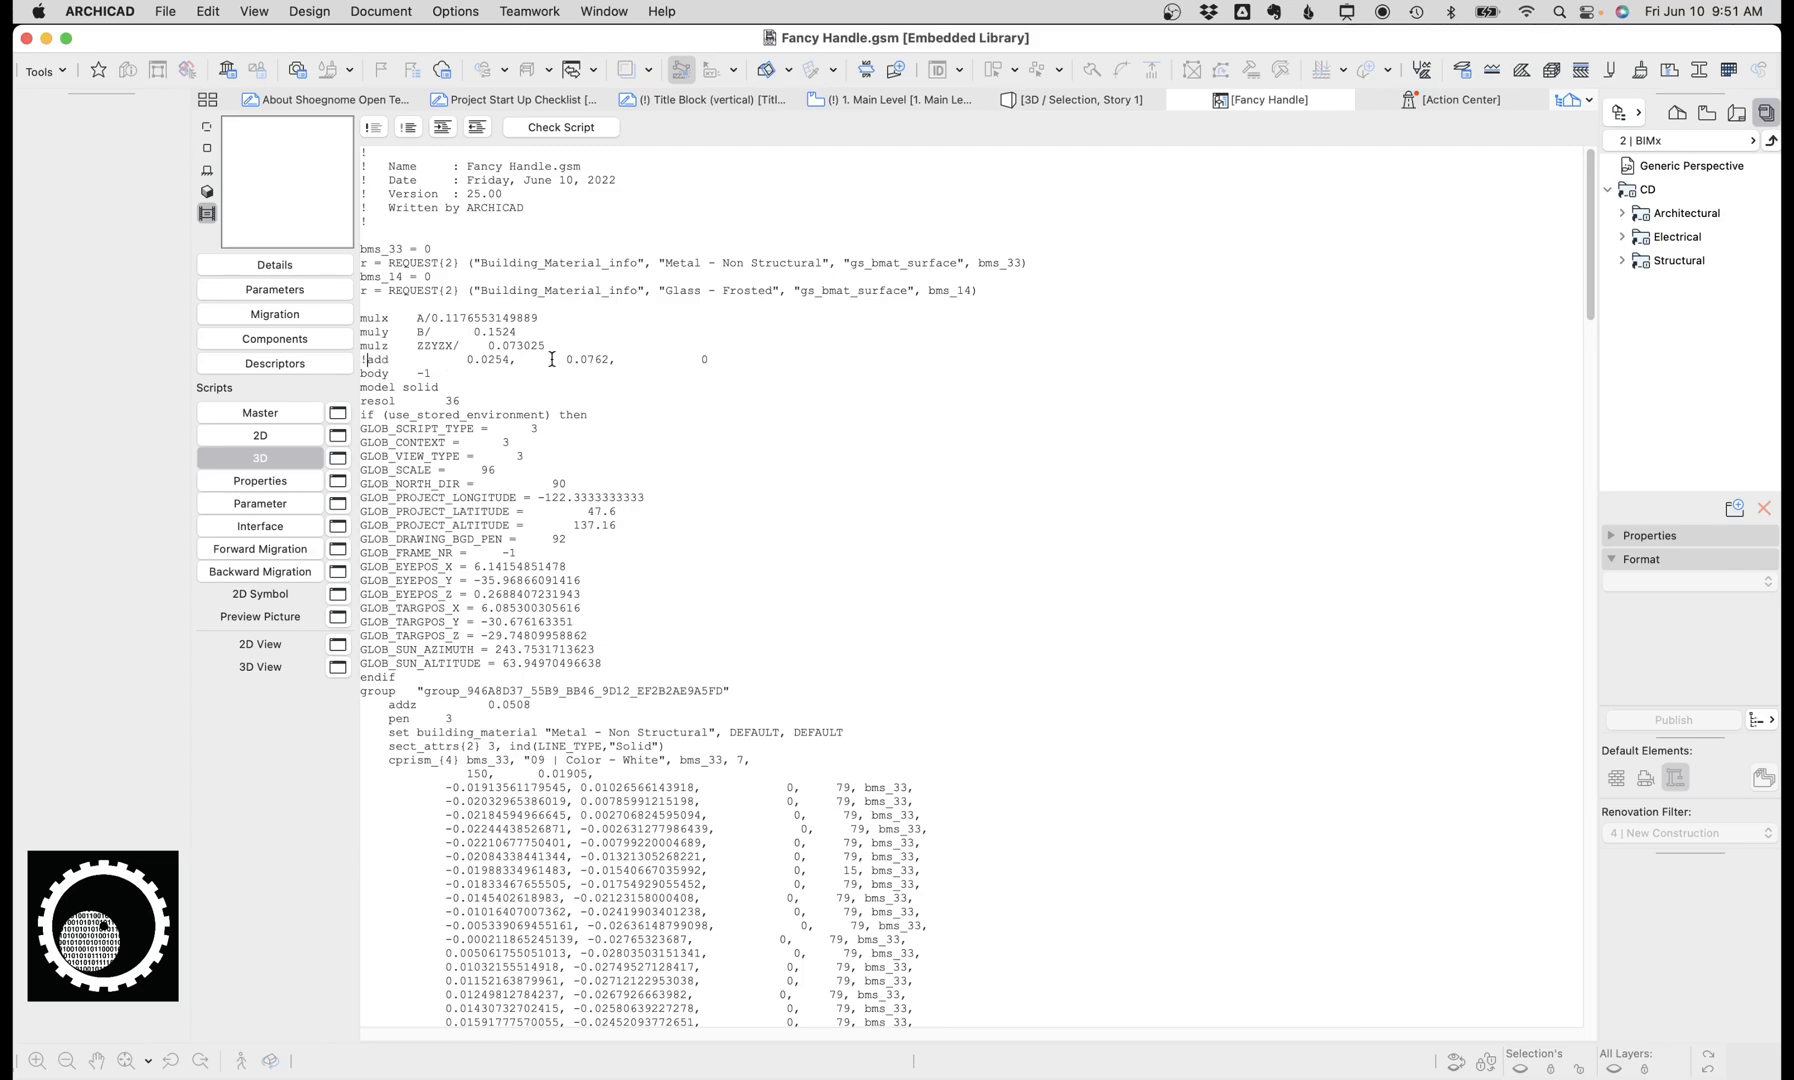
{"action": "left_click", "coordinate": [260, 434]}
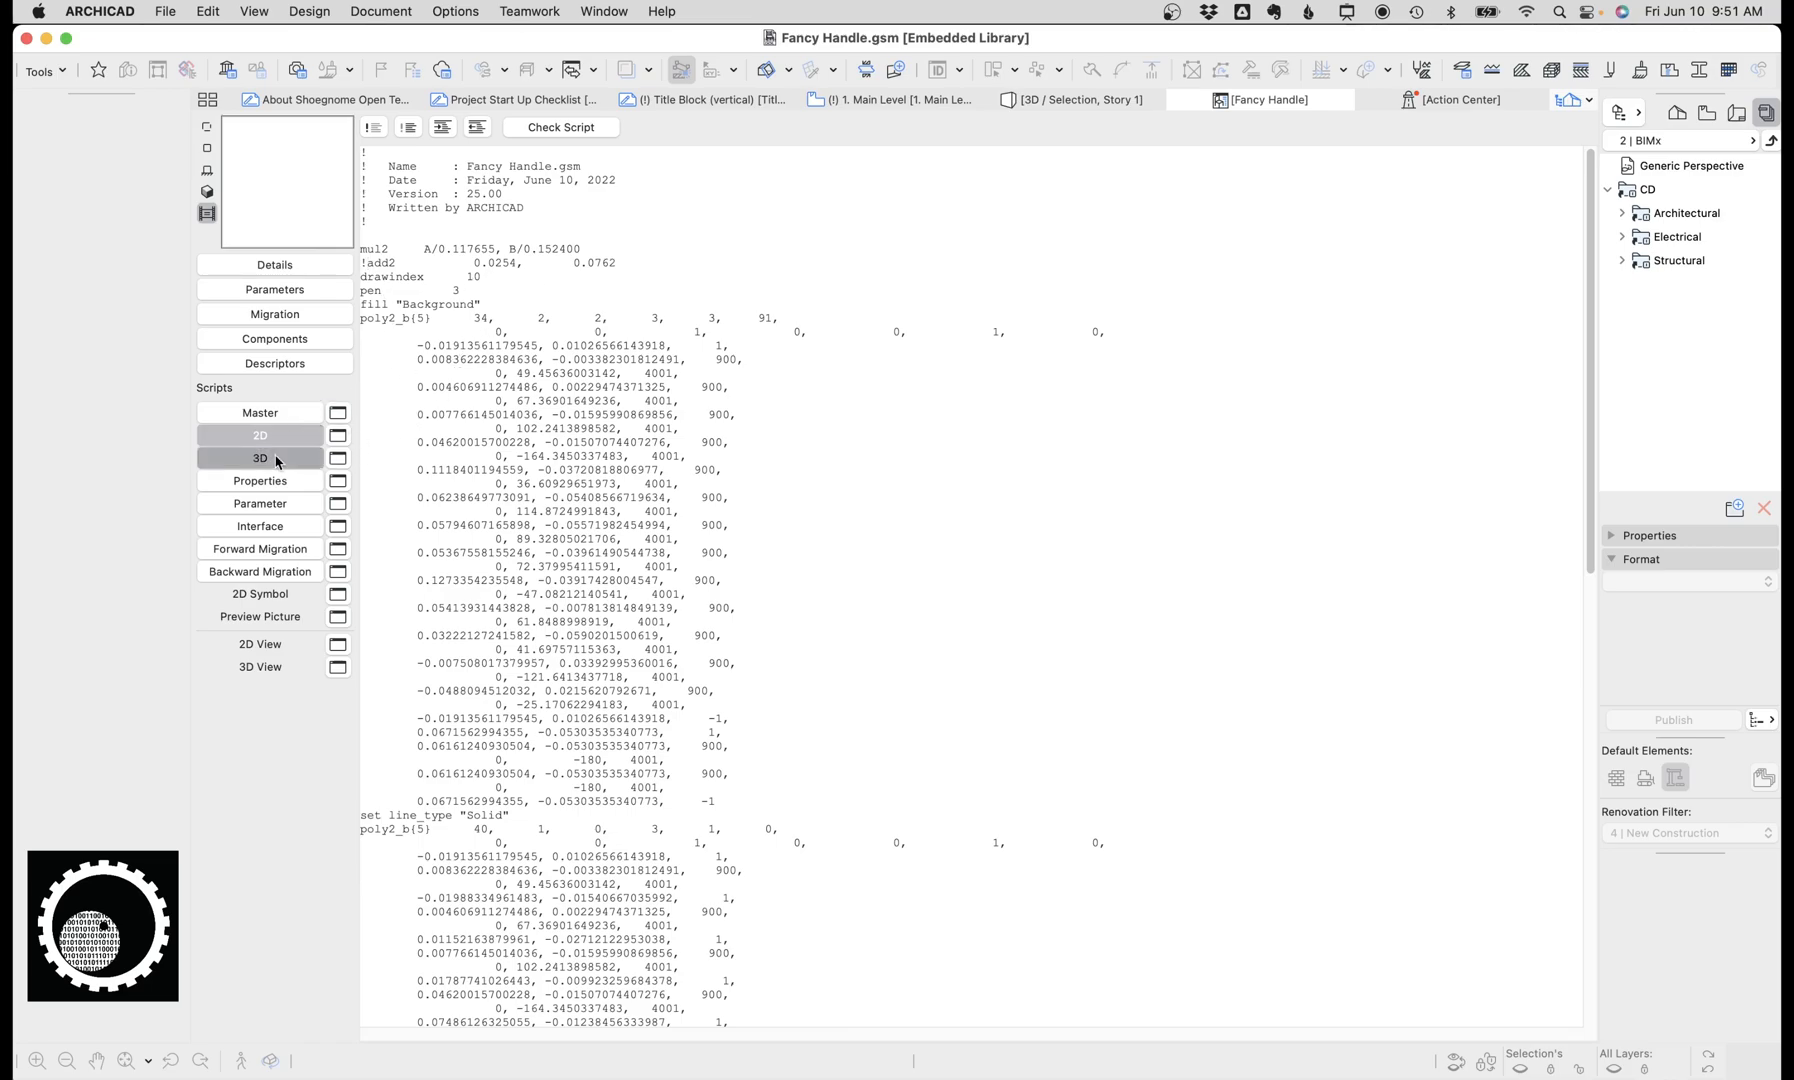
{"action": "left_click", "coordinate": [258, 458]}
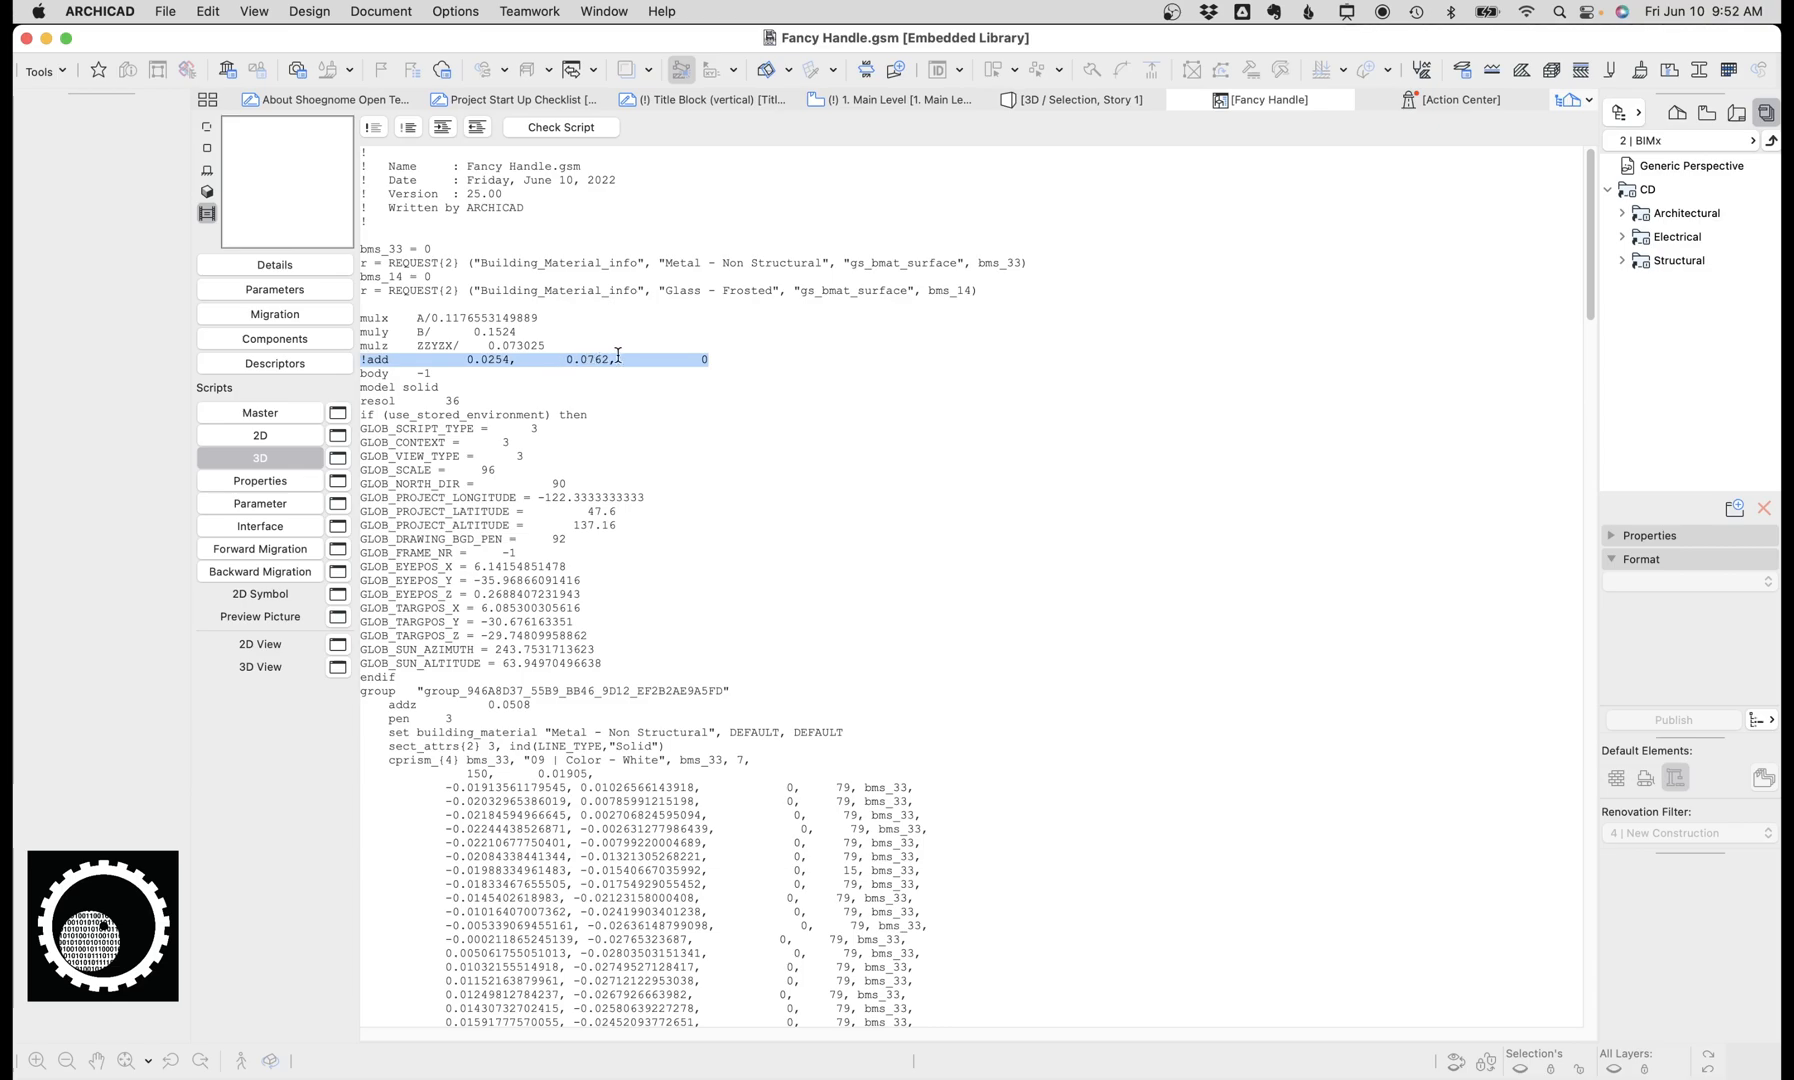
{"action": "left_click", "coordinate": [260, 434]}
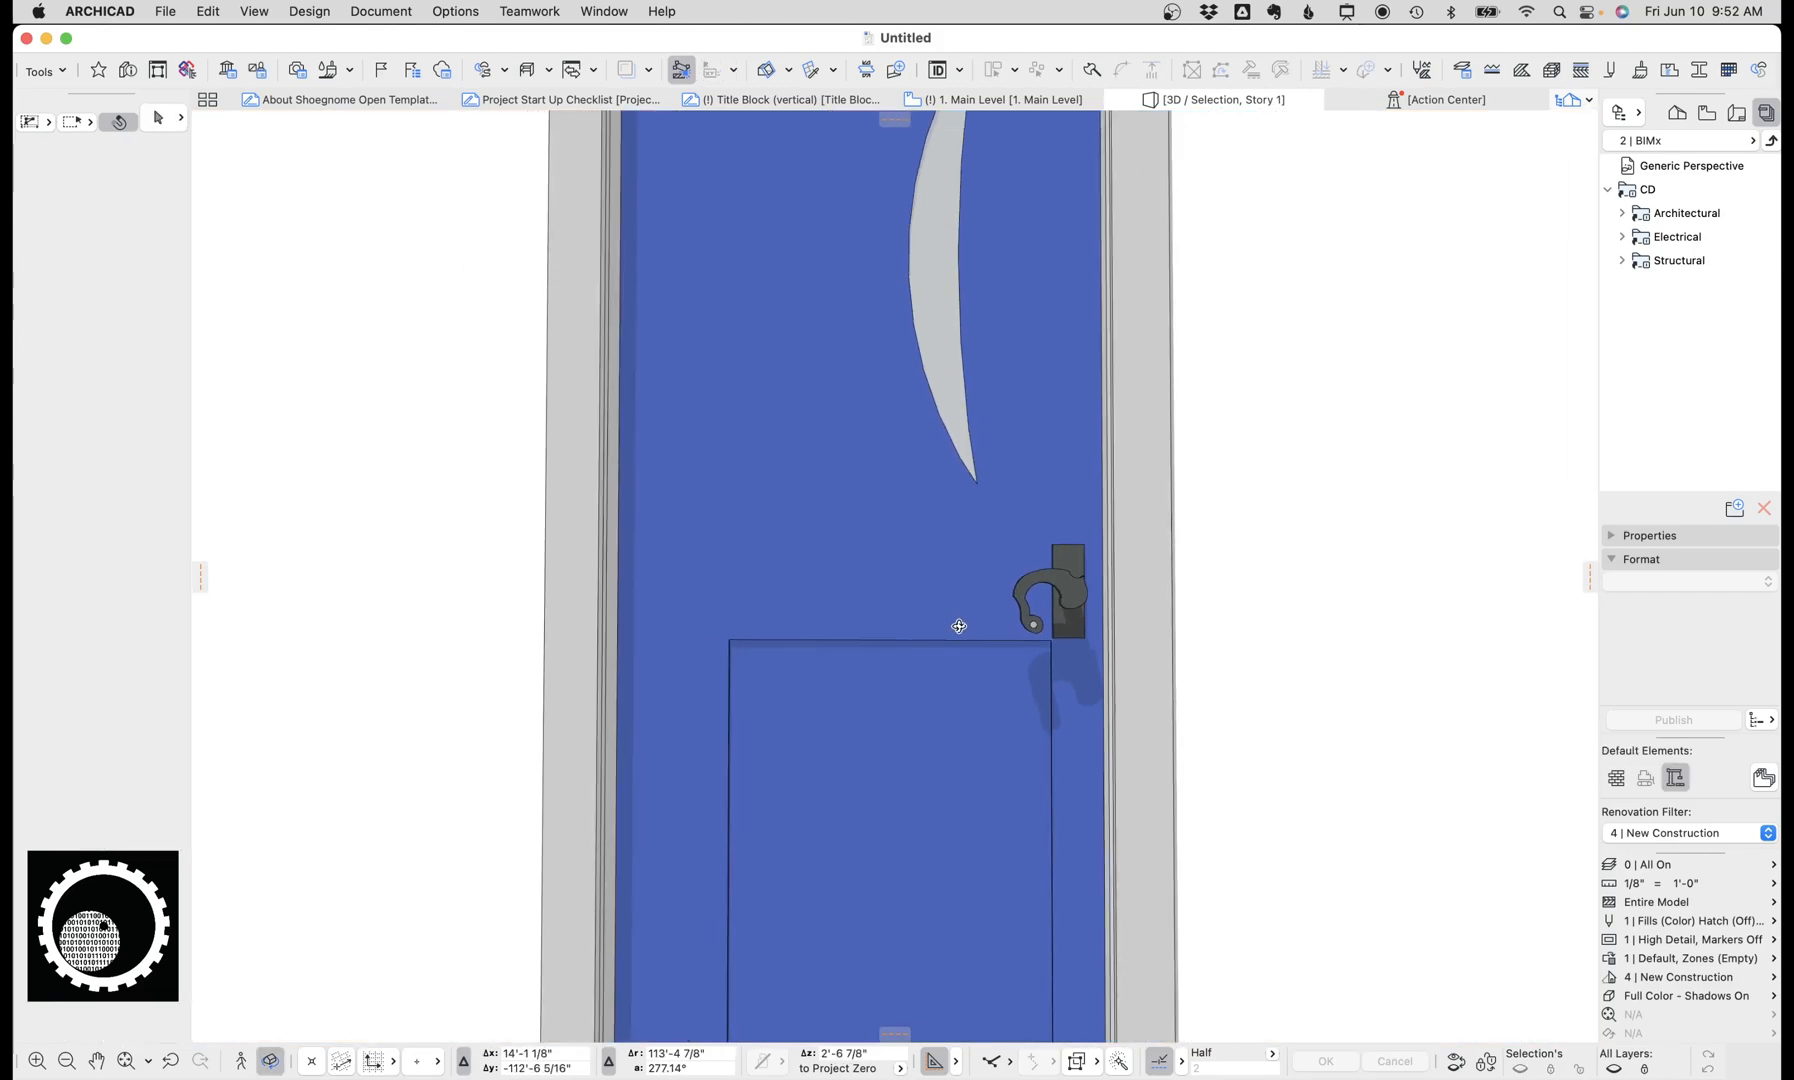
Step: Scroll the fixed window's settings to the Sill and Stool page
{"action": "scroll", "scroll_direction": "down", "scroll_amount": 3}
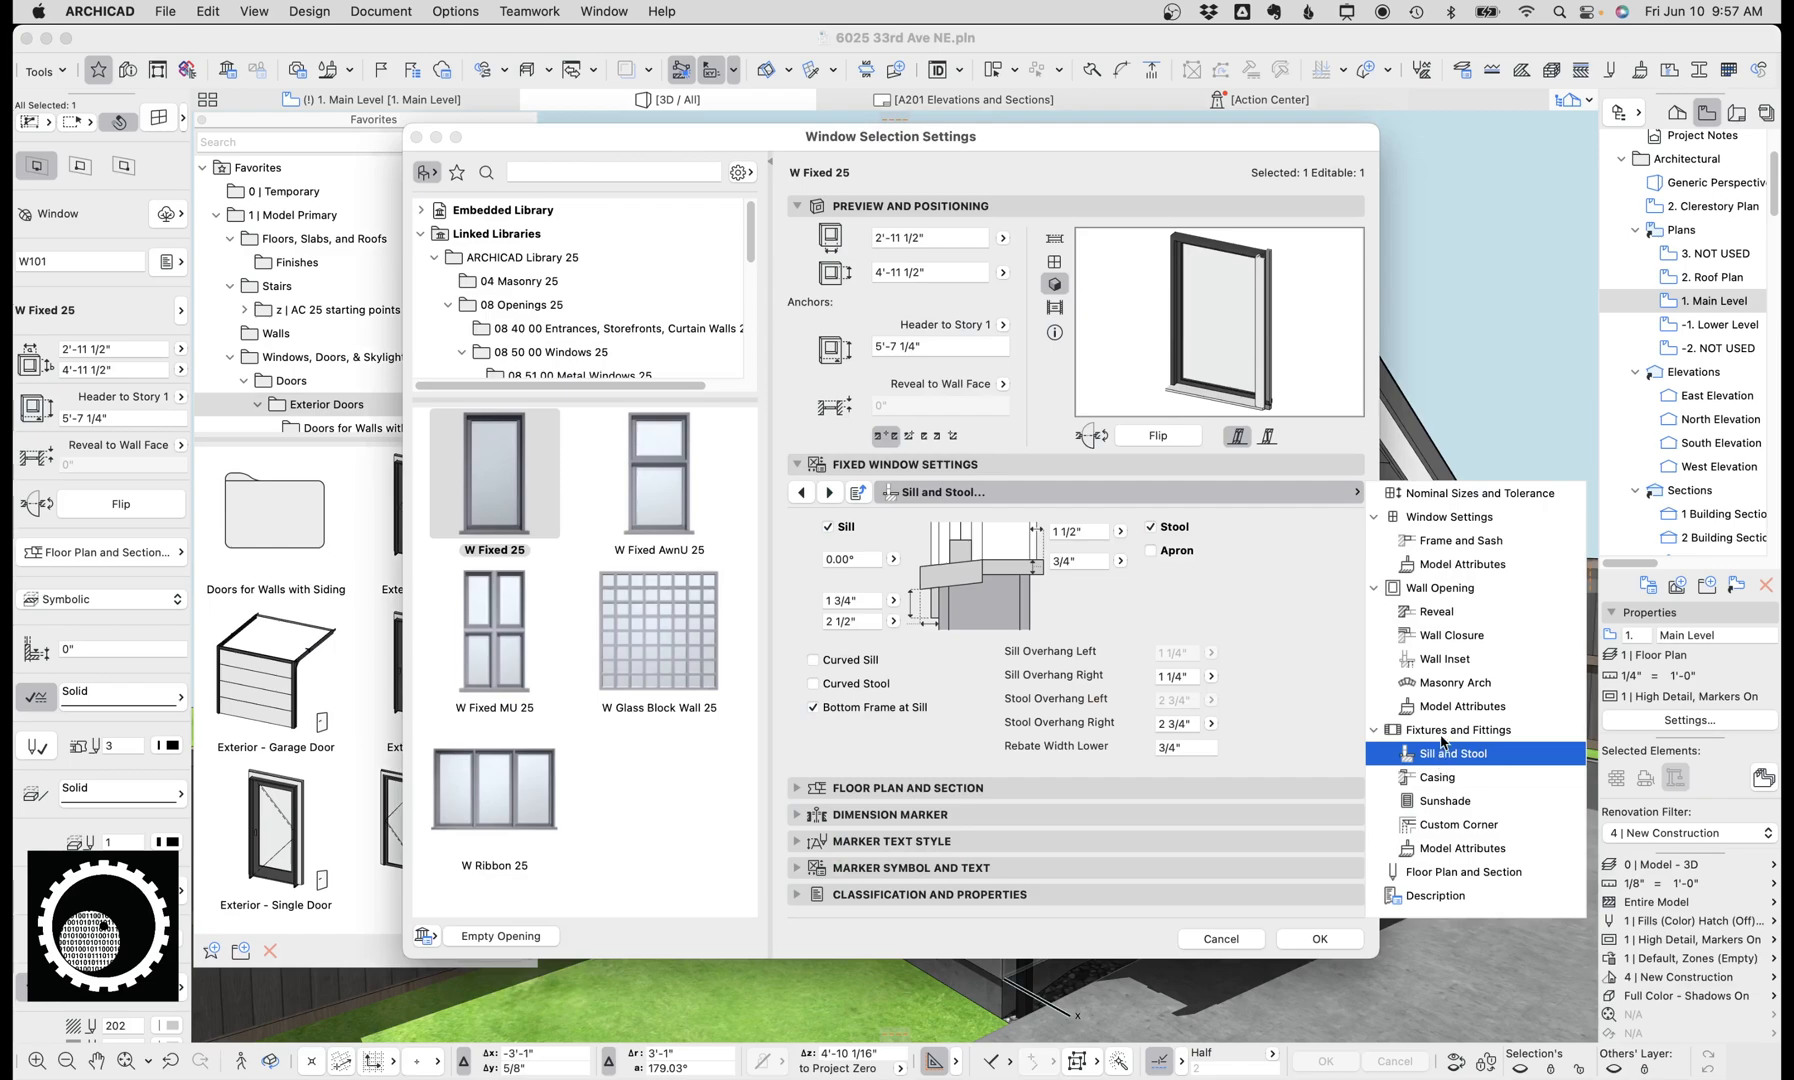
Step: Turn on Ganging Casing in the fixed window's Fixtures and Fittings
{"action": "left_click", "coordinate": [1466, 730]}
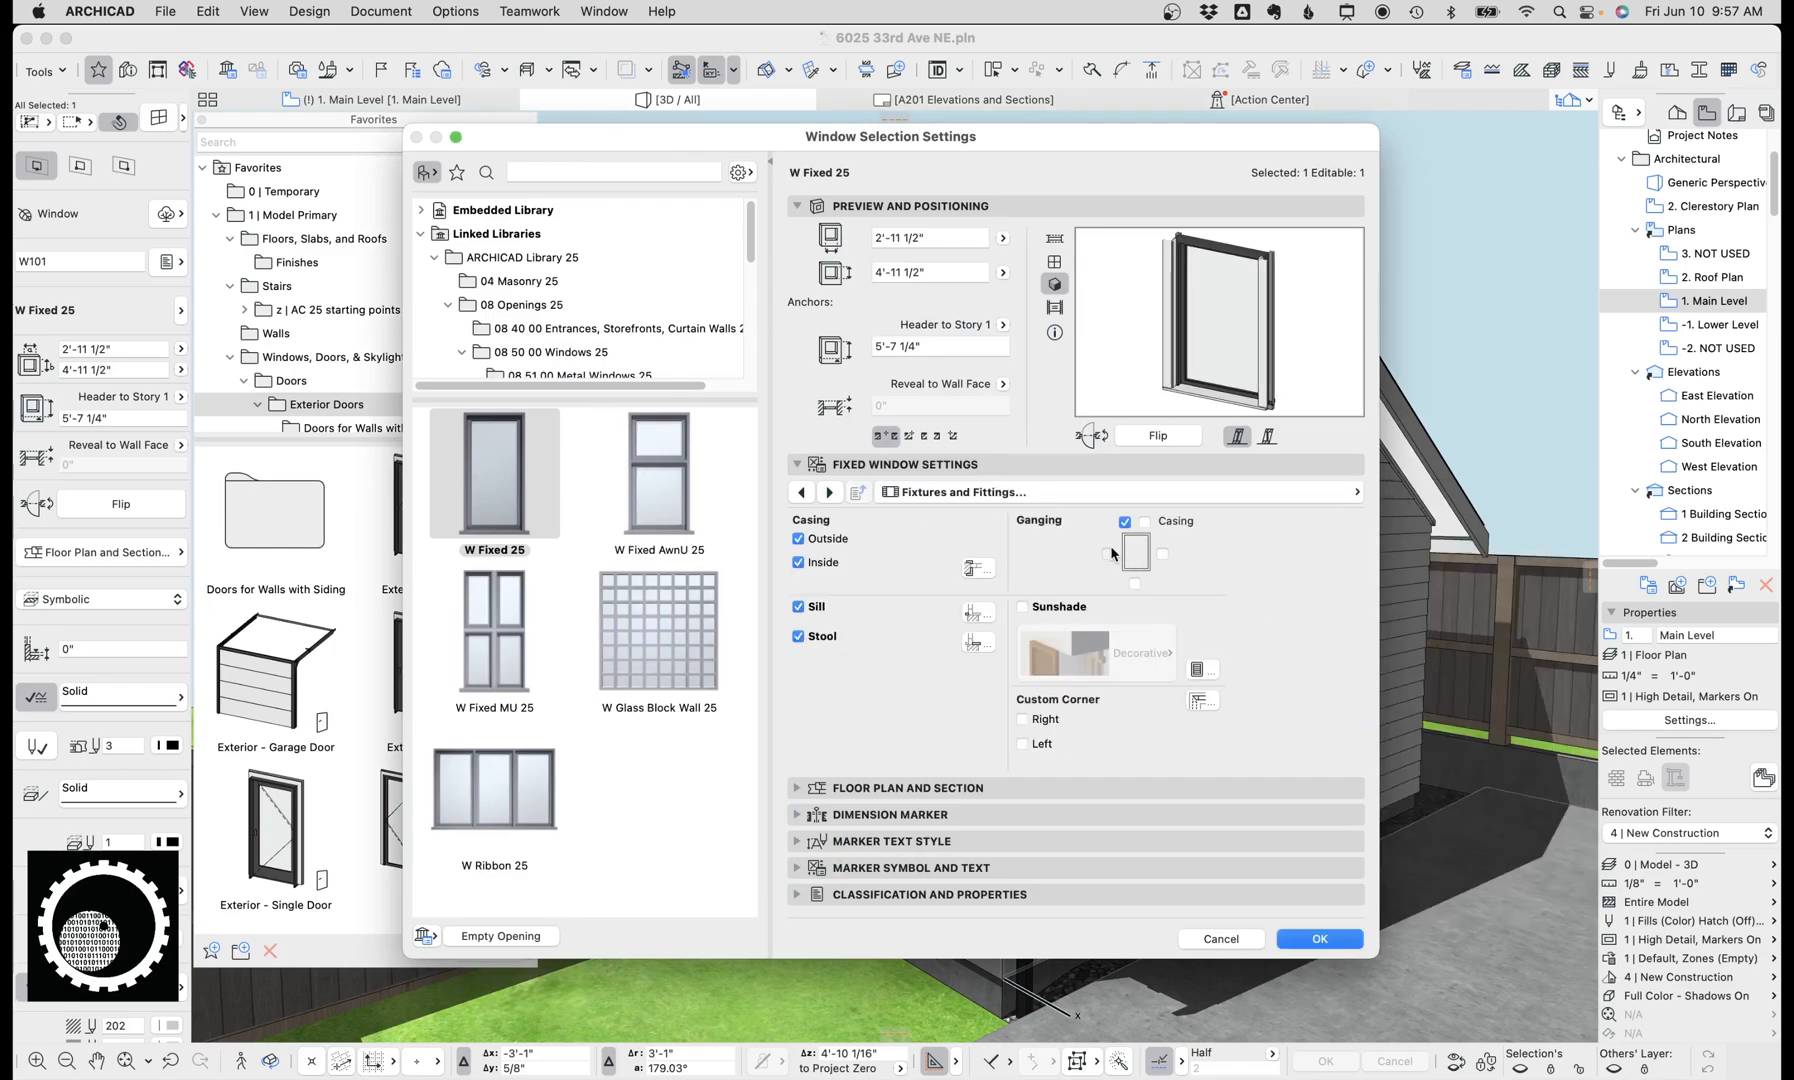
{"action": "left_click", "coordinate": [1108, 544]}
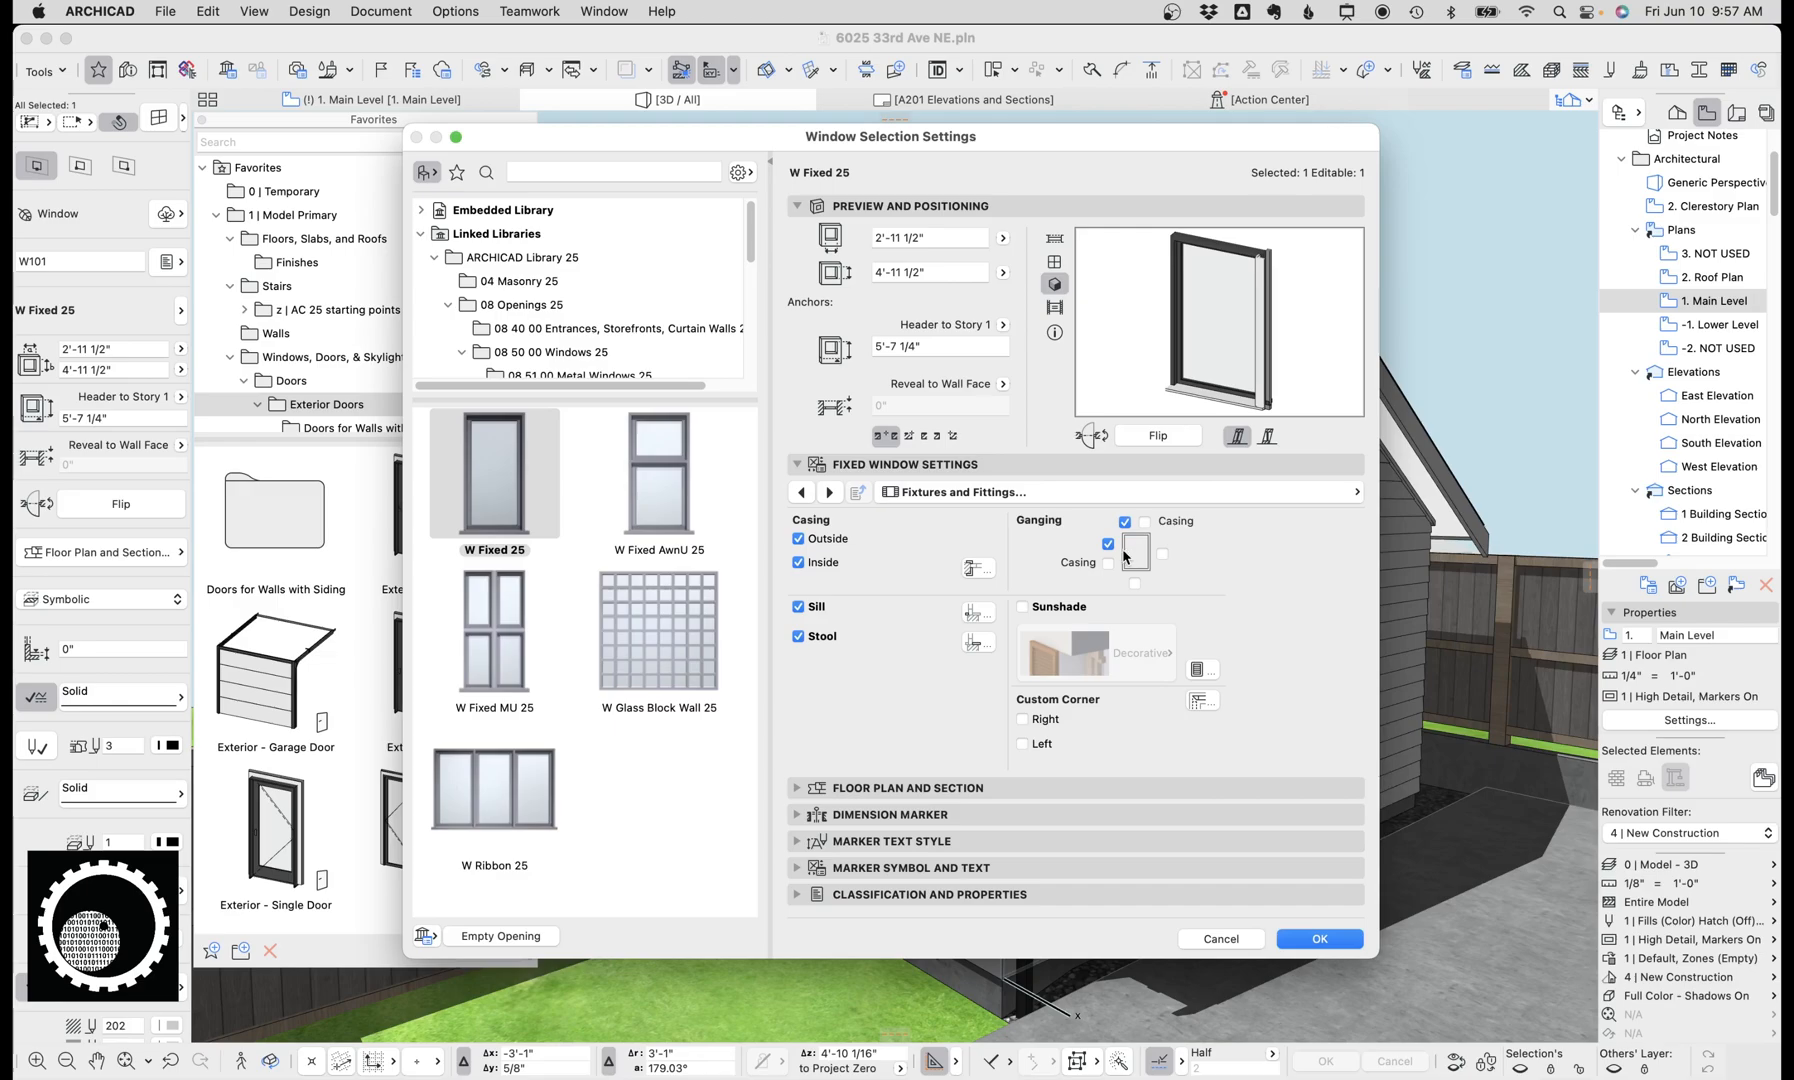
{"action": "mouse_move", "coordinate": [1126, 560]}
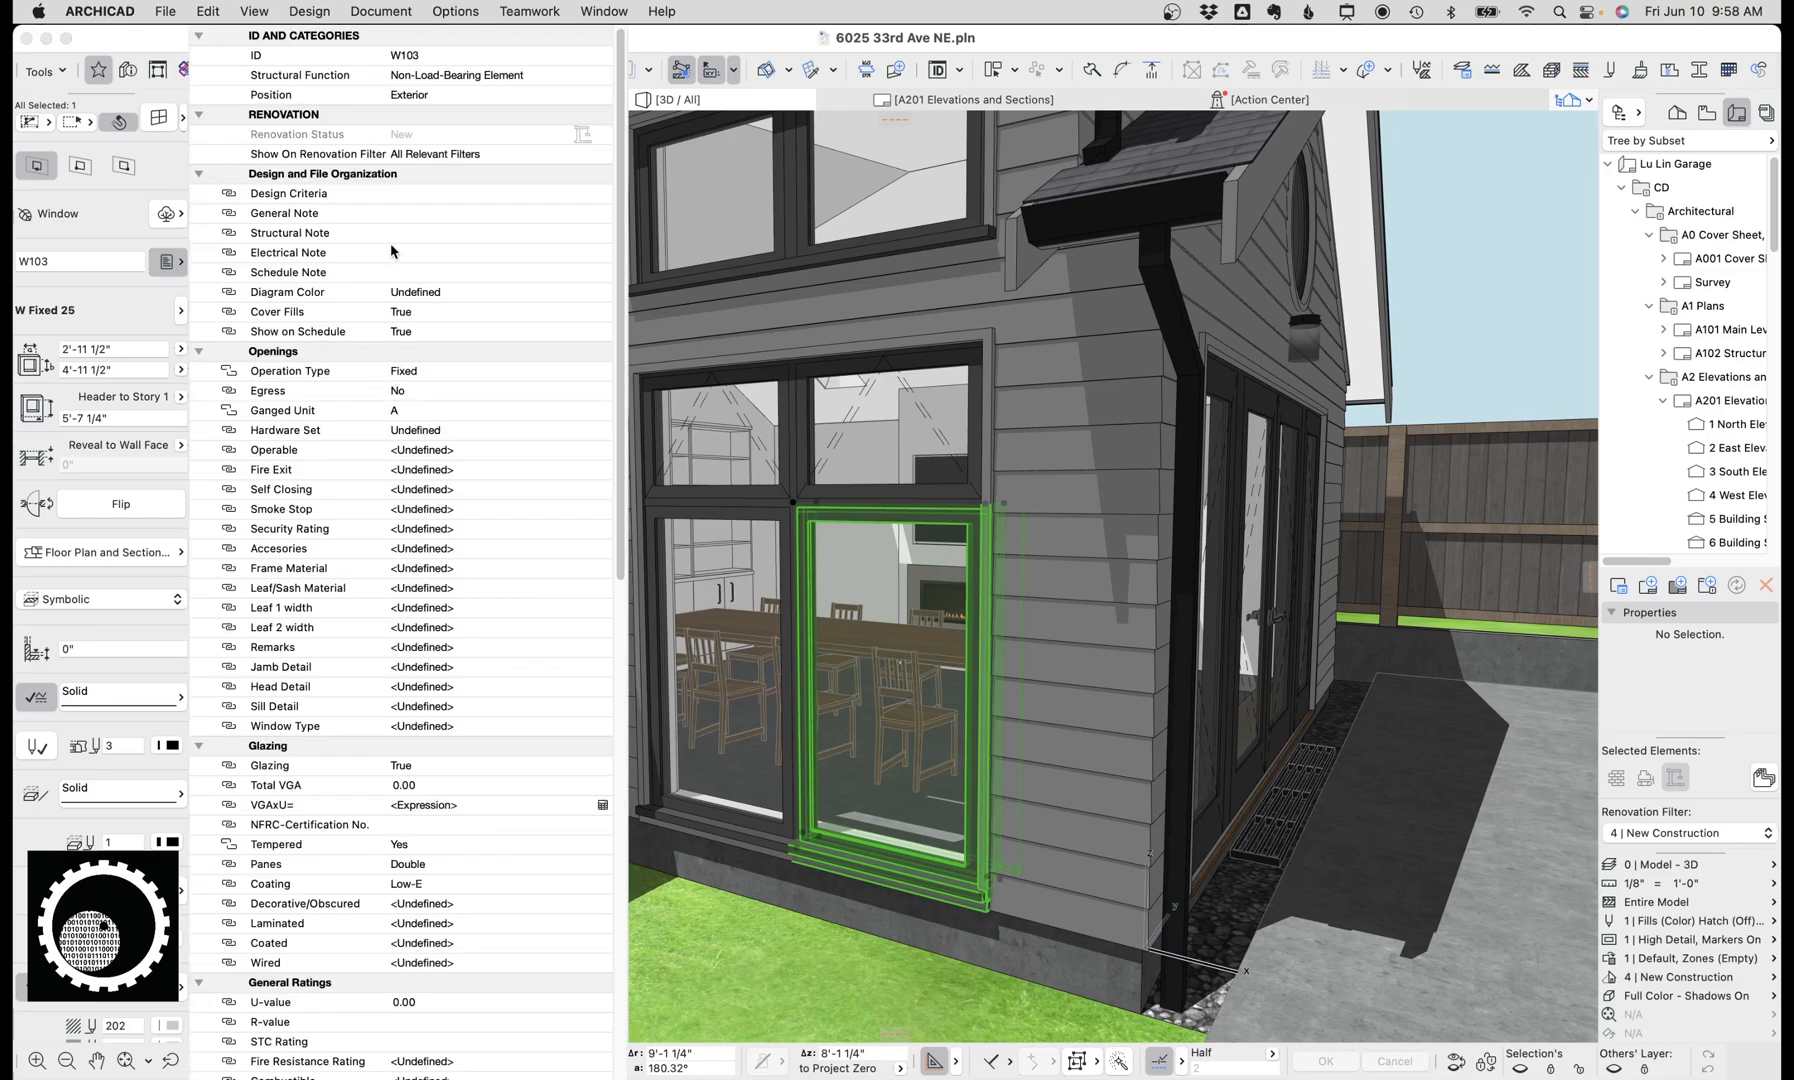
{"action": "mouse_move", "coordinate": [344, 458]}
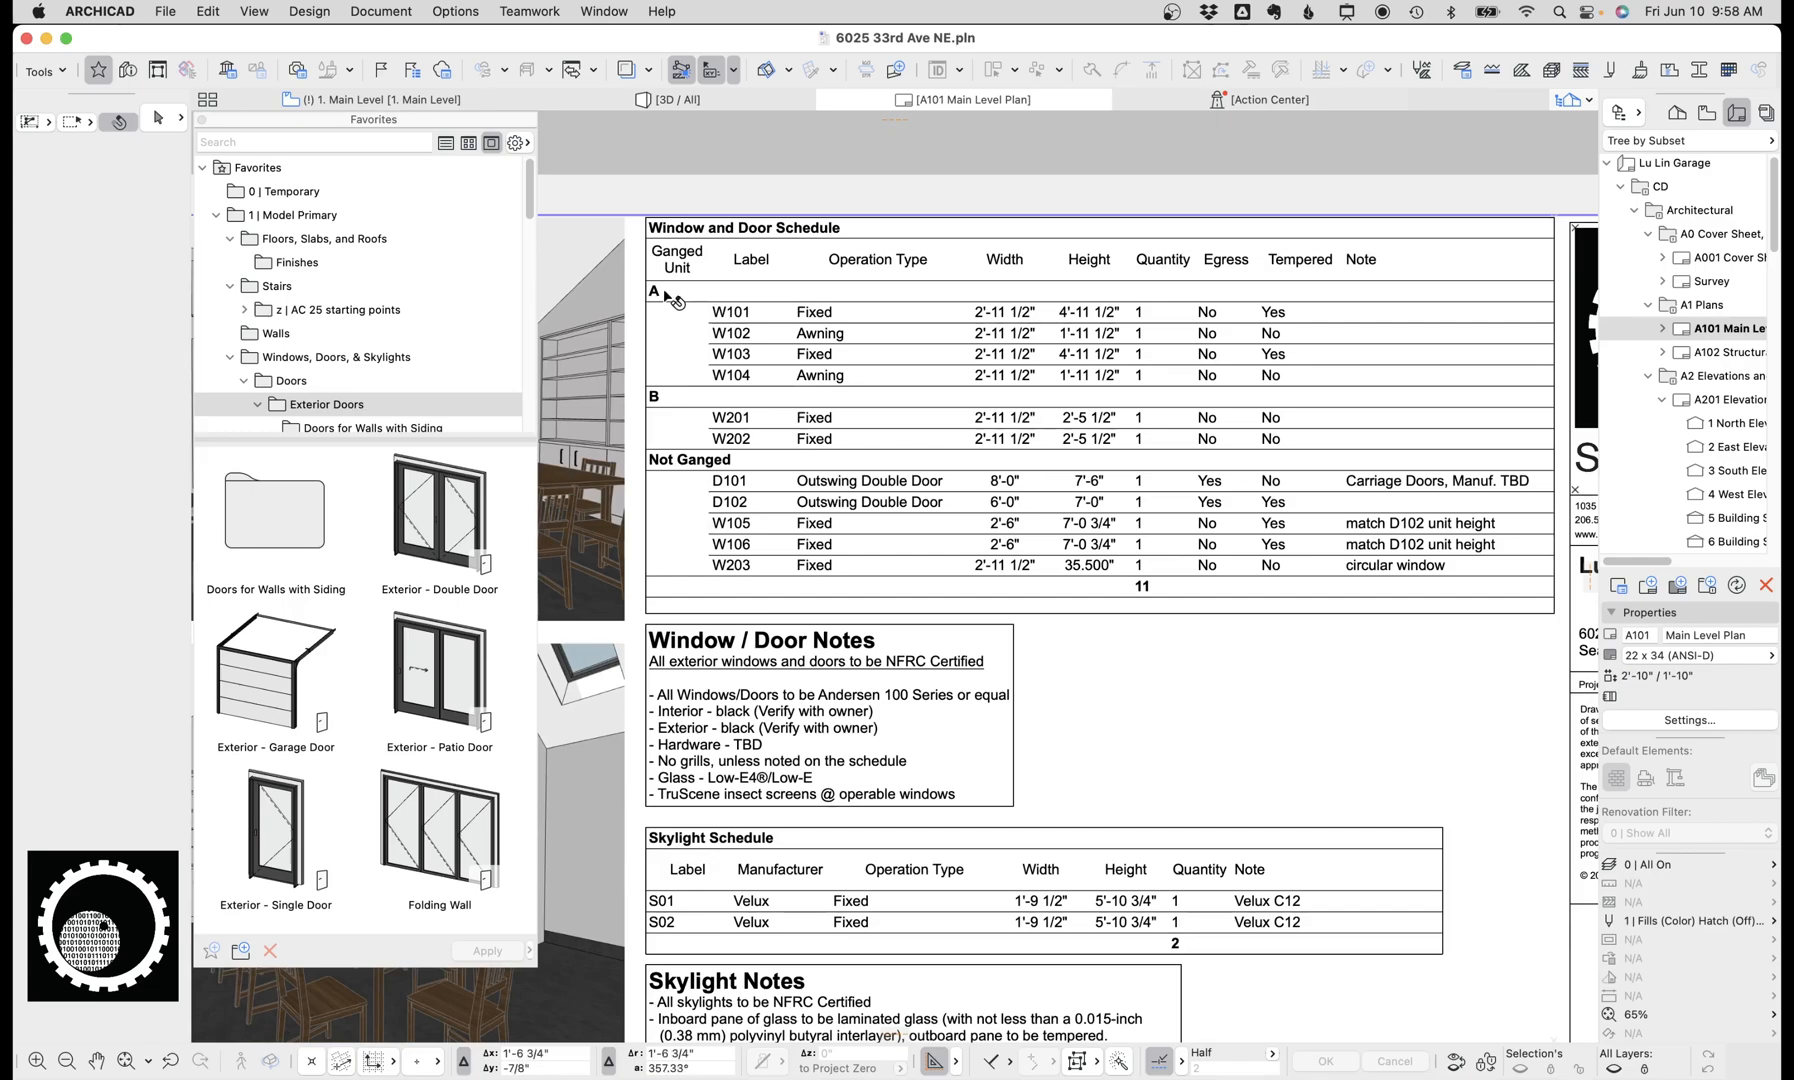
{"action": "mouse_move", "coordinate": [710, 414]}
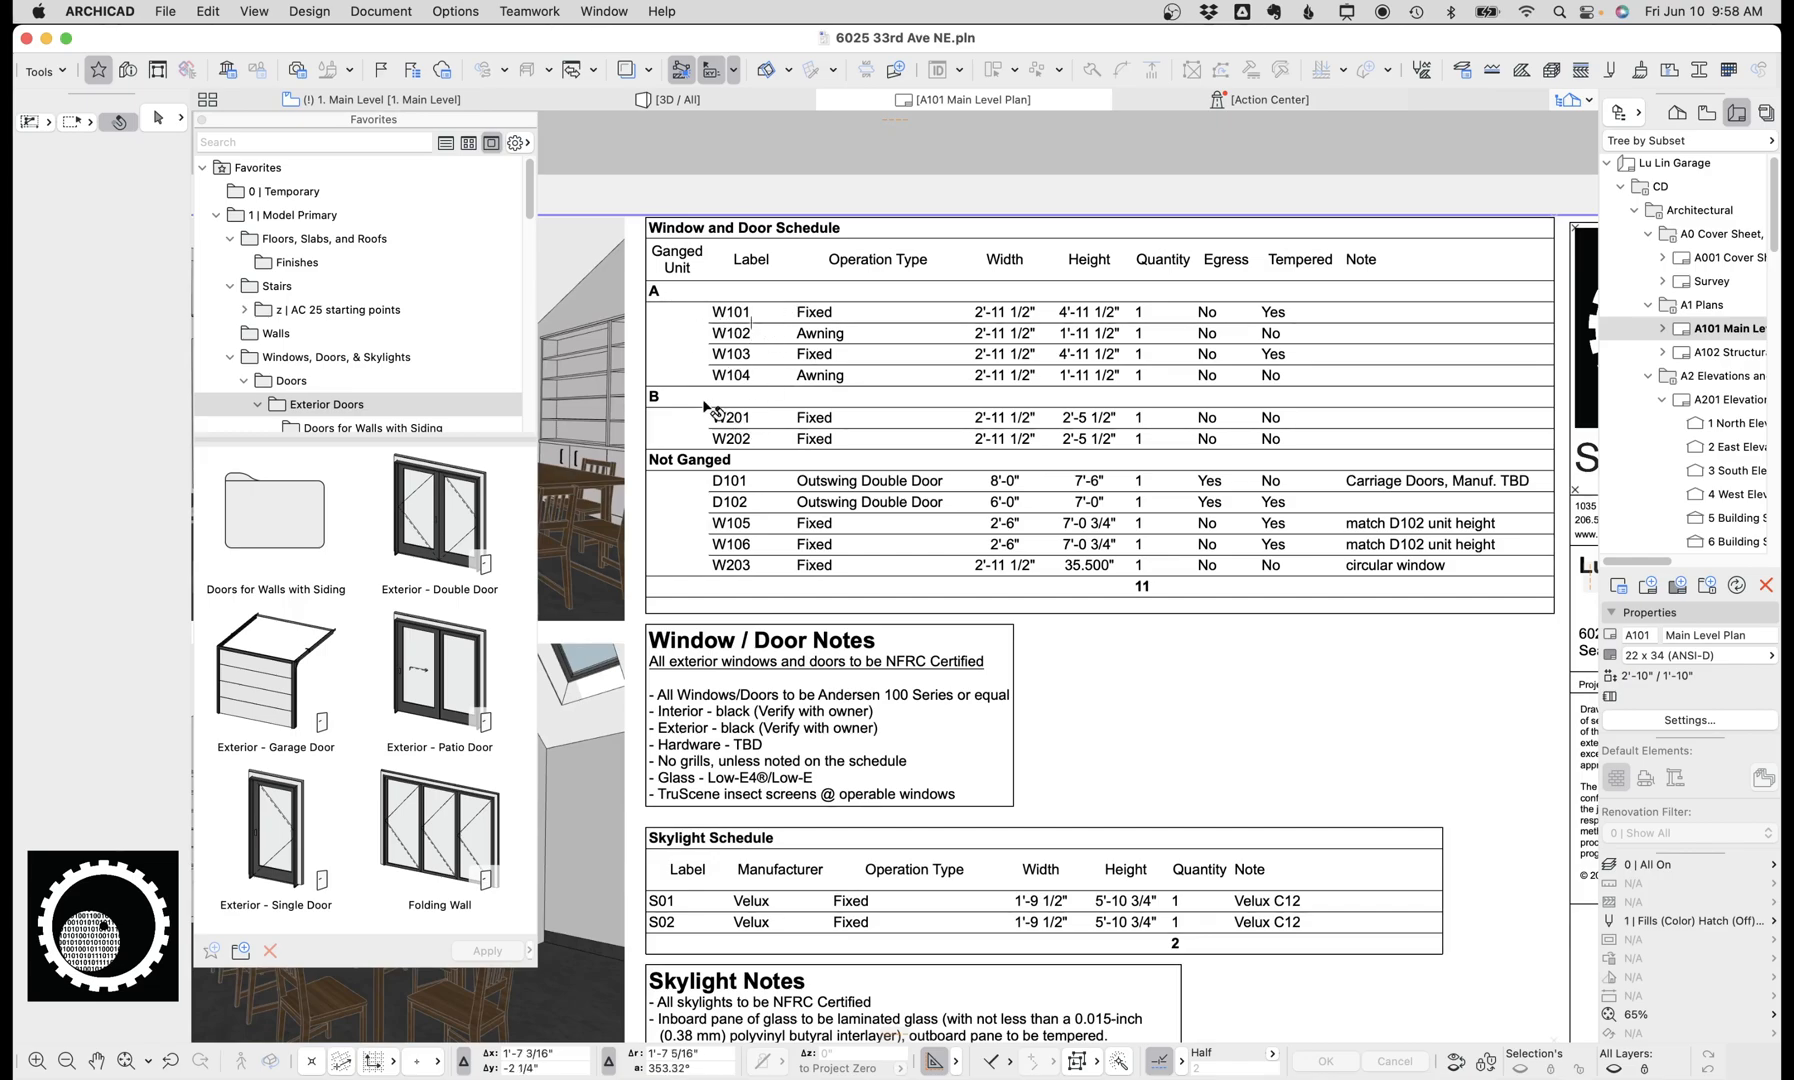
{"action": "mouse_move", "coordinate": [904, 446]}
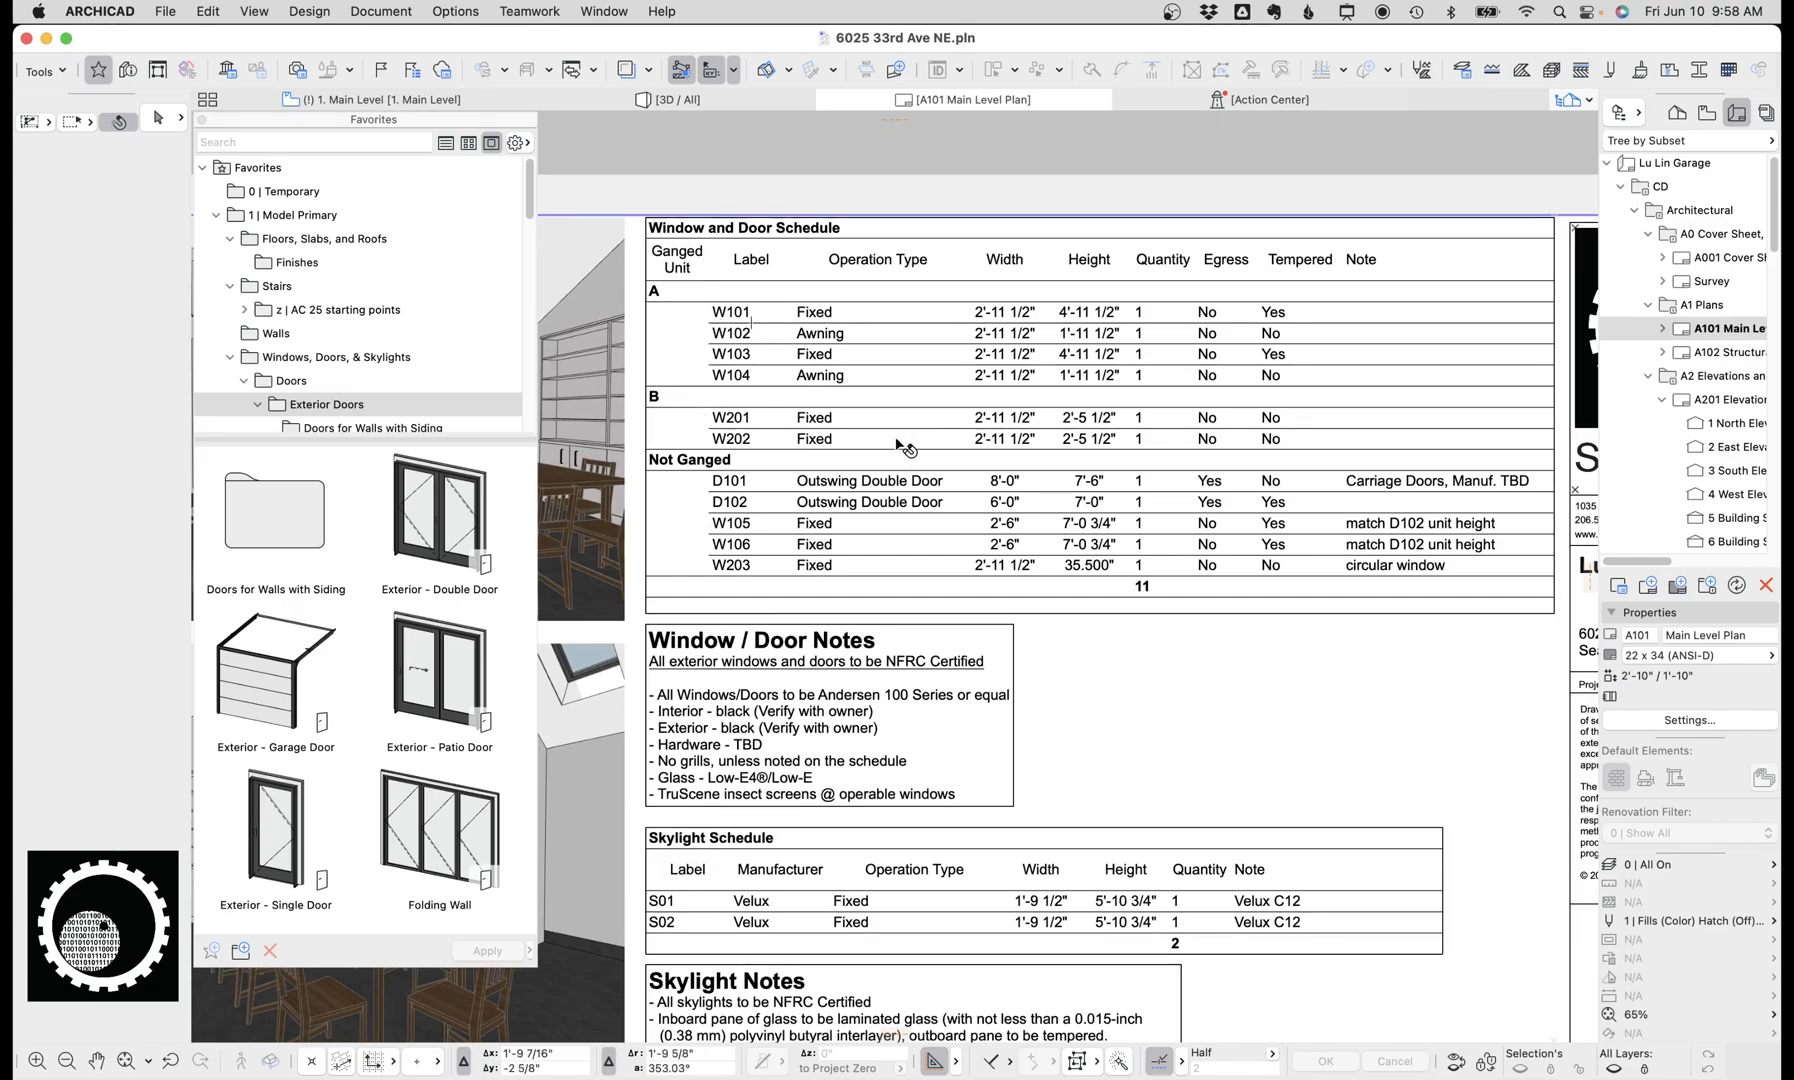
Step: Open the schedule's source view and select the Ganged Unit field in Scheme Settings
{"action": "right_click", "coordinate": [898, 446]}
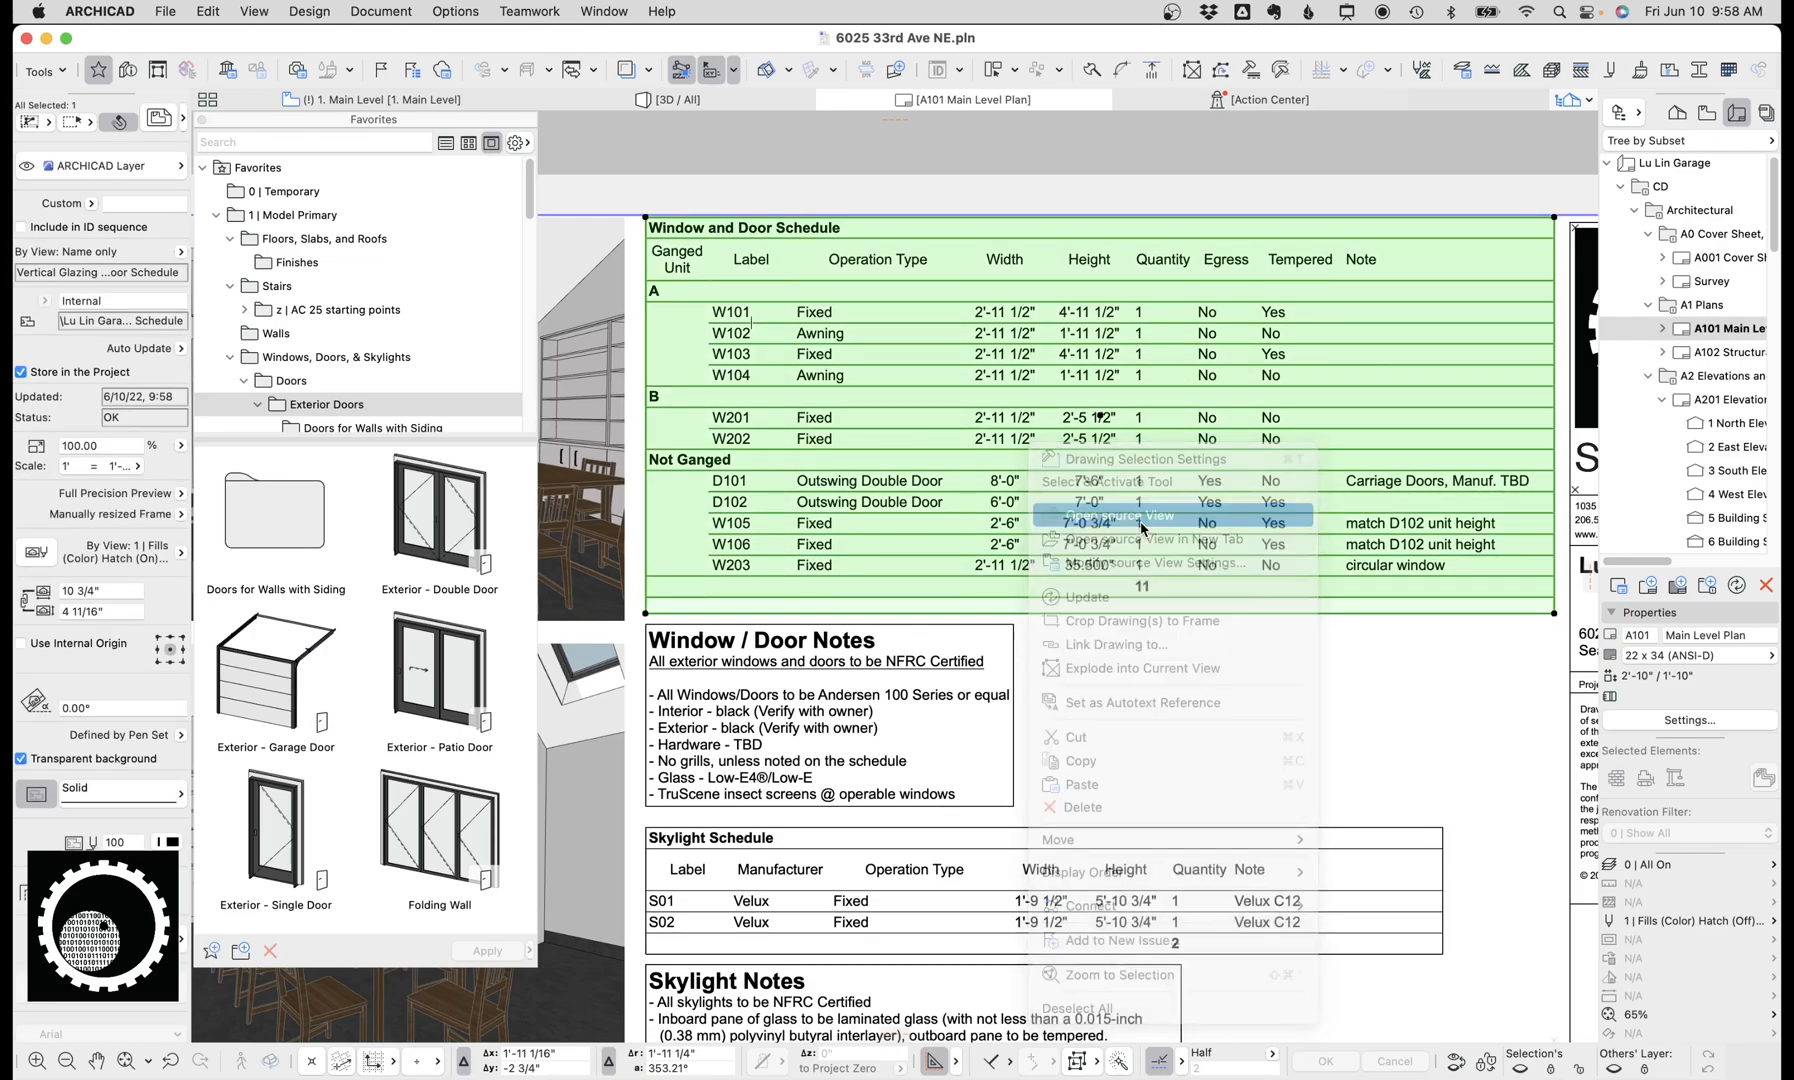
{"action": "left_click", "coordinate": [1116, 516]}
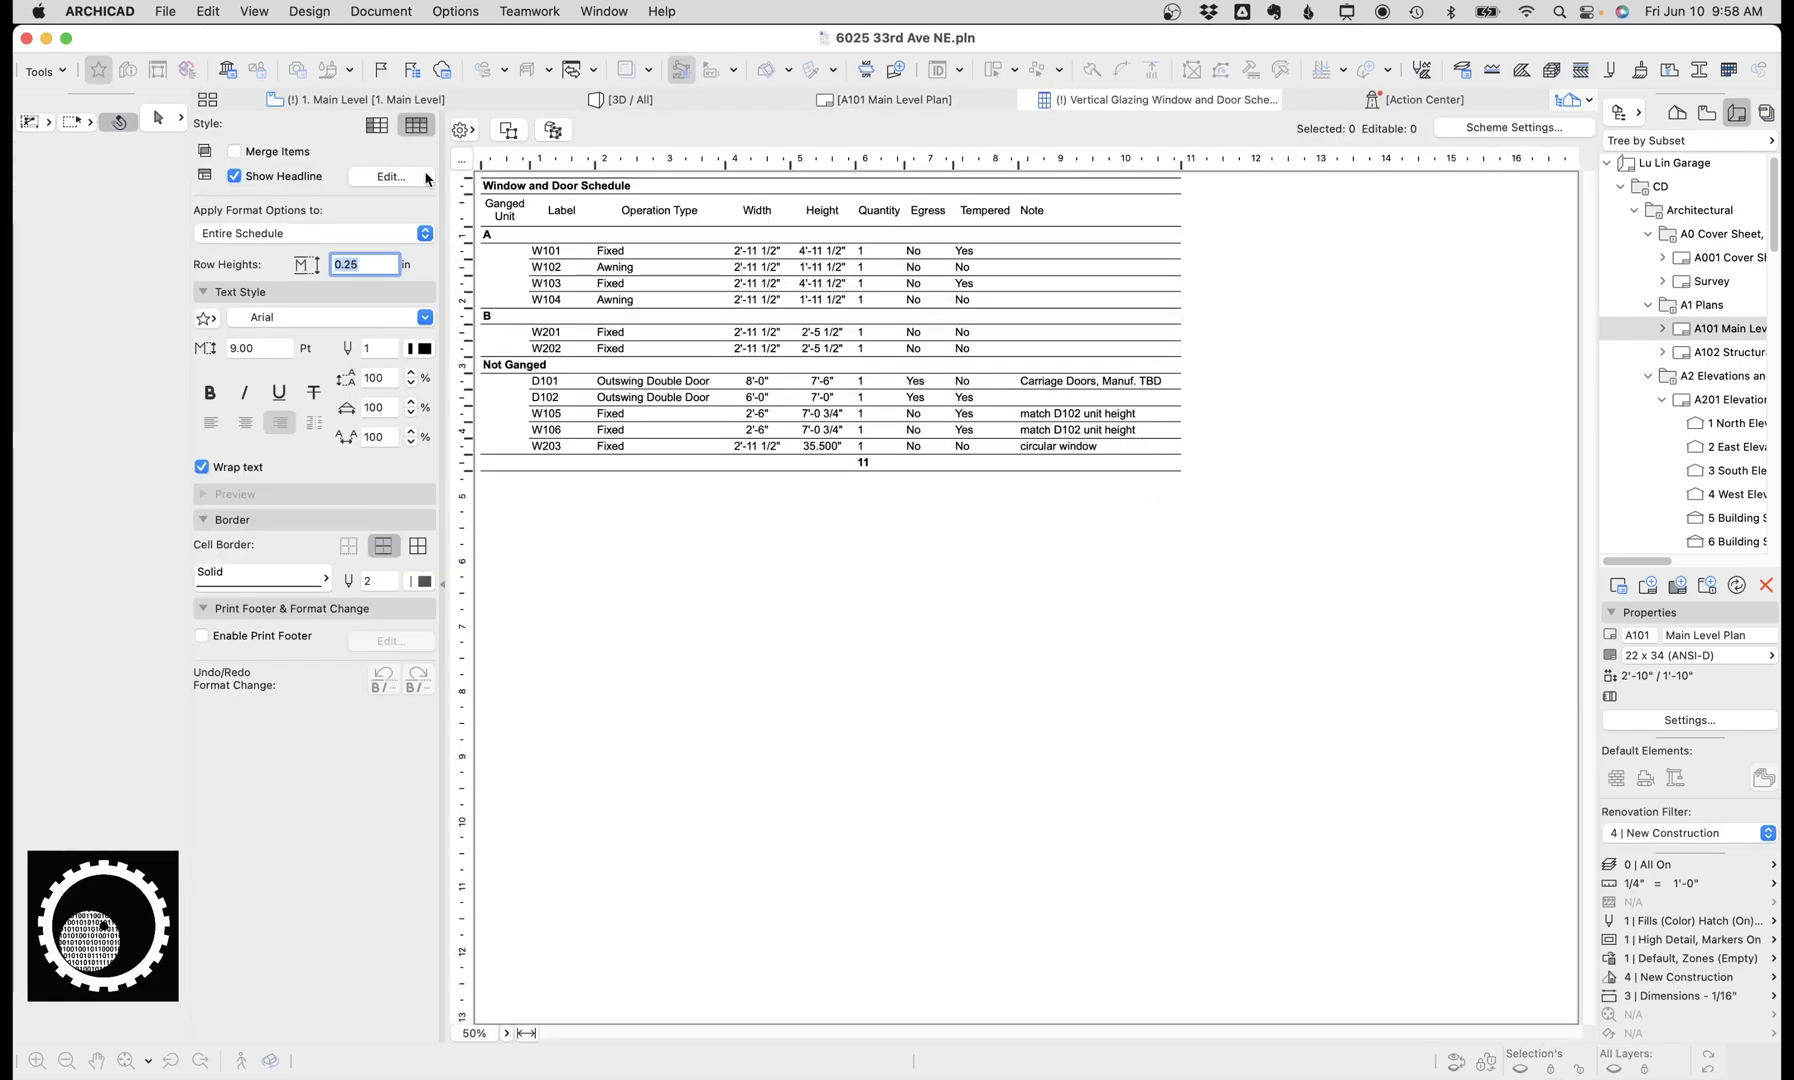
{"action": "left_click", "coordinate": [390, 176]}
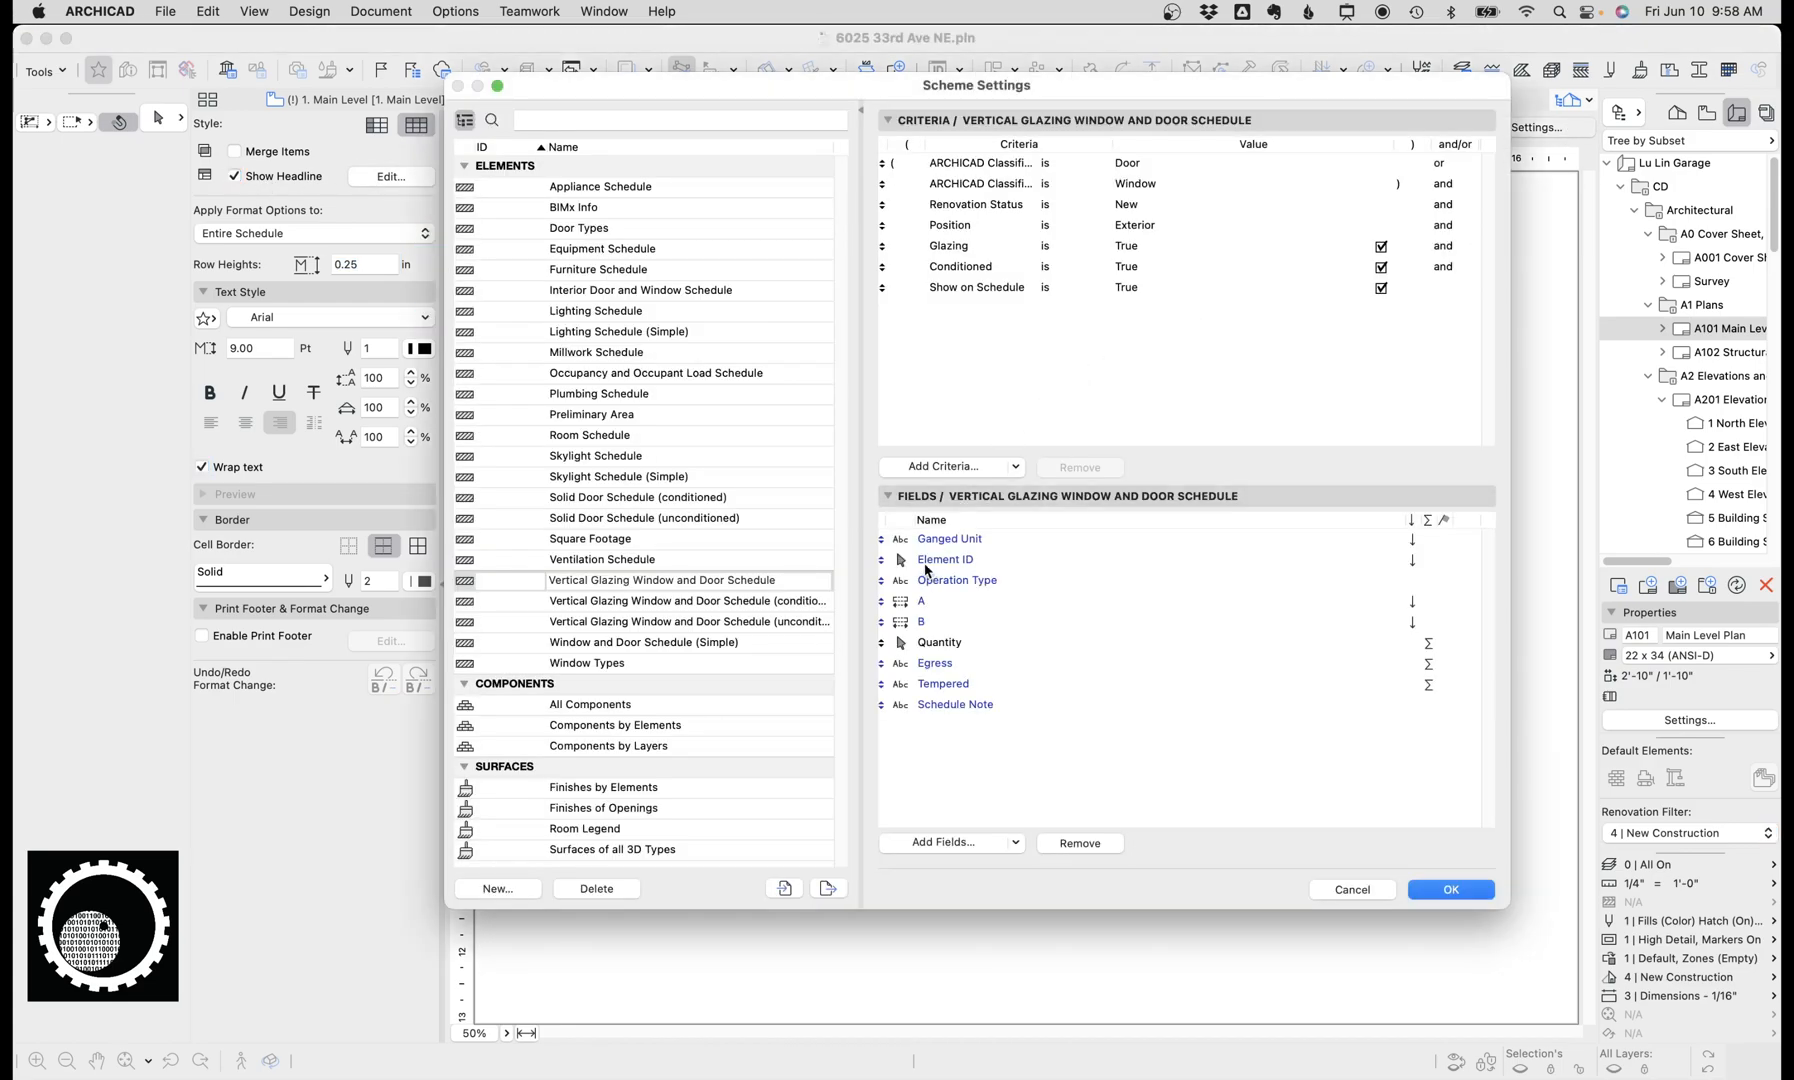
{"action": "left_click", "coordinate": [948, 538]}
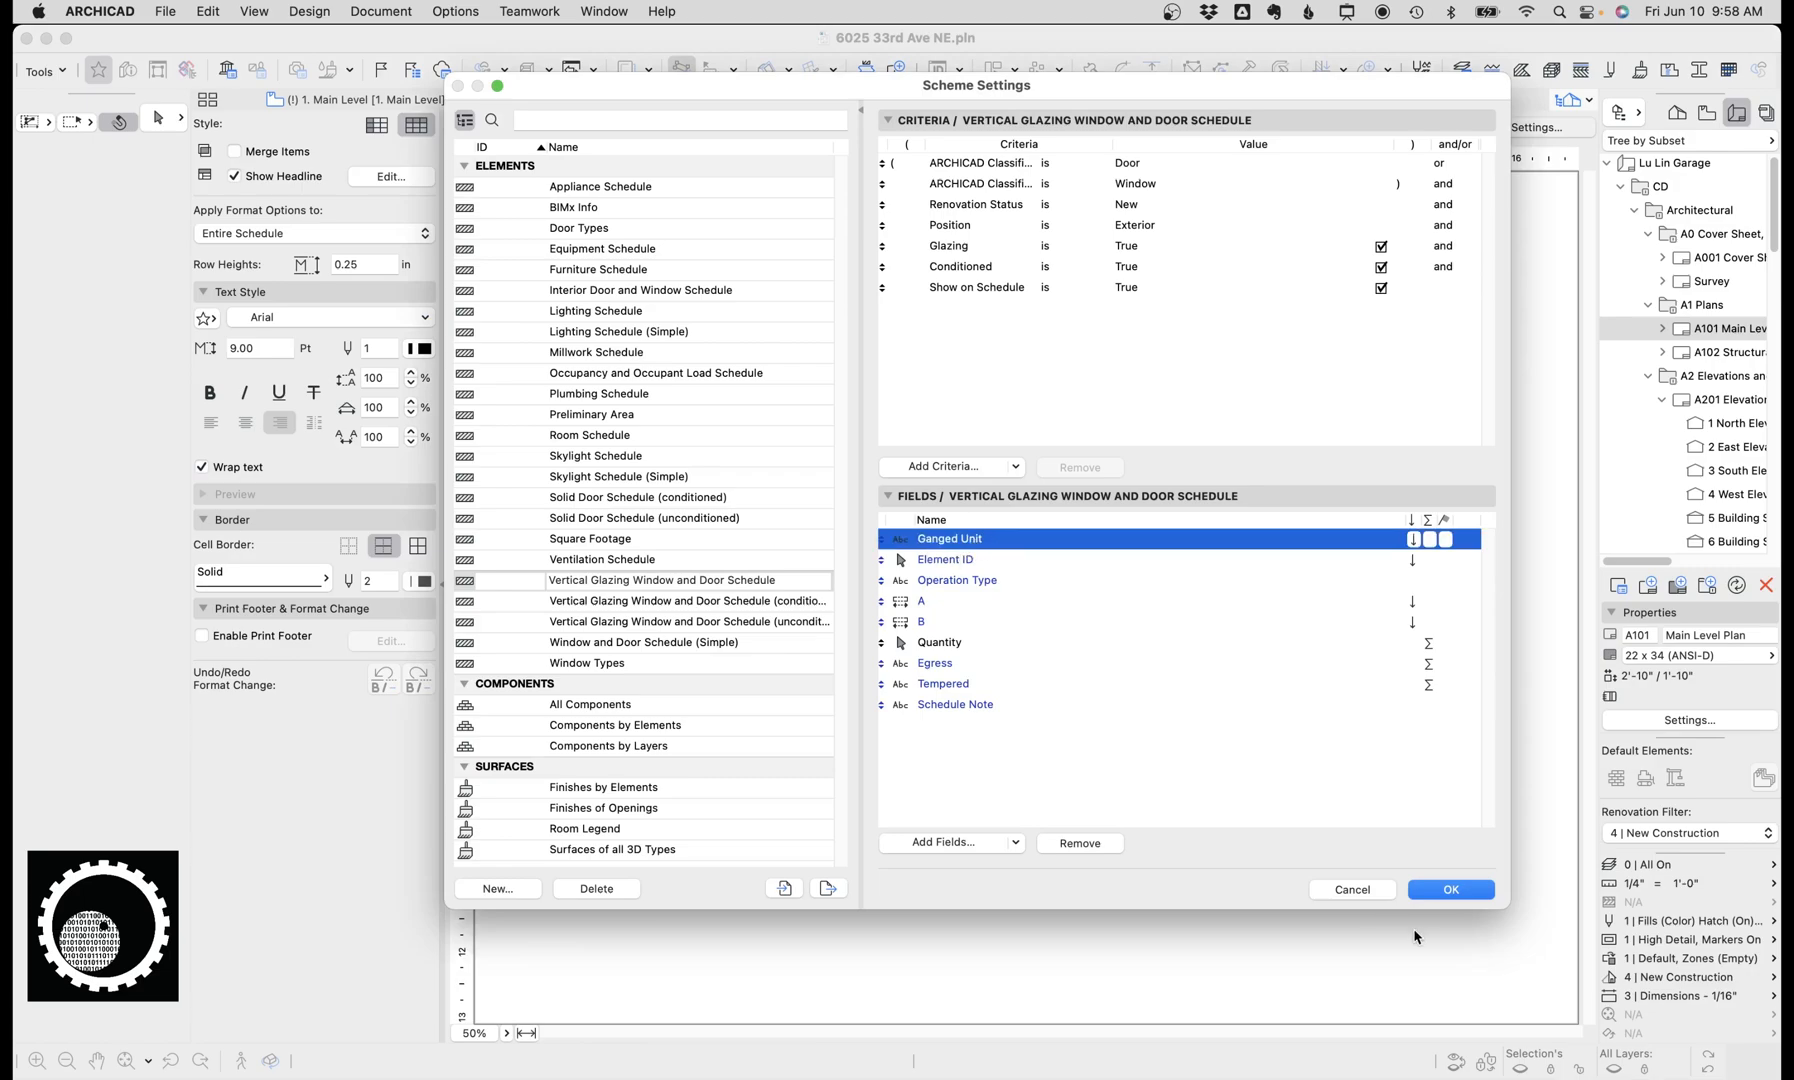
{"action": "left_click", "coordinate": [1448, 888]}
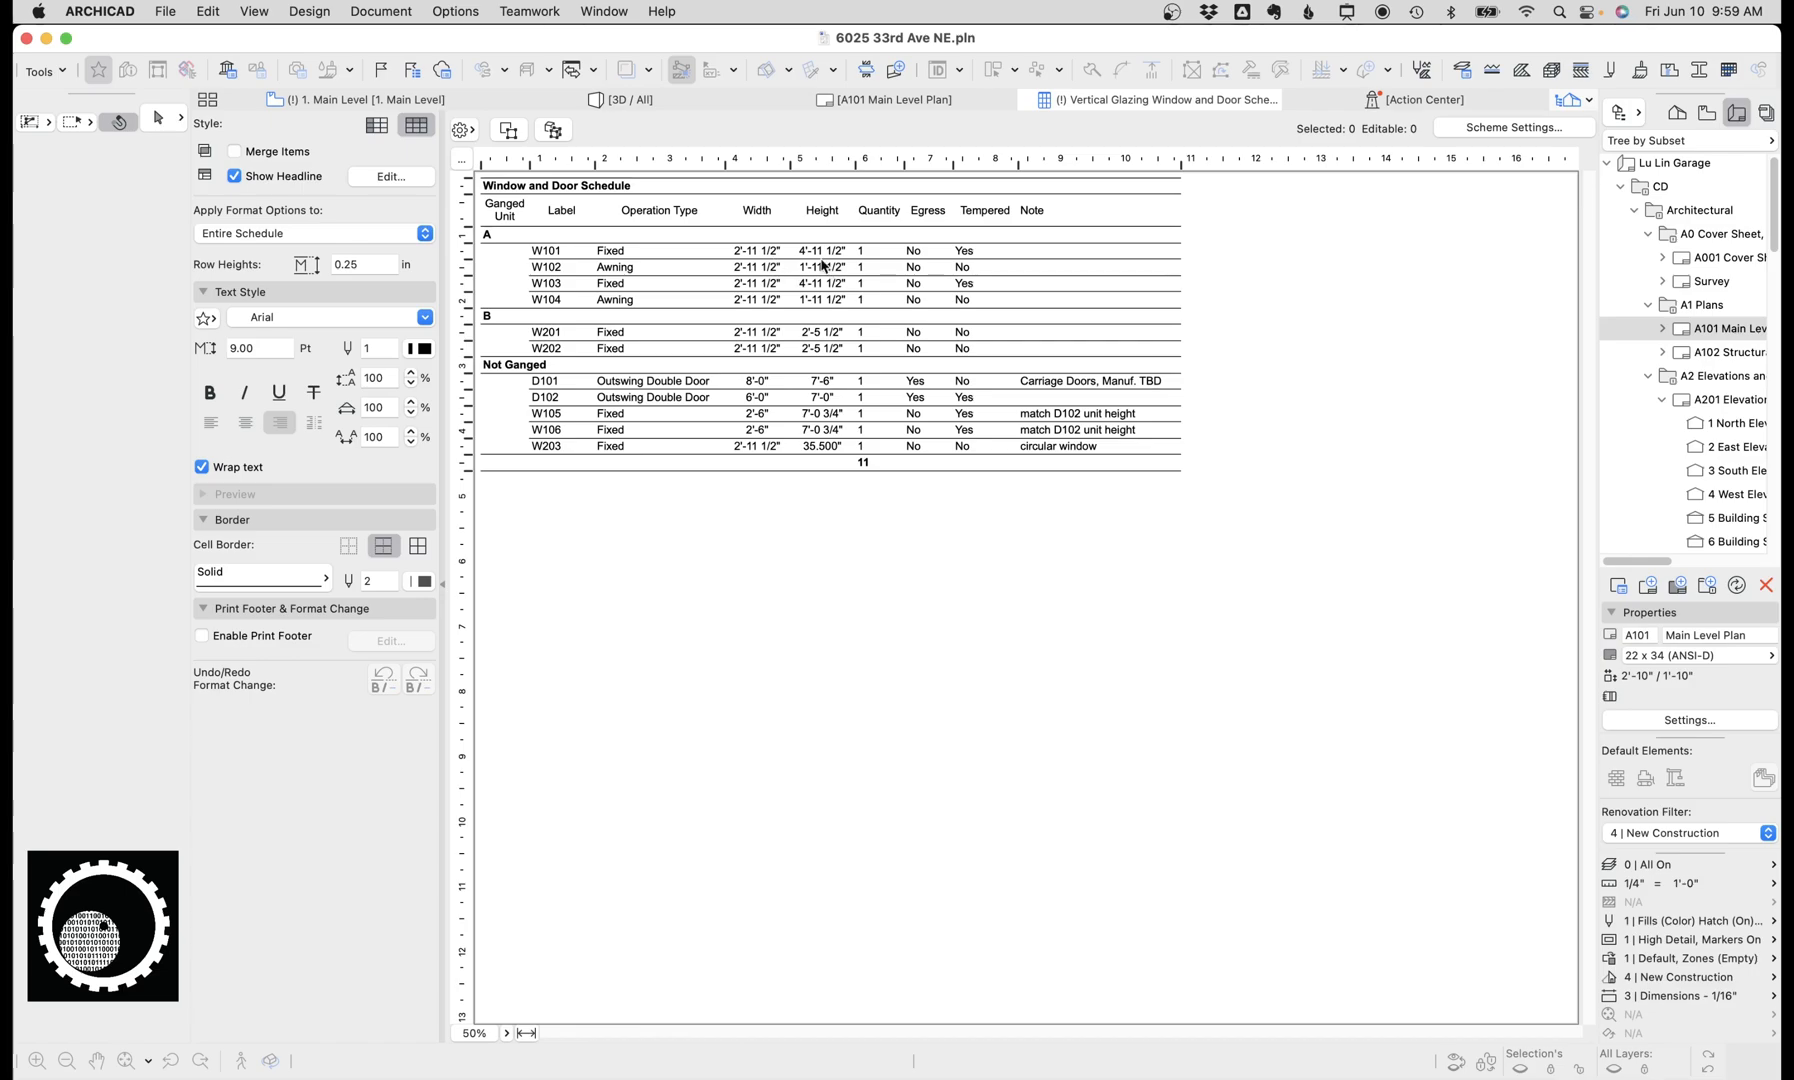
{"action": "mouse_move", "coordinate": [808, 294]}
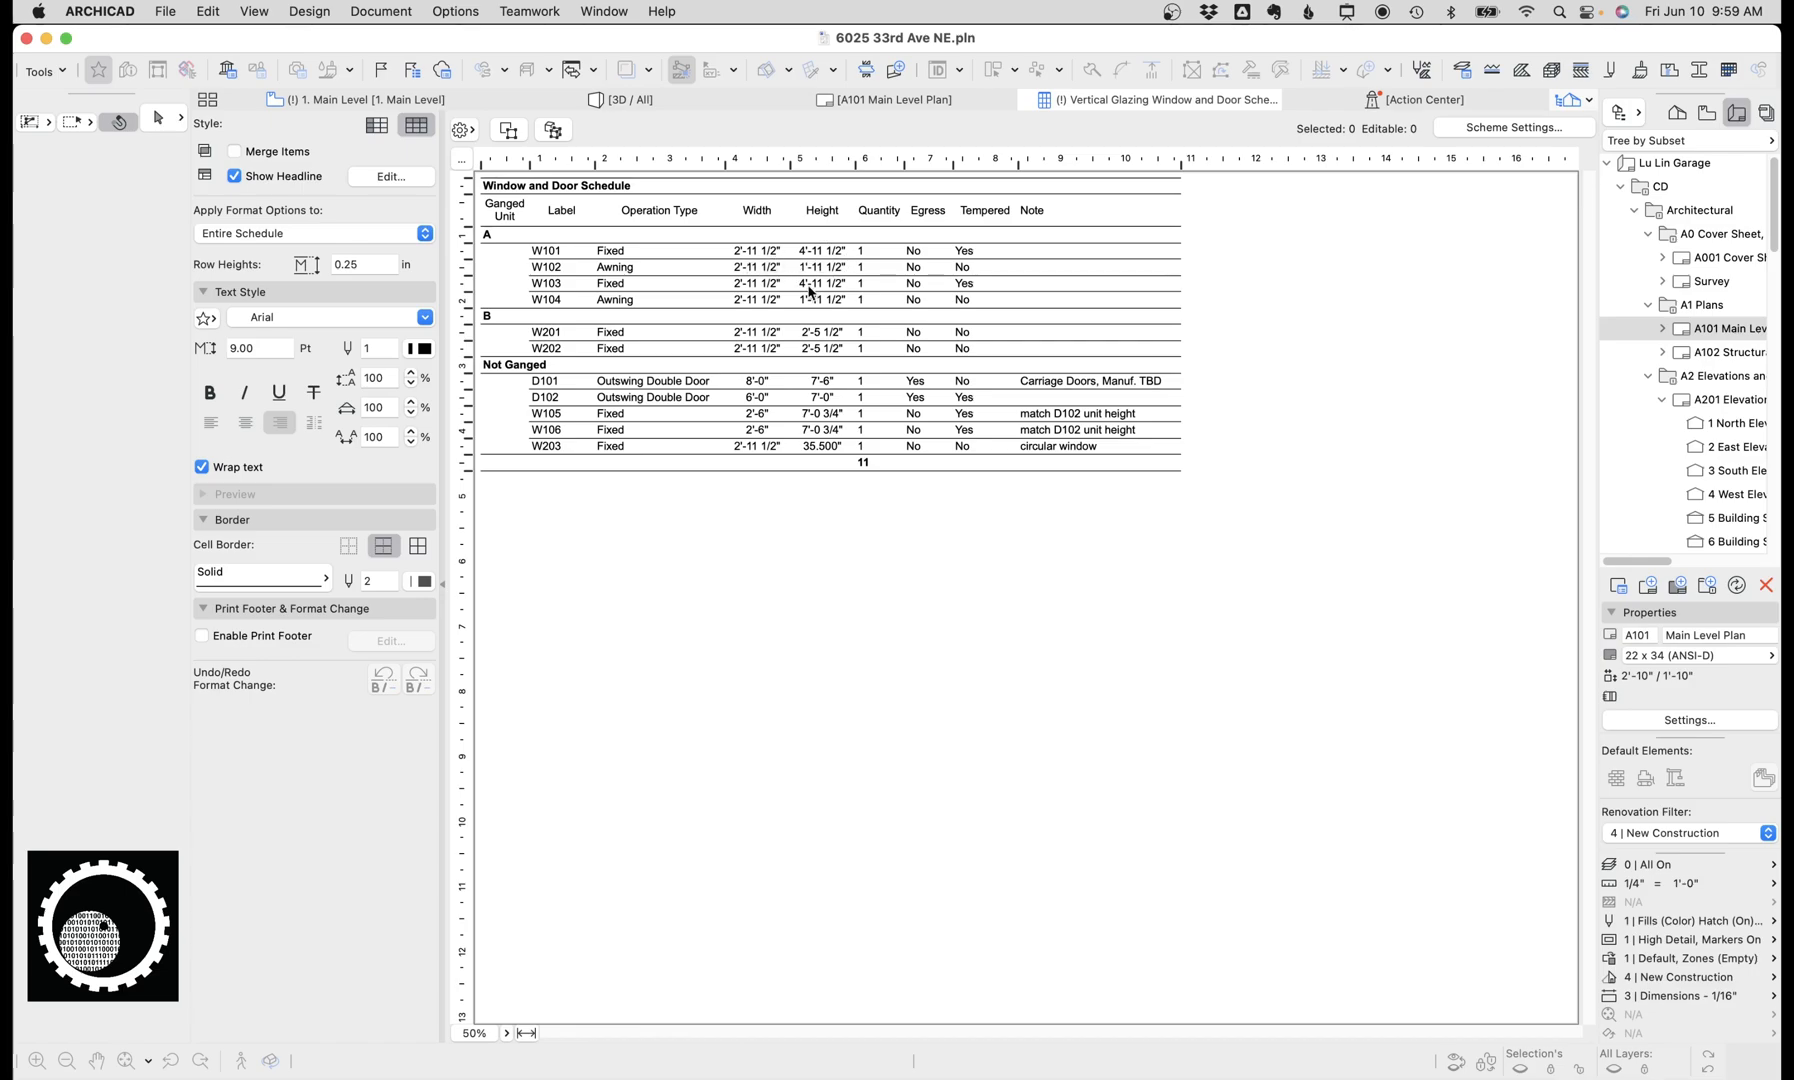
{"action": "mouse_move", "coordinate": [582, 304]}
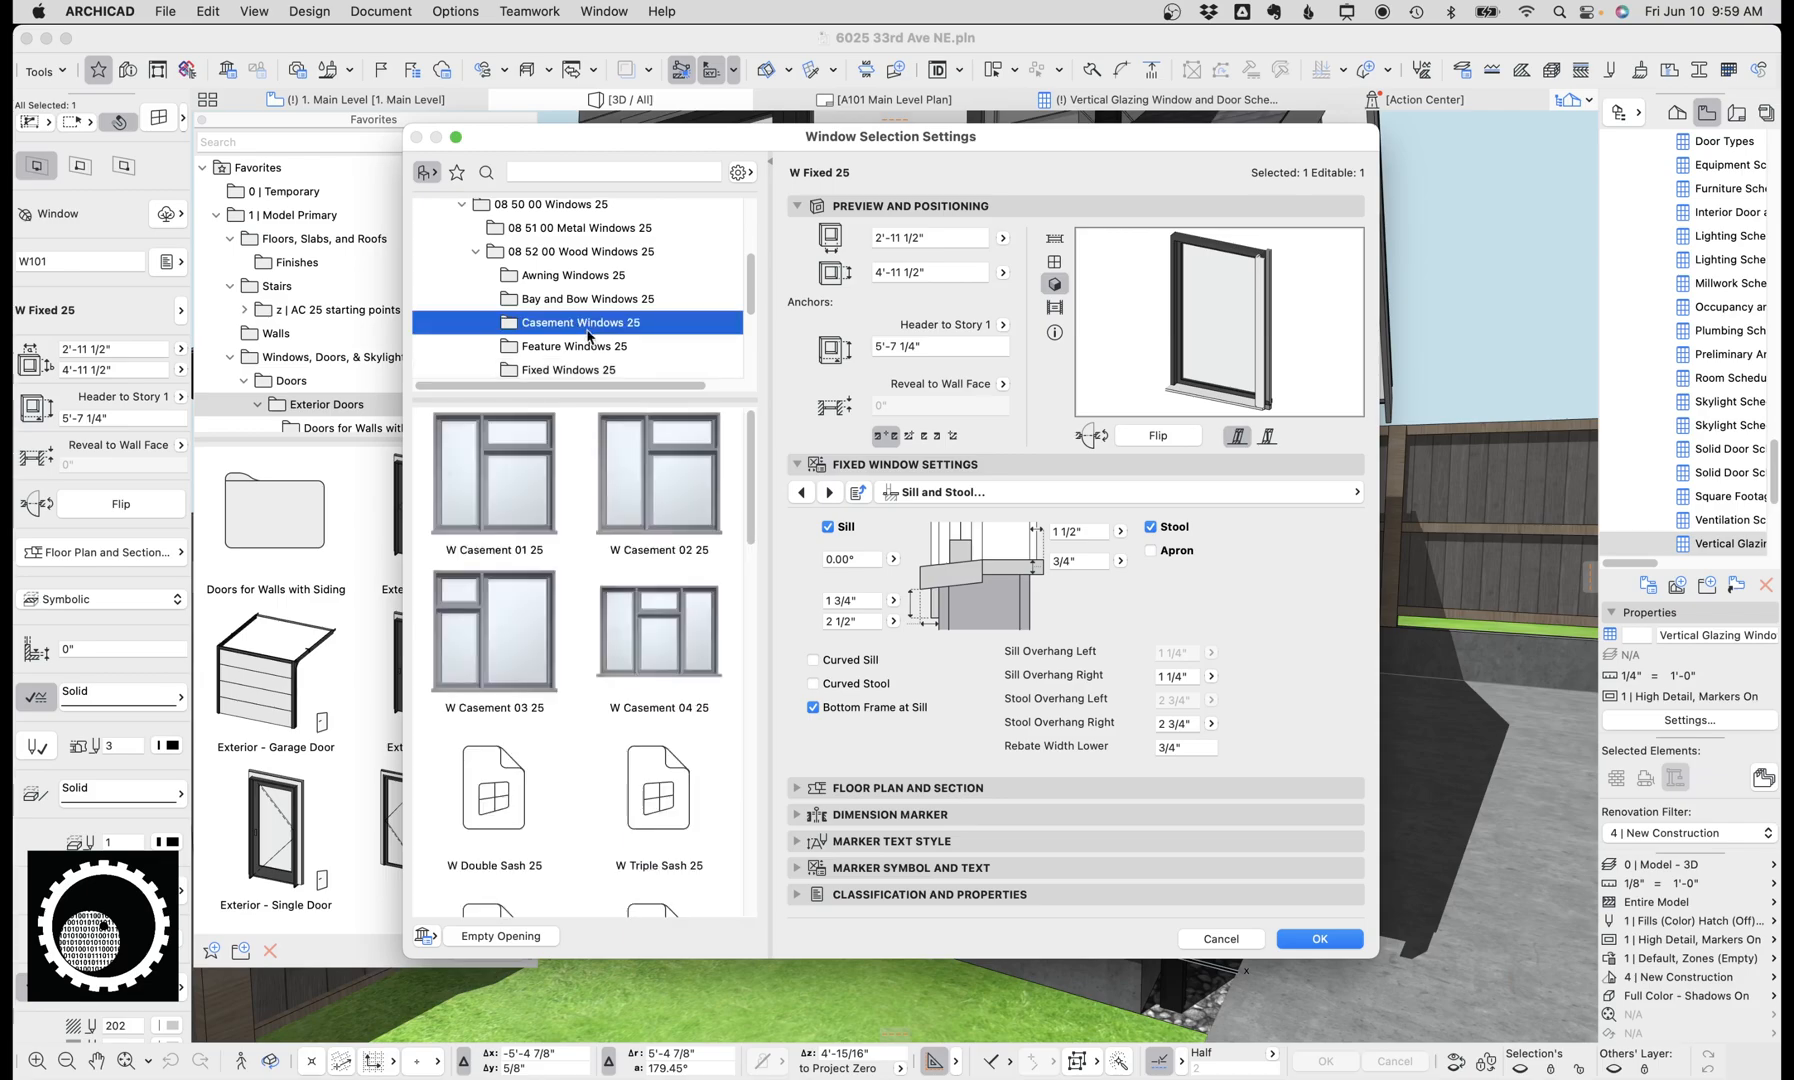
Step: Preview the Awning Windows 25 types, then cancel the window settings
{"action": "left_click", "coordinate": [576, 274]}
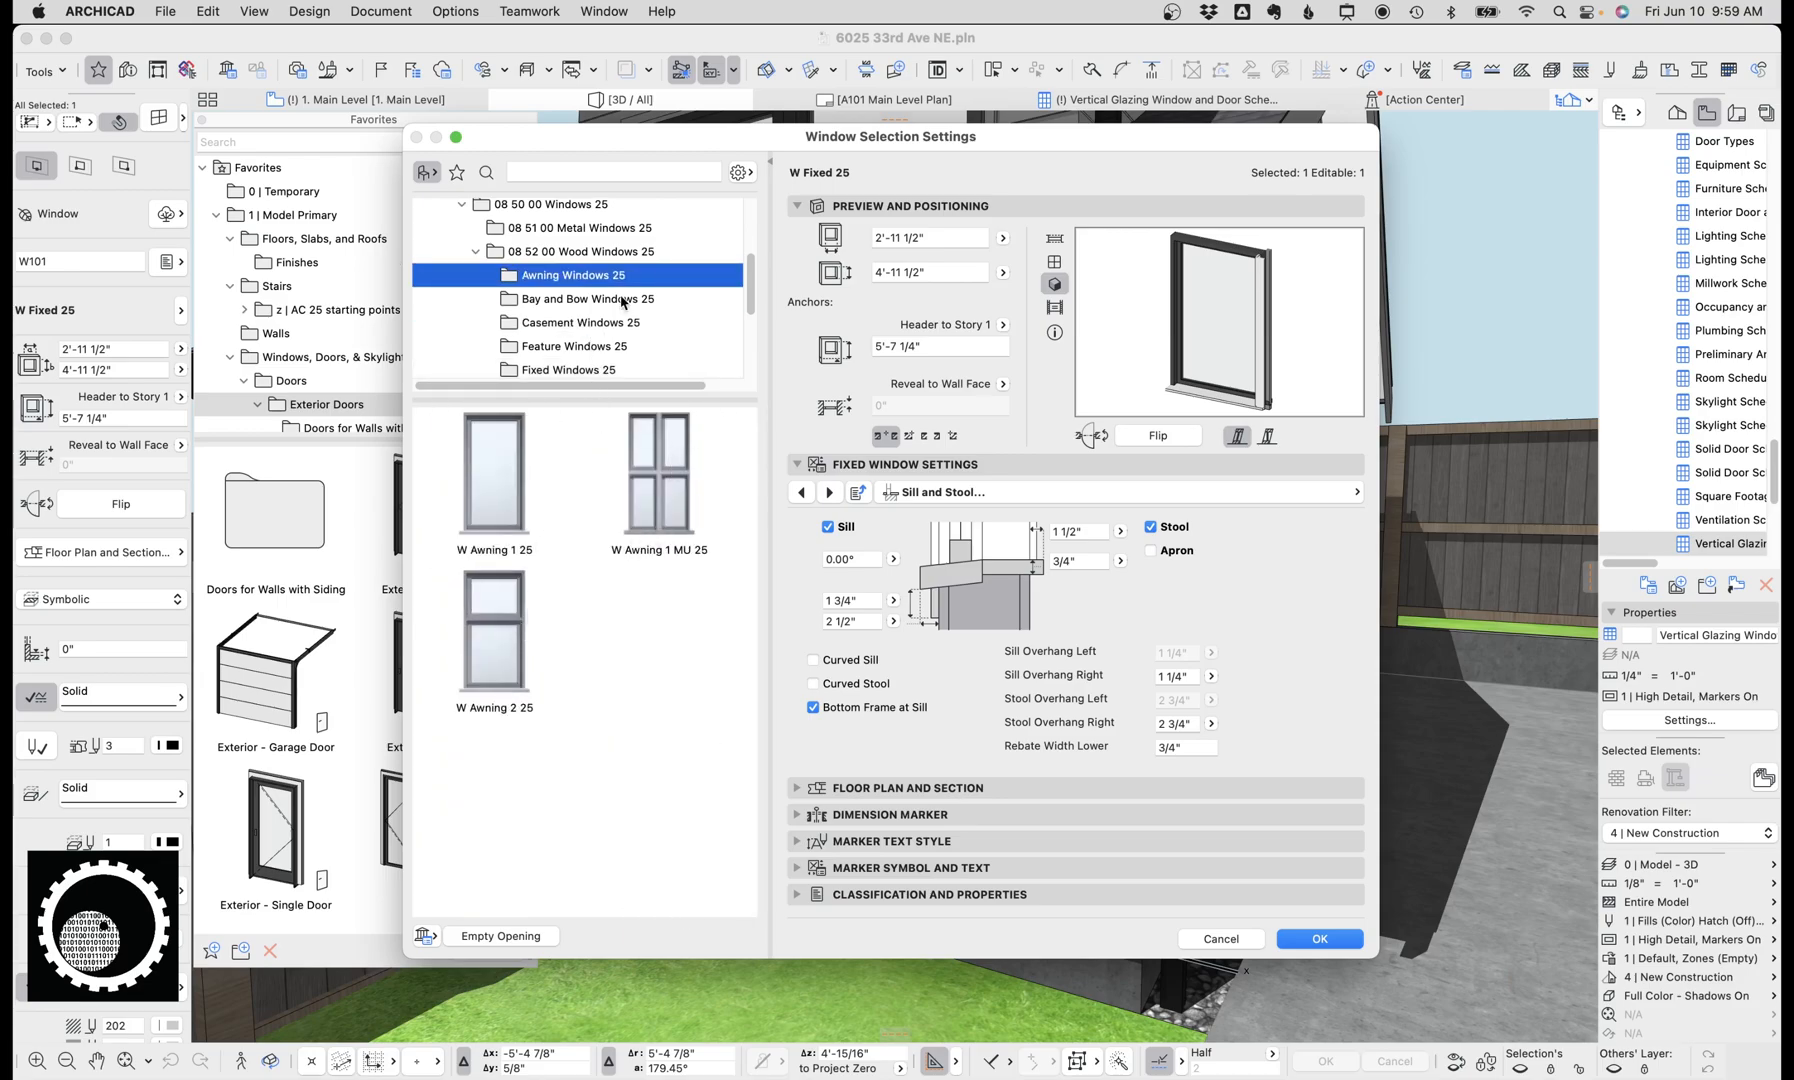
{"action": "left_click", "coordinate": [578, 322]}
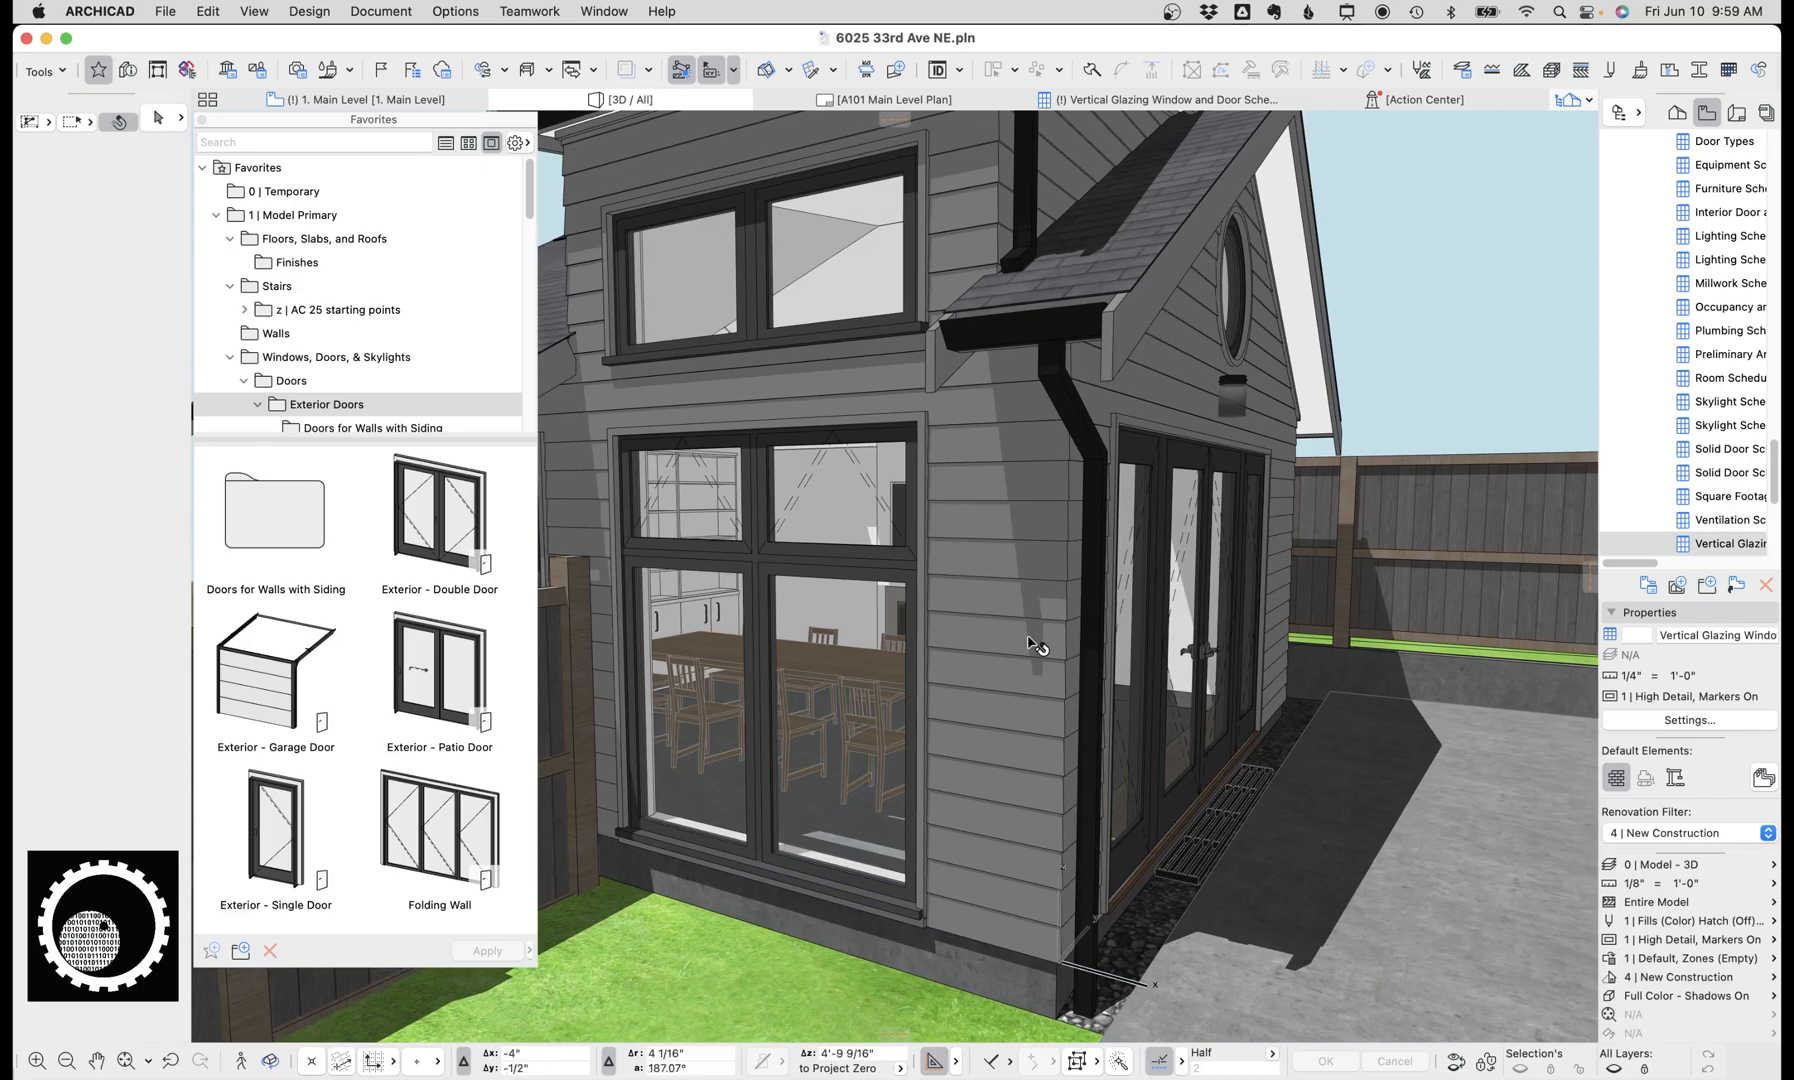
Step: Orbit the 3D view to bring the double glazed door into view
{"action": "left_click_drag", "start_coordinate": [1030, 640], "coordinate": [938, 452]}
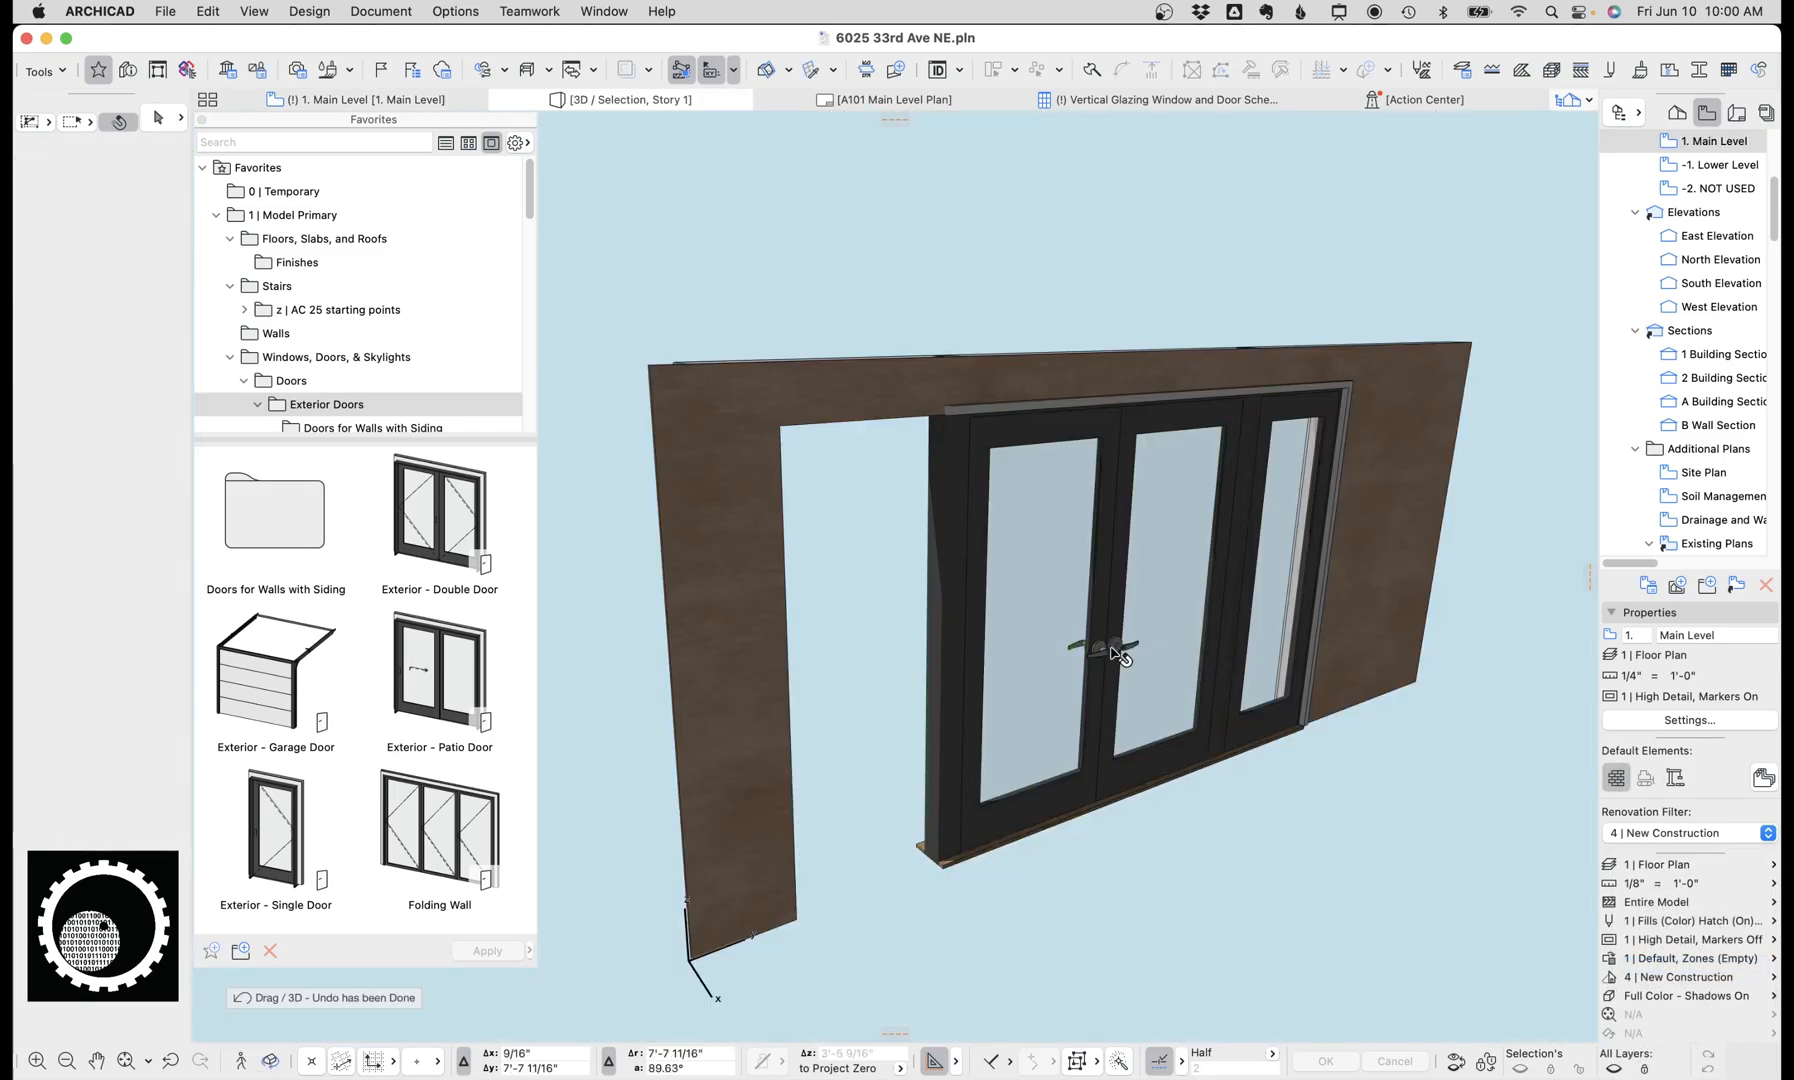
{"action": "left_click_drag", "start_coordinate": [1122, 652], "coordinate": [1104, 578]}
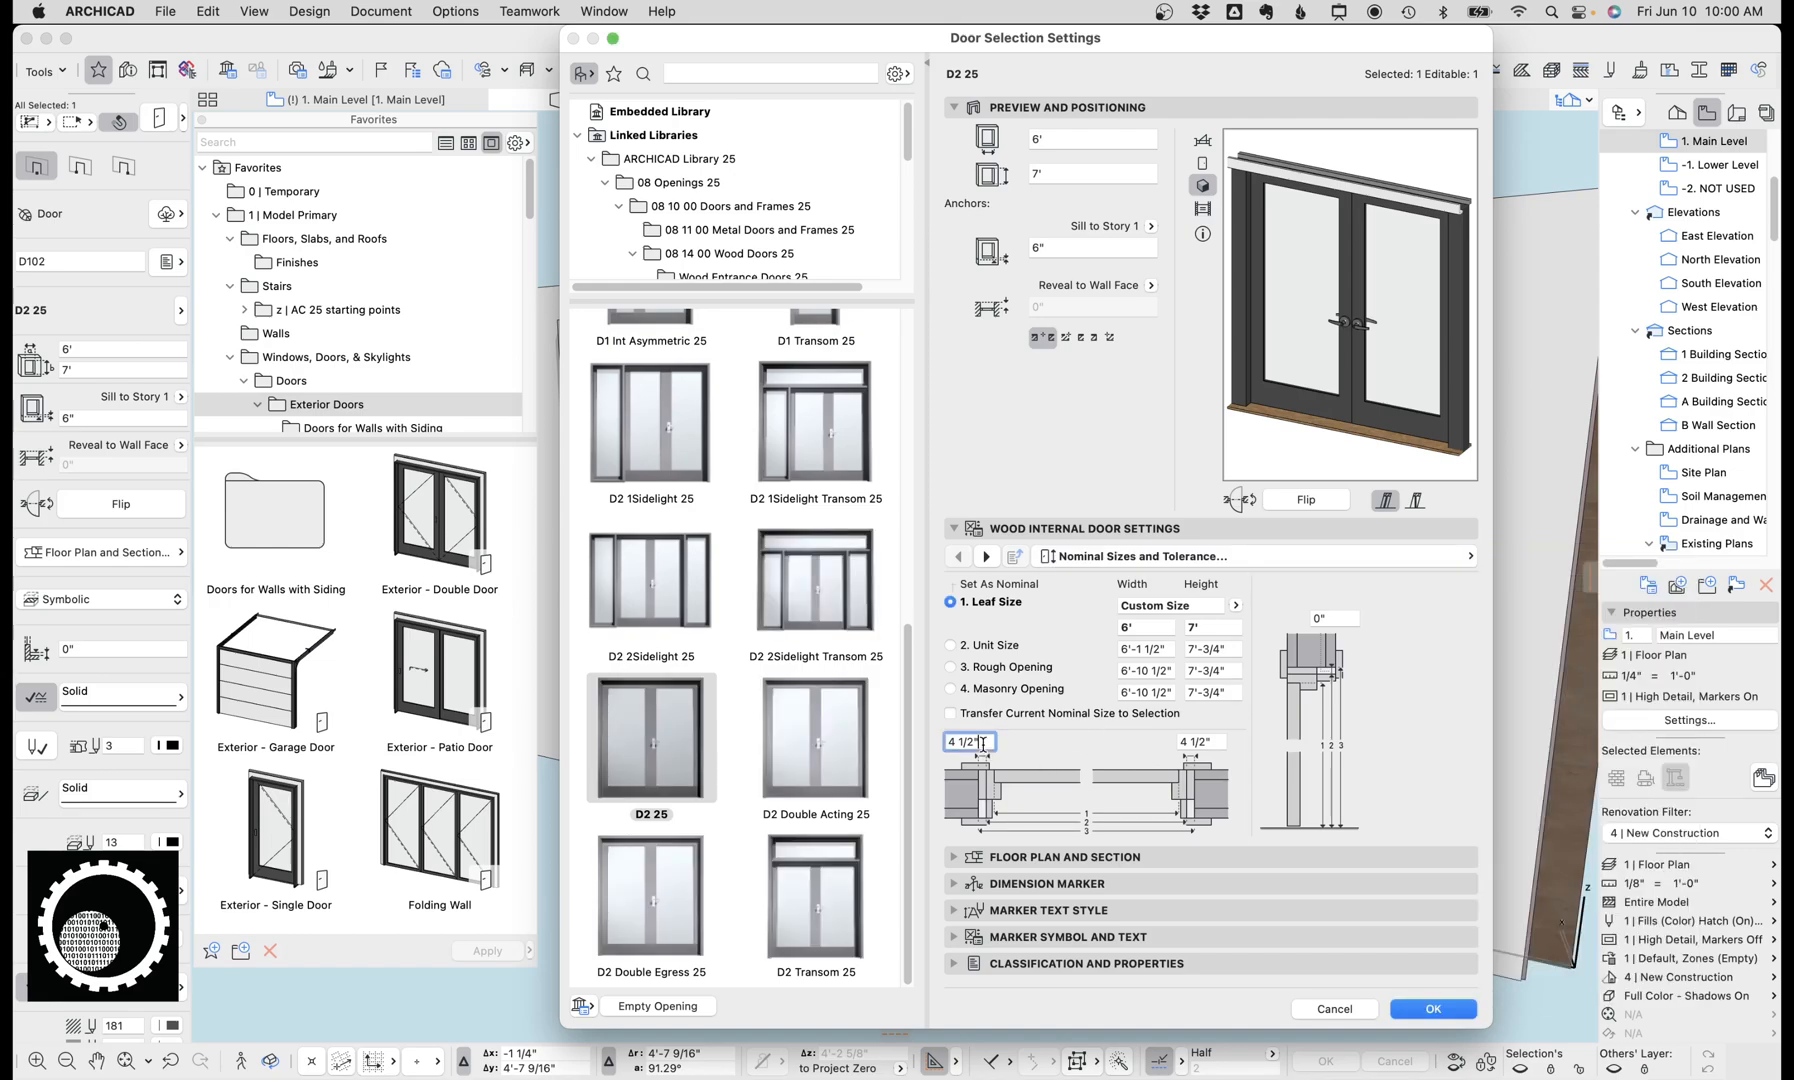
Step: Give the D2 25 double door a 4 1/2" frame width and return to the plan
{"action": "left_click", "coordinate": [970, 742]}
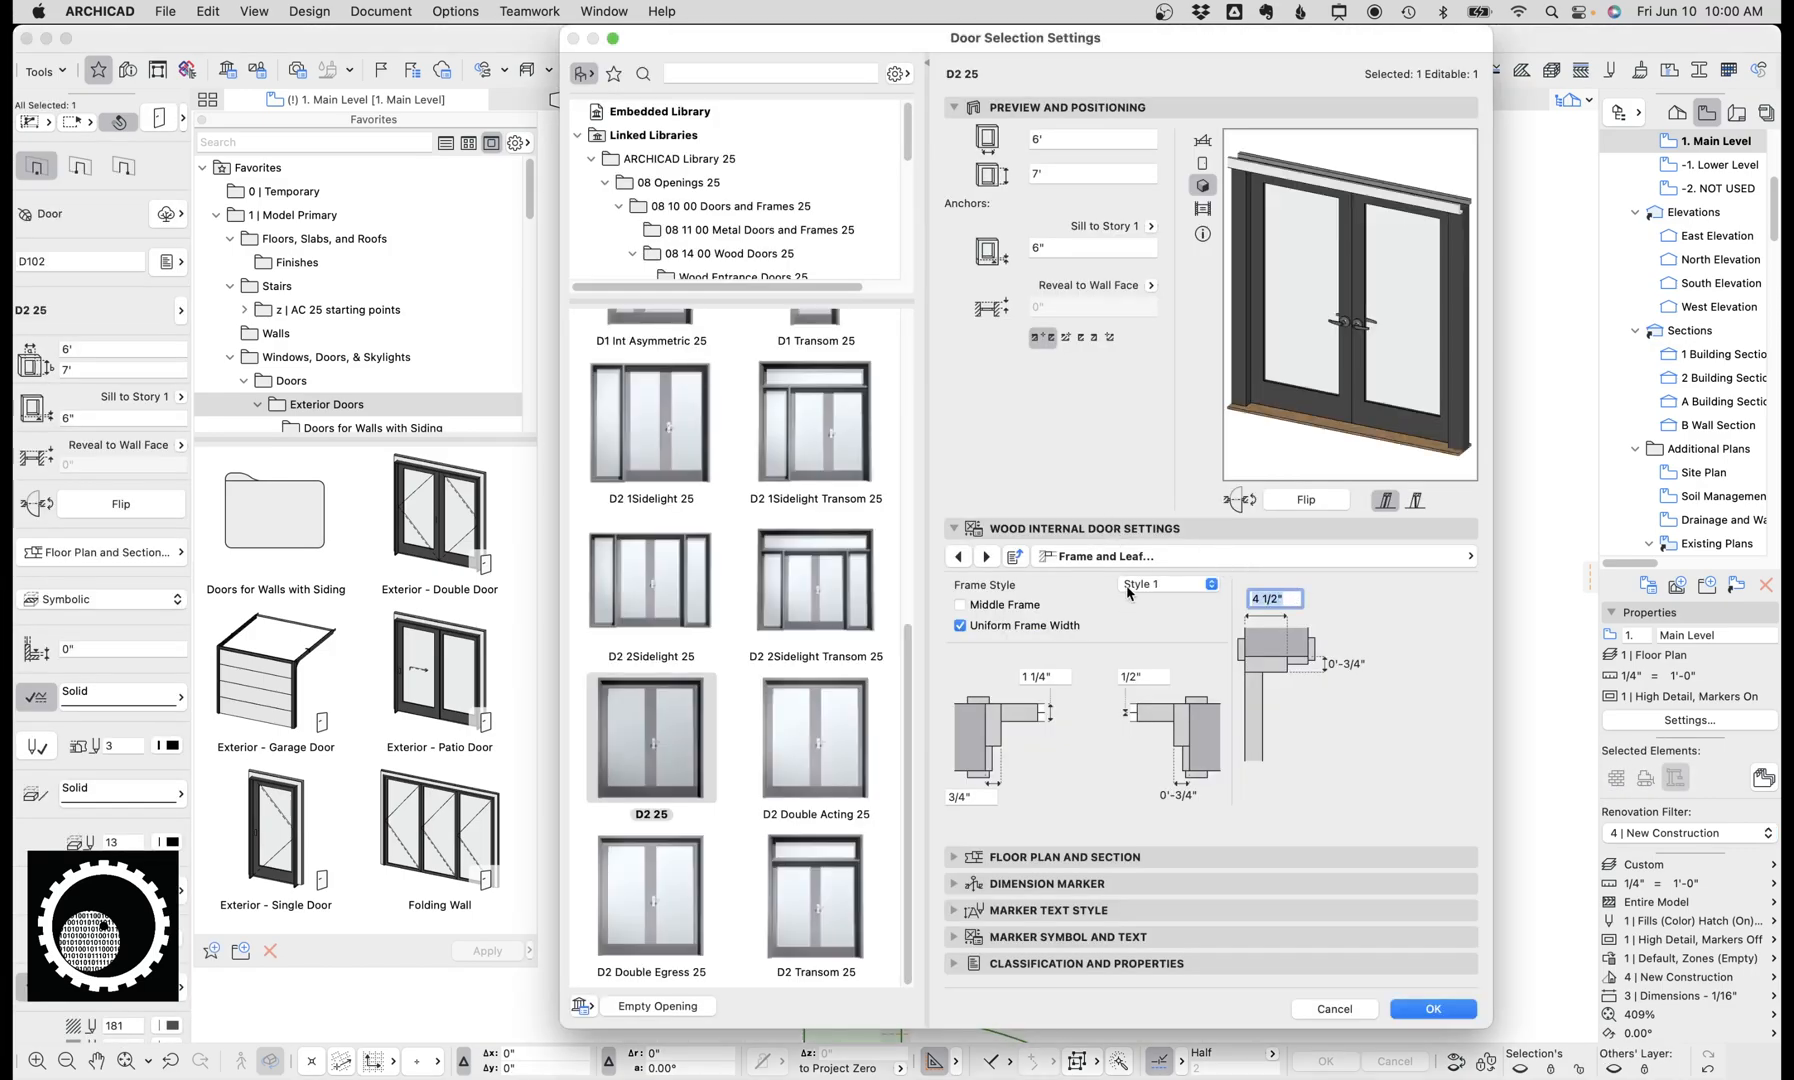
{"action": "left_click", "coordinate": [1432, 1008]}
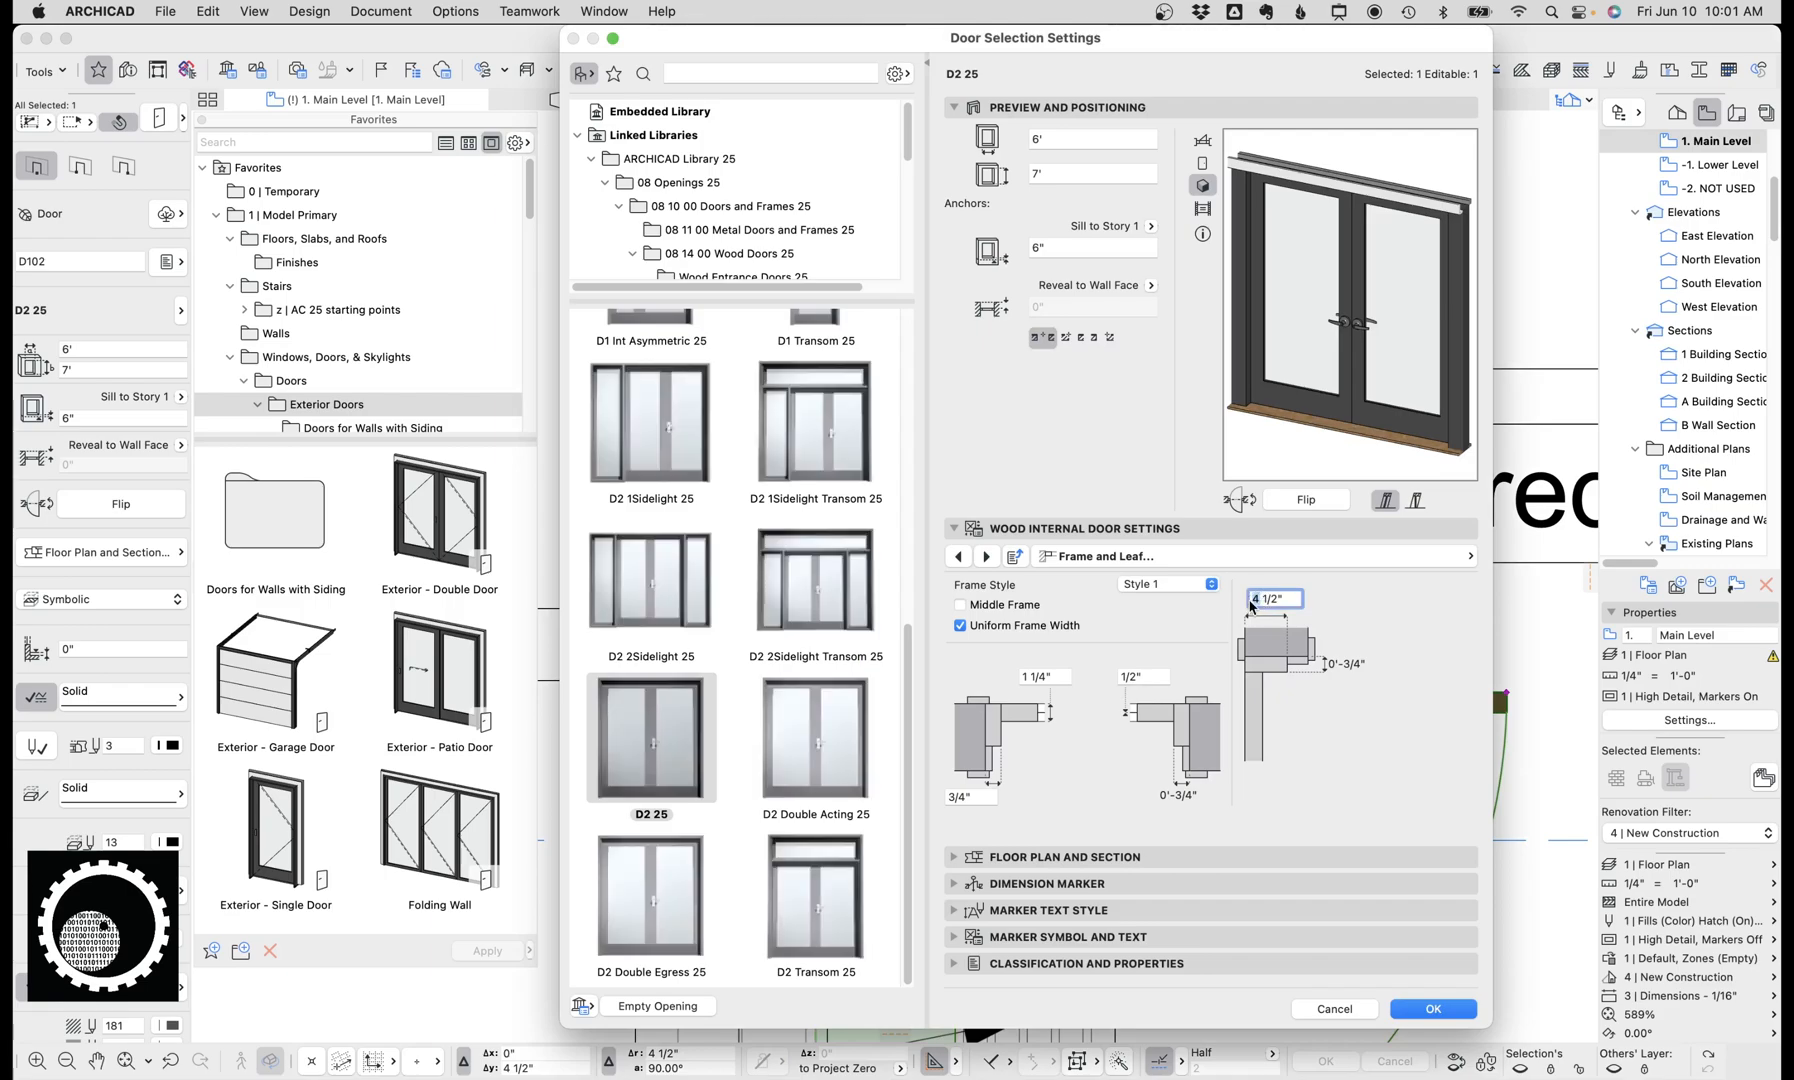
{"action": "left_click", "coordinate": [1432, 1010]}
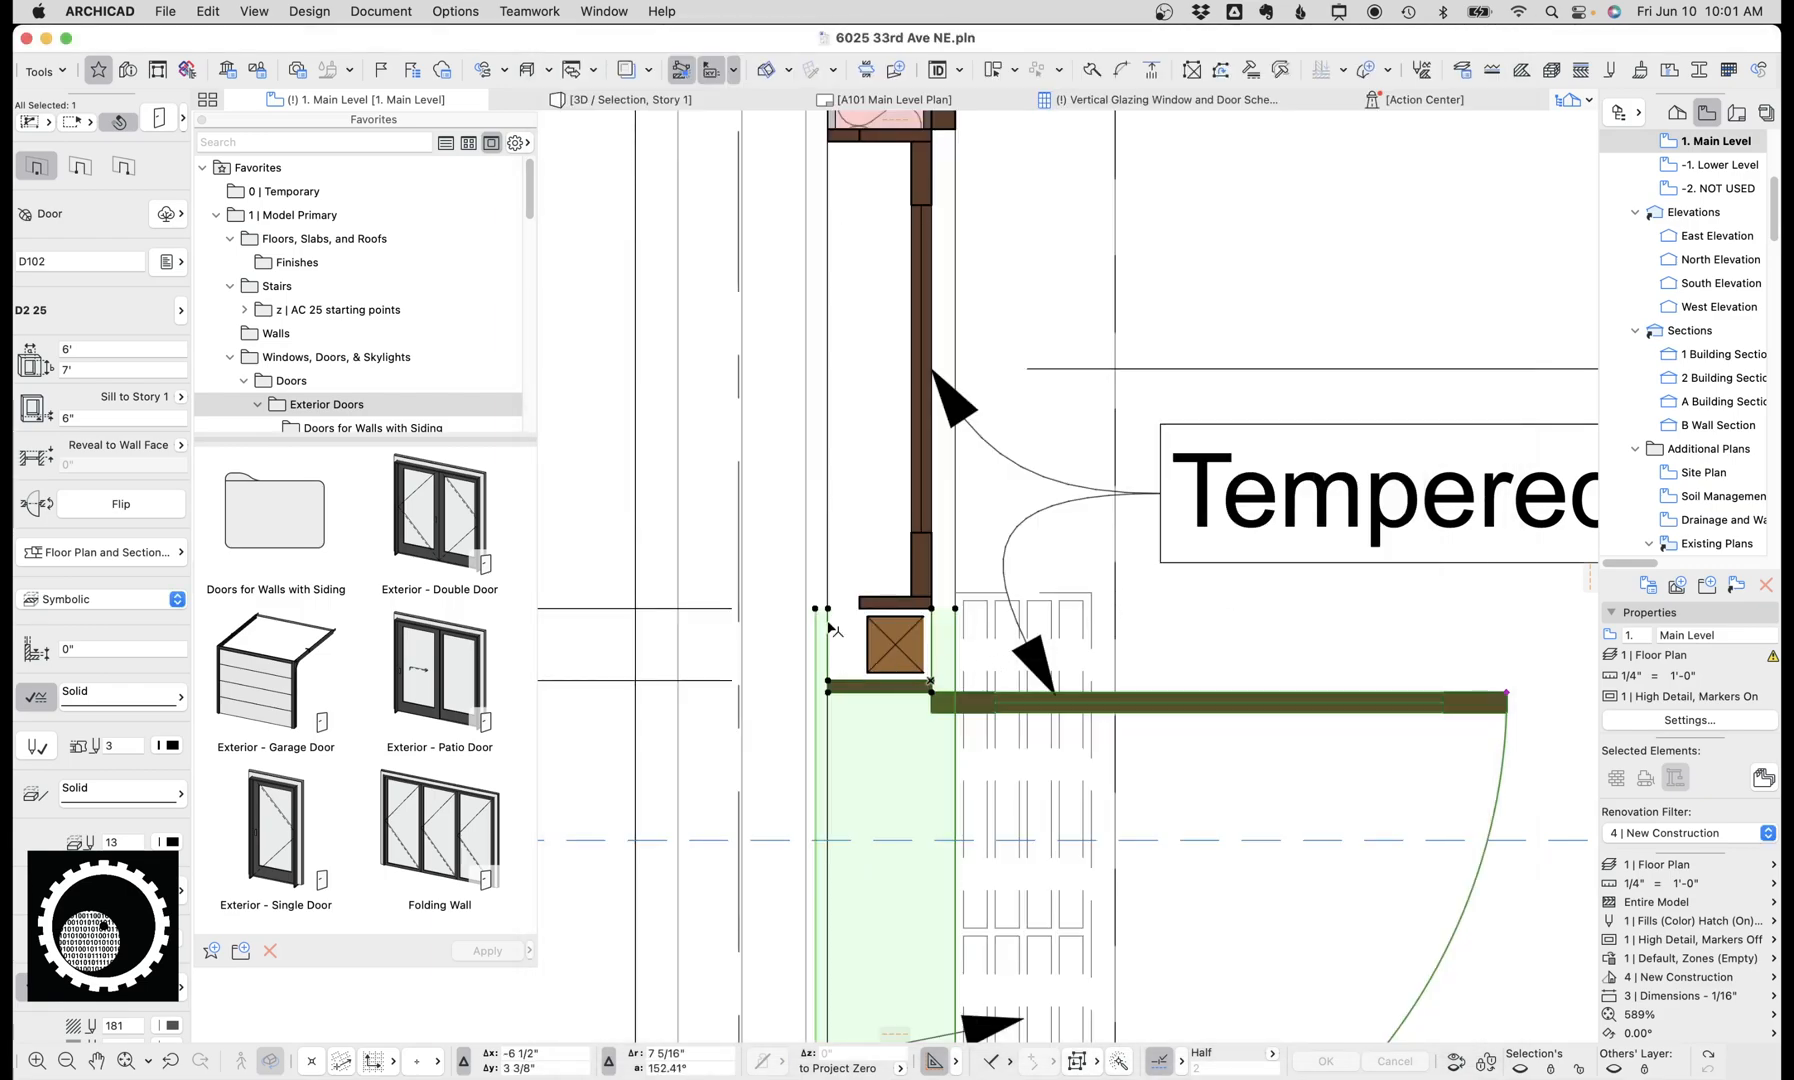
Step: Undo the door change and inspect the brick house in the 3D model view
{"action": "key", "text": "cmd+z"}
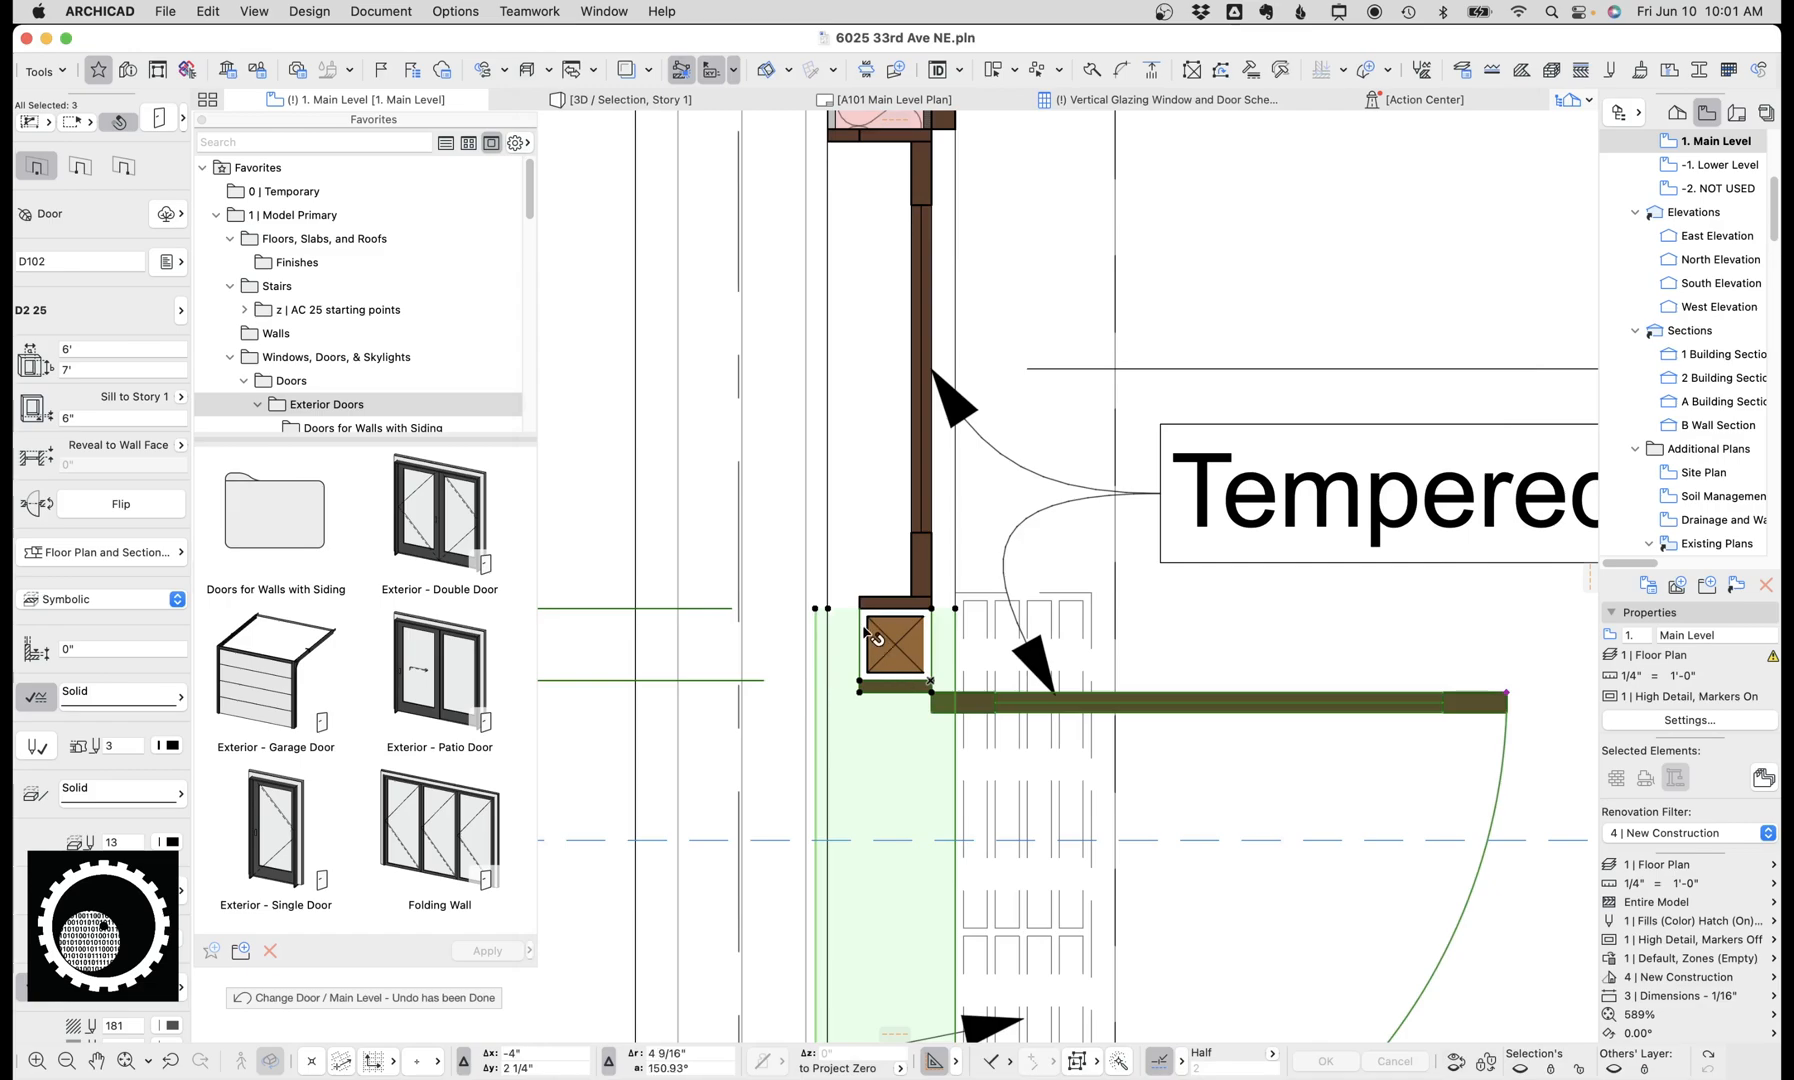
{"action": "left_click", "coordinate": [624, 100]}
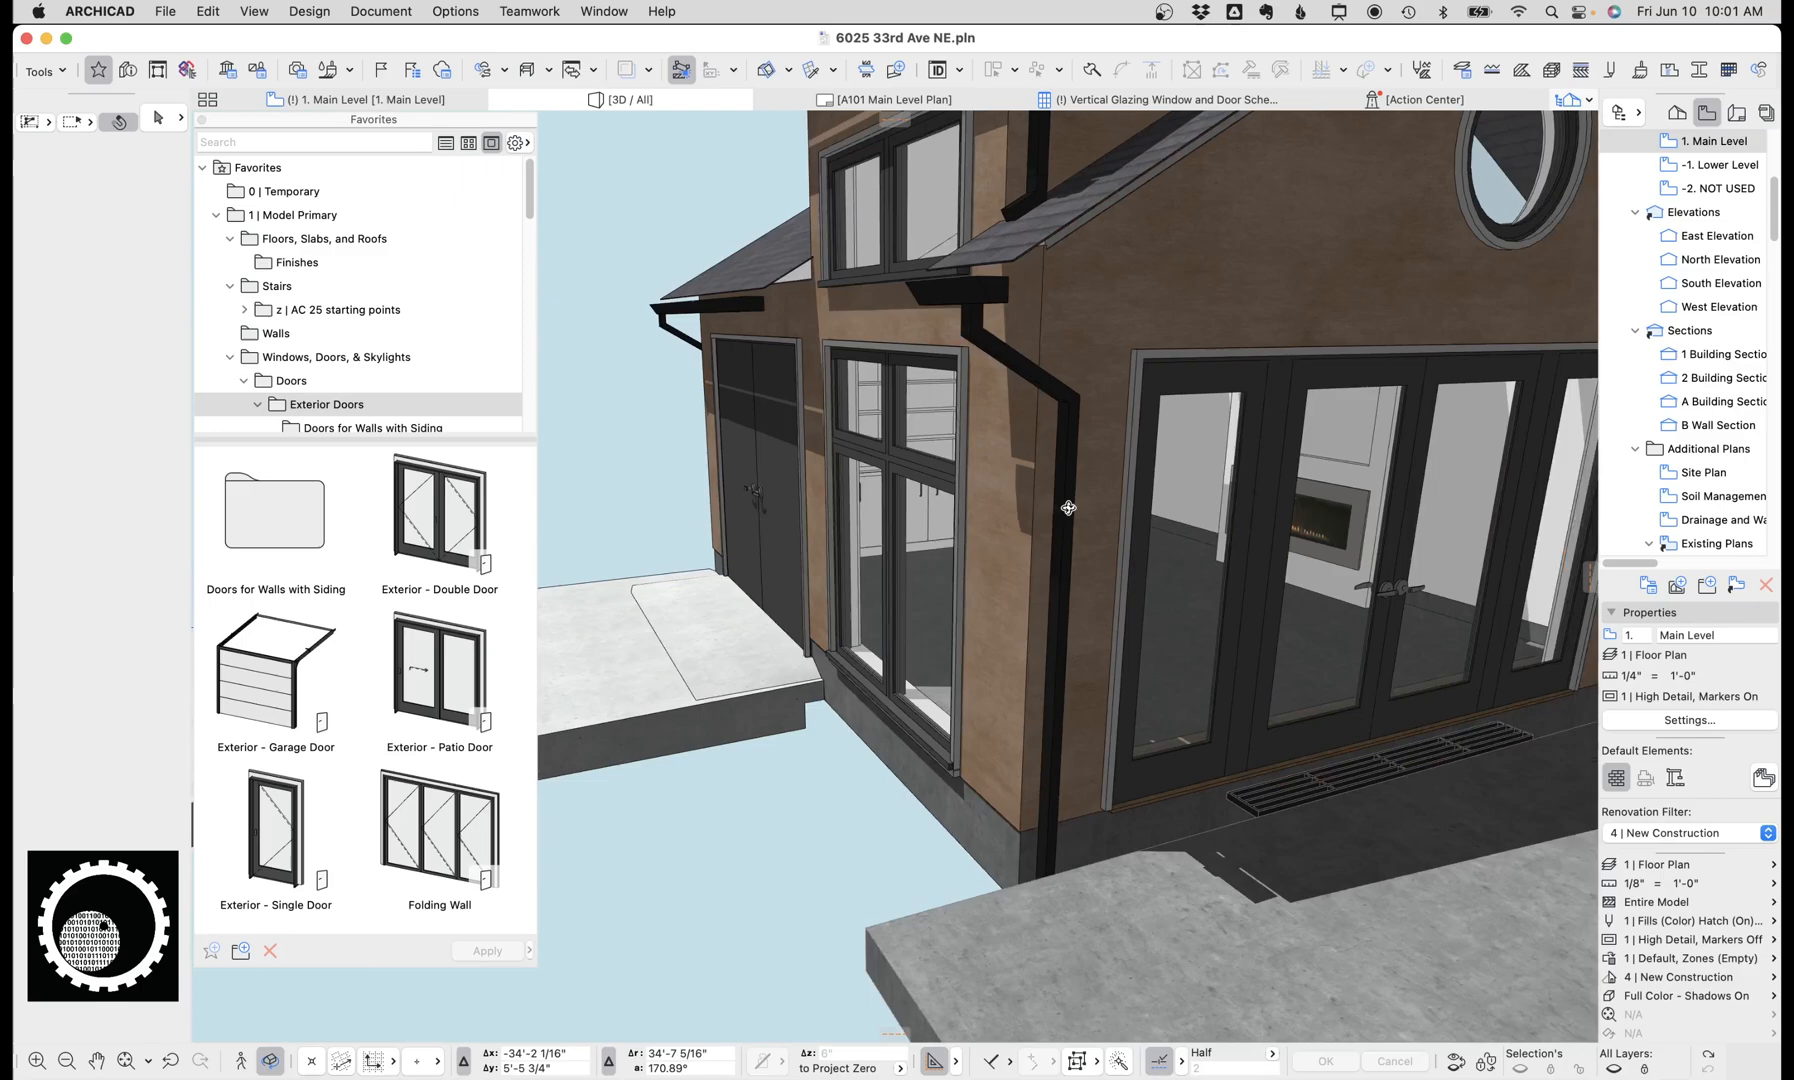
{"action": "left_click_drag", "start_coordinate": [1068, 506], "coordinate": [994, 702]}
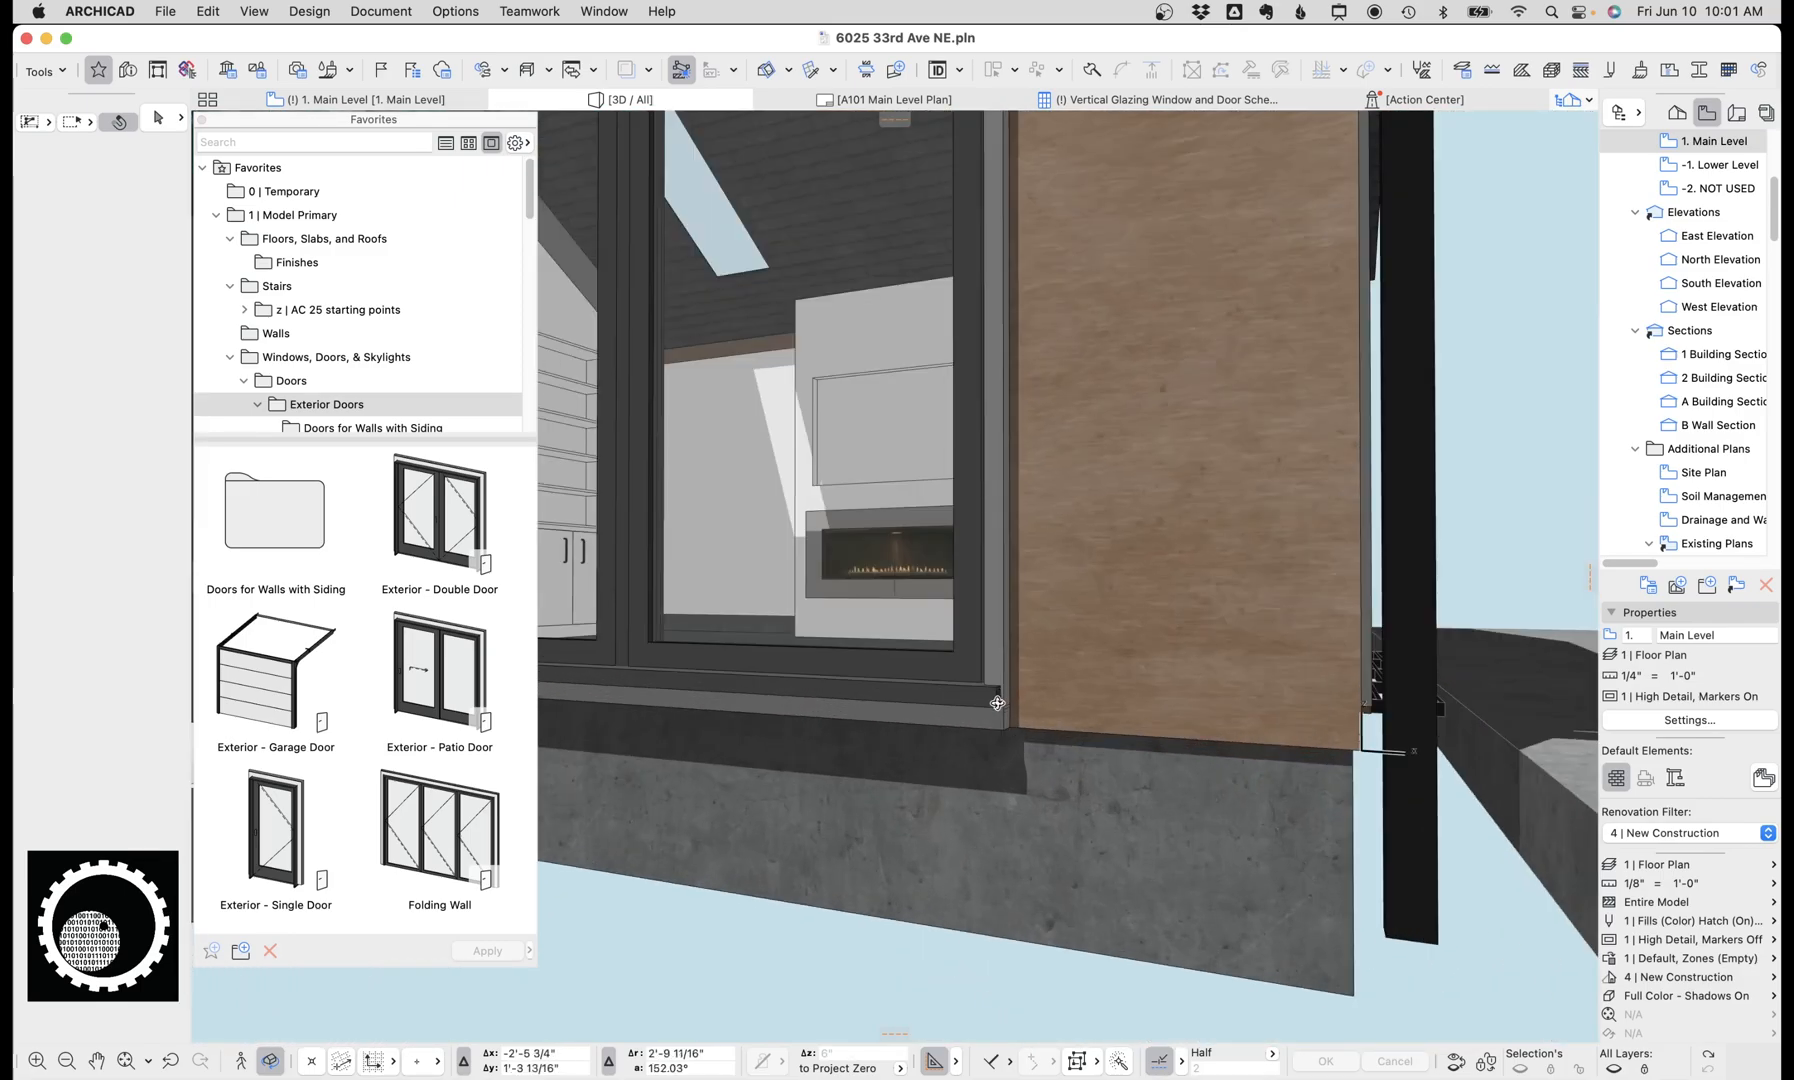
{"action": "left_click_drag", "start_coordinate": [996, 702], "coordinate": [938, 560]}
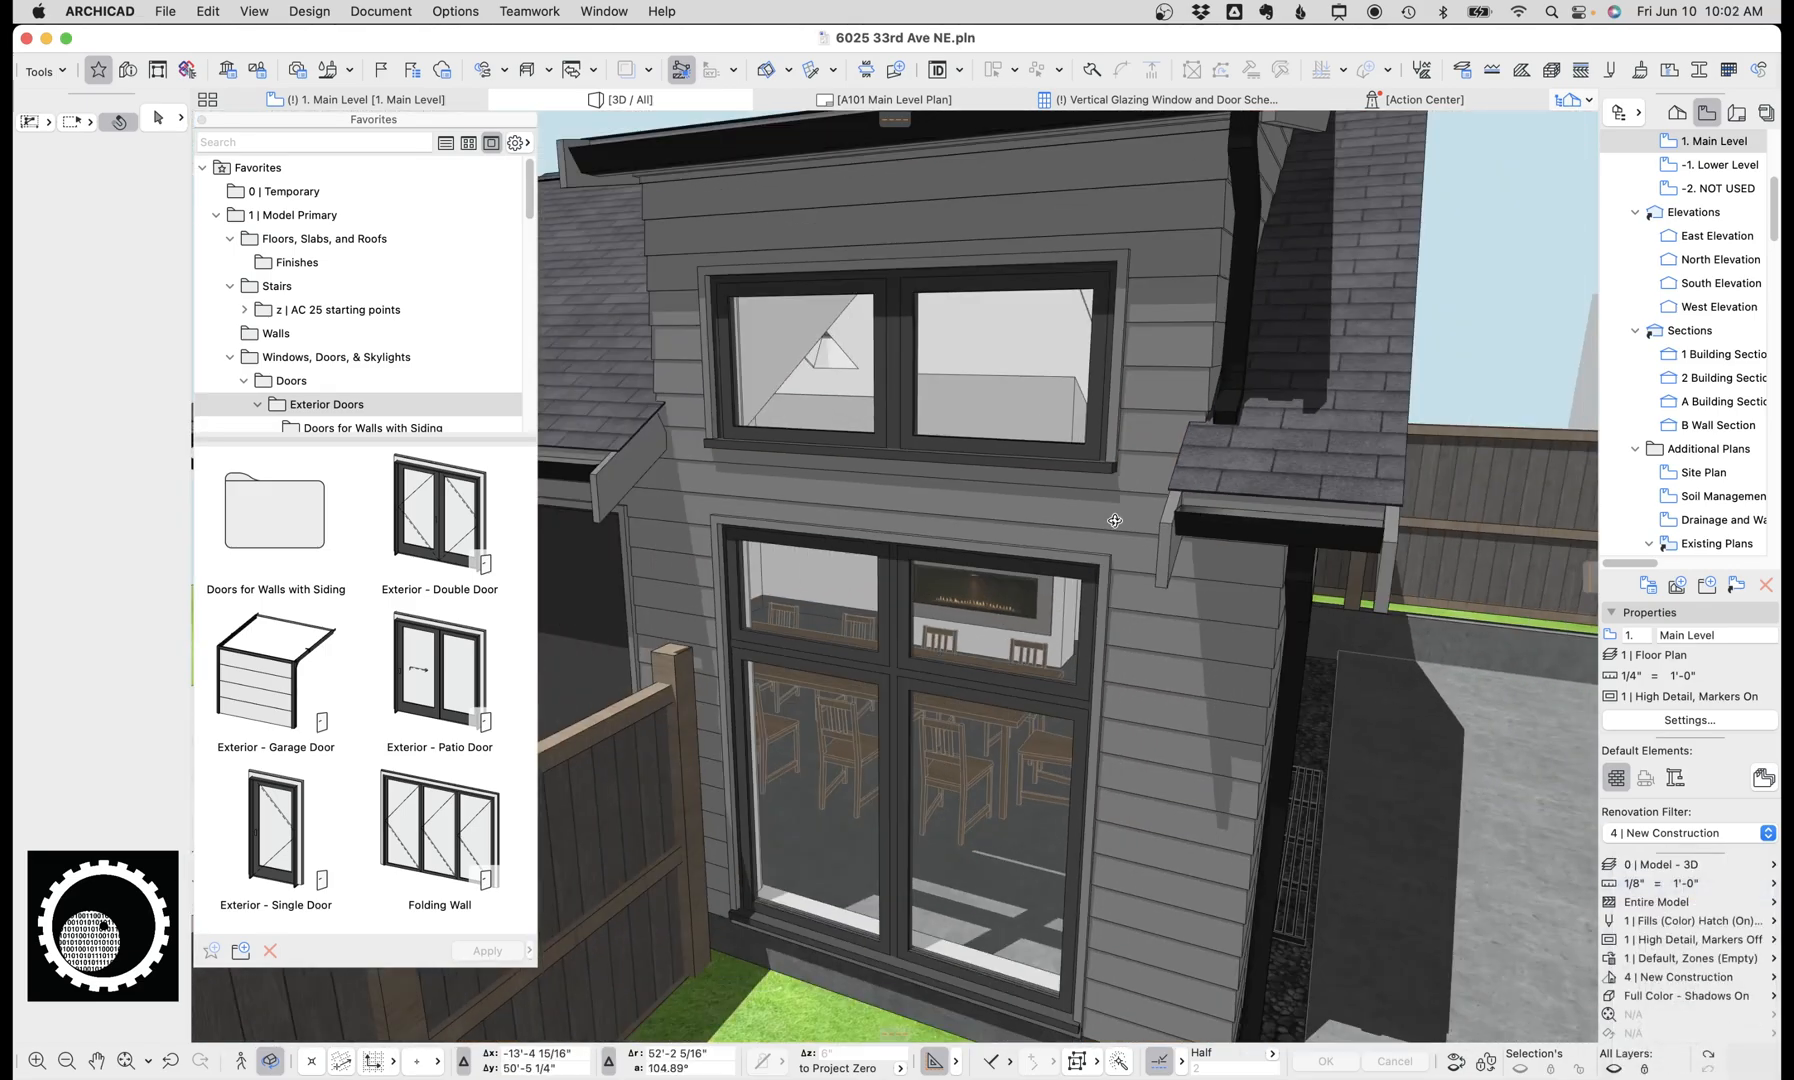
{"action": "left_click_drag", "start_coordinate": [1114, 520], "coordinate": [1066, 384]}
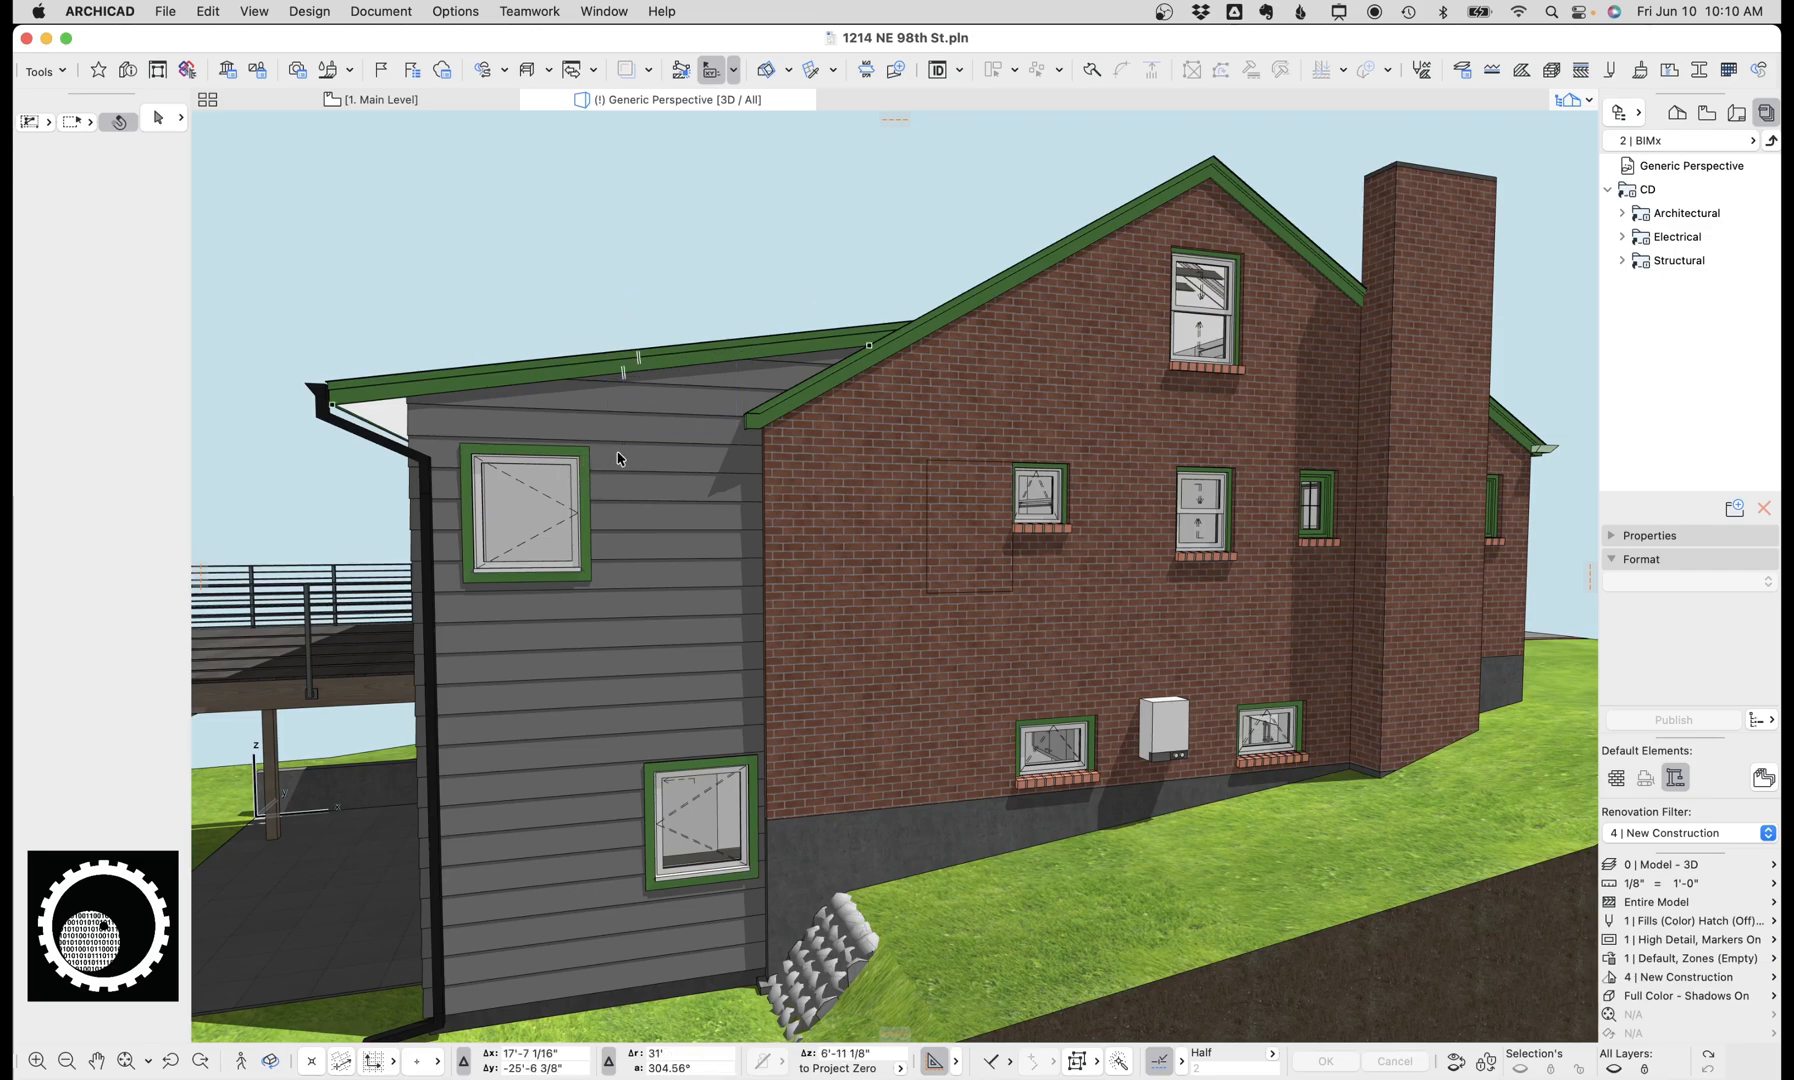
{"action": "left_click", "coordinate": [618, 458]}
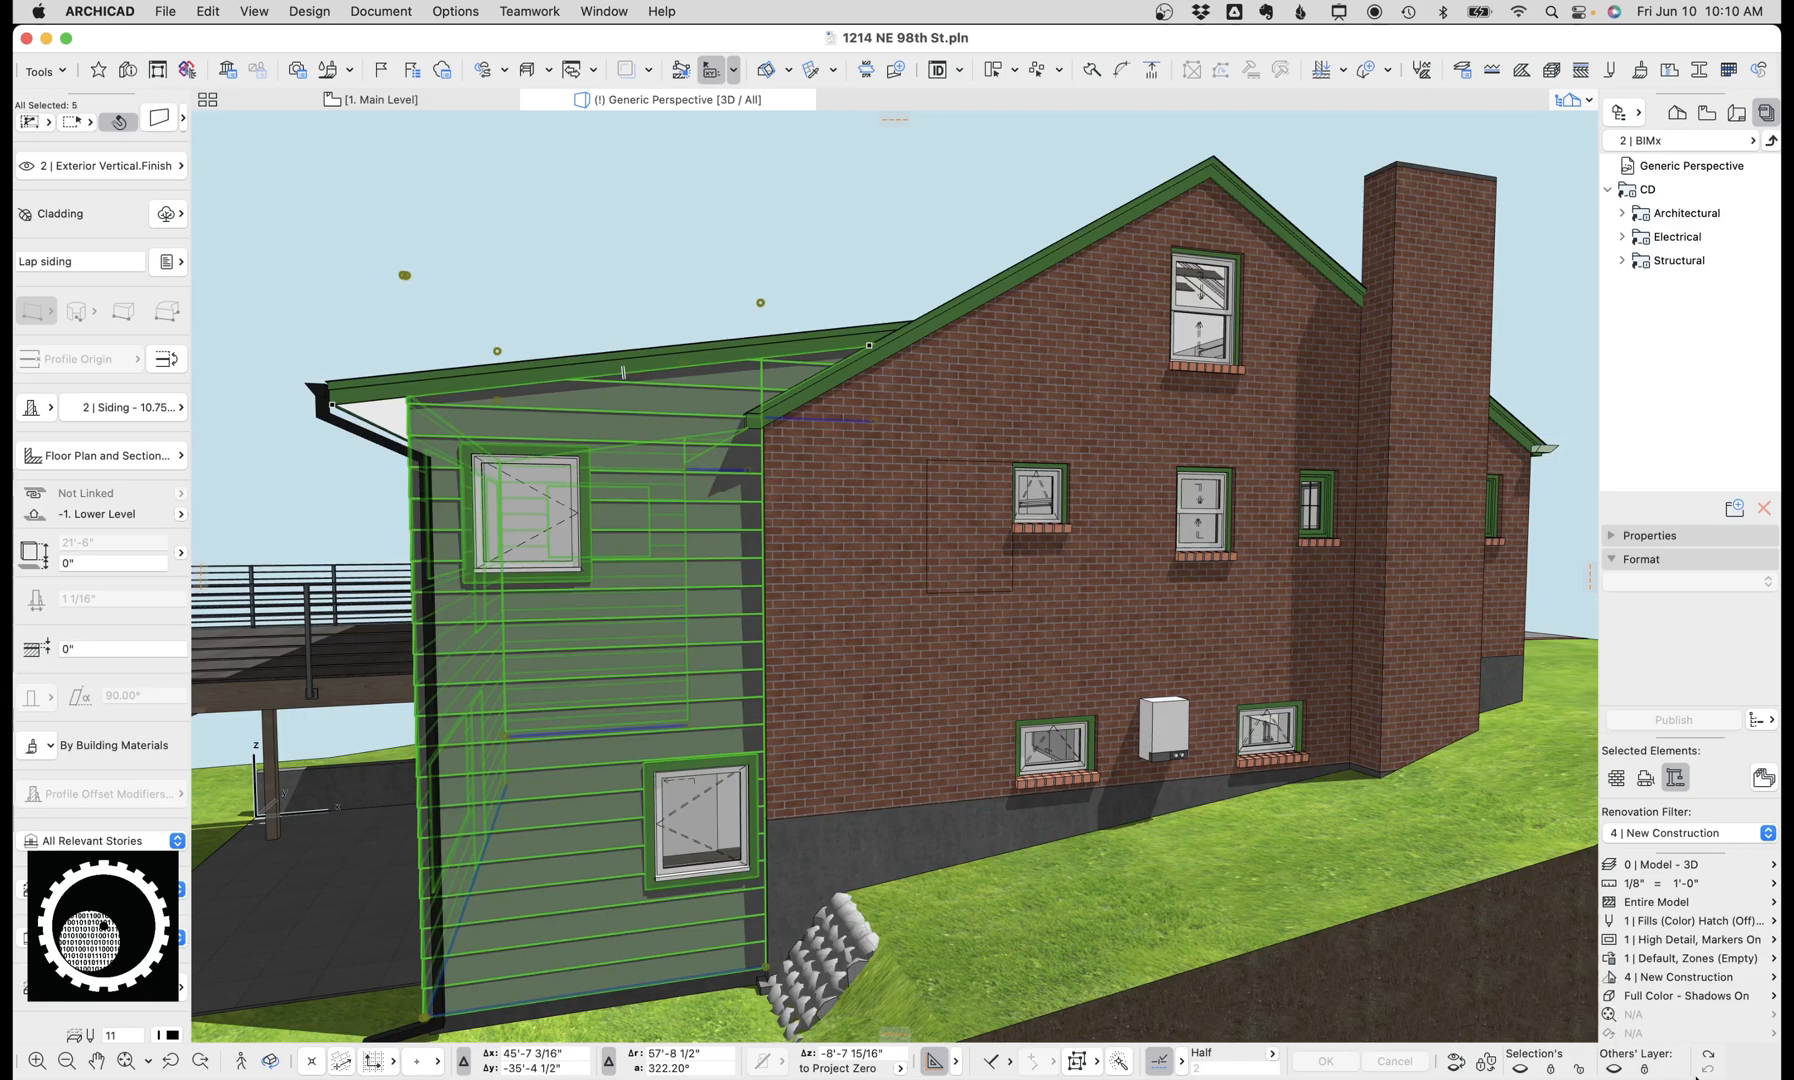
{"action": "left_click", "coordinate": [680, 582]}
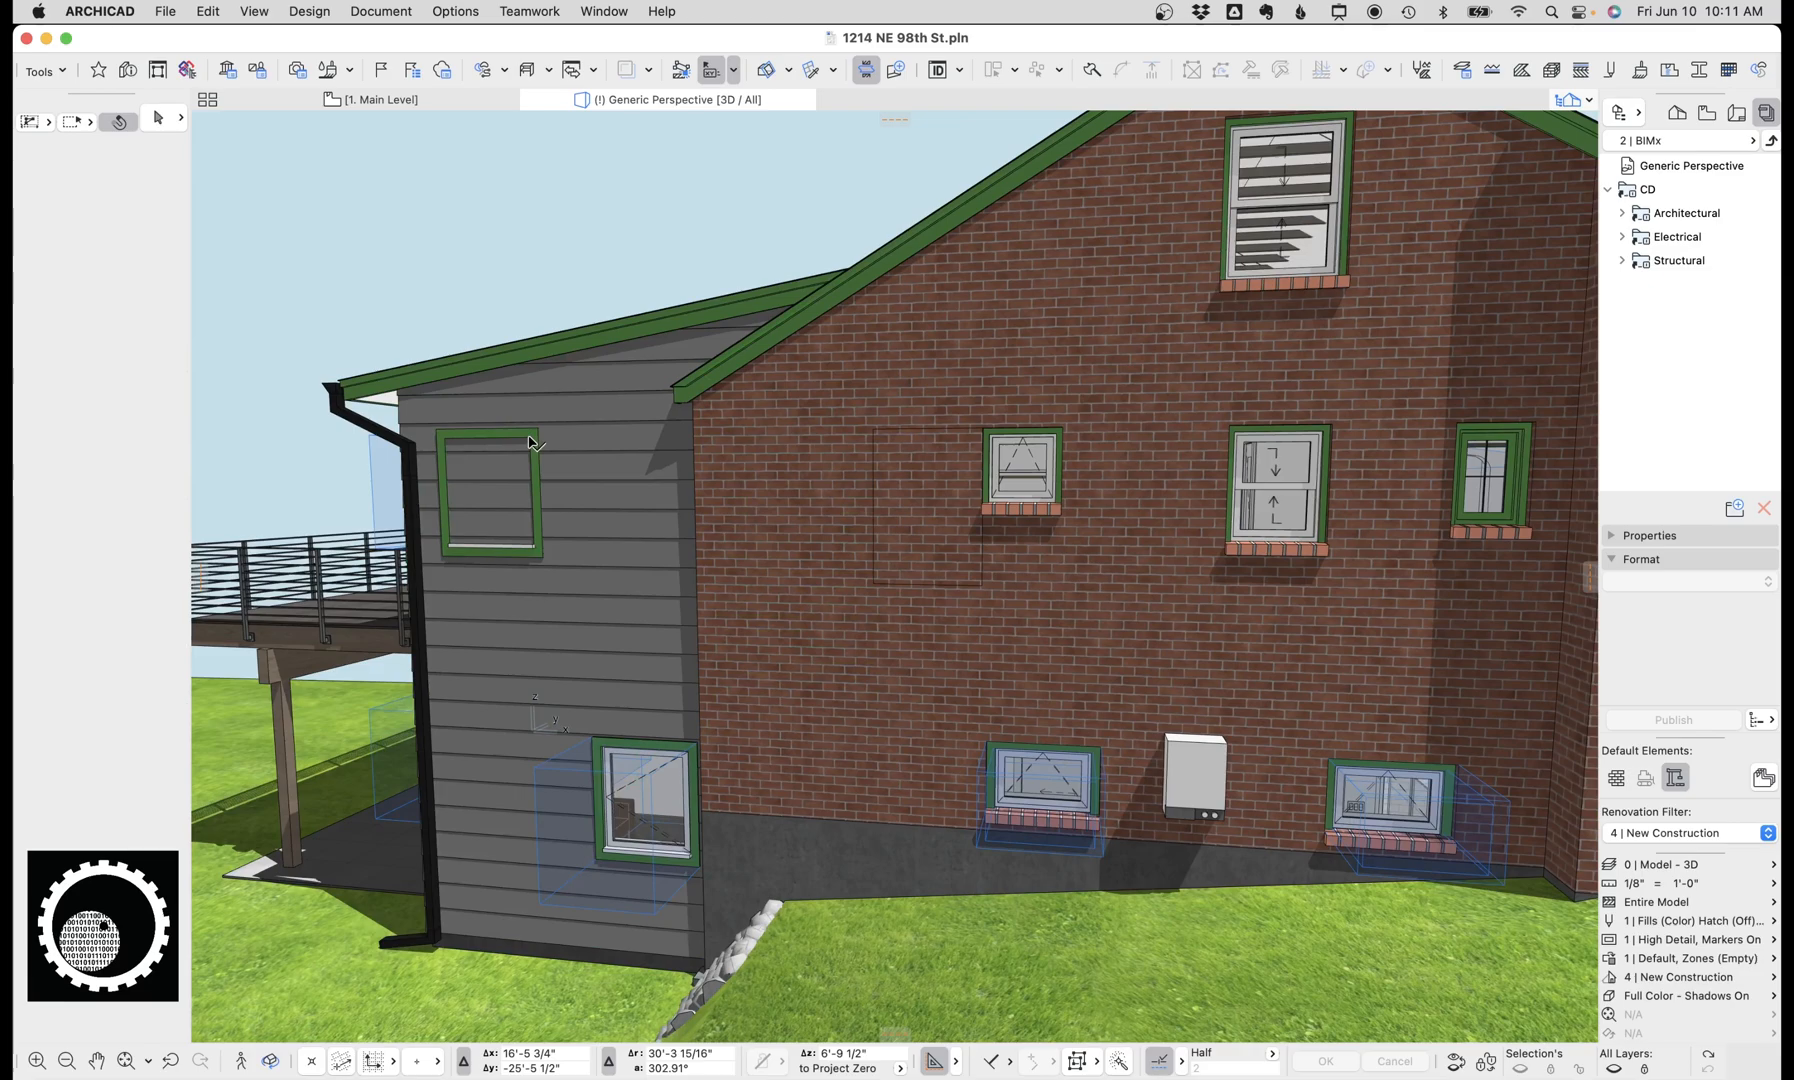
{"action": "left_click", "coordinate": [494, 492]}
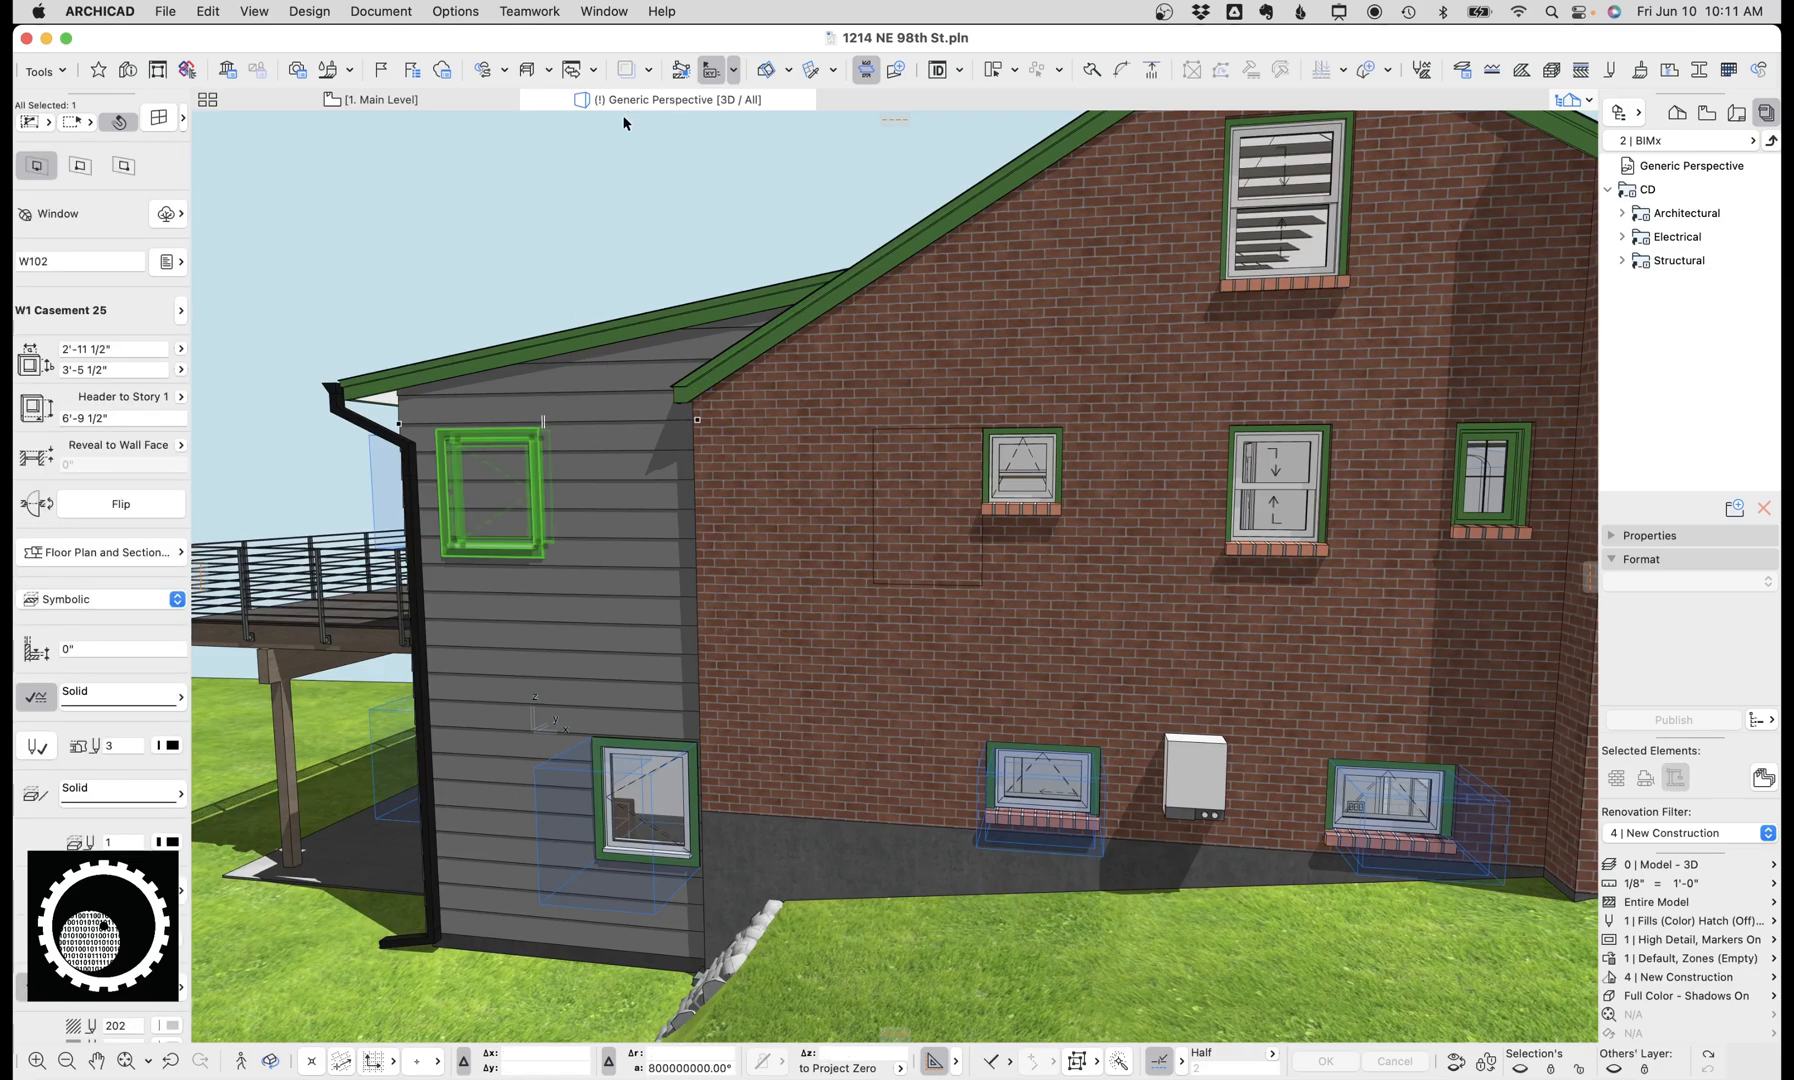
{"action": "type", "text": "creat"}
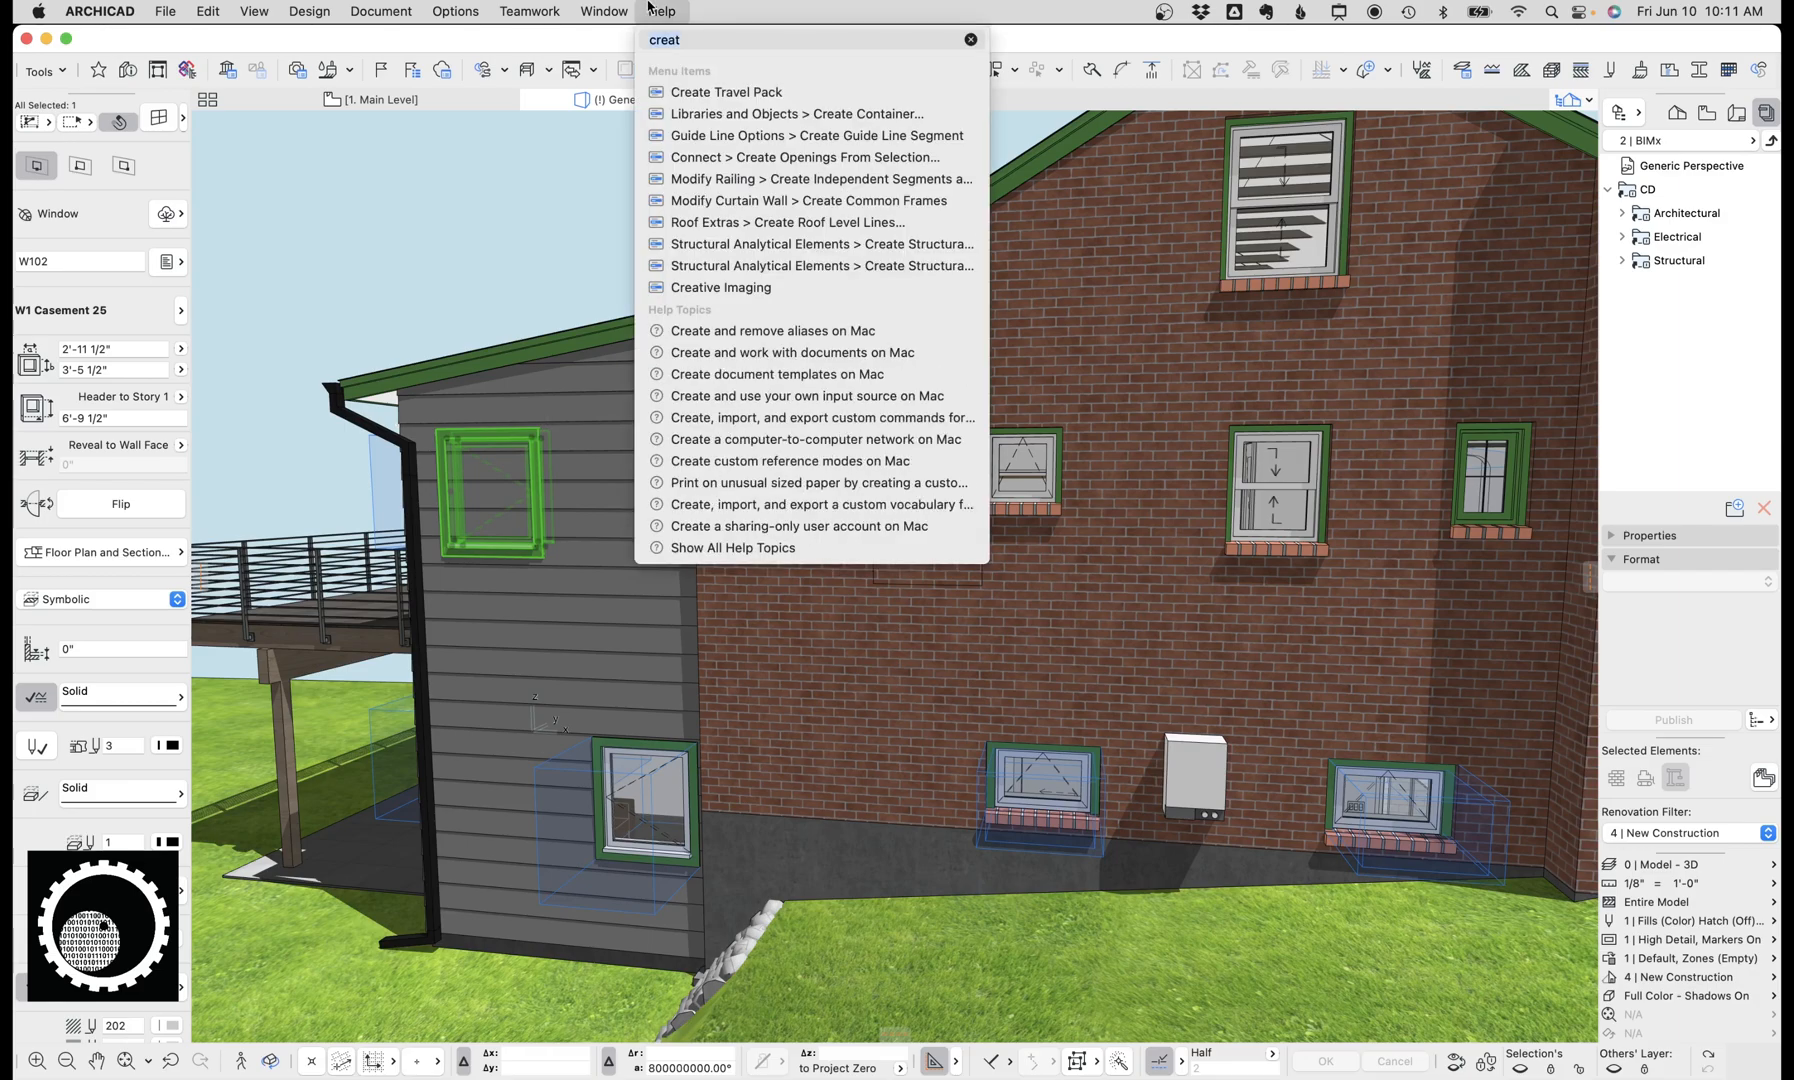
{"action": "type", "text": "open"}
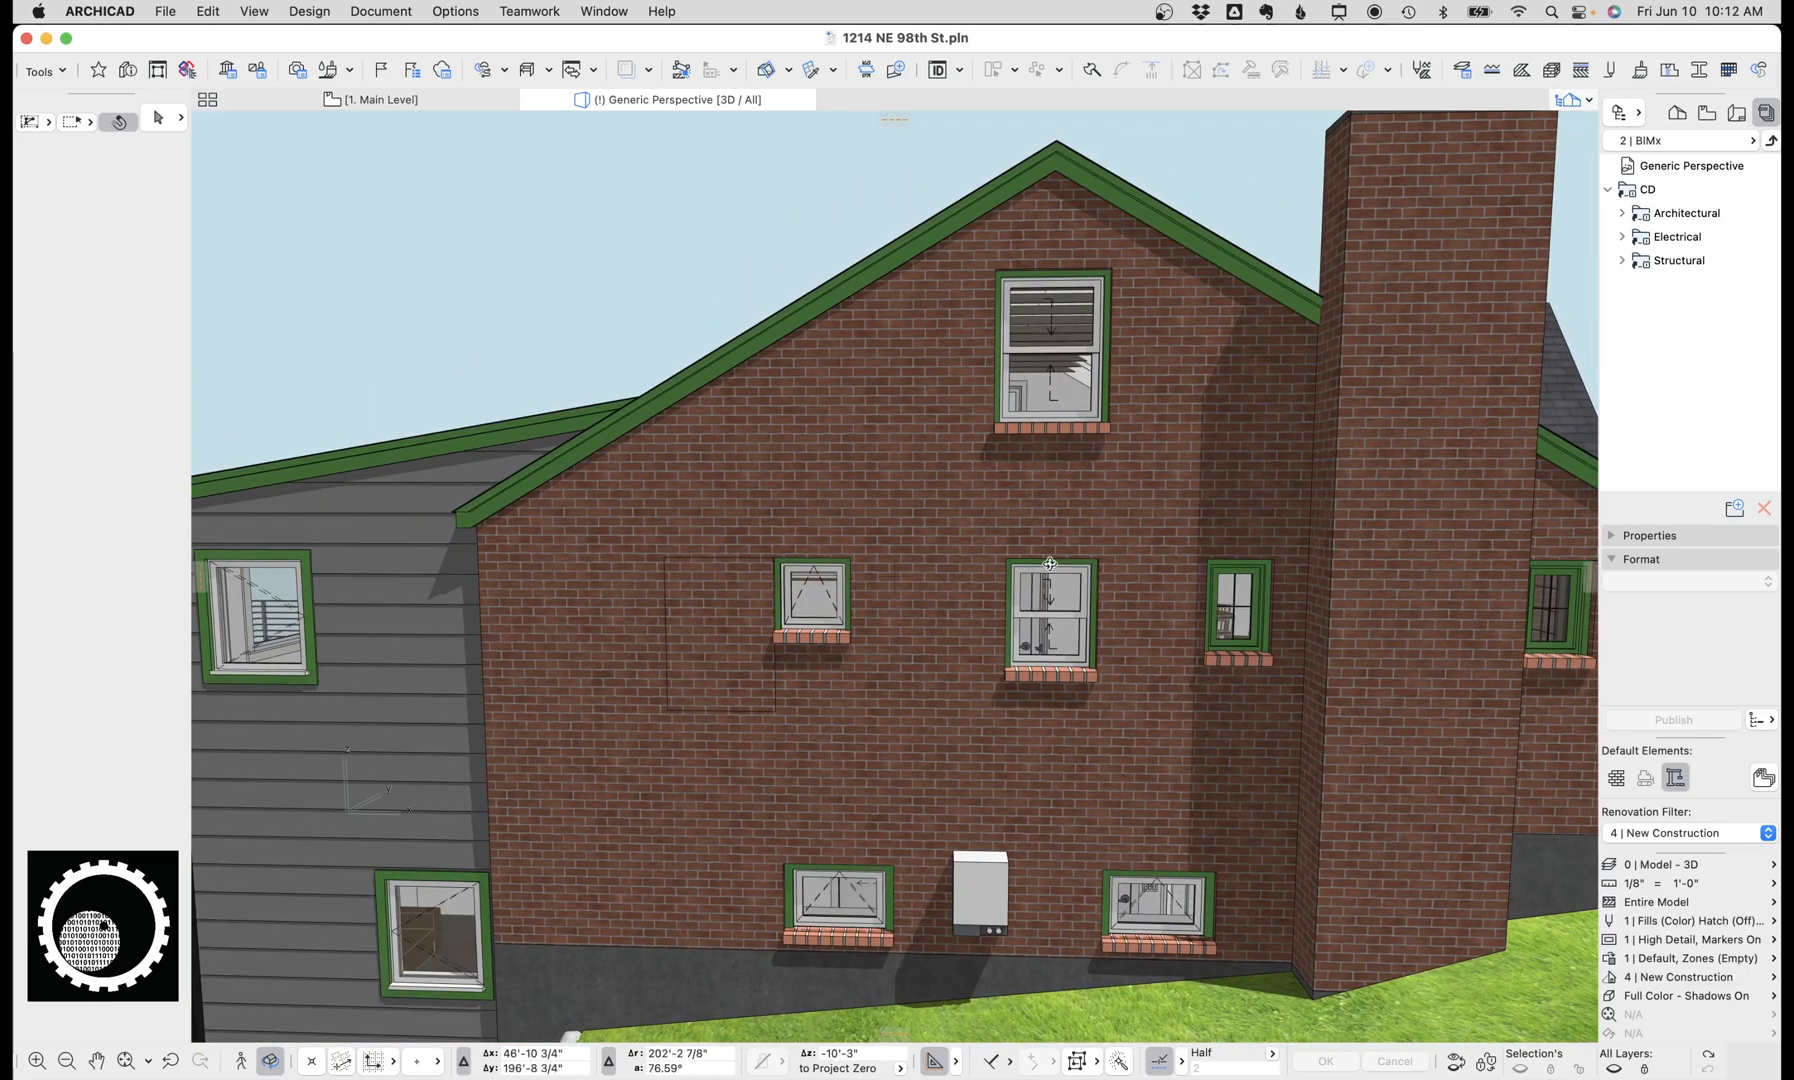
Step: Return to the main level floor plan around window W101
{"action": "left_click", "coordinate": [378, 100]}
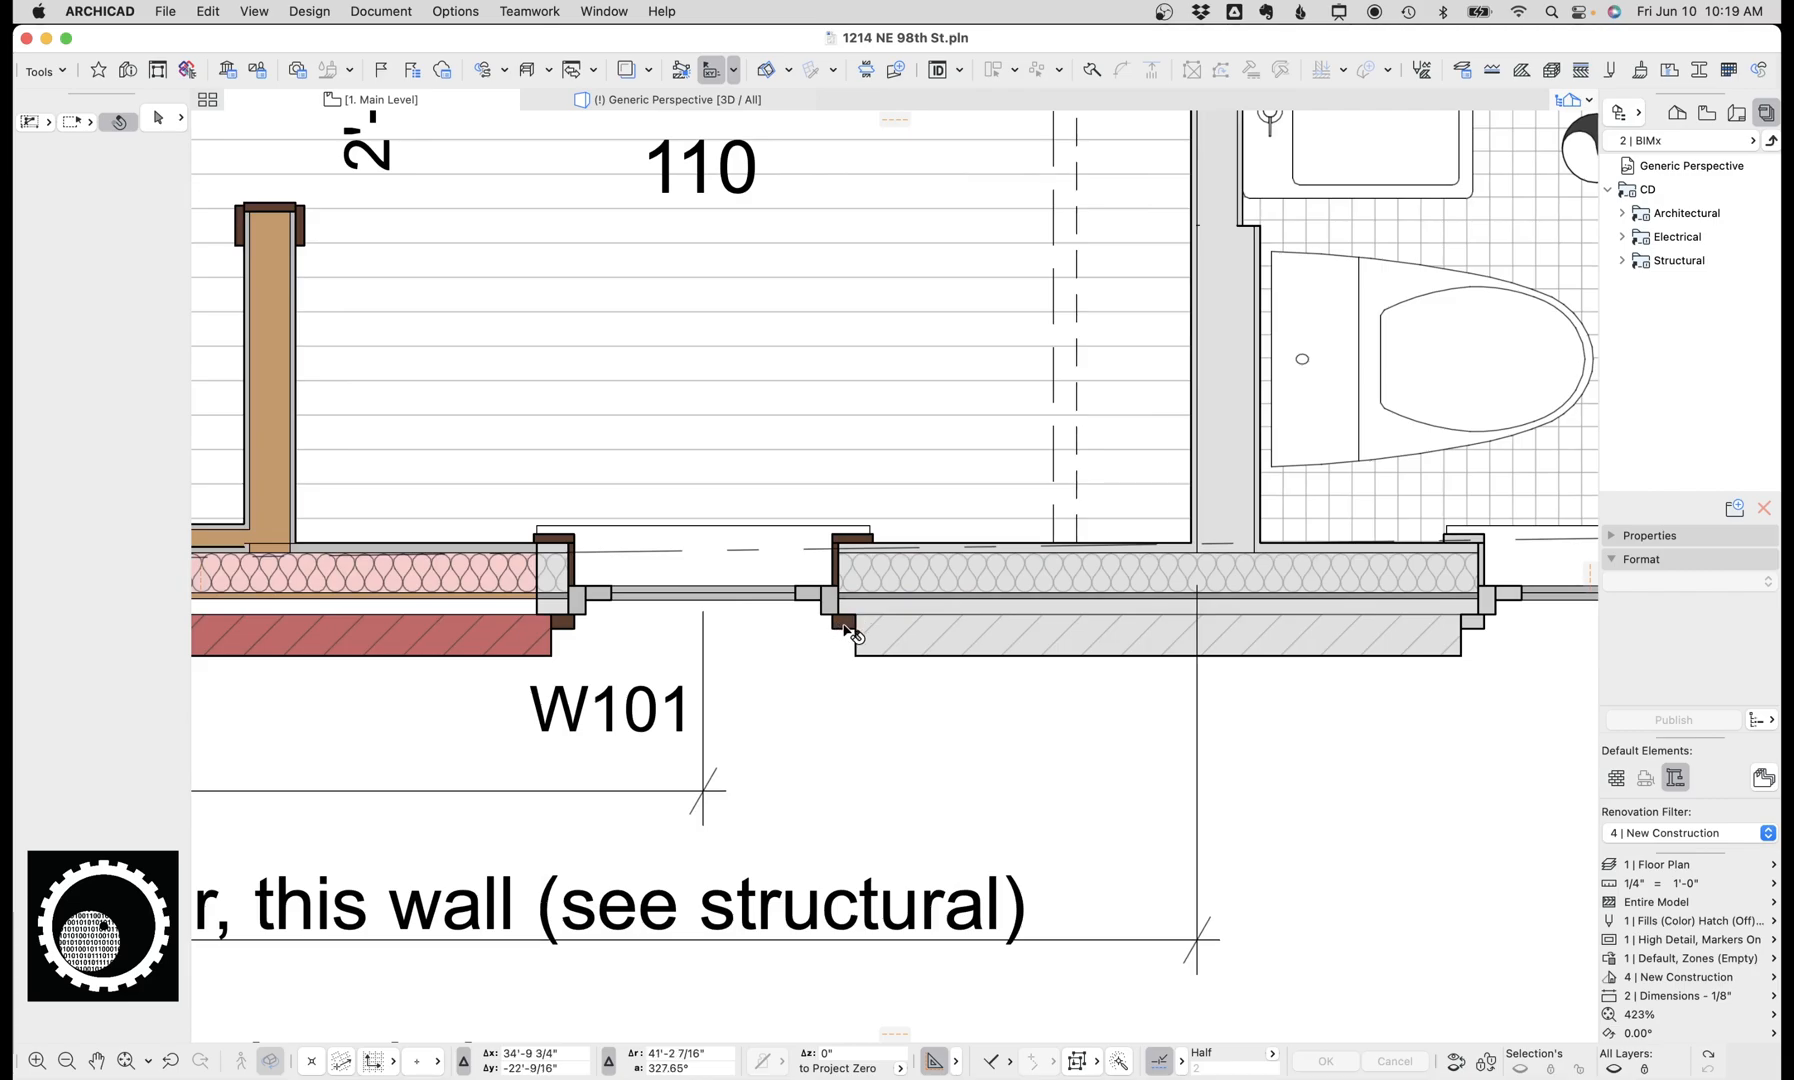
{"action": "mouse_move", "coordinate": [826, 648]}
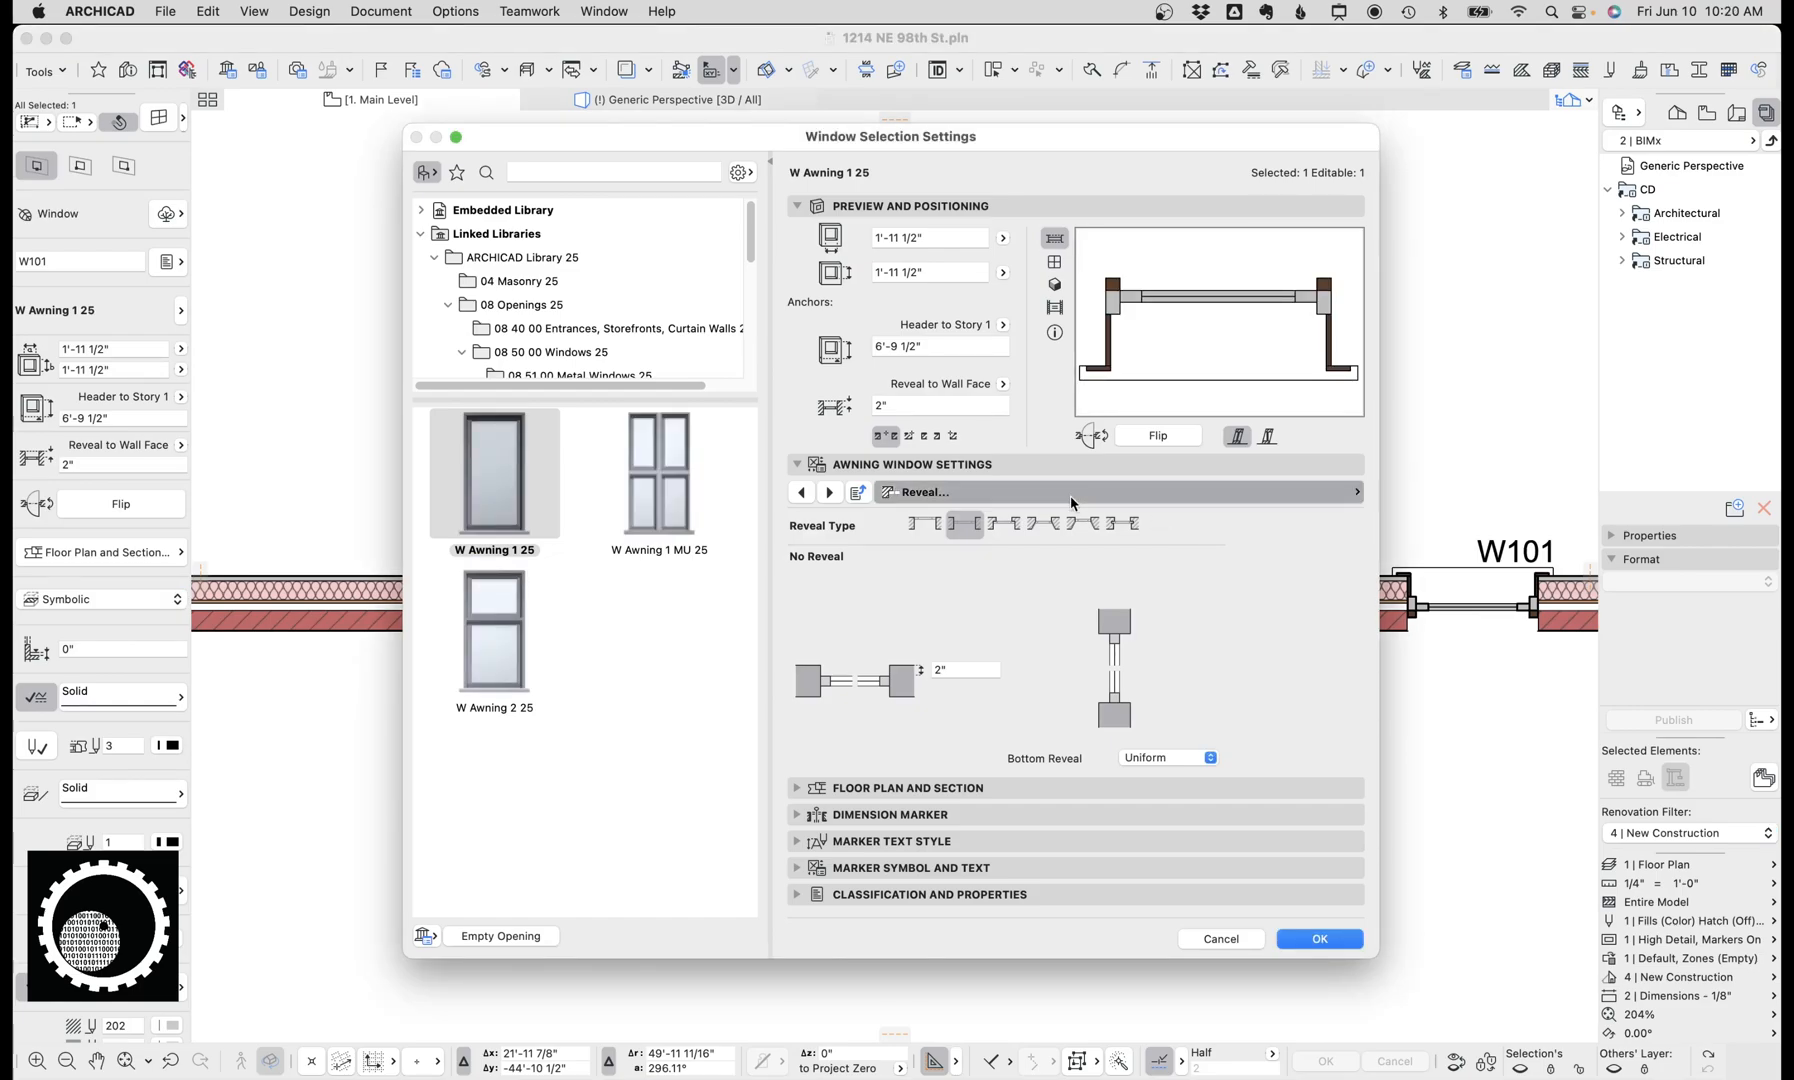
Step: Set window W101's wall closure to brick veneer on the Wall Opening page
{"action": "left_click", "coordinate": [1356, 492]}
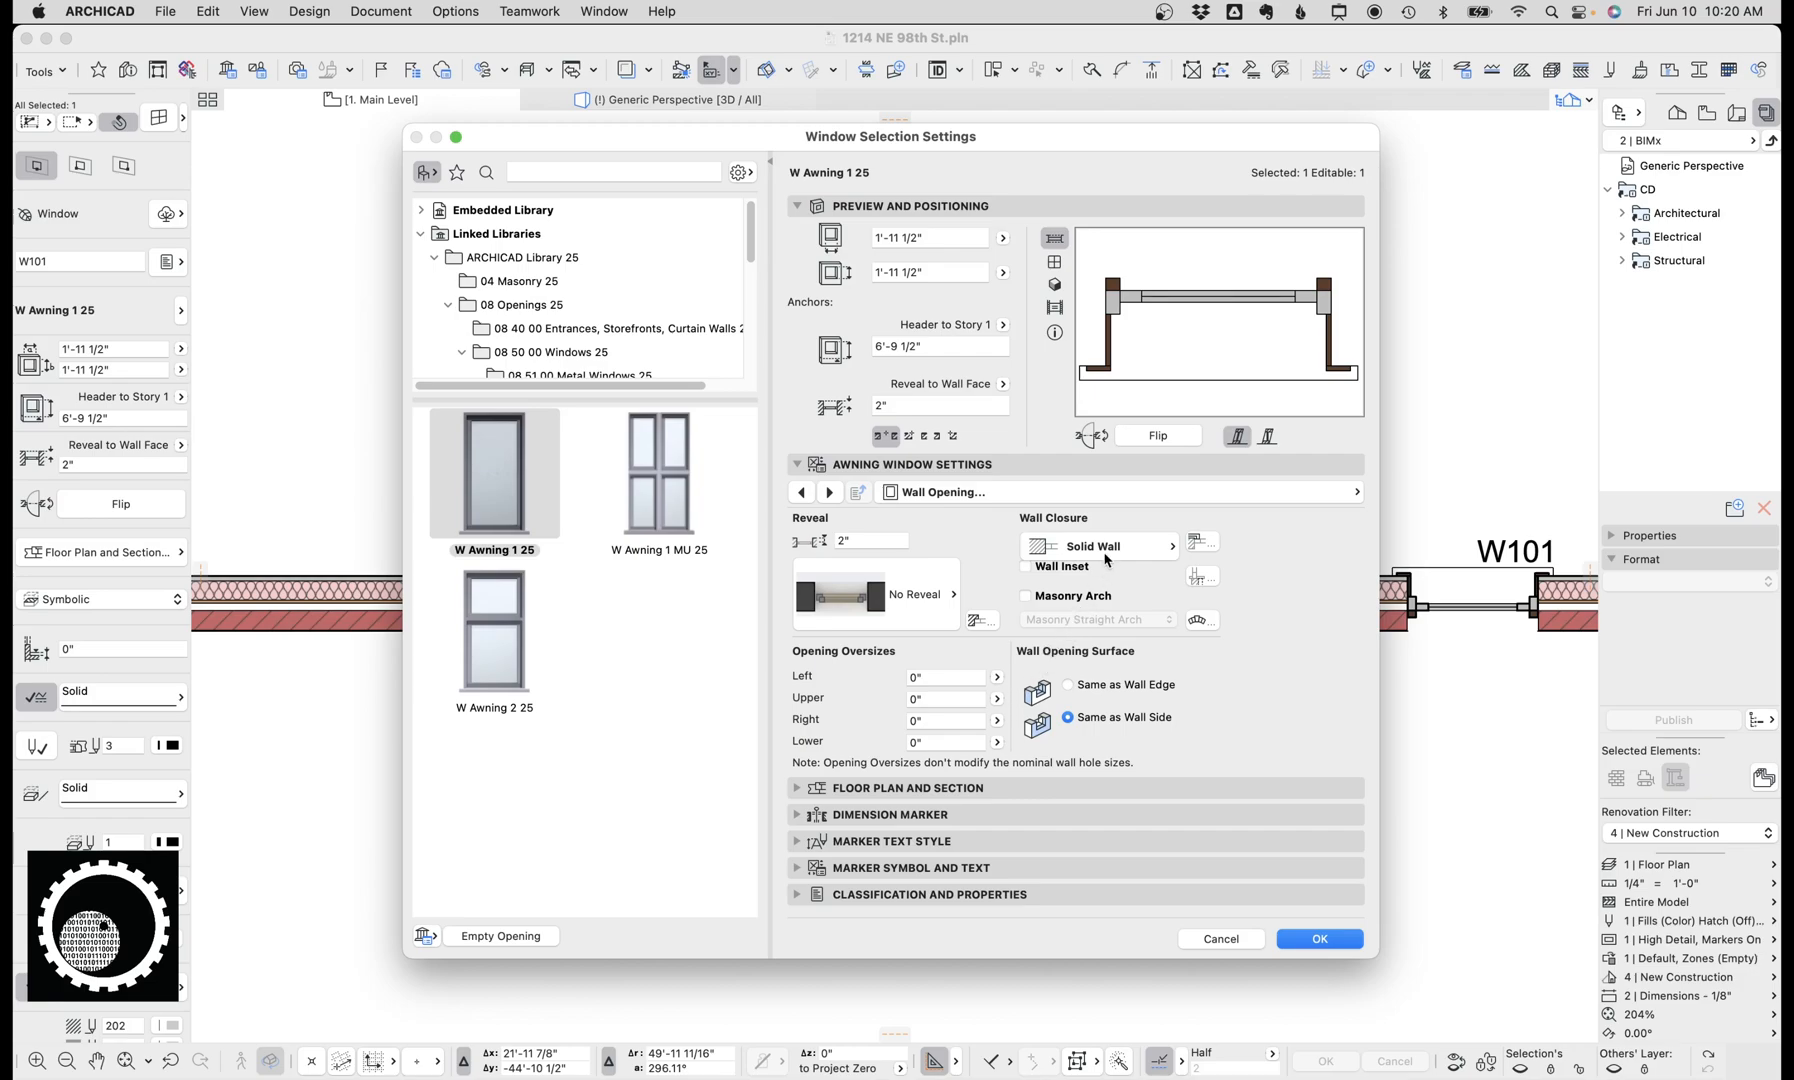
{"action": "left_click", "coordinate": [1096, 546]}
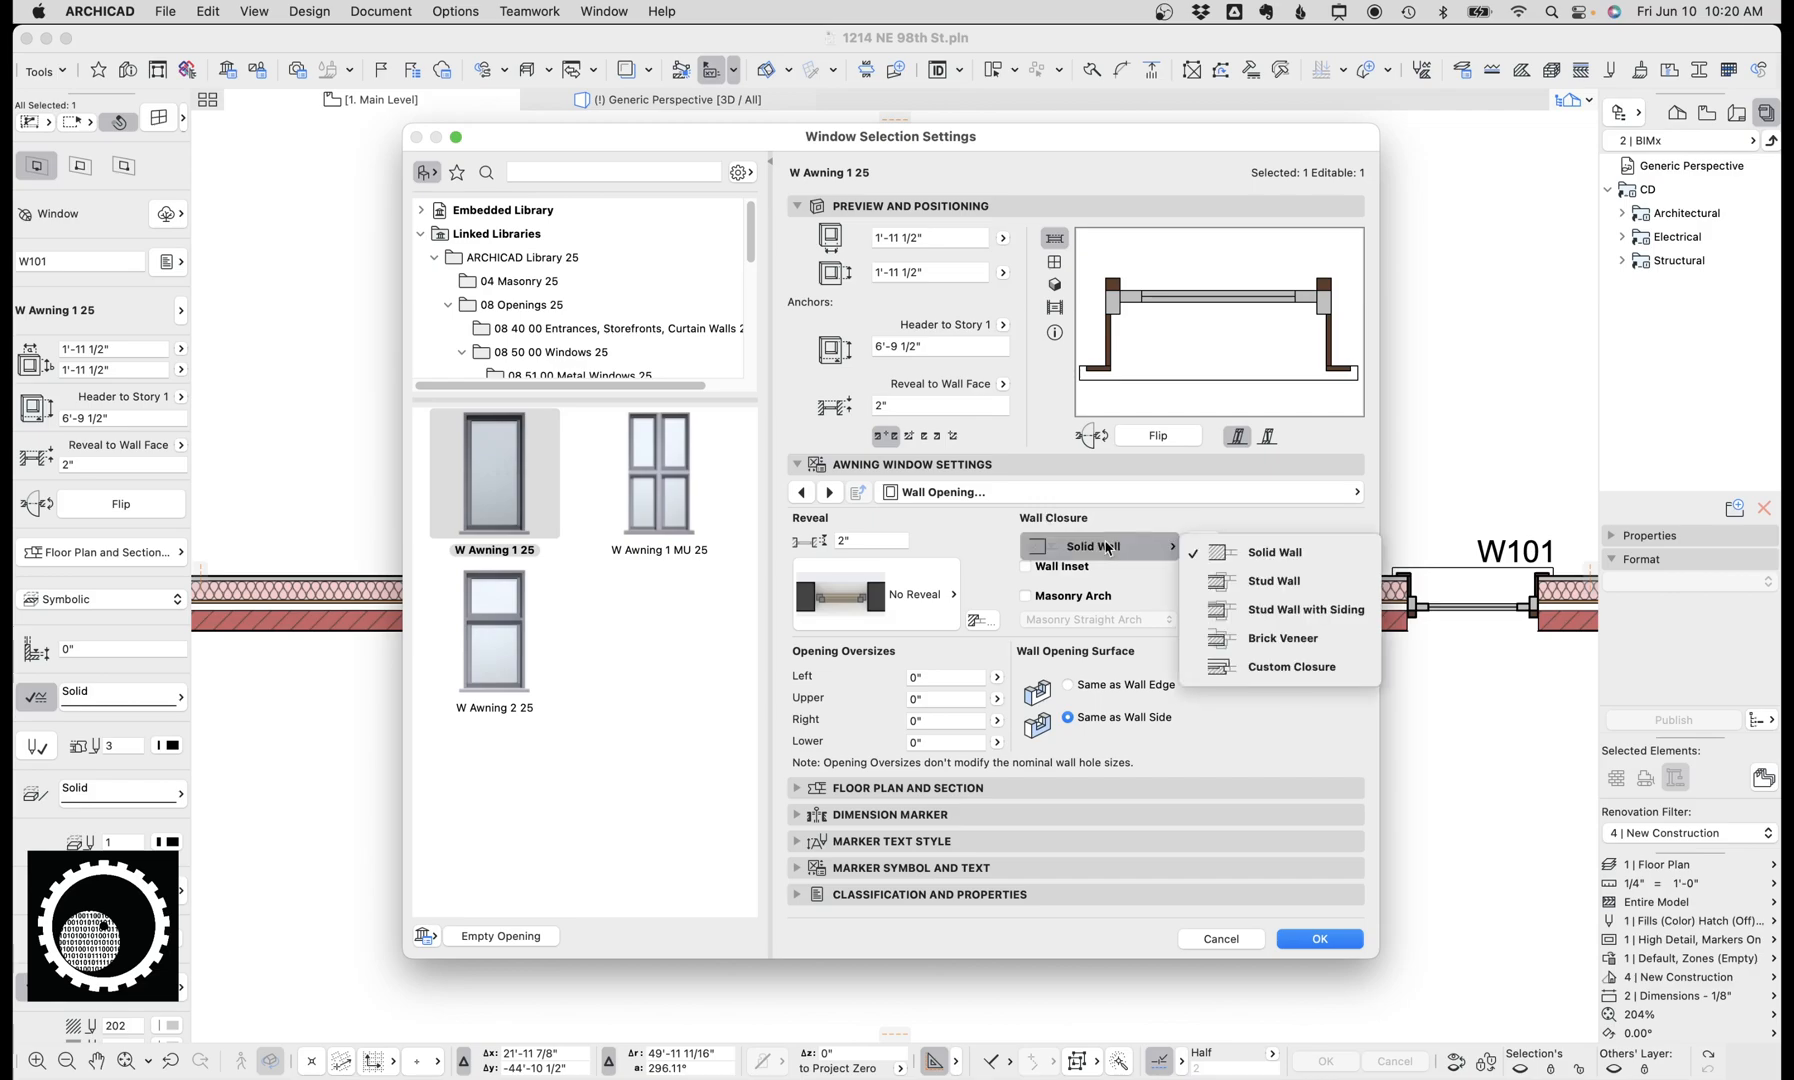
{"action": "mouse_move", "coordinate": [1282, 638]}
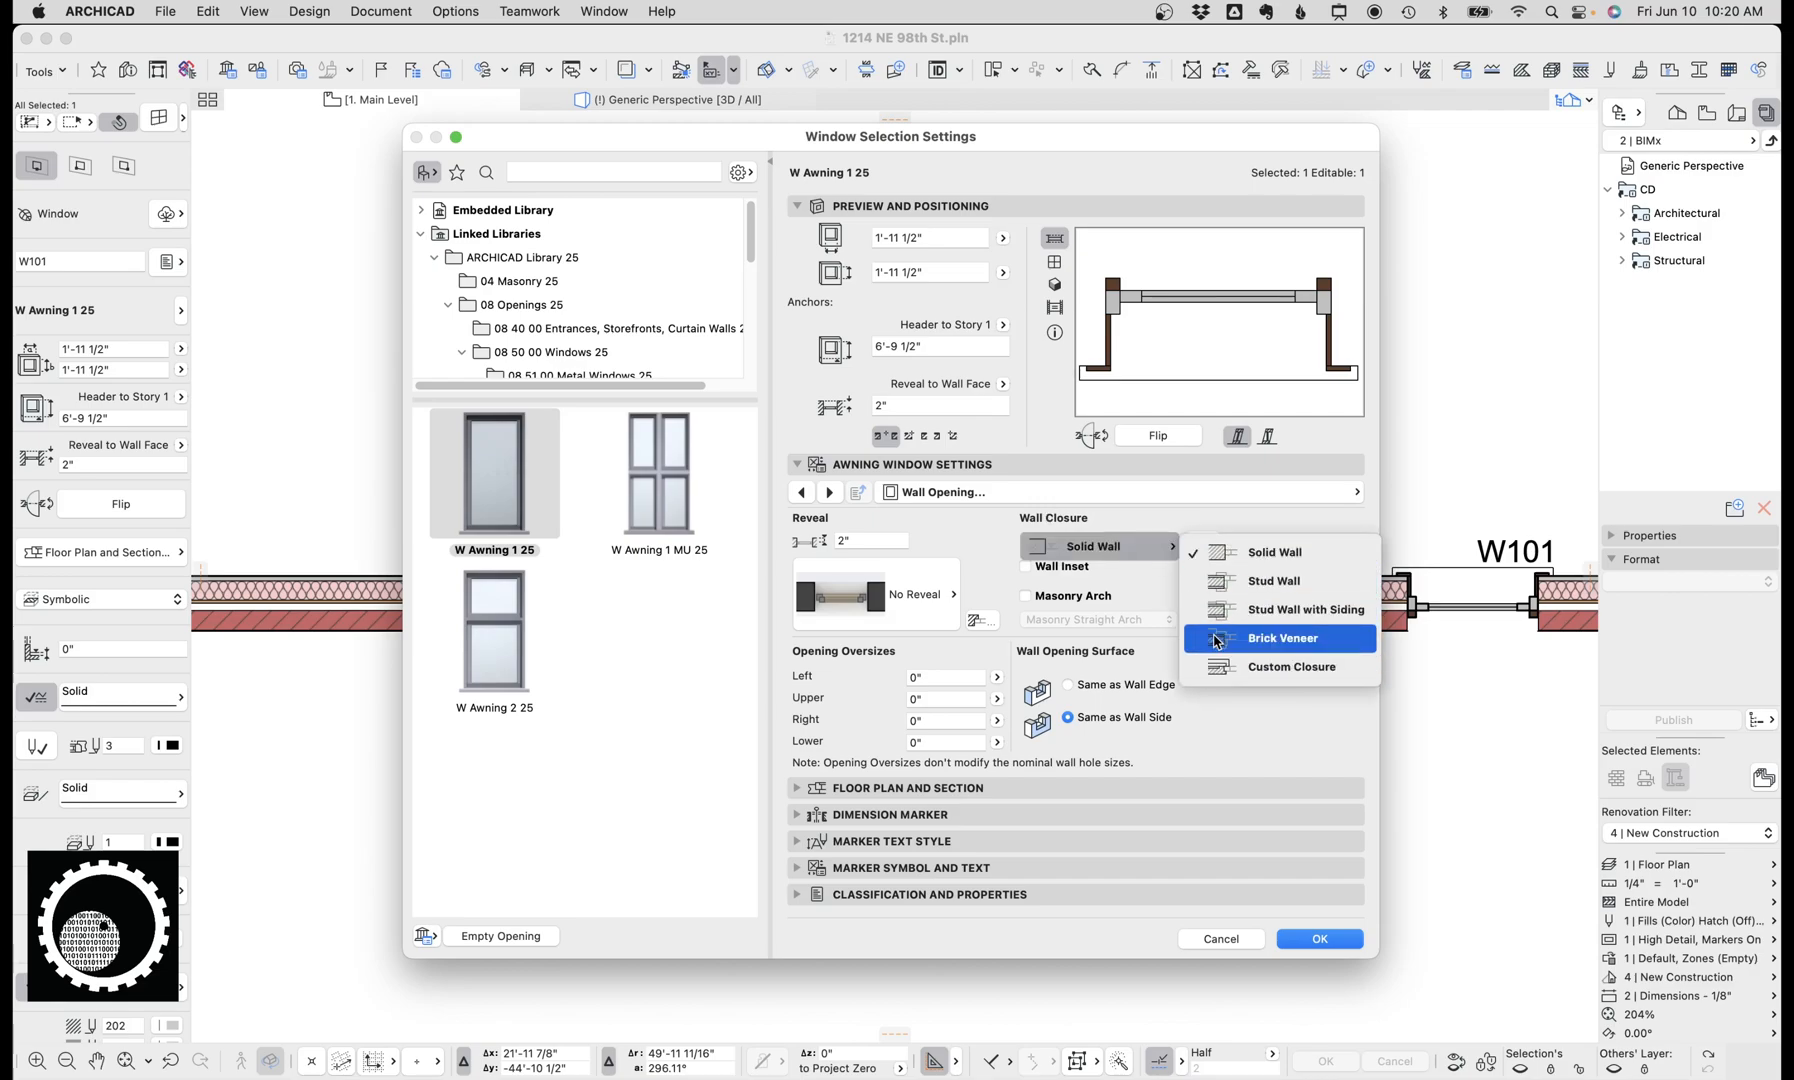
{"action": "left_click", "coordinate": [1318, 938]}
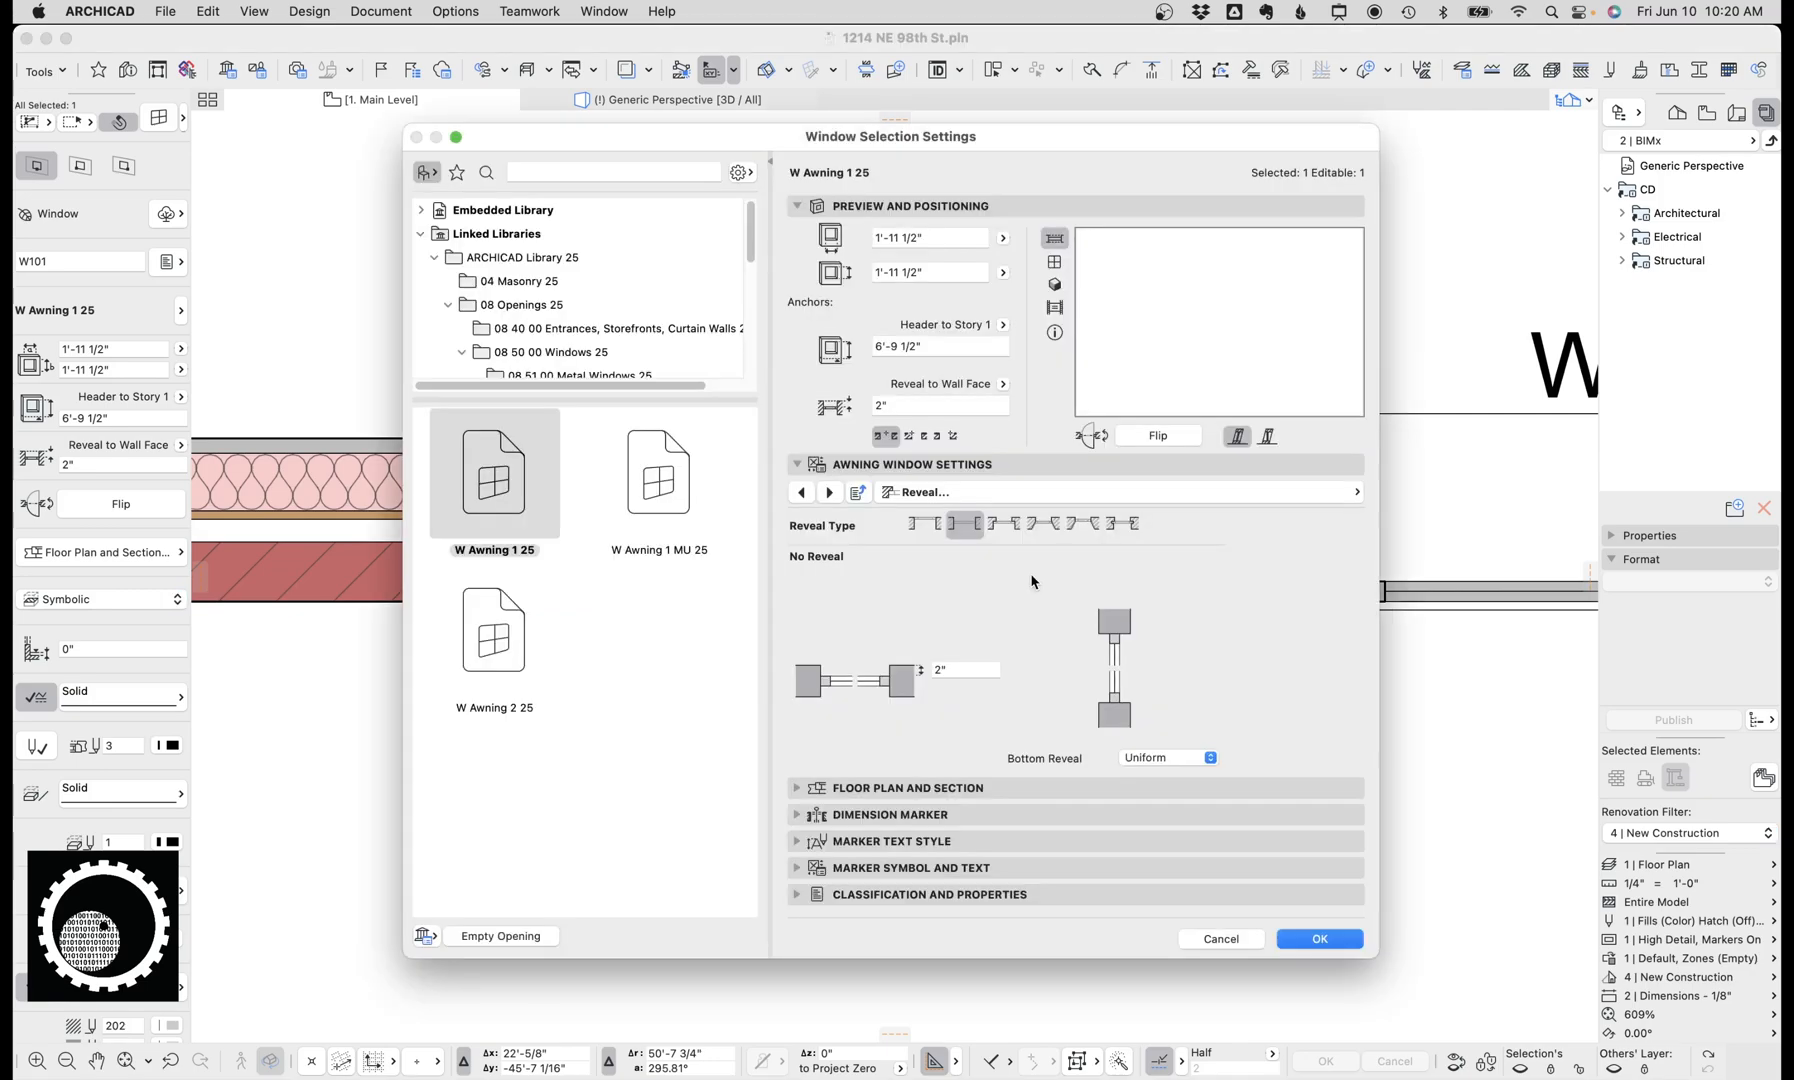
{"action": "left_click", "coordinate": [1318, 938]}
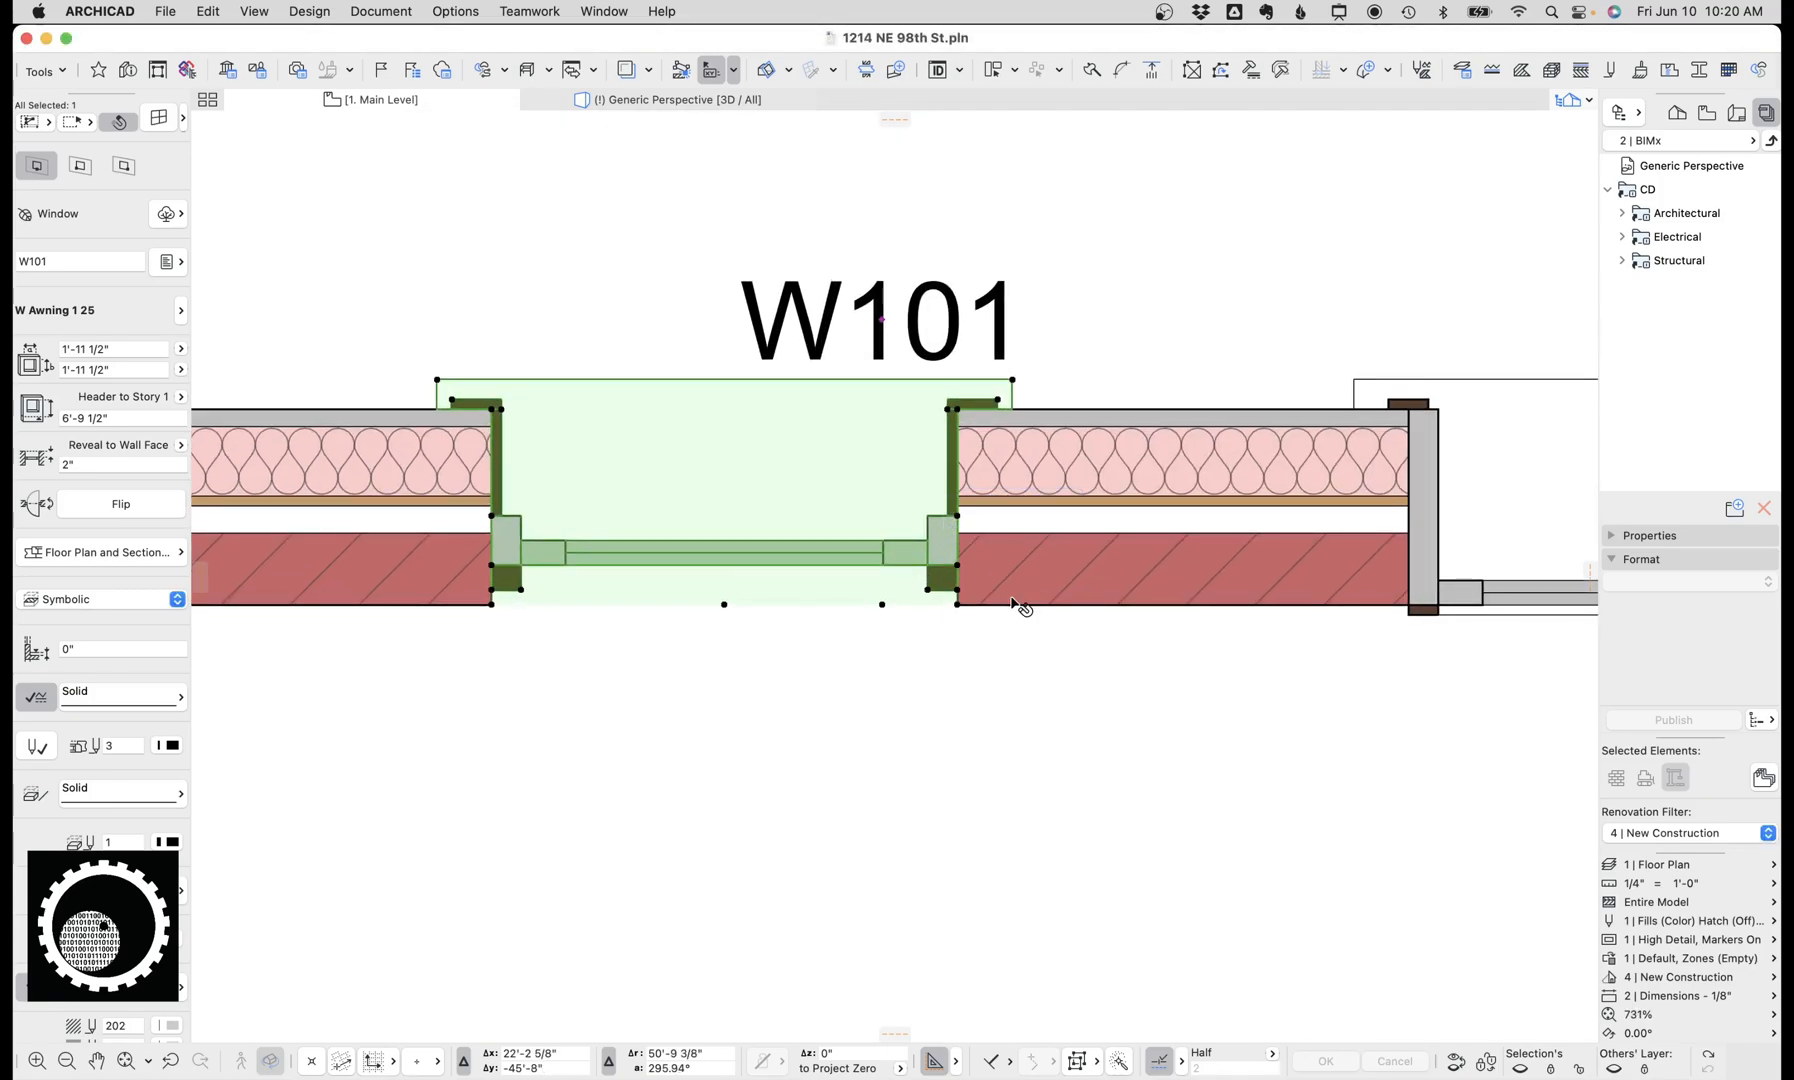
{"action": "mouse_move", "coordinate": [1024, 604]}
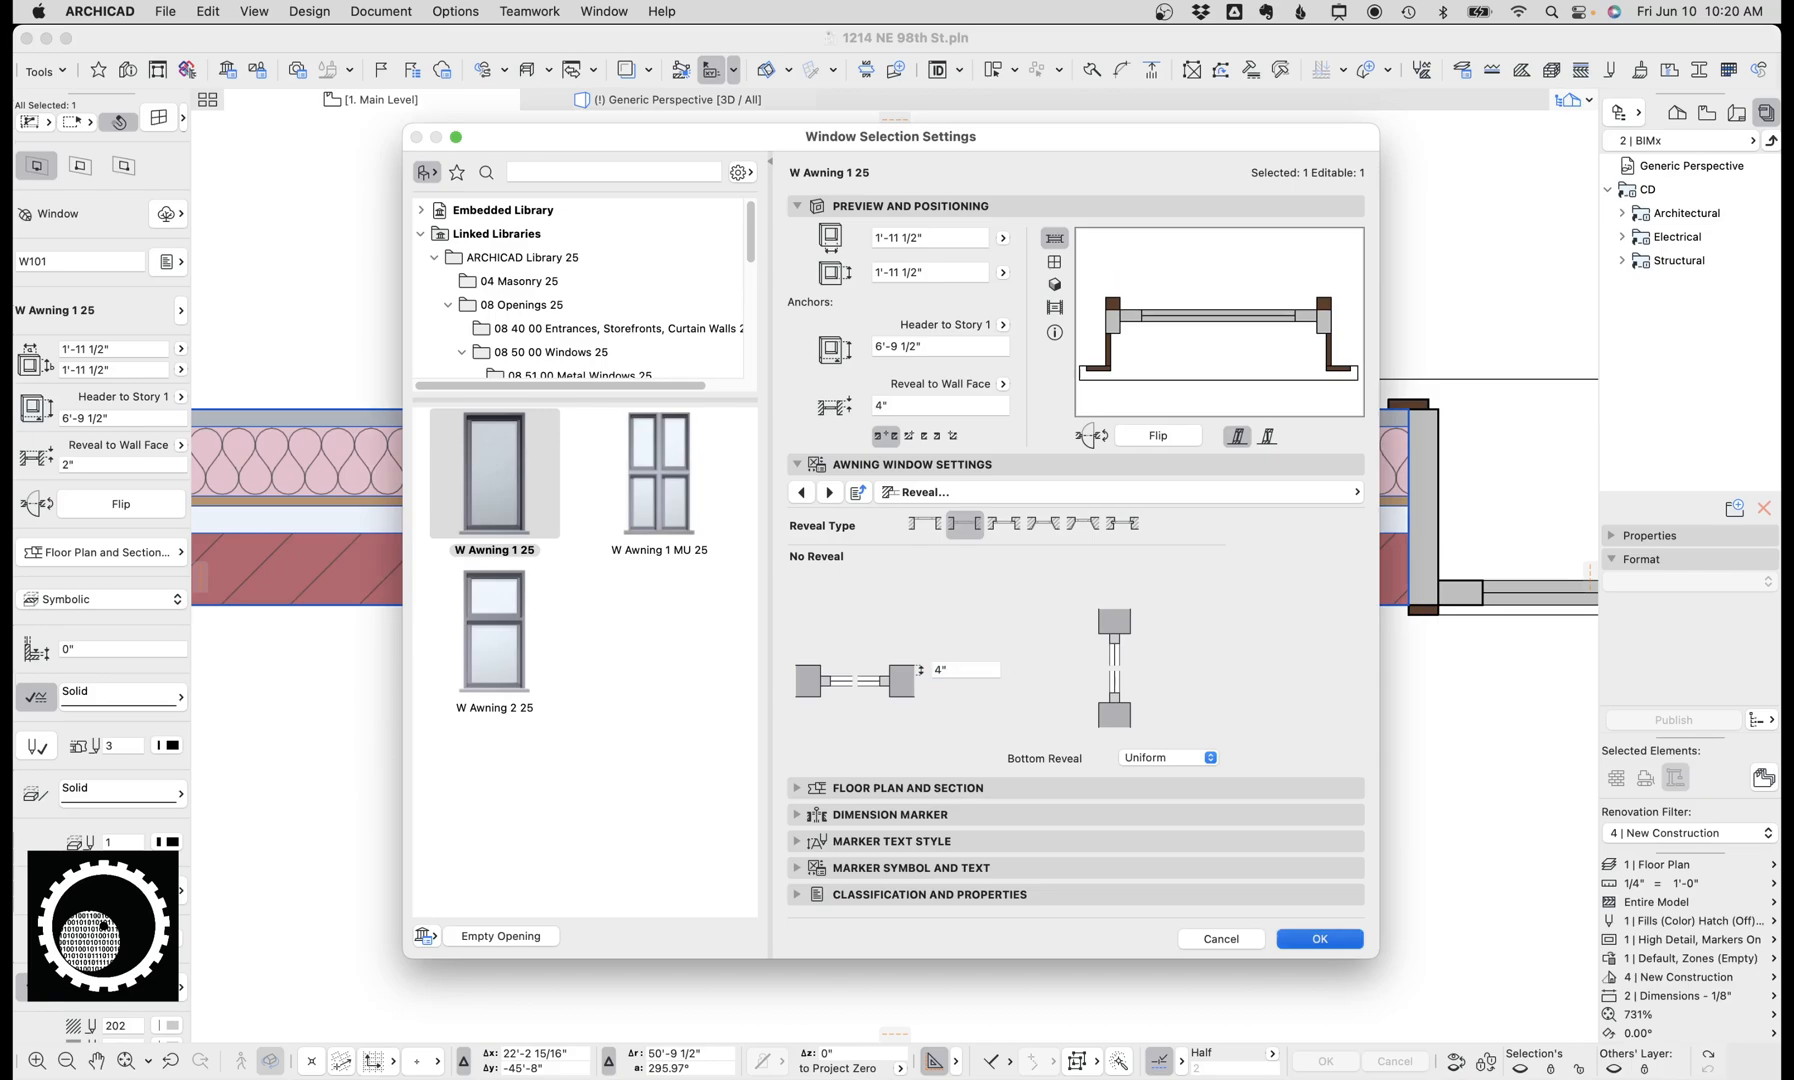
Step: Give W101 a negative 3 5/8" reveal depth and edit its outside casing width
{"action": "left_click", "coordinate": [1316, 938]}
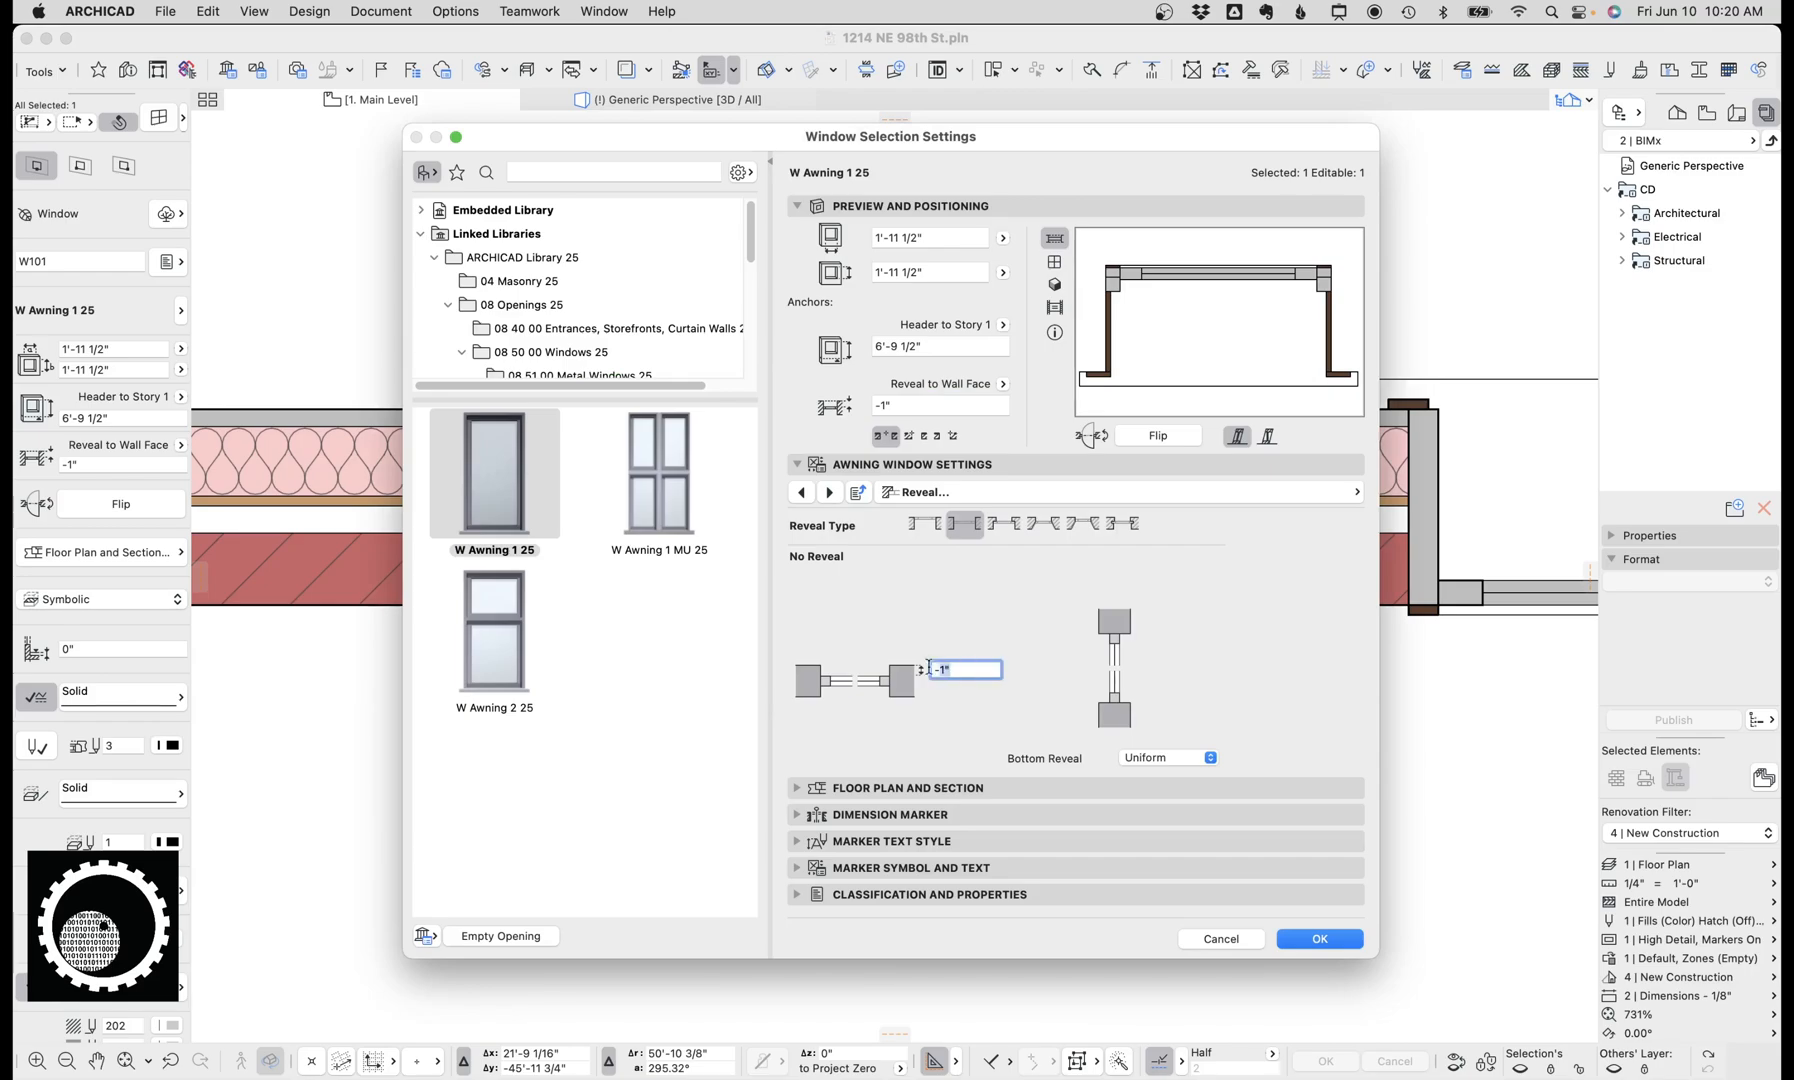
{"action": "left_click", "coordinate": [1318, 938]}
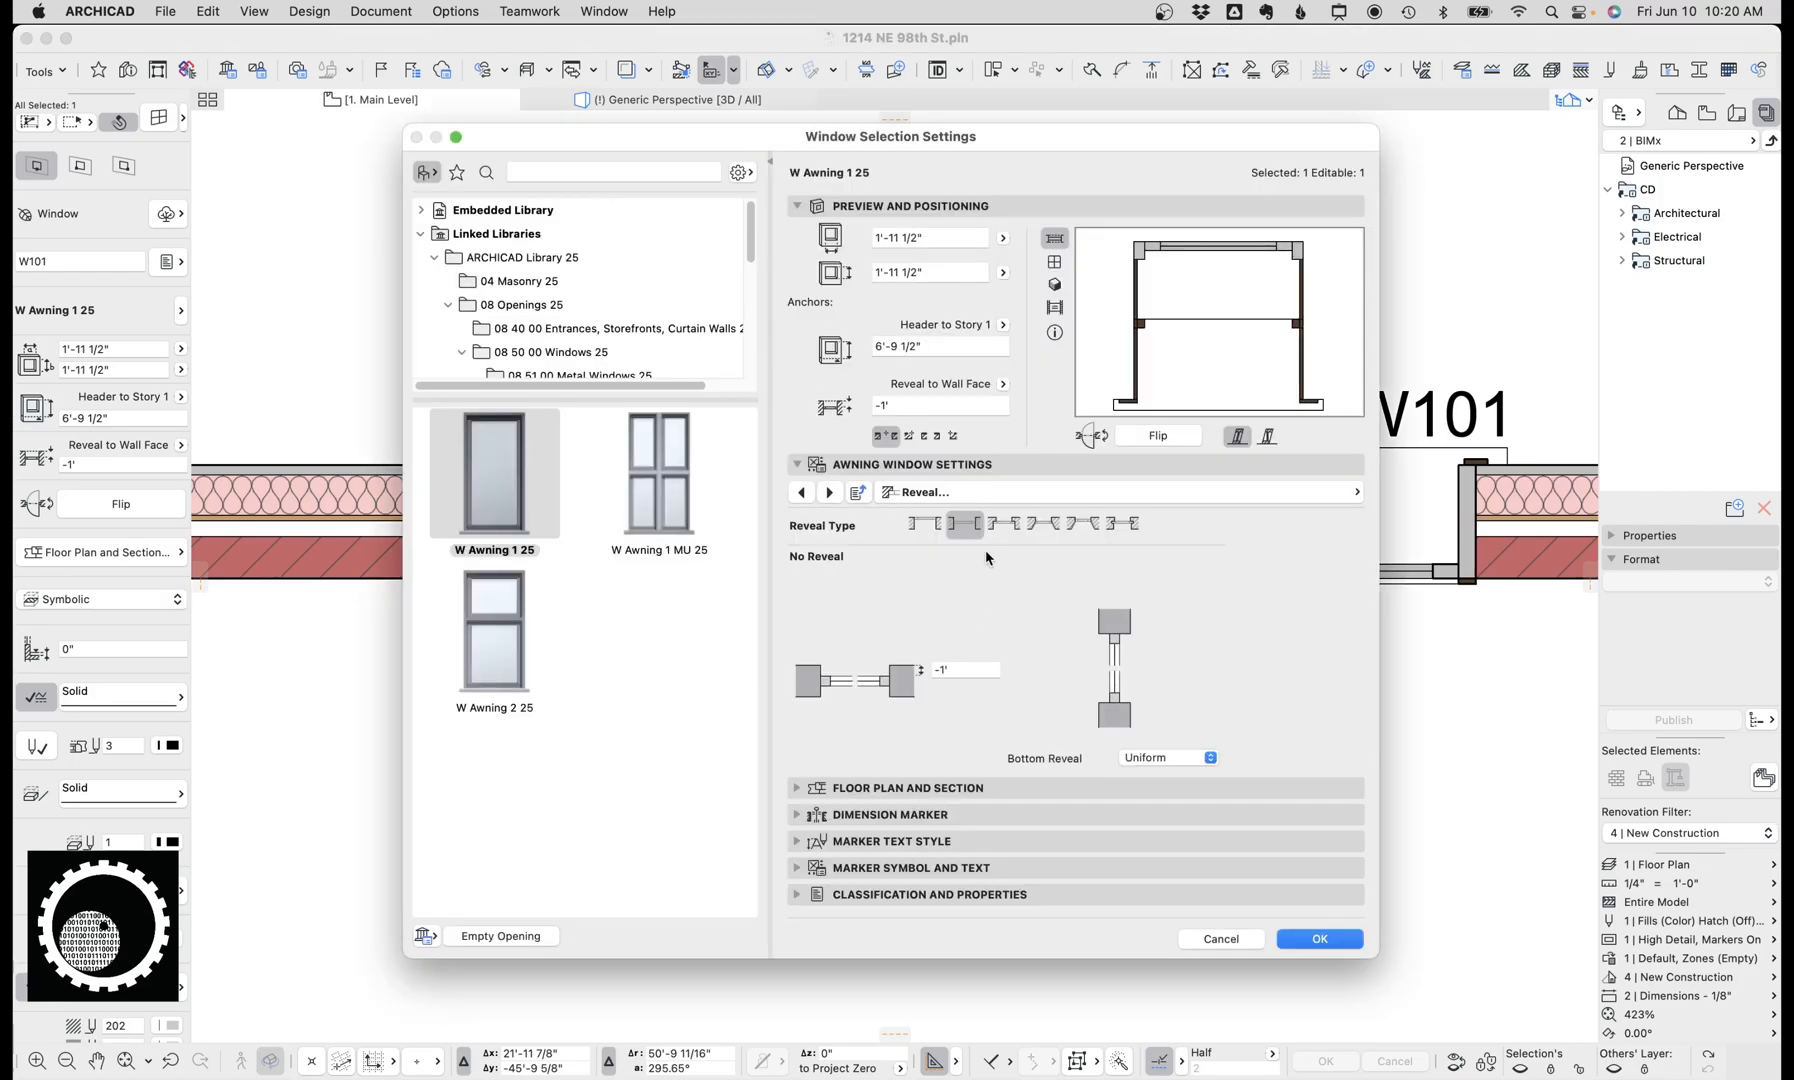
{"action": "left_click", "coordinate": [1318, 938]}
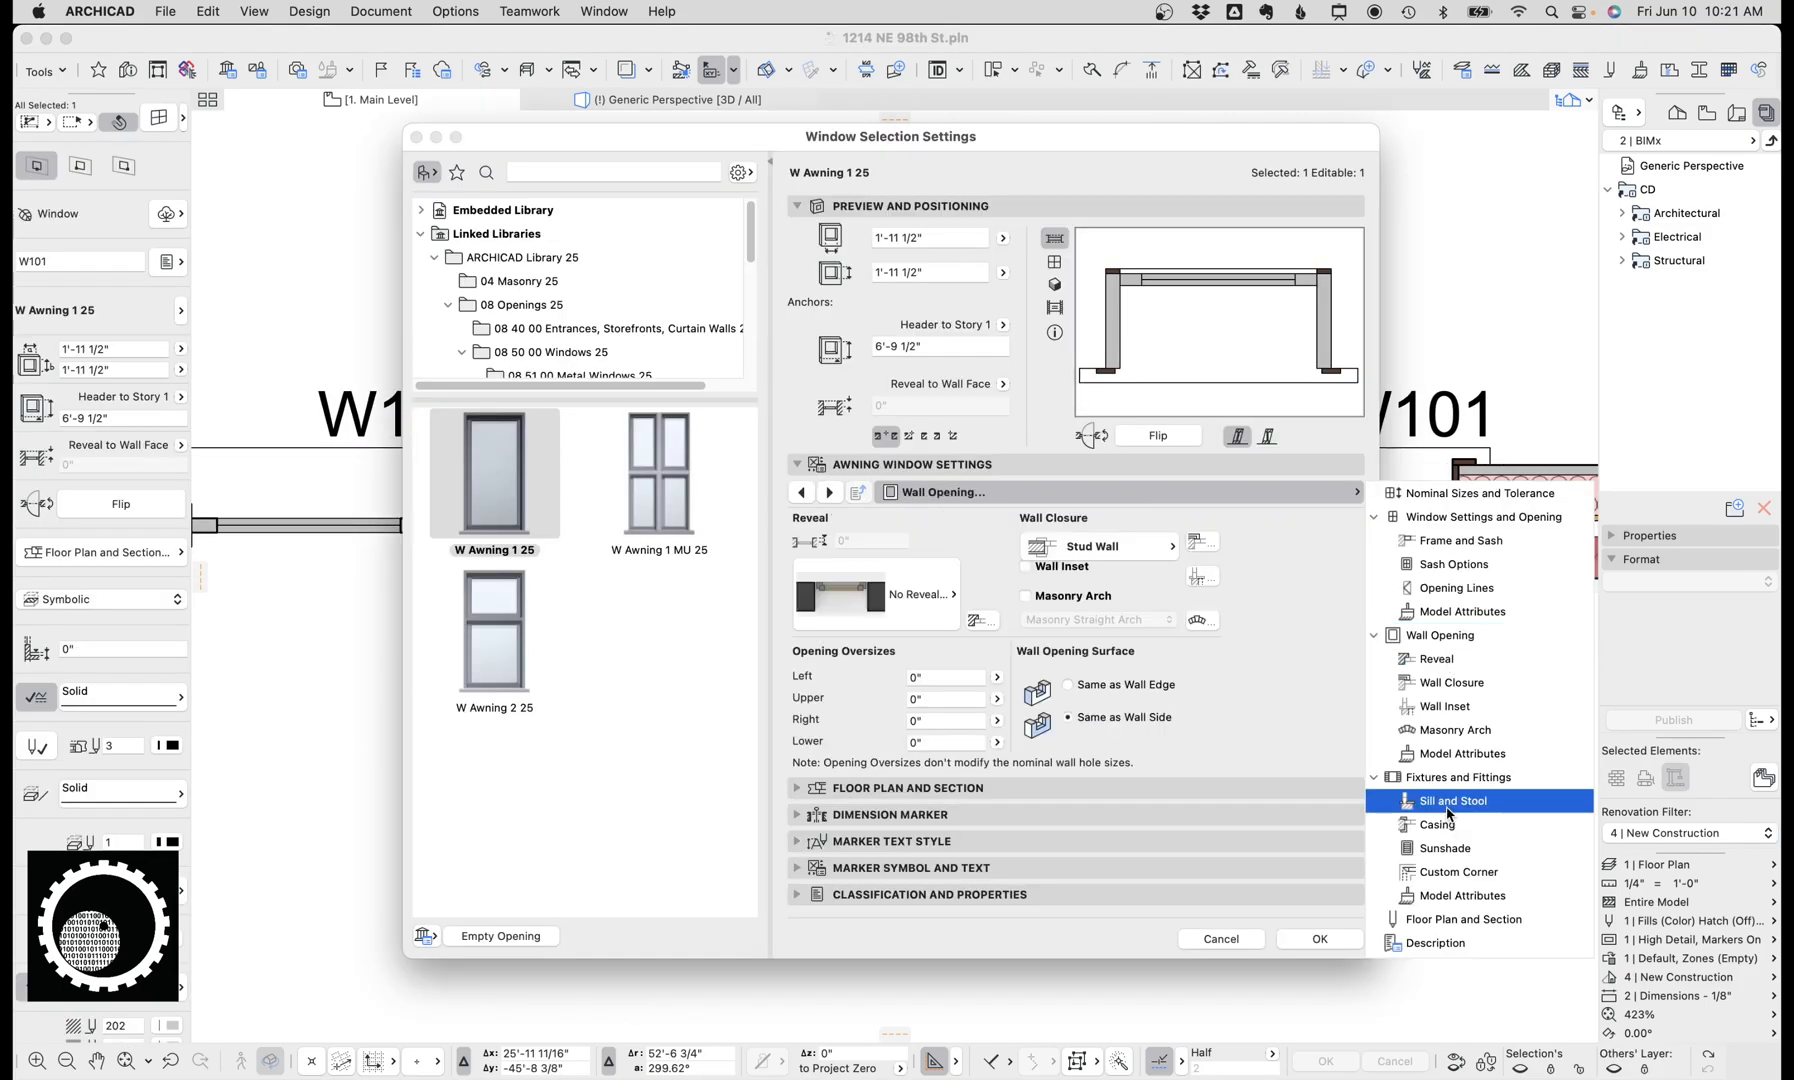
{"action": "left_click", "coordinate": [1450, 824]}
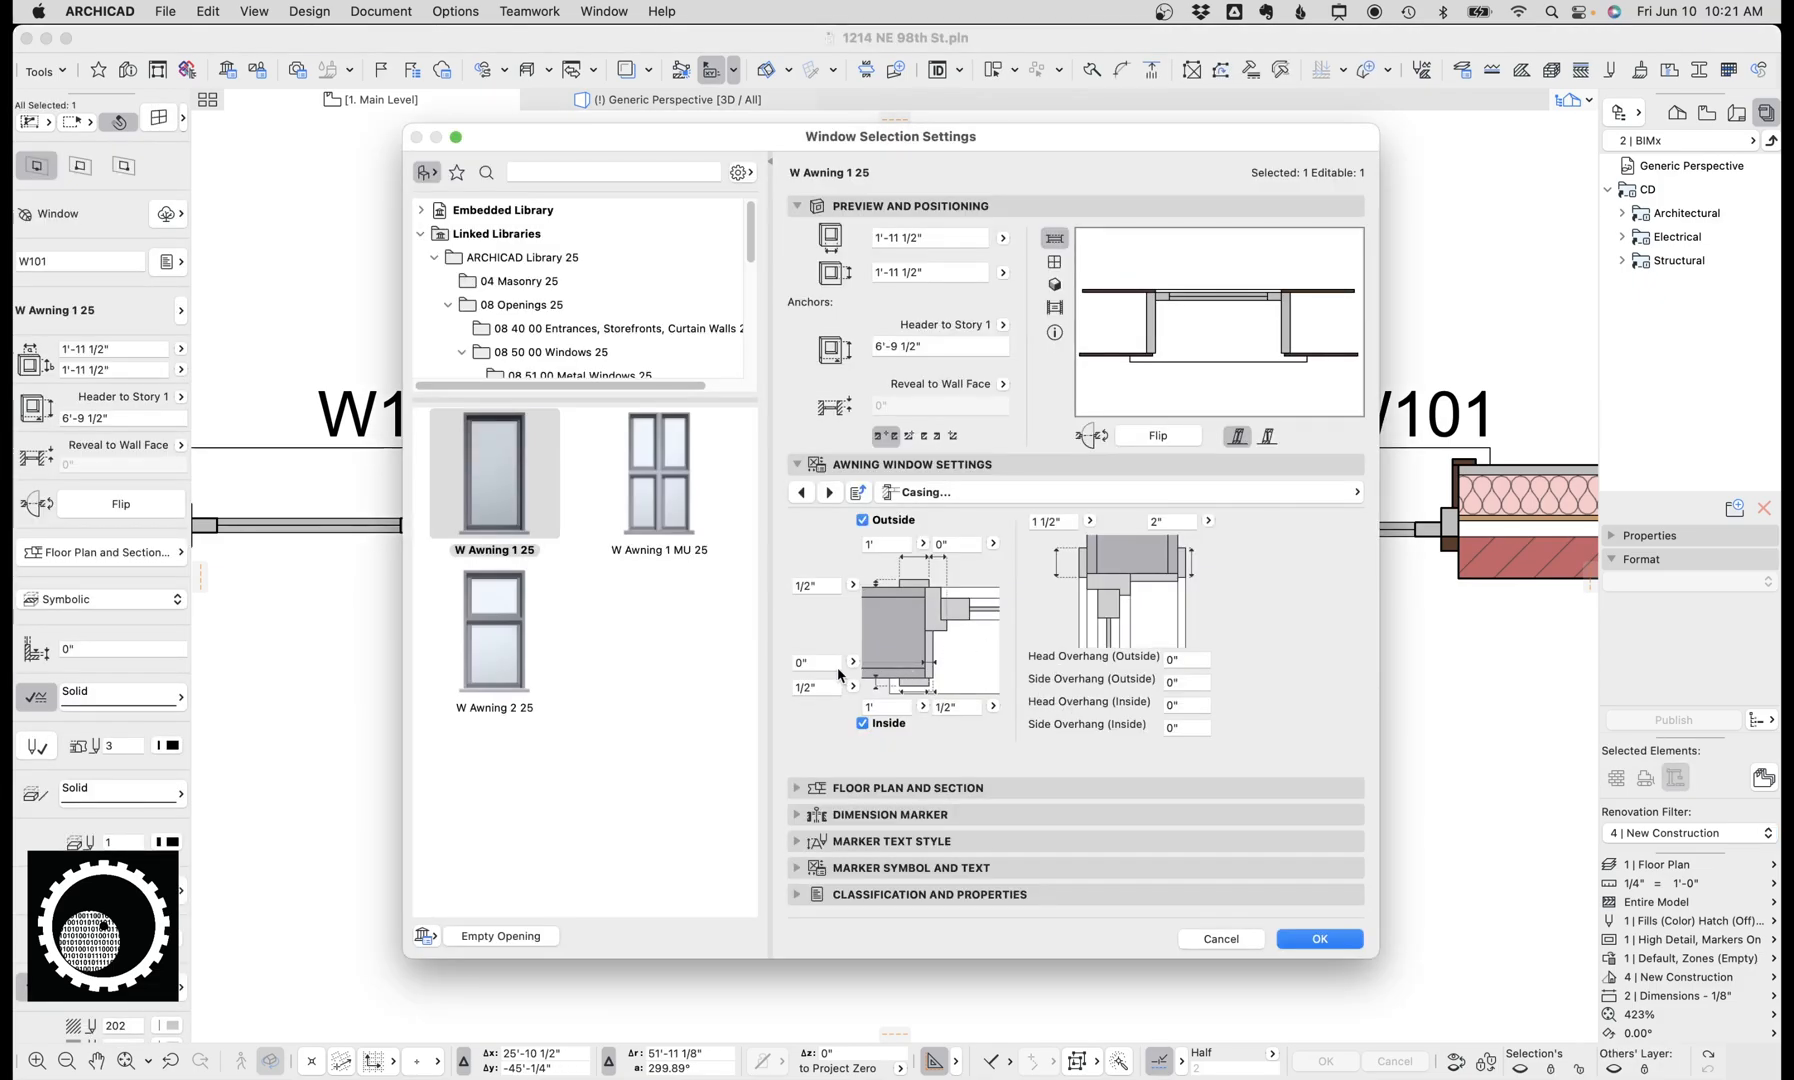
{"action": "left_click", "coordinate": [954, 542]}
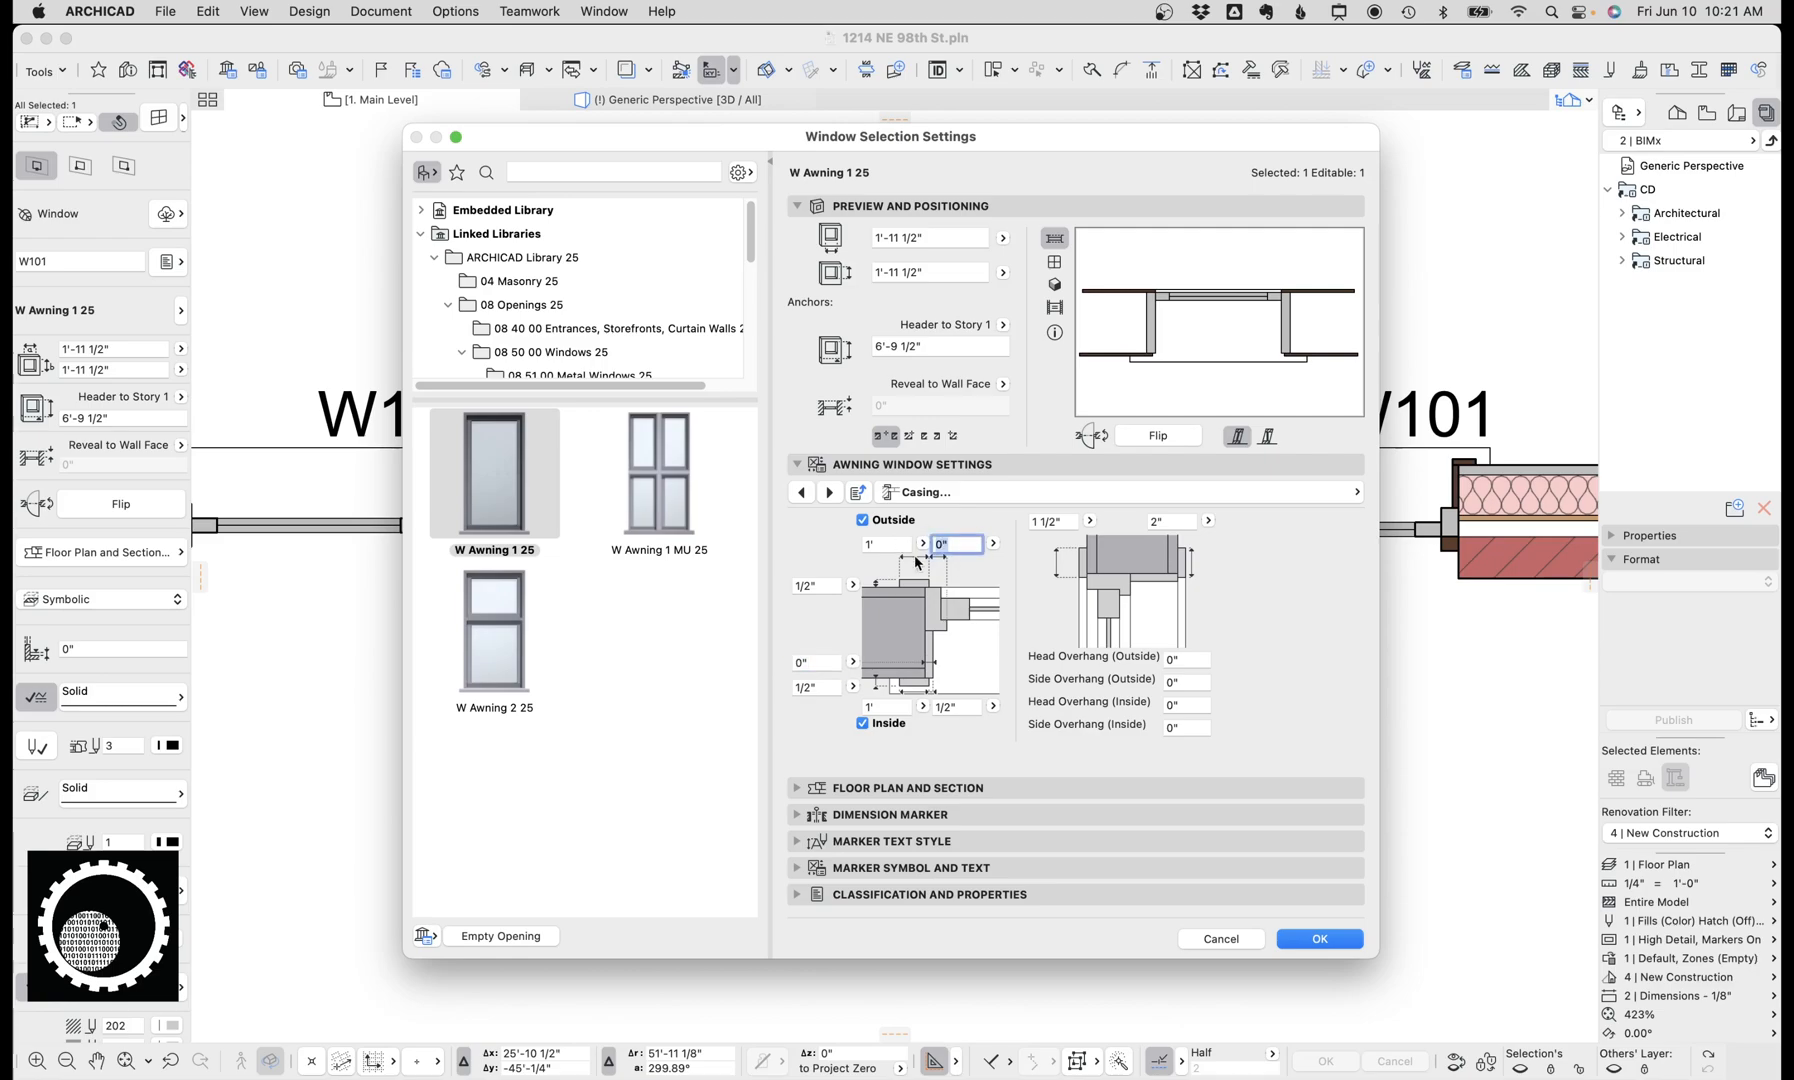
{"action": "mouse_move", "coordinate": [956, 612]}
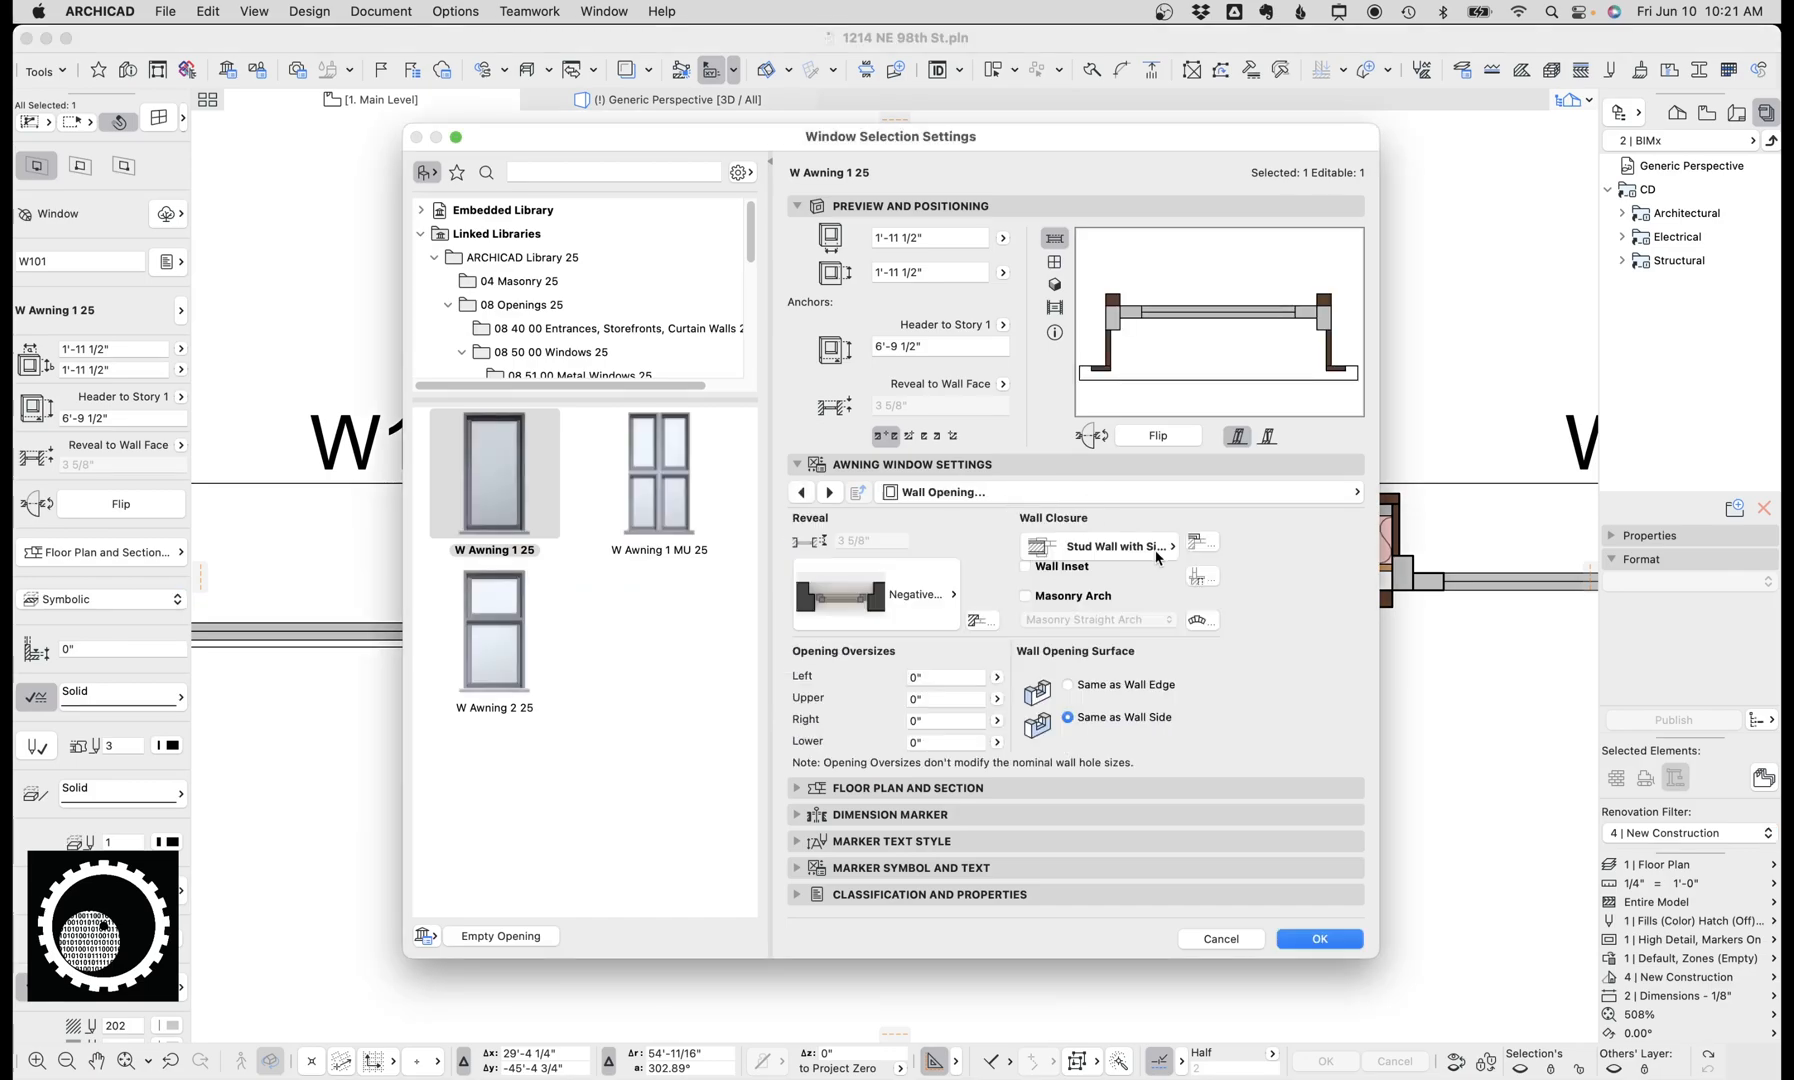
{"action": "mouse_move", "coordinate": [990, 584]}
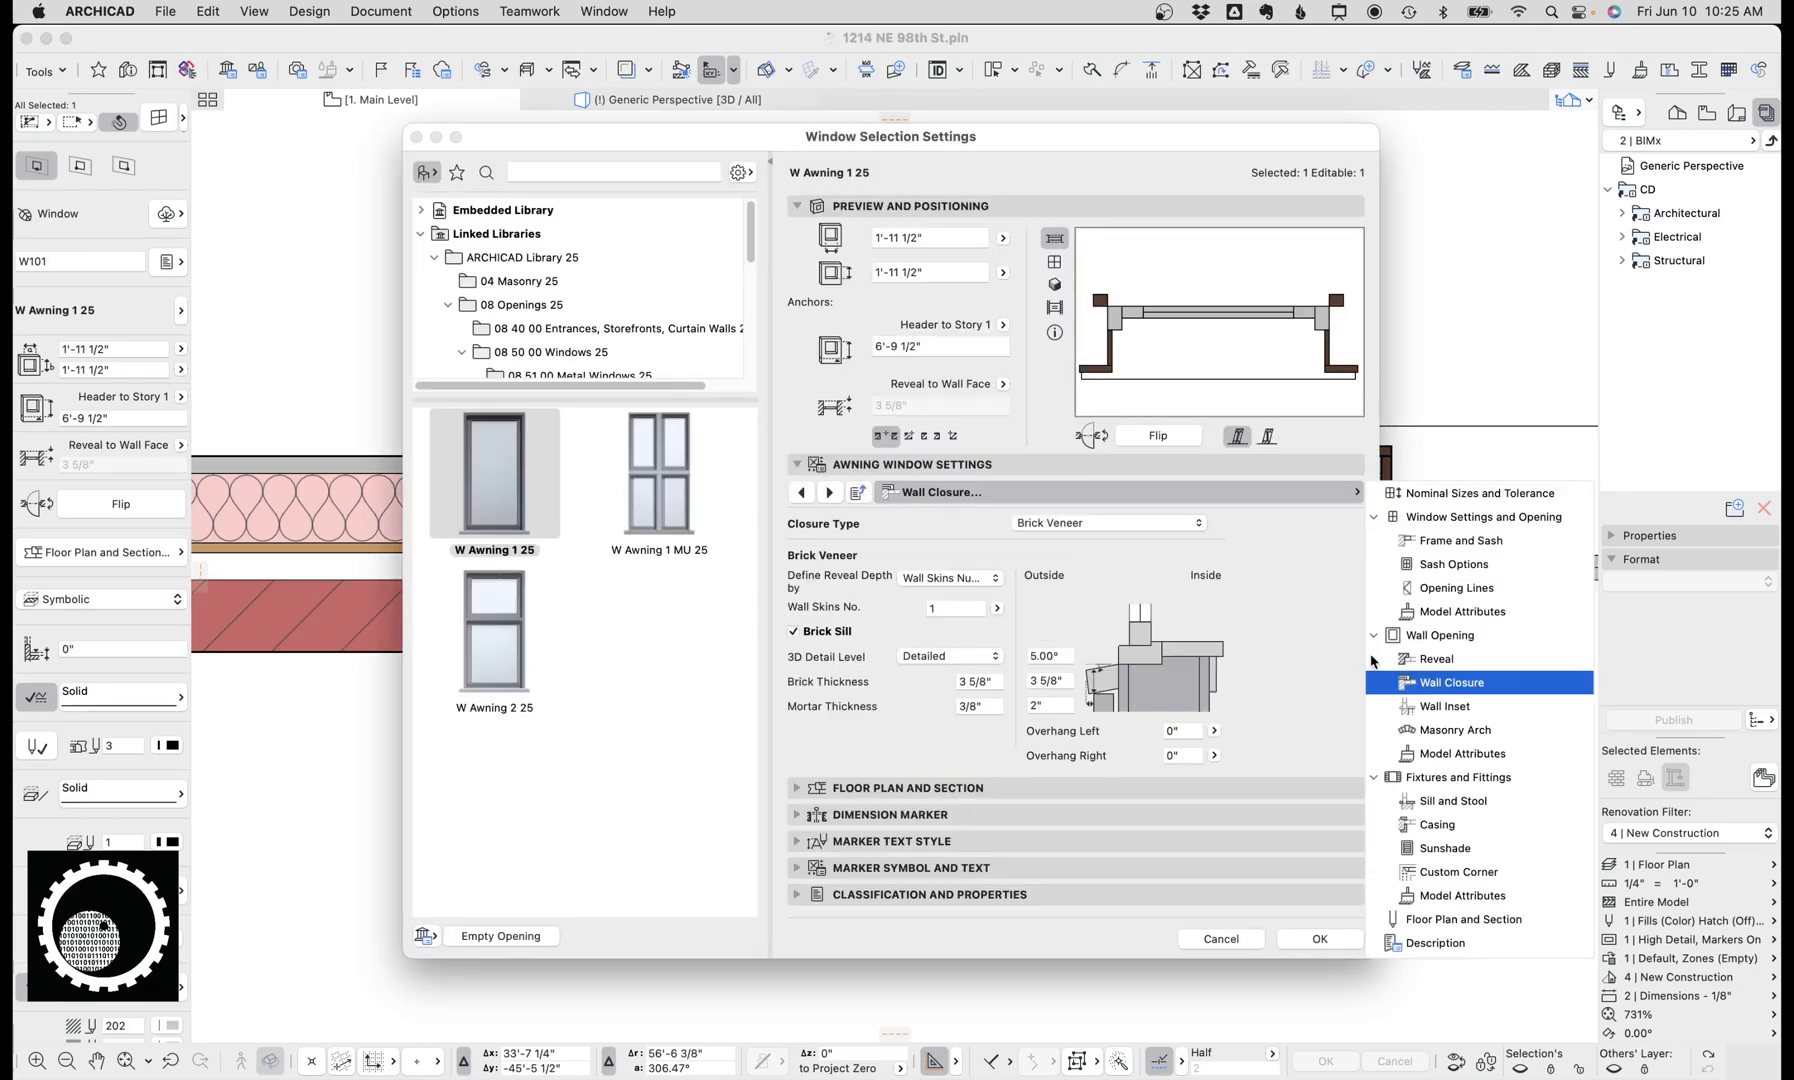
Step: Set the wall closure to Custom Closure with 3 wall skins and turn-in skin kept
{"action": "left_click", "coordinate": [950, 578]}
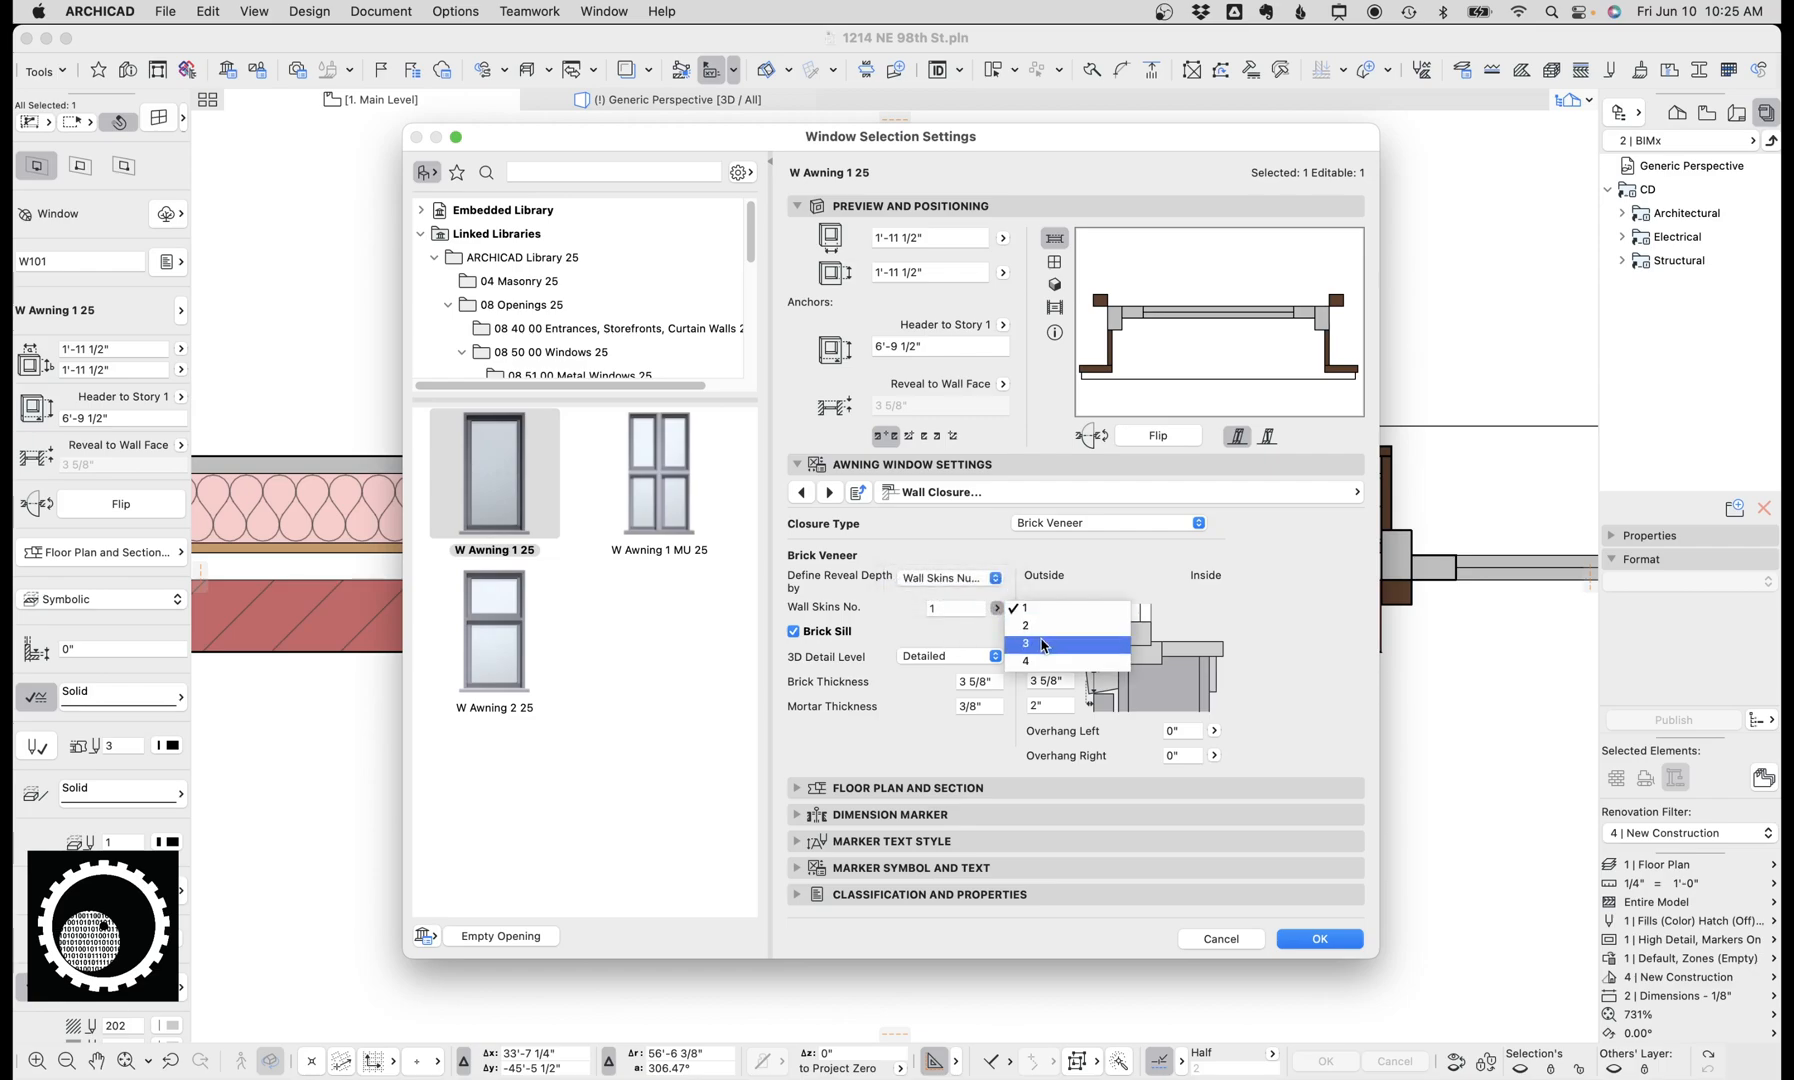
{"action": "left_click", "coordinate": [1316, 938]}
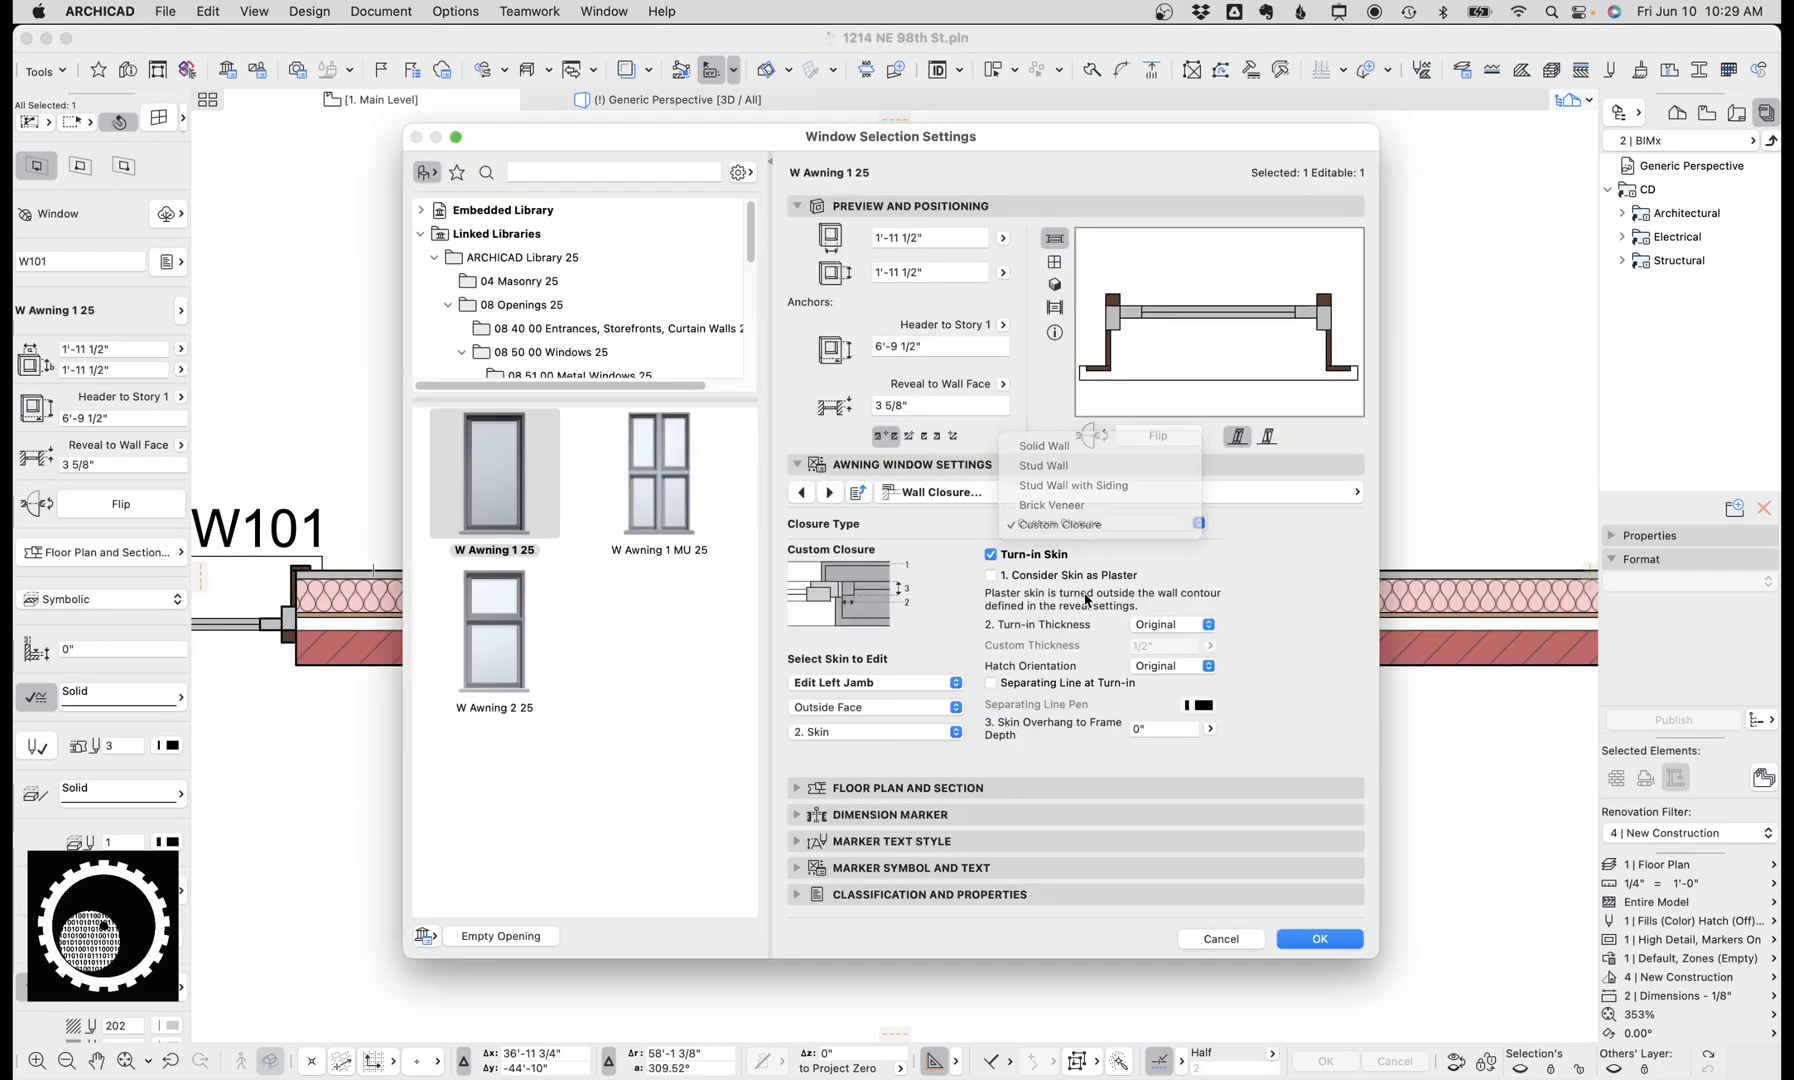
{"action": "left_click", "coordinate": [1062, 522]}
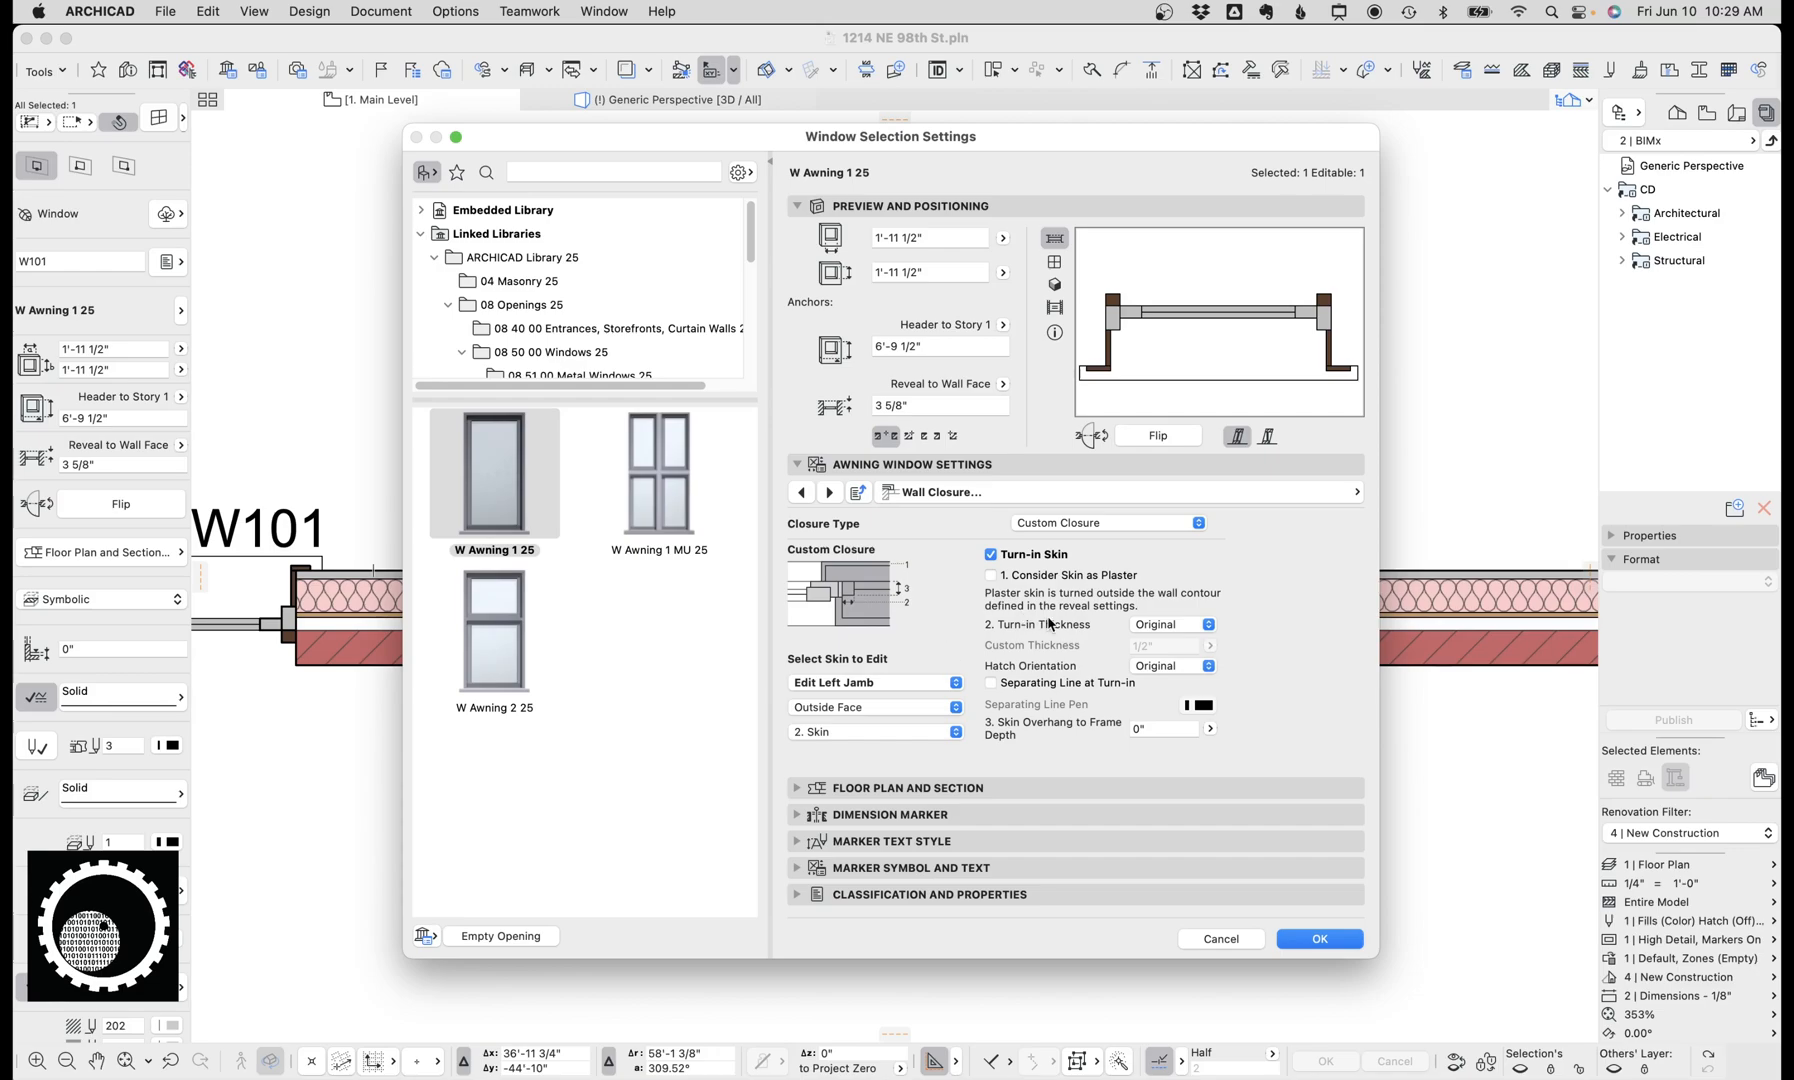
{"action": "mouse_move", "coordinate": [1306, 572]}
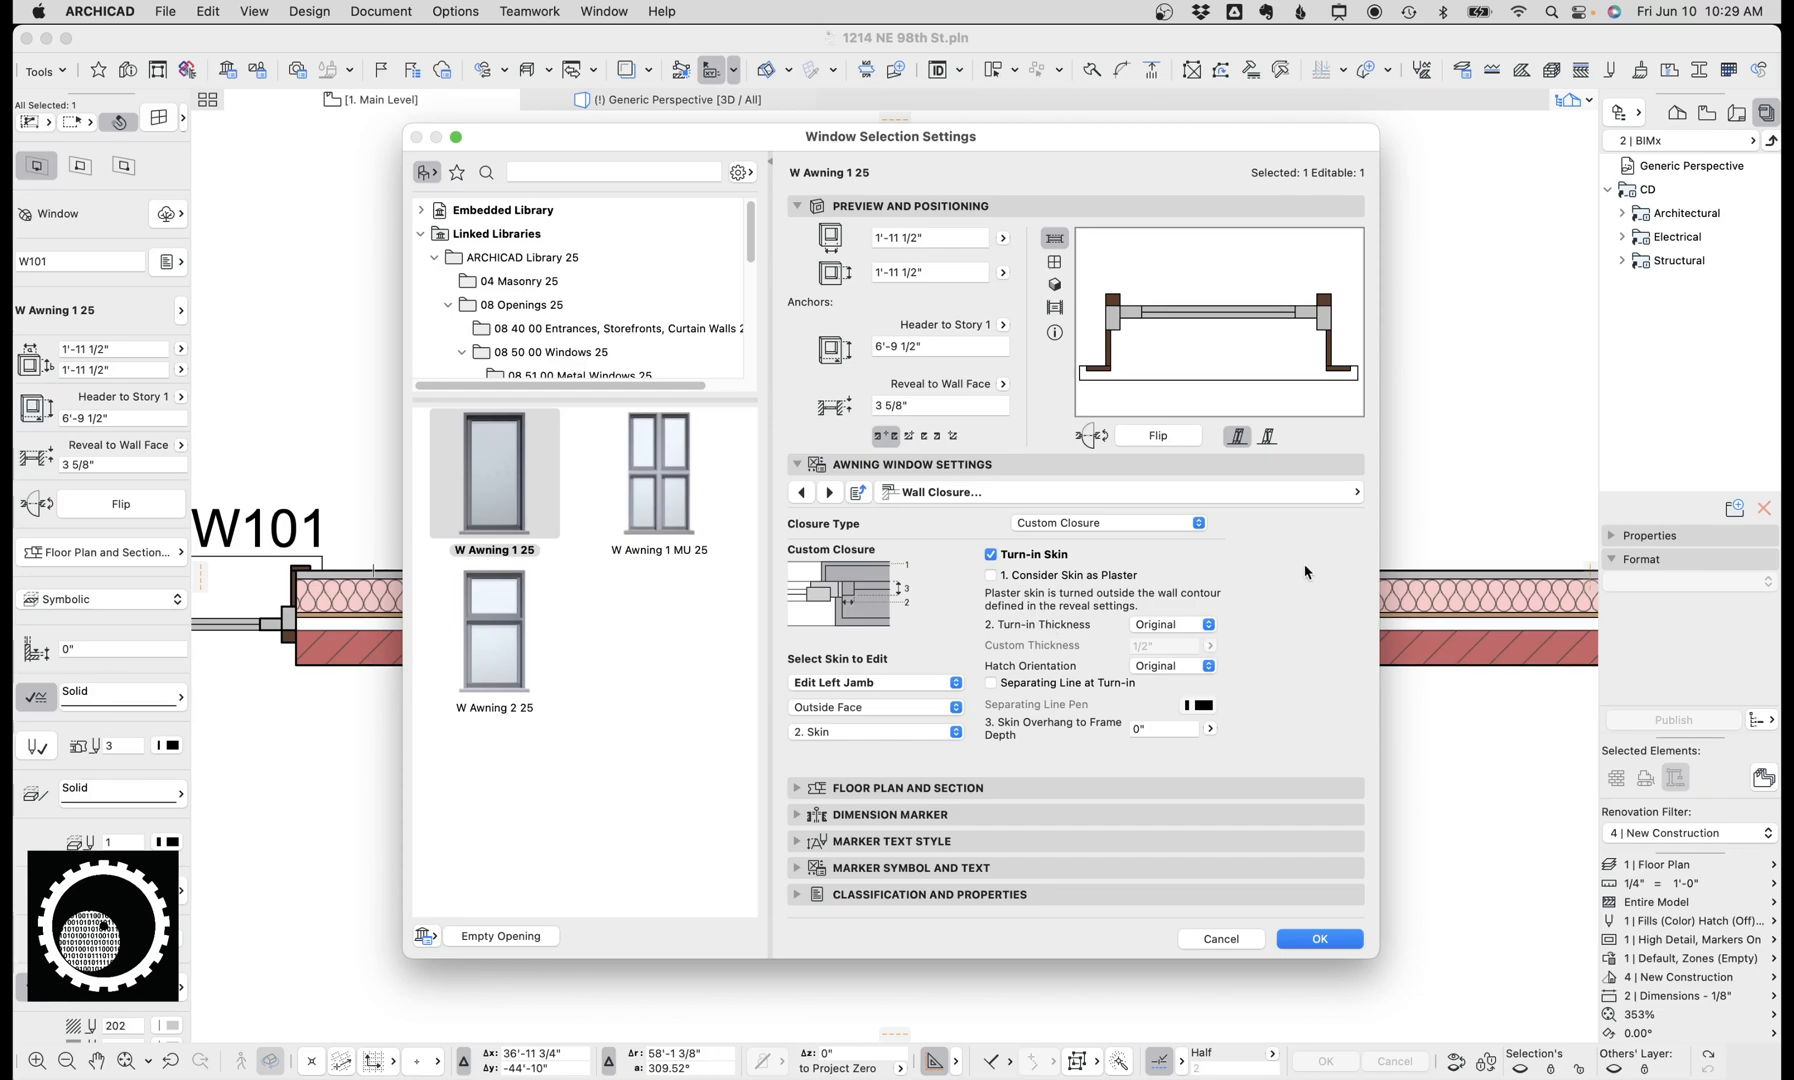
{"action": "mouse_move", "coordinate": [1116, 594]}
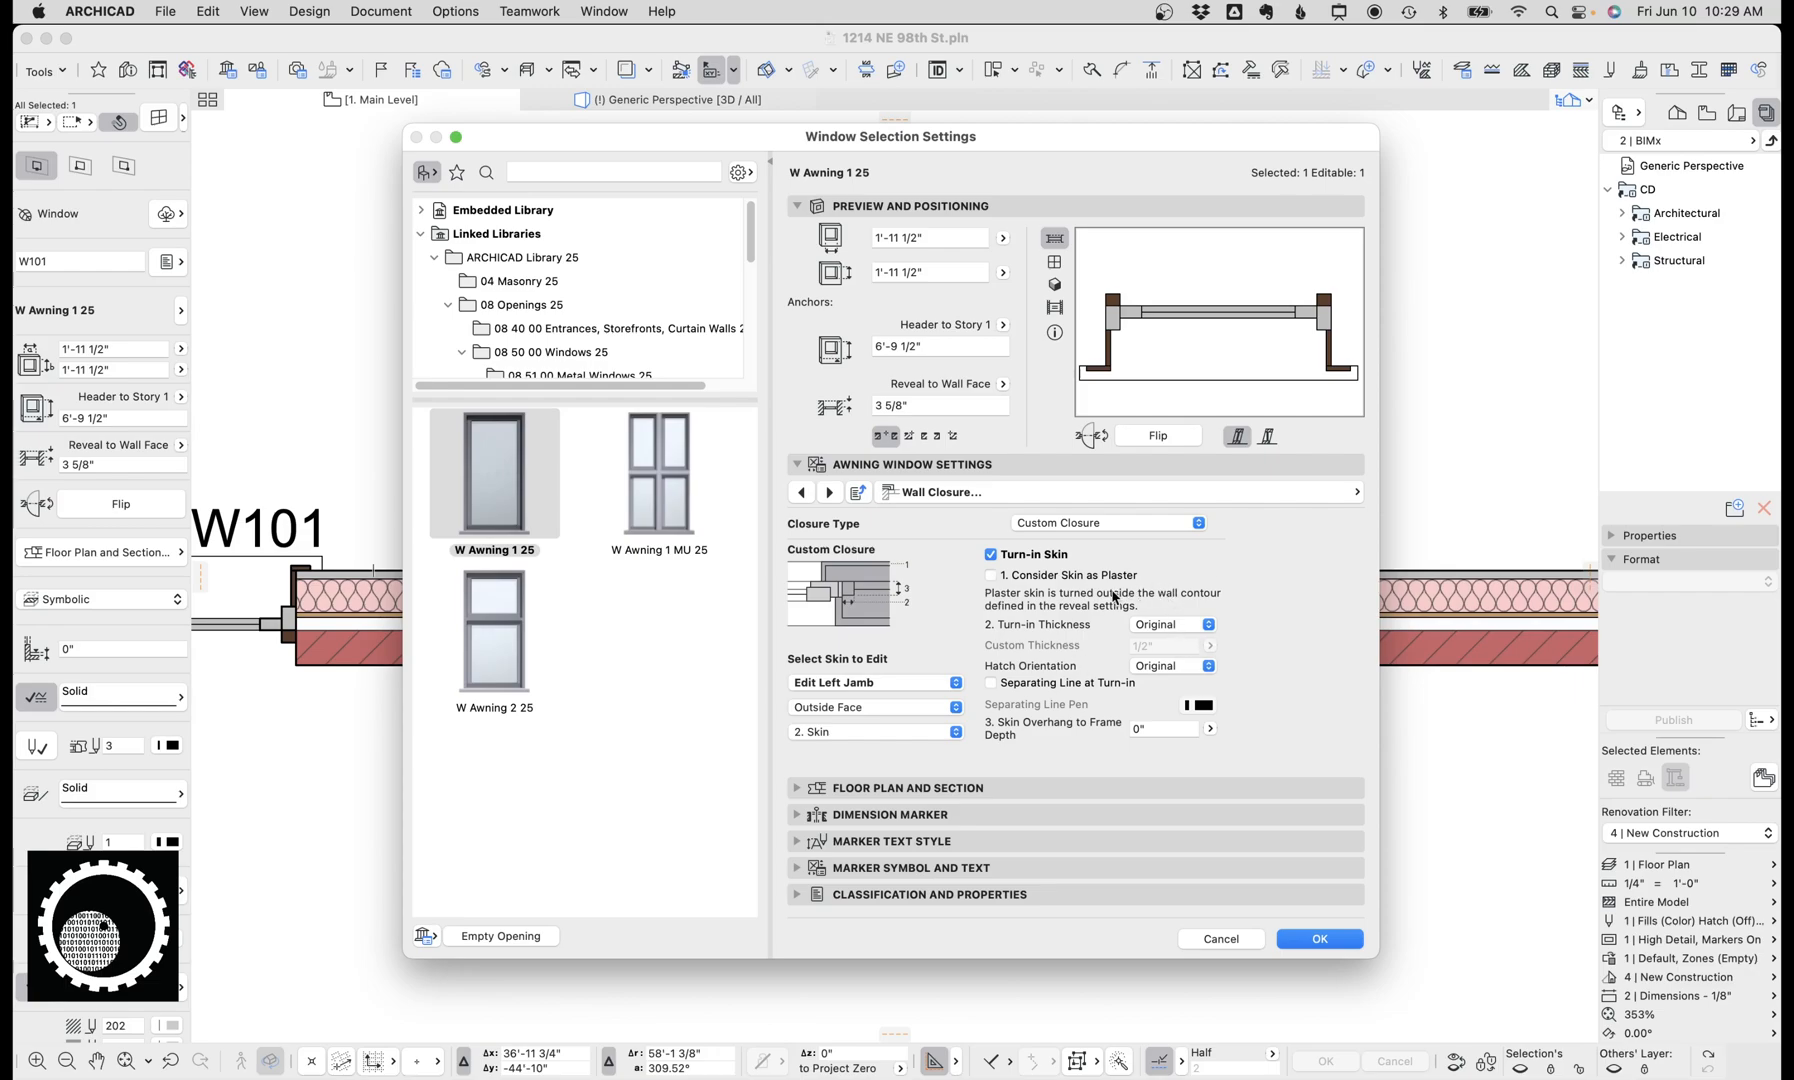
Step: Turn on a symmetric 3" wall inset for window W101 and reopen its settings
{"action": "left_click", "coordinate": [1318, 938]}
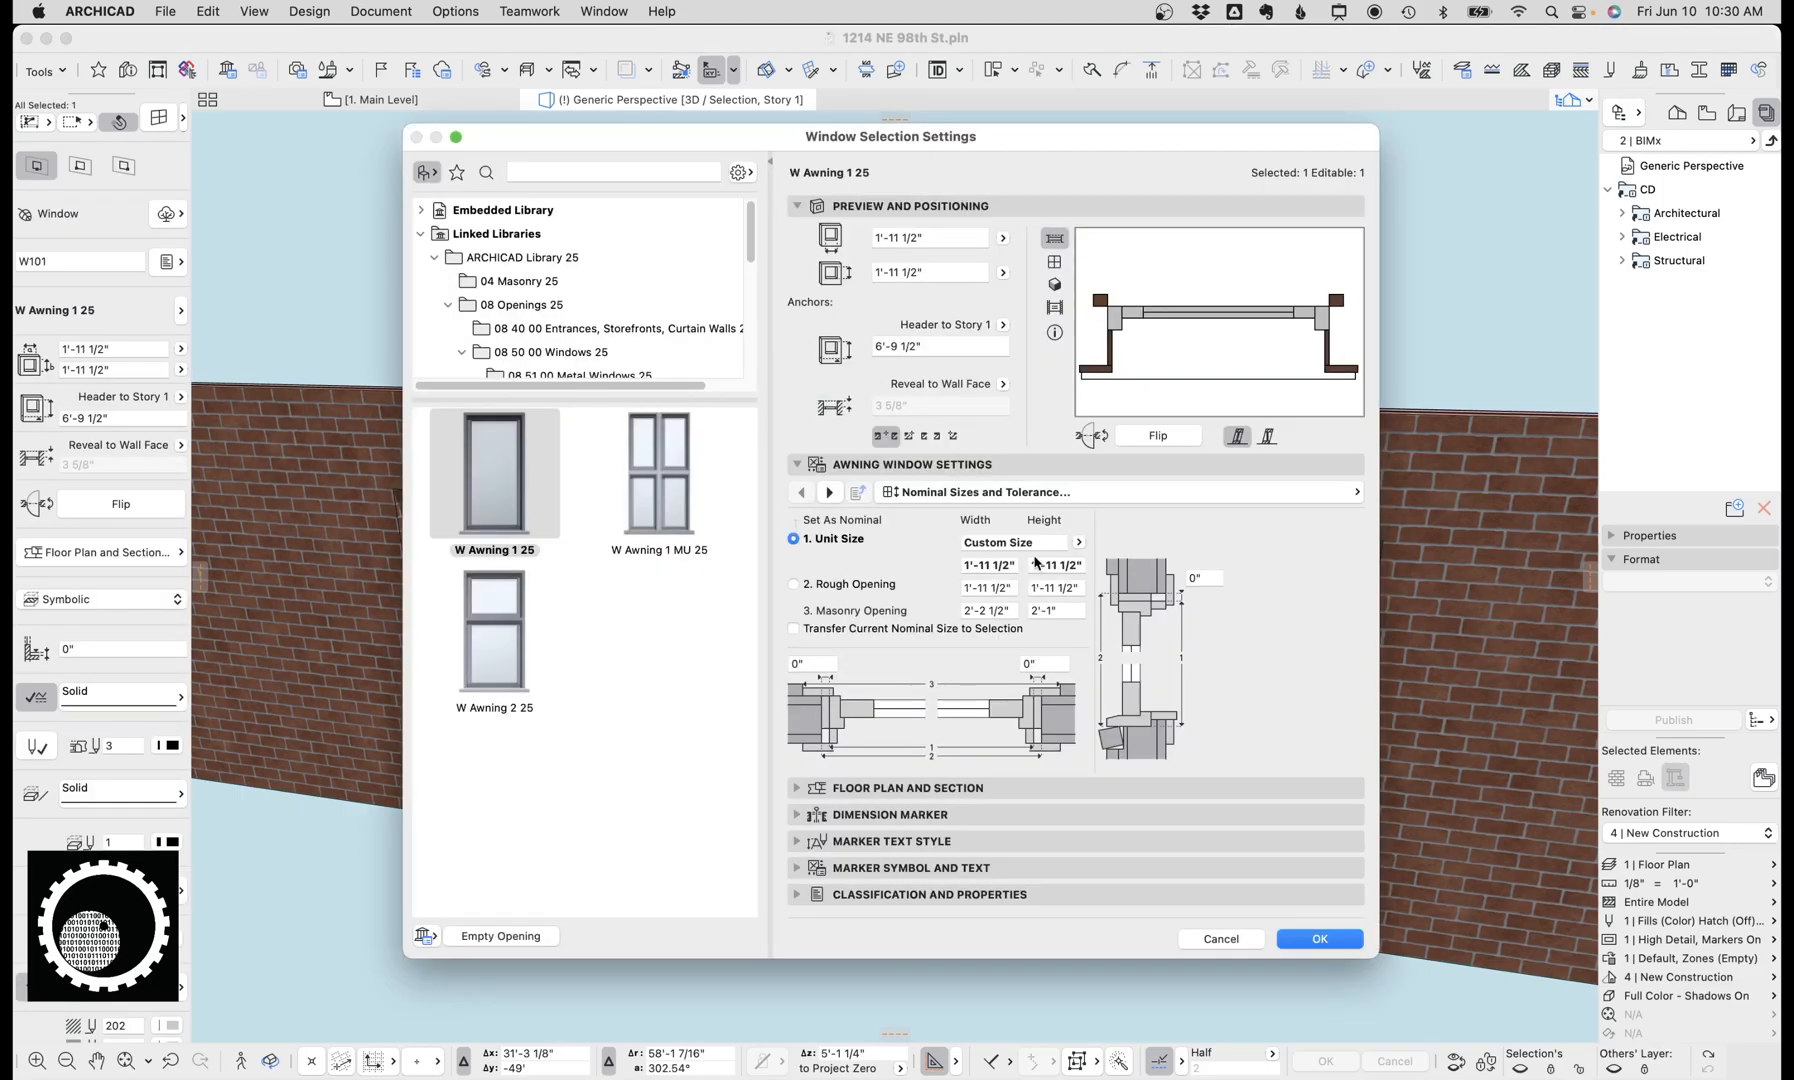
{"action": "left_click", "coordinate": [1354, 492]}
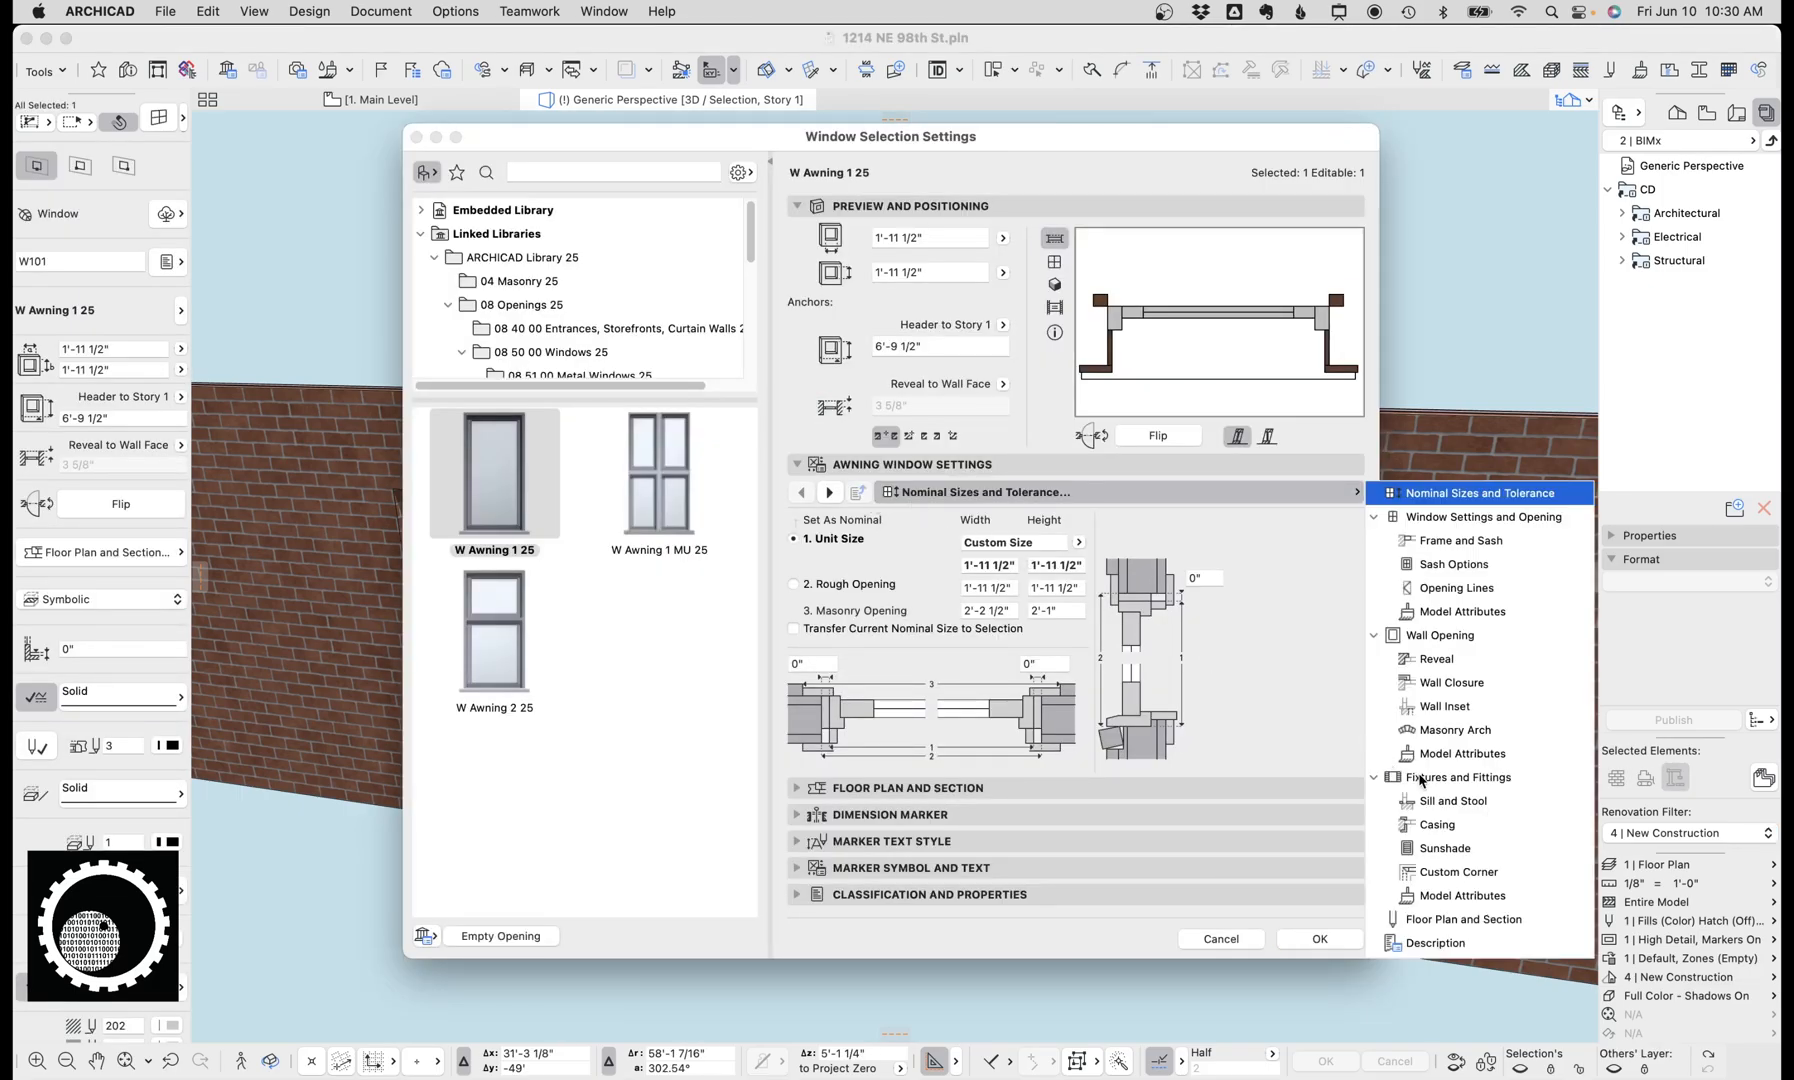
{"action": "left_click", "coordinate": [1450, 682]}
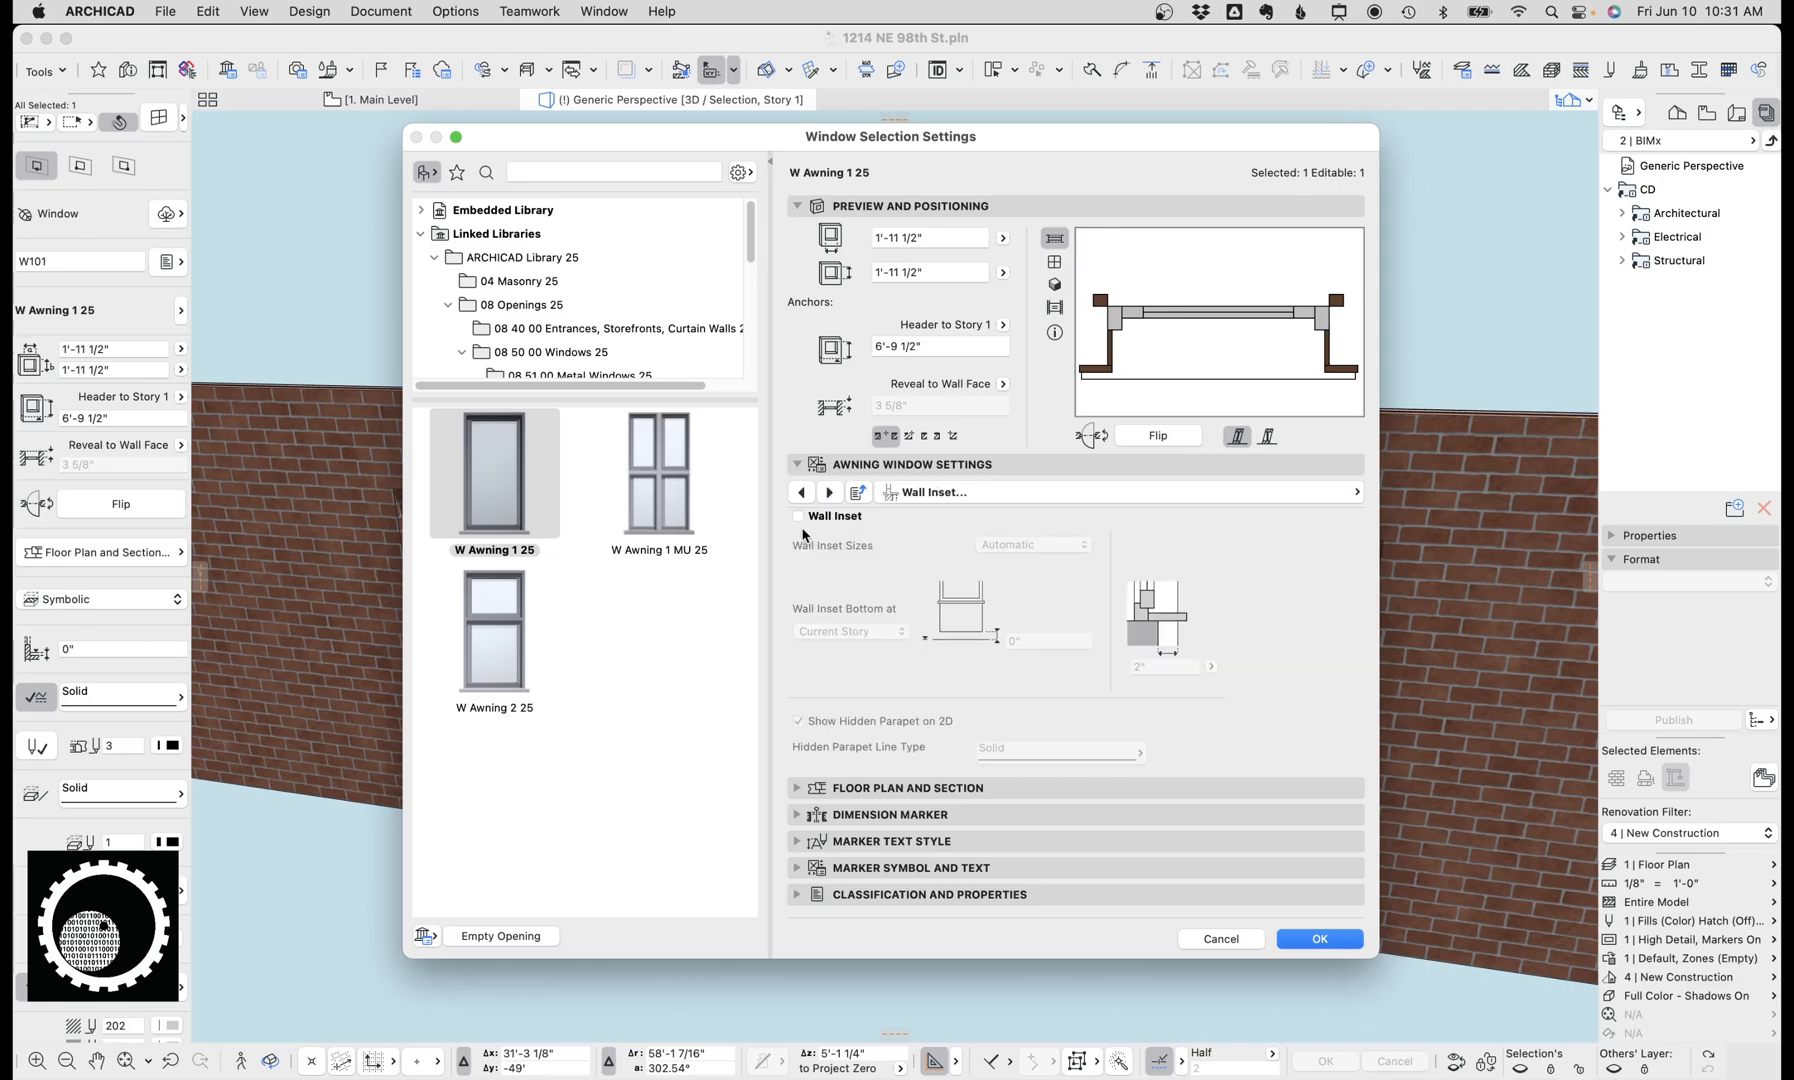
{"action": "left_click", "coordinate": [798, 516]}
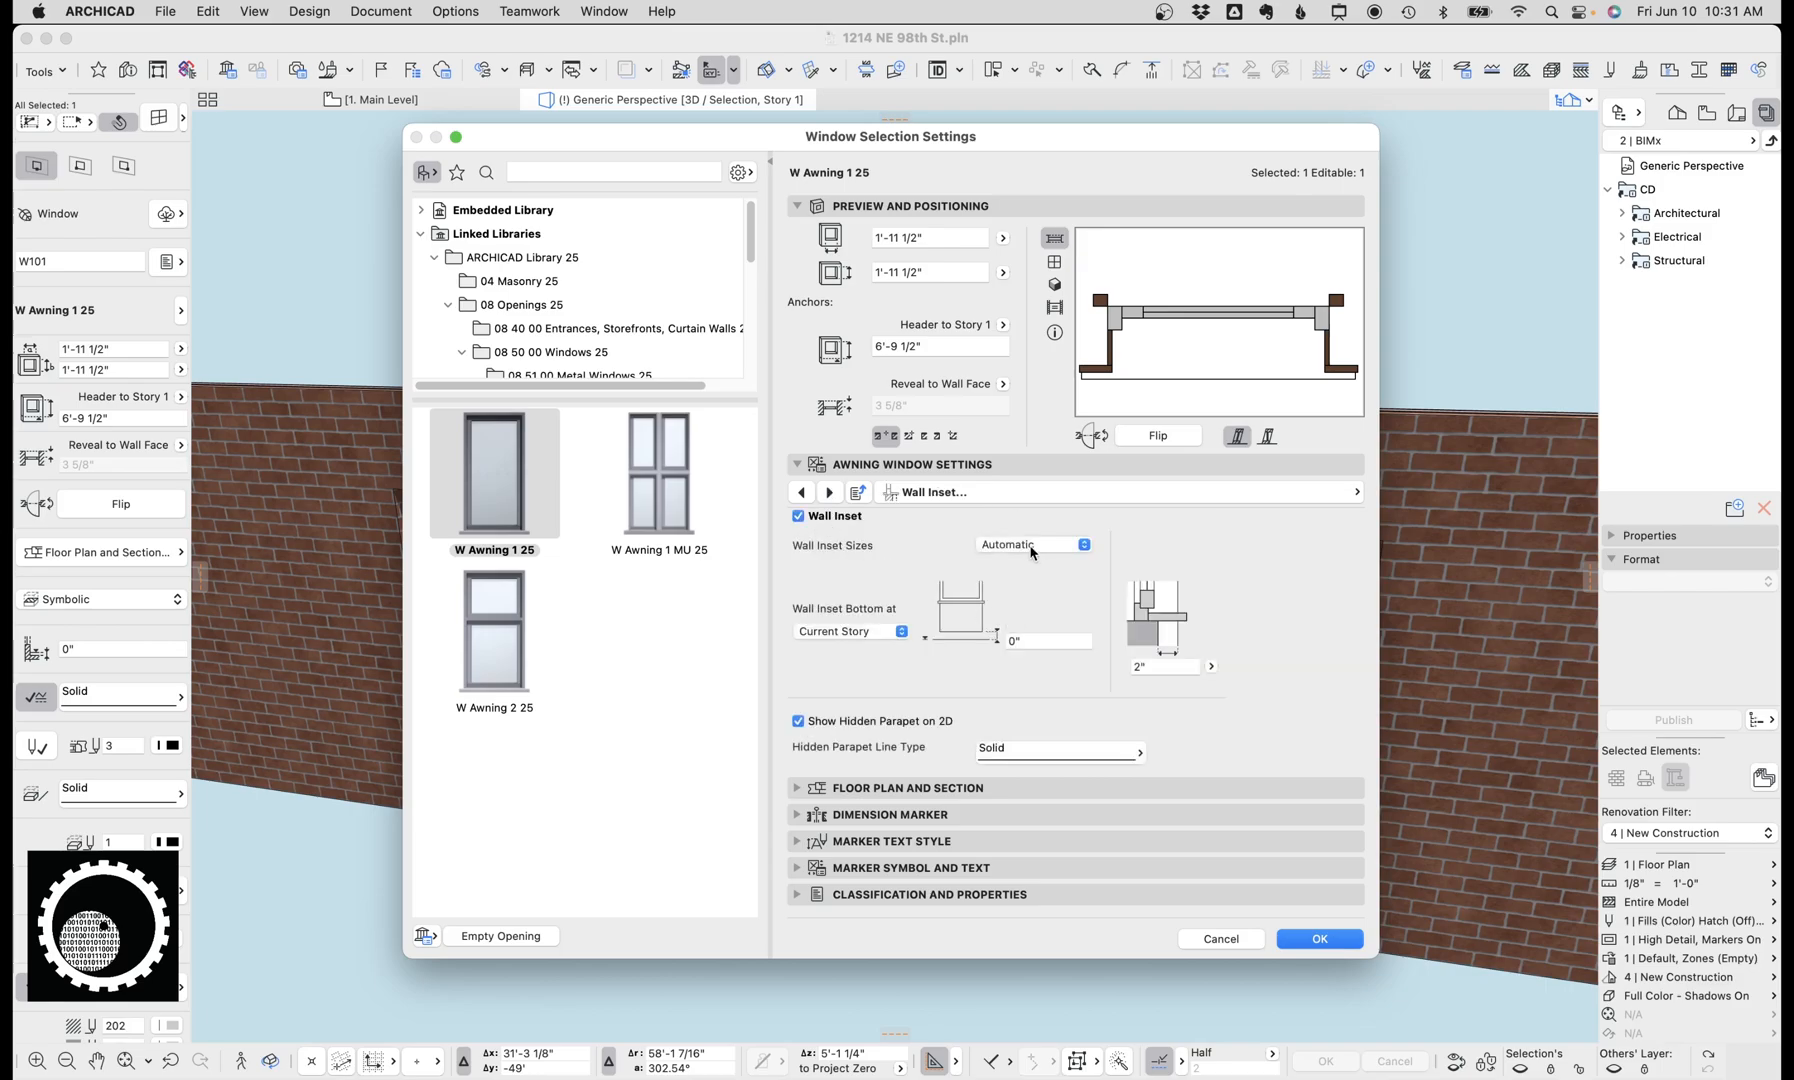
{"action": "left_click", "coordinate": [1082, 544]}
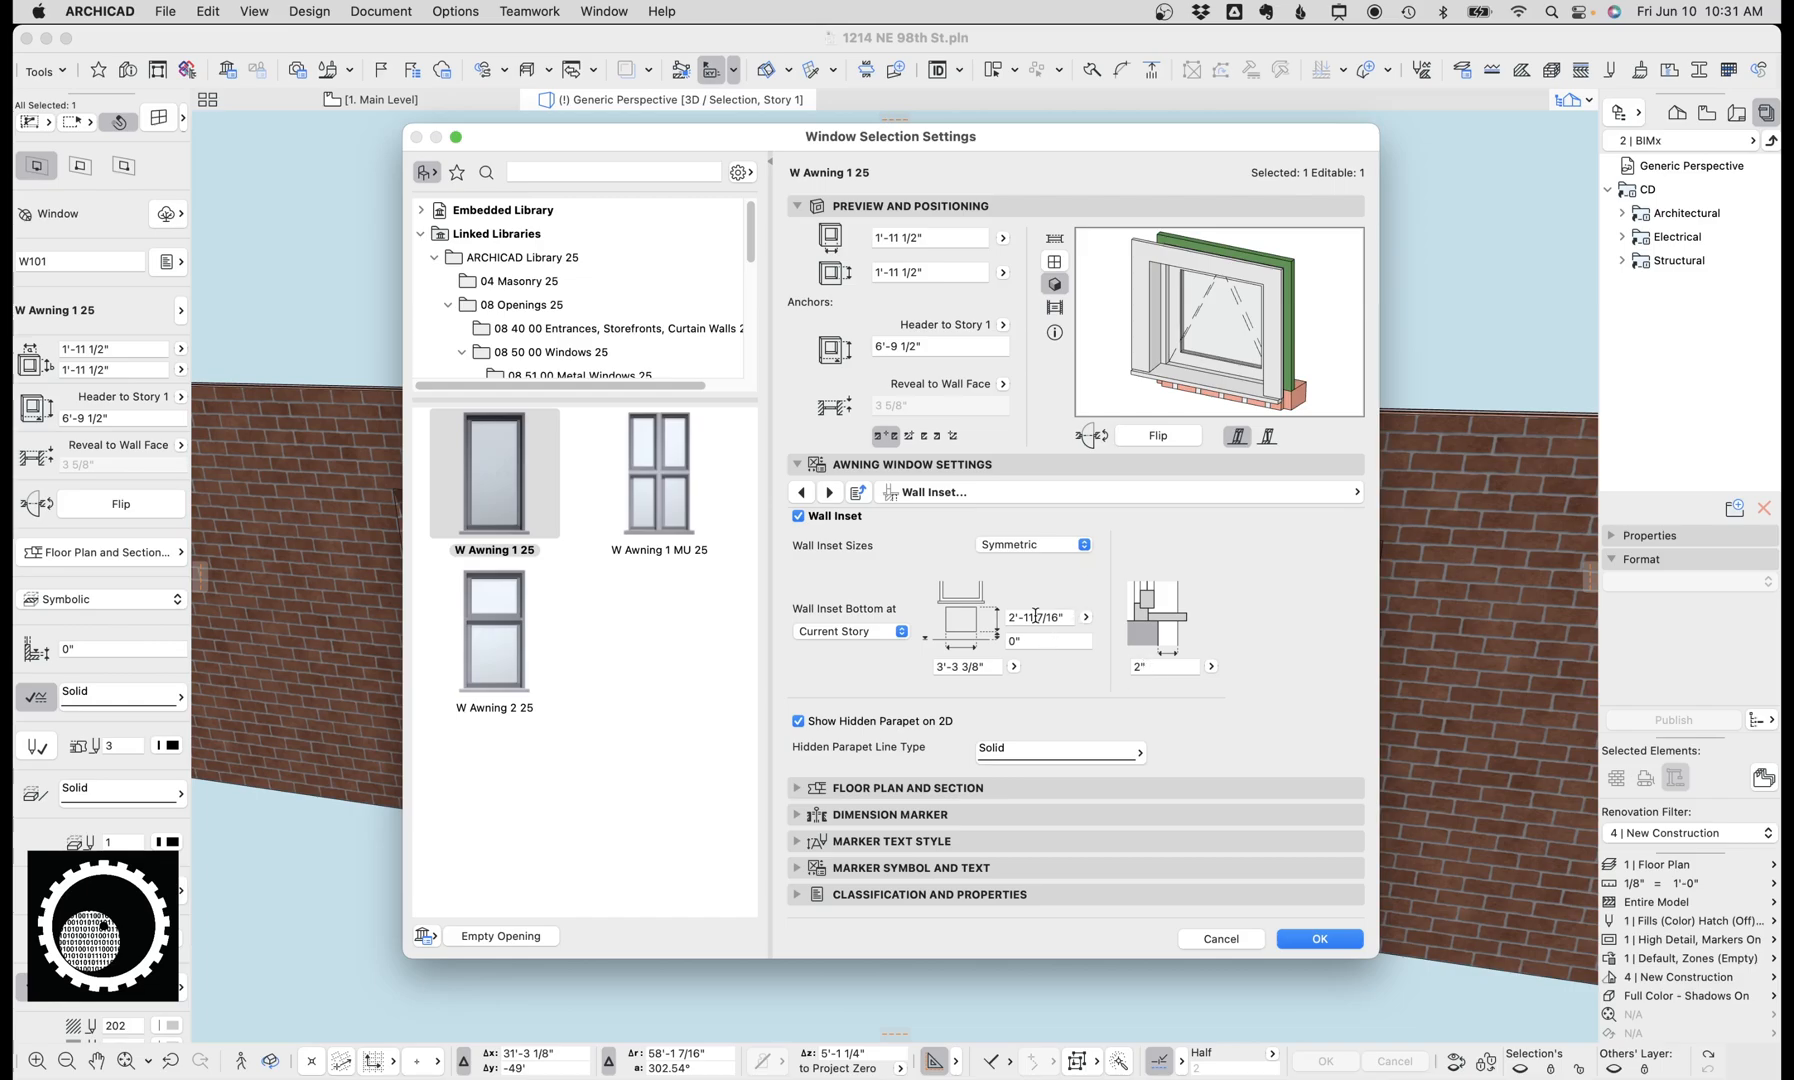
{"action": "left_click", "coordinate": [962, 664]}
{"action": "type", "text": "3'"}
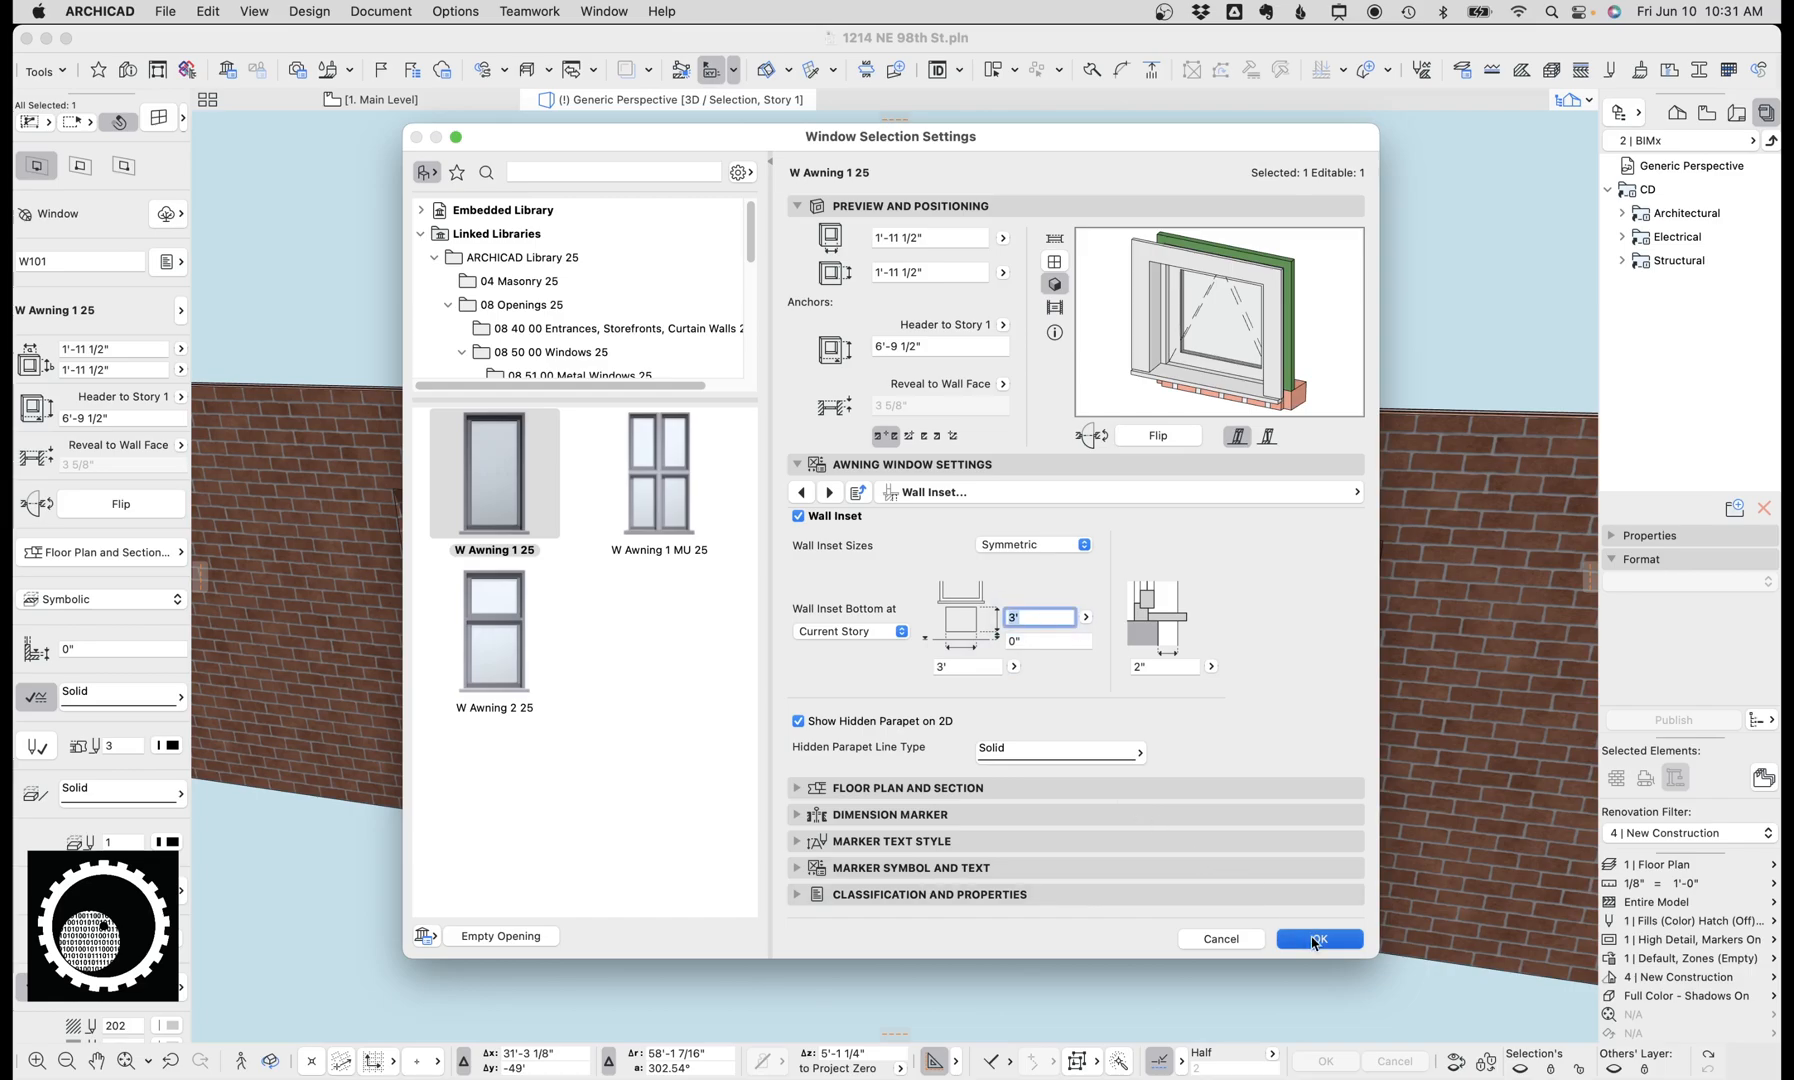
{"action": "left_click", "coordinate": [1316, 938]}
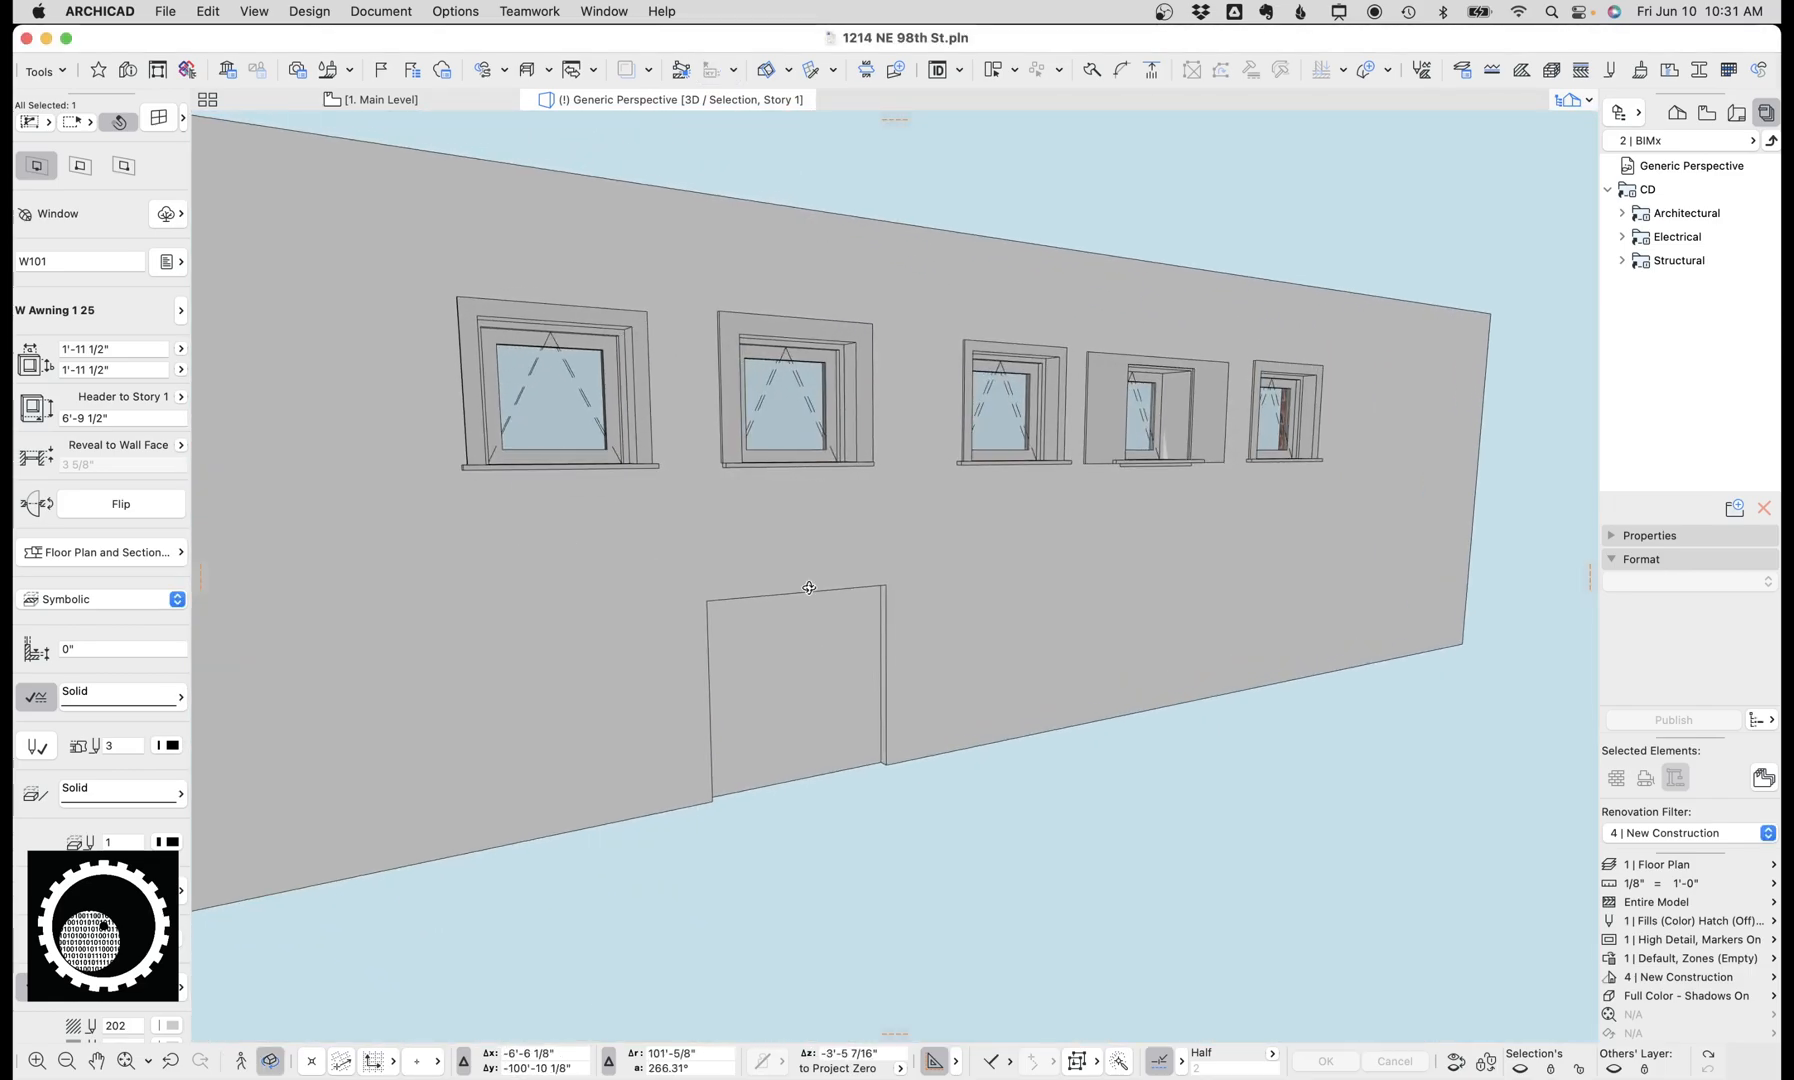
{"action": "left_click", "coordinate": [792, 400]}
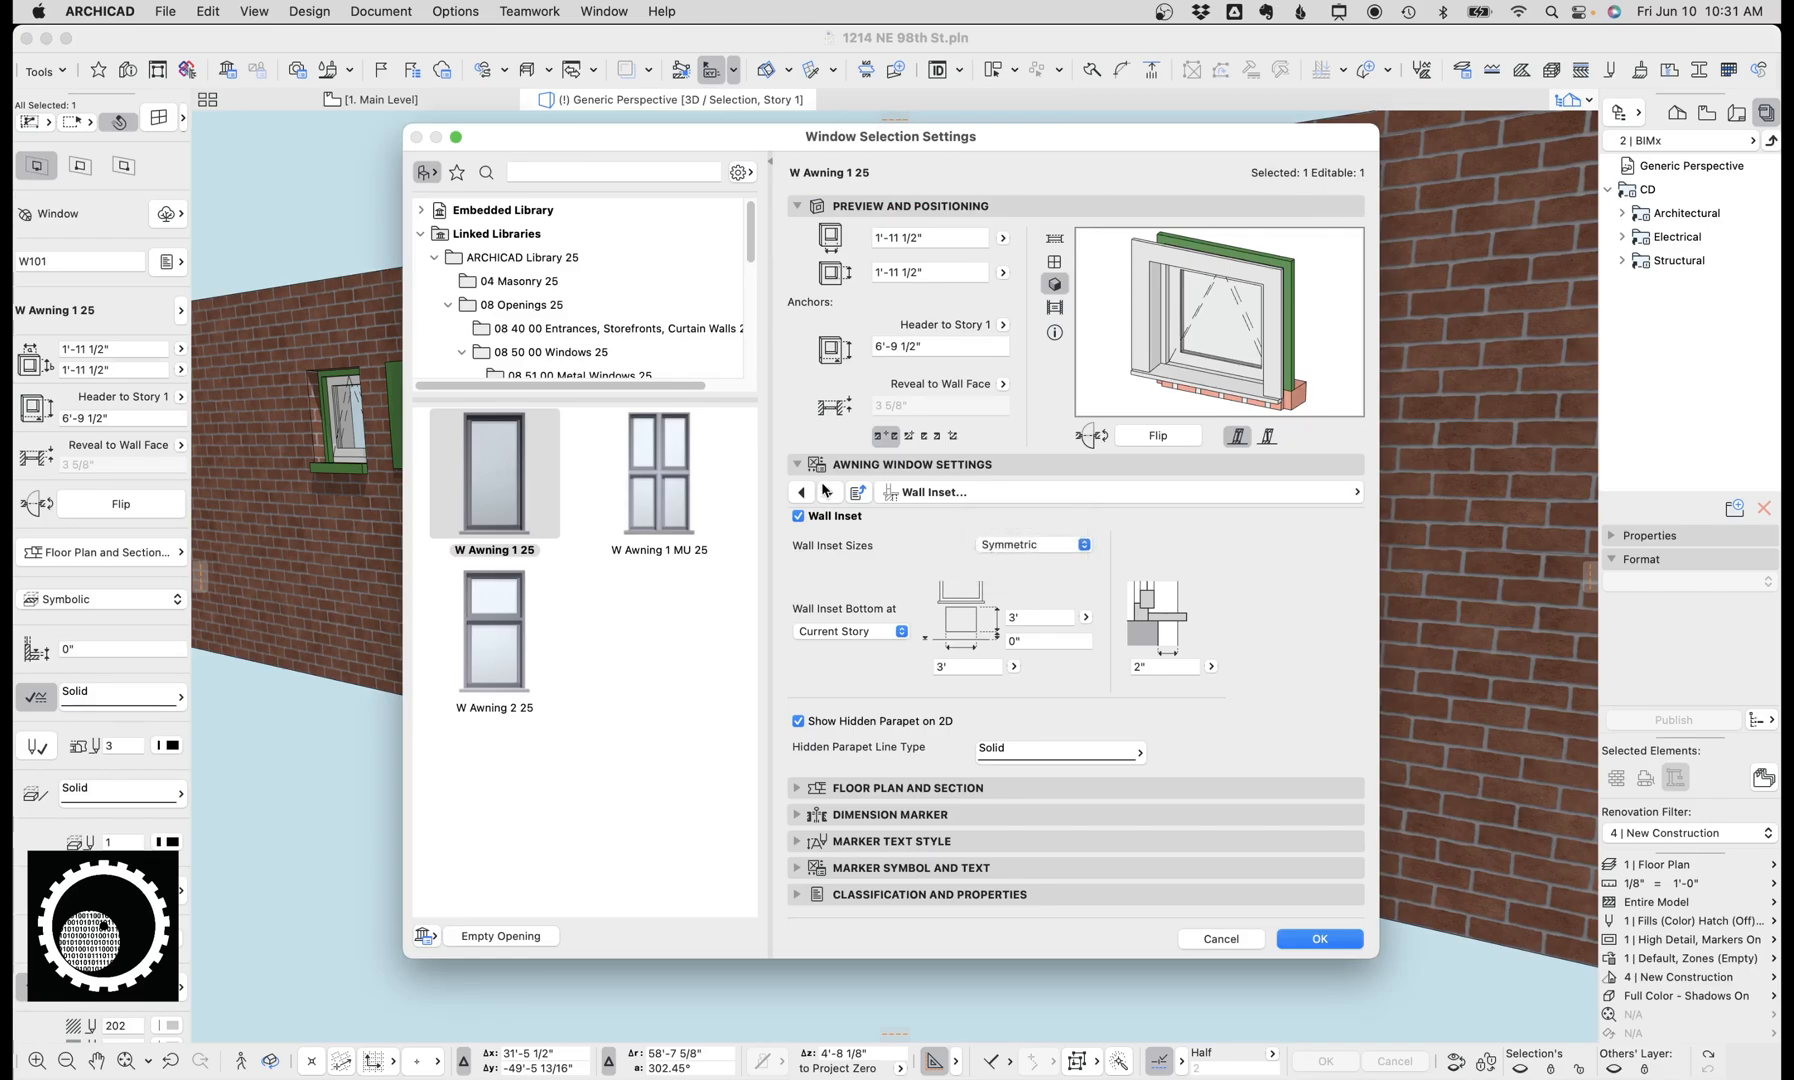
Step: Make the window's masonry arch a brick jack arch with keystone
{"action": "left_click", "coordinate": [828, 492]}
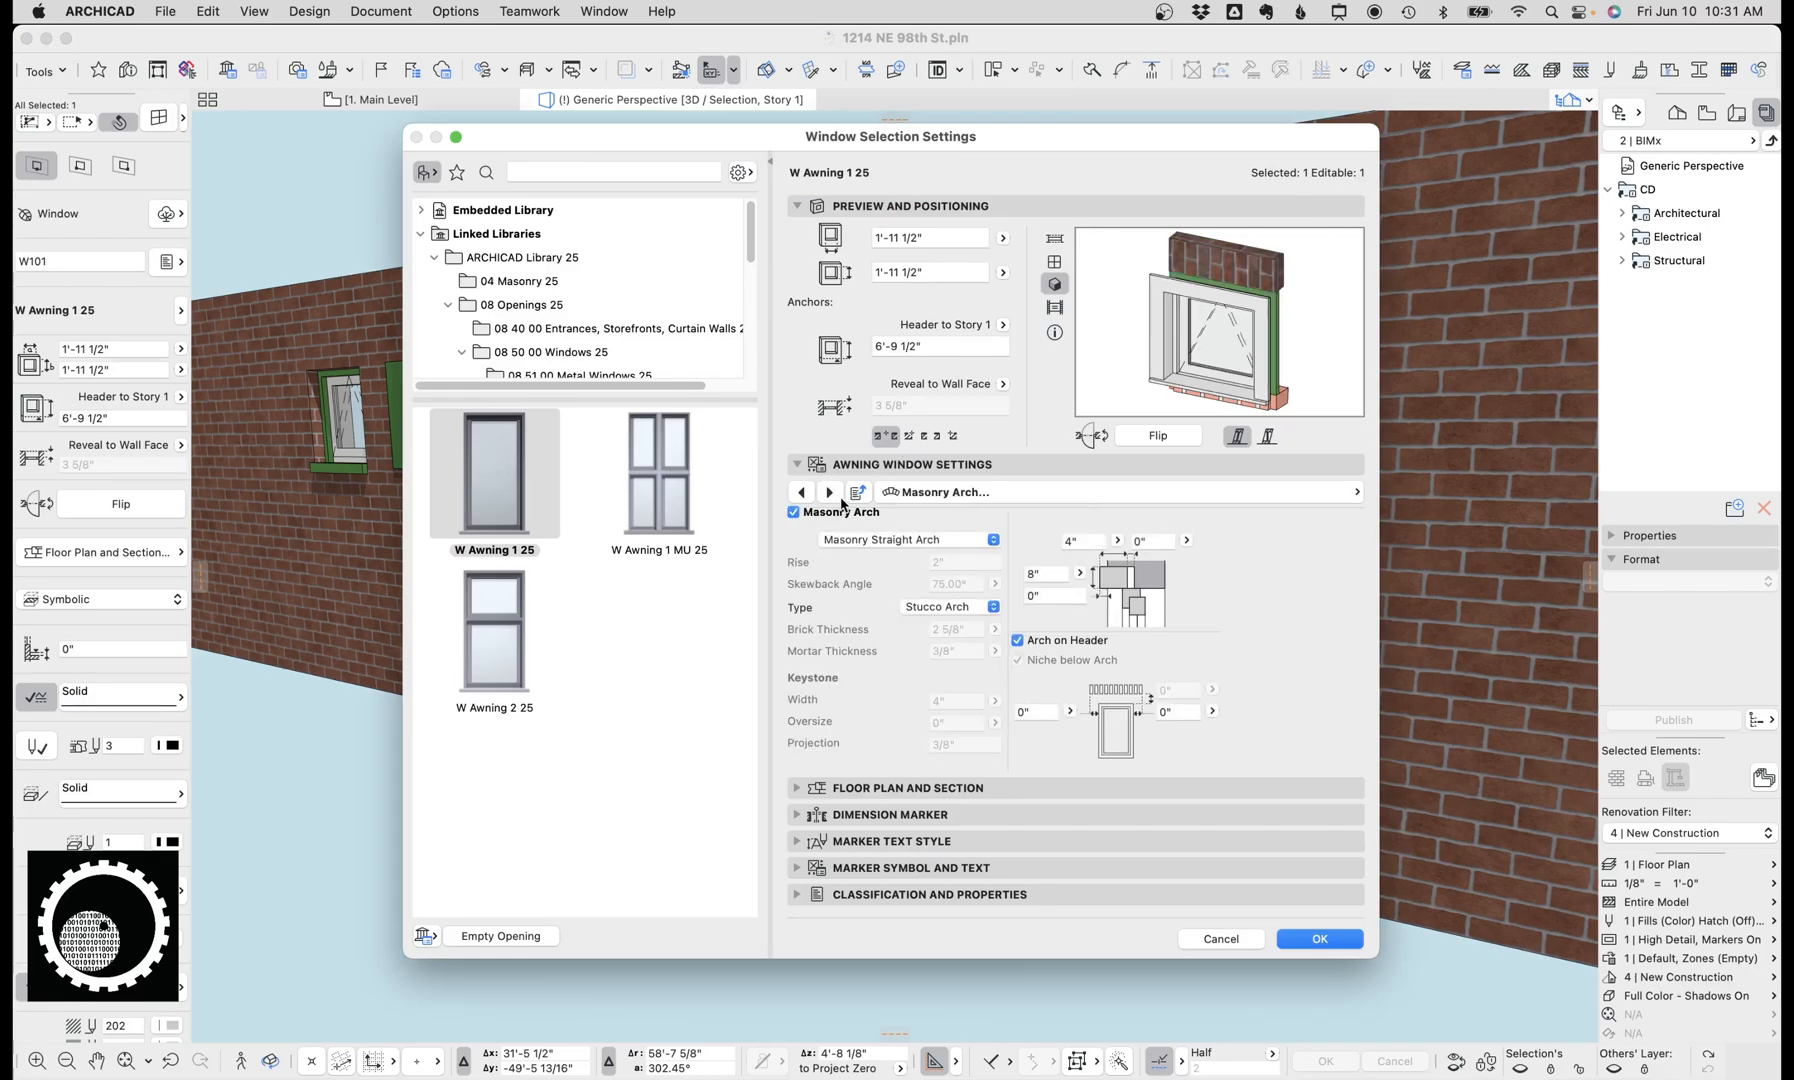
{"action": "left_click", "coordinate": [904, 538]}
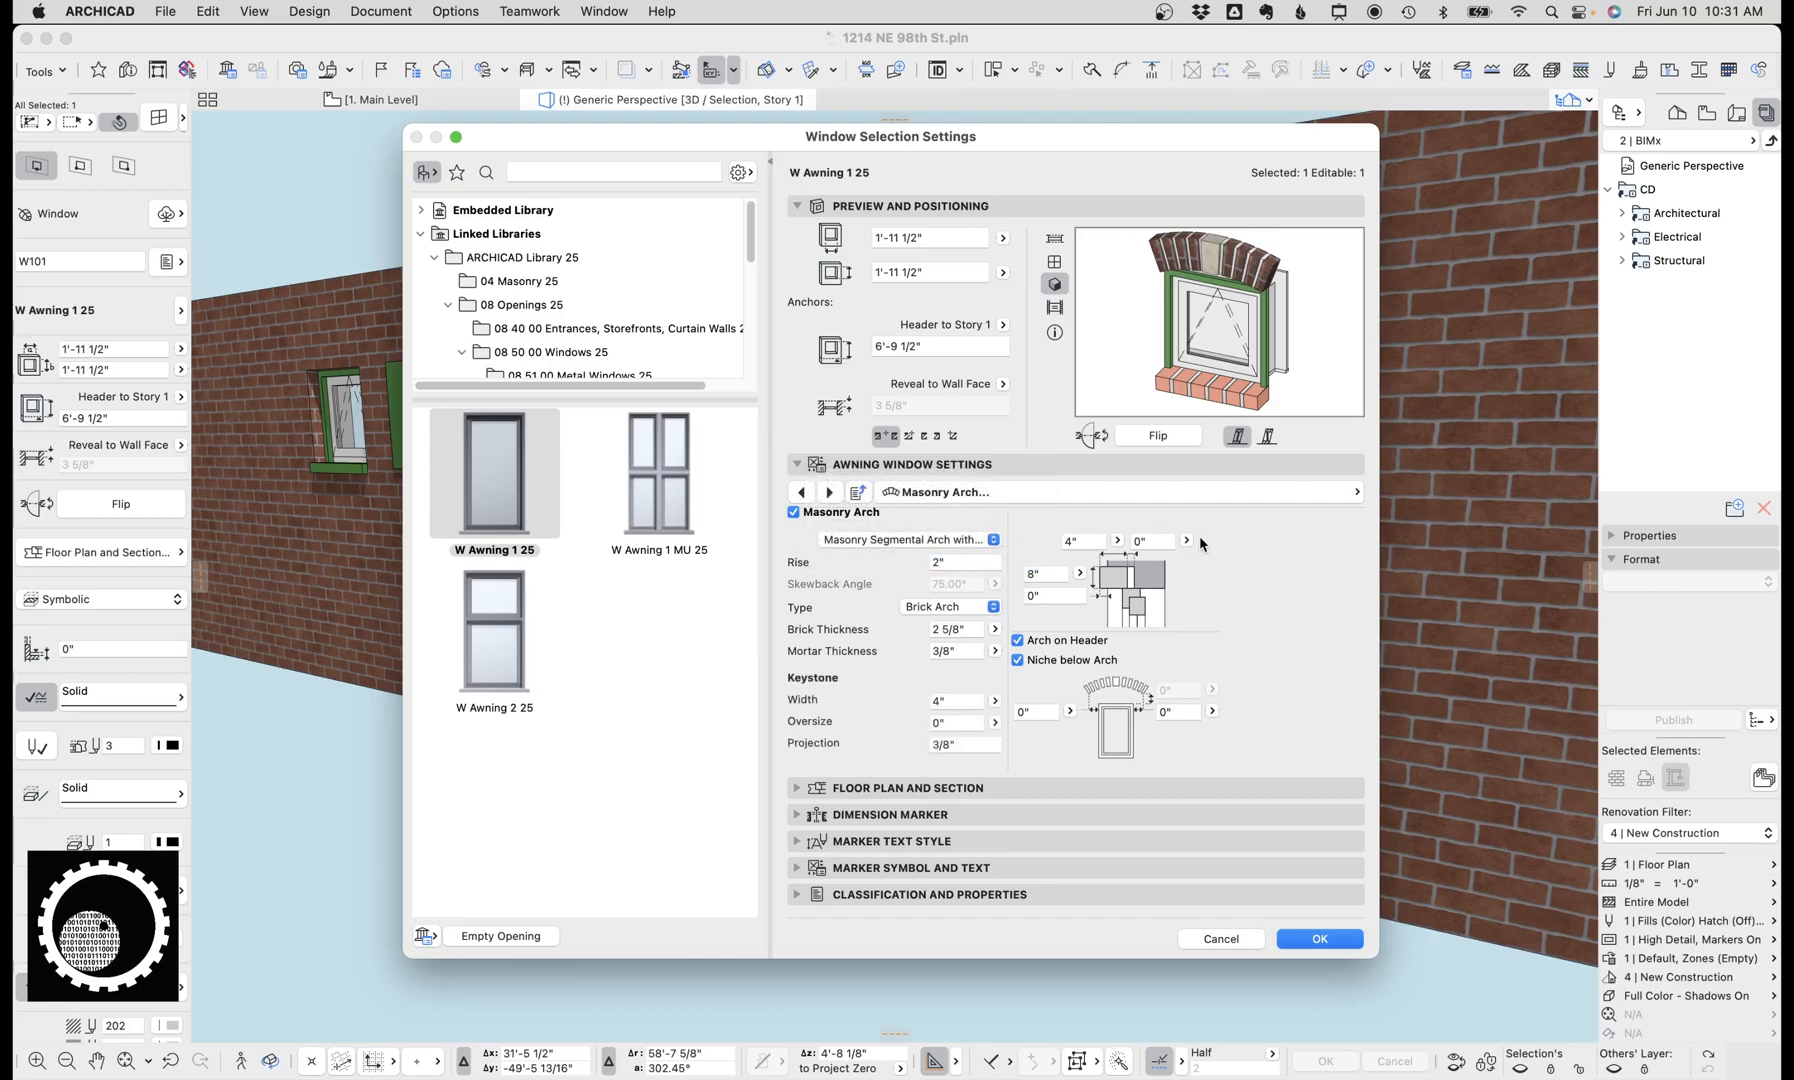
{"action": "mouse_move", "coordinate": [1216, 556]}
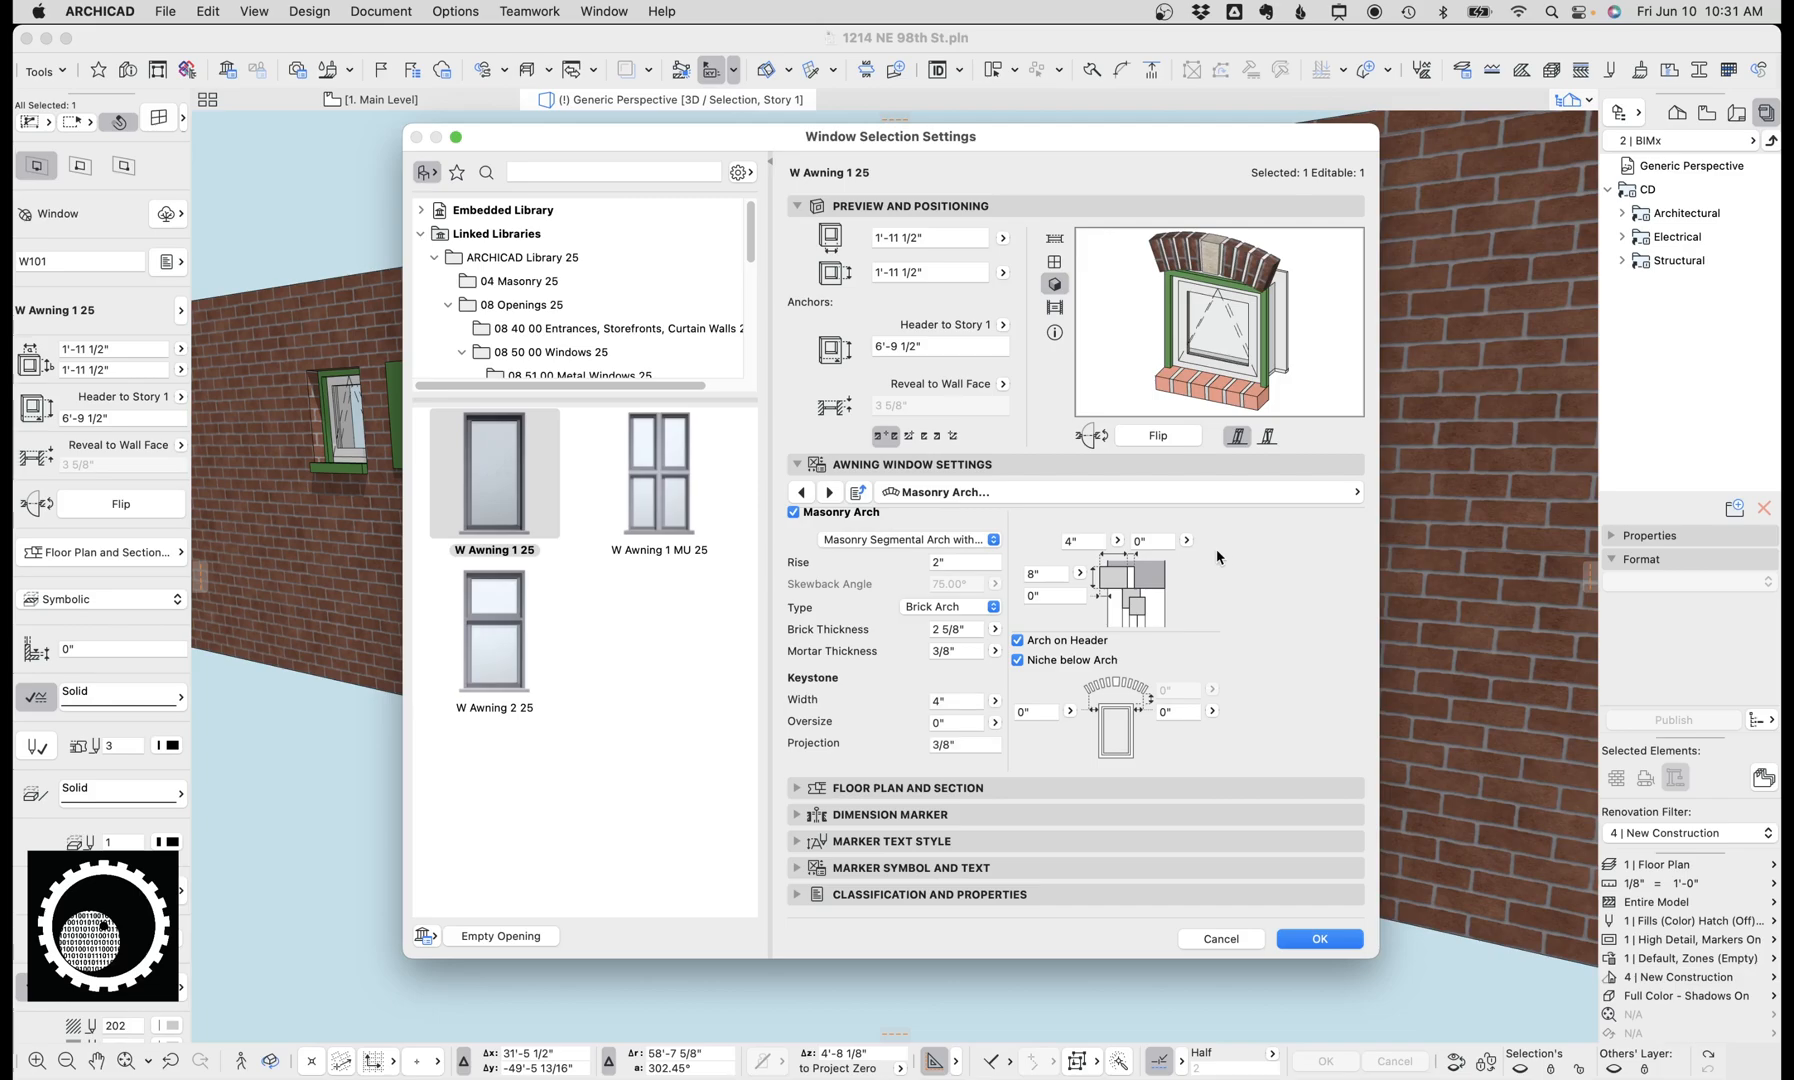
{"action": "mouse_move", "coordinate": [1218, 210]}
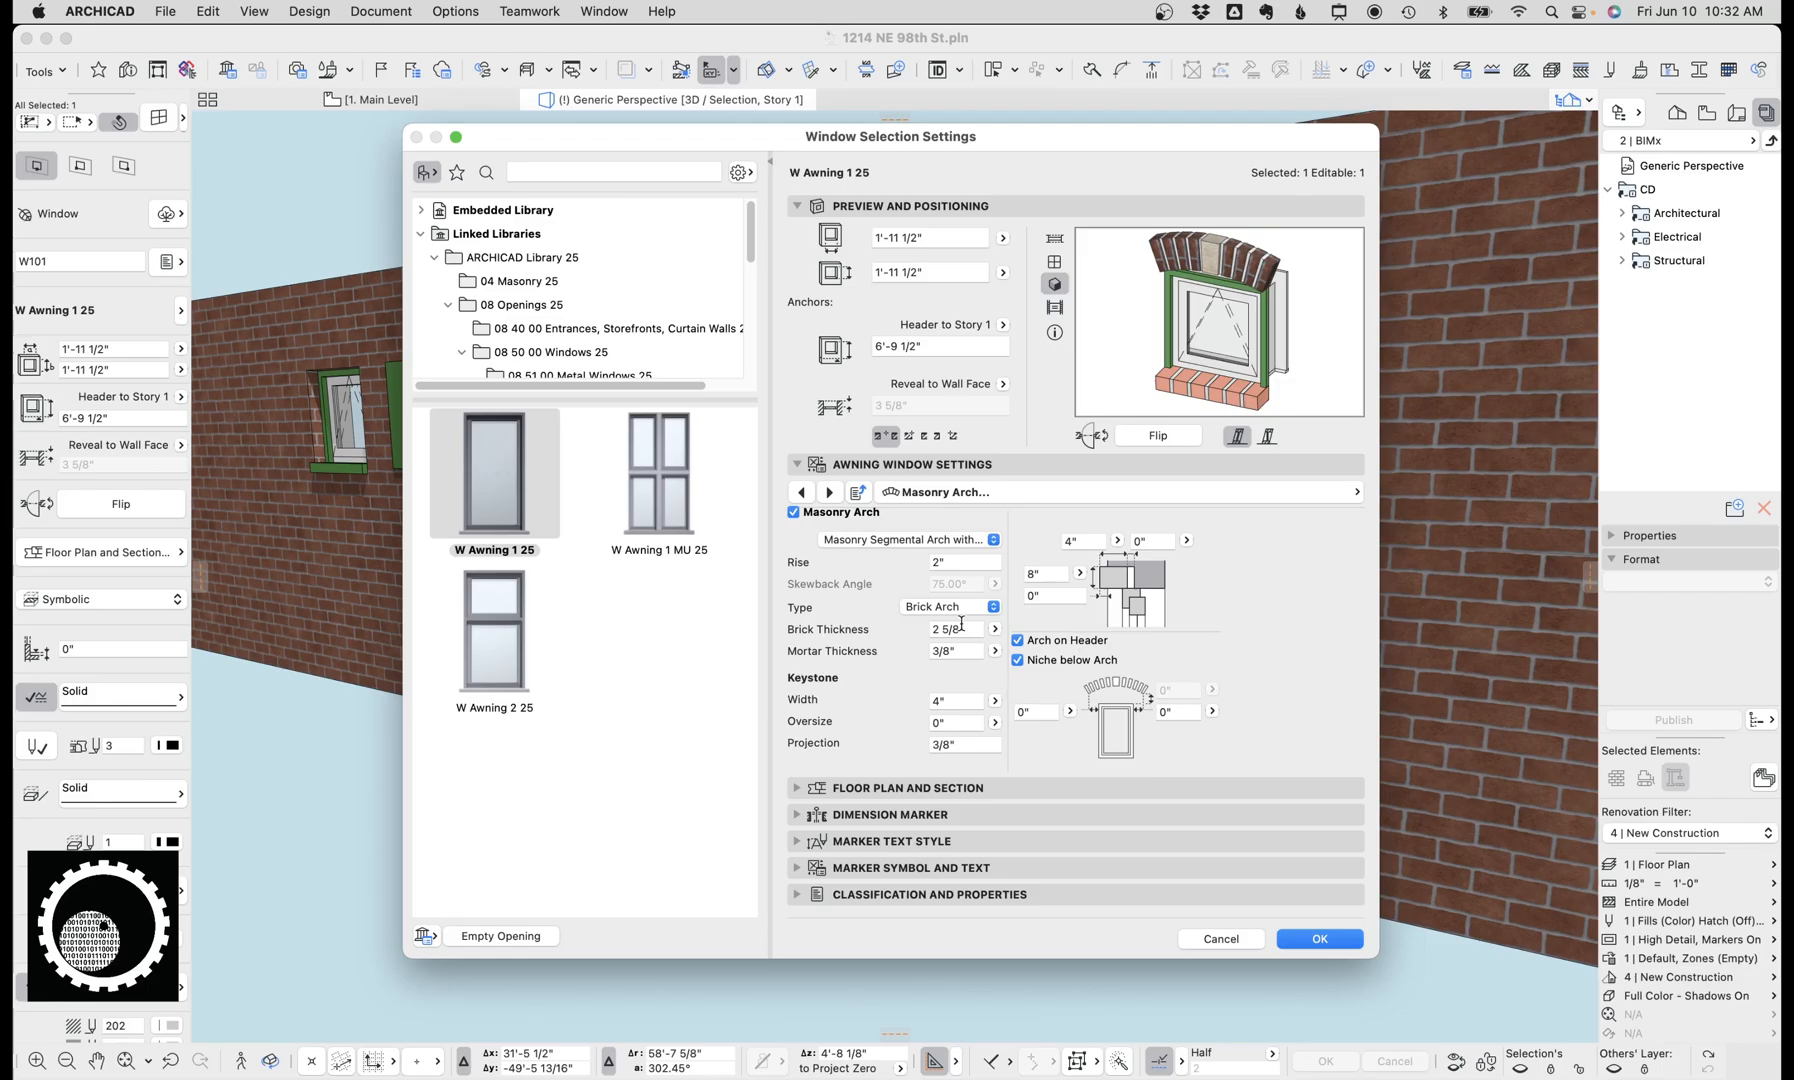
{"action": "left_click", "coordinate": [904, 538]}
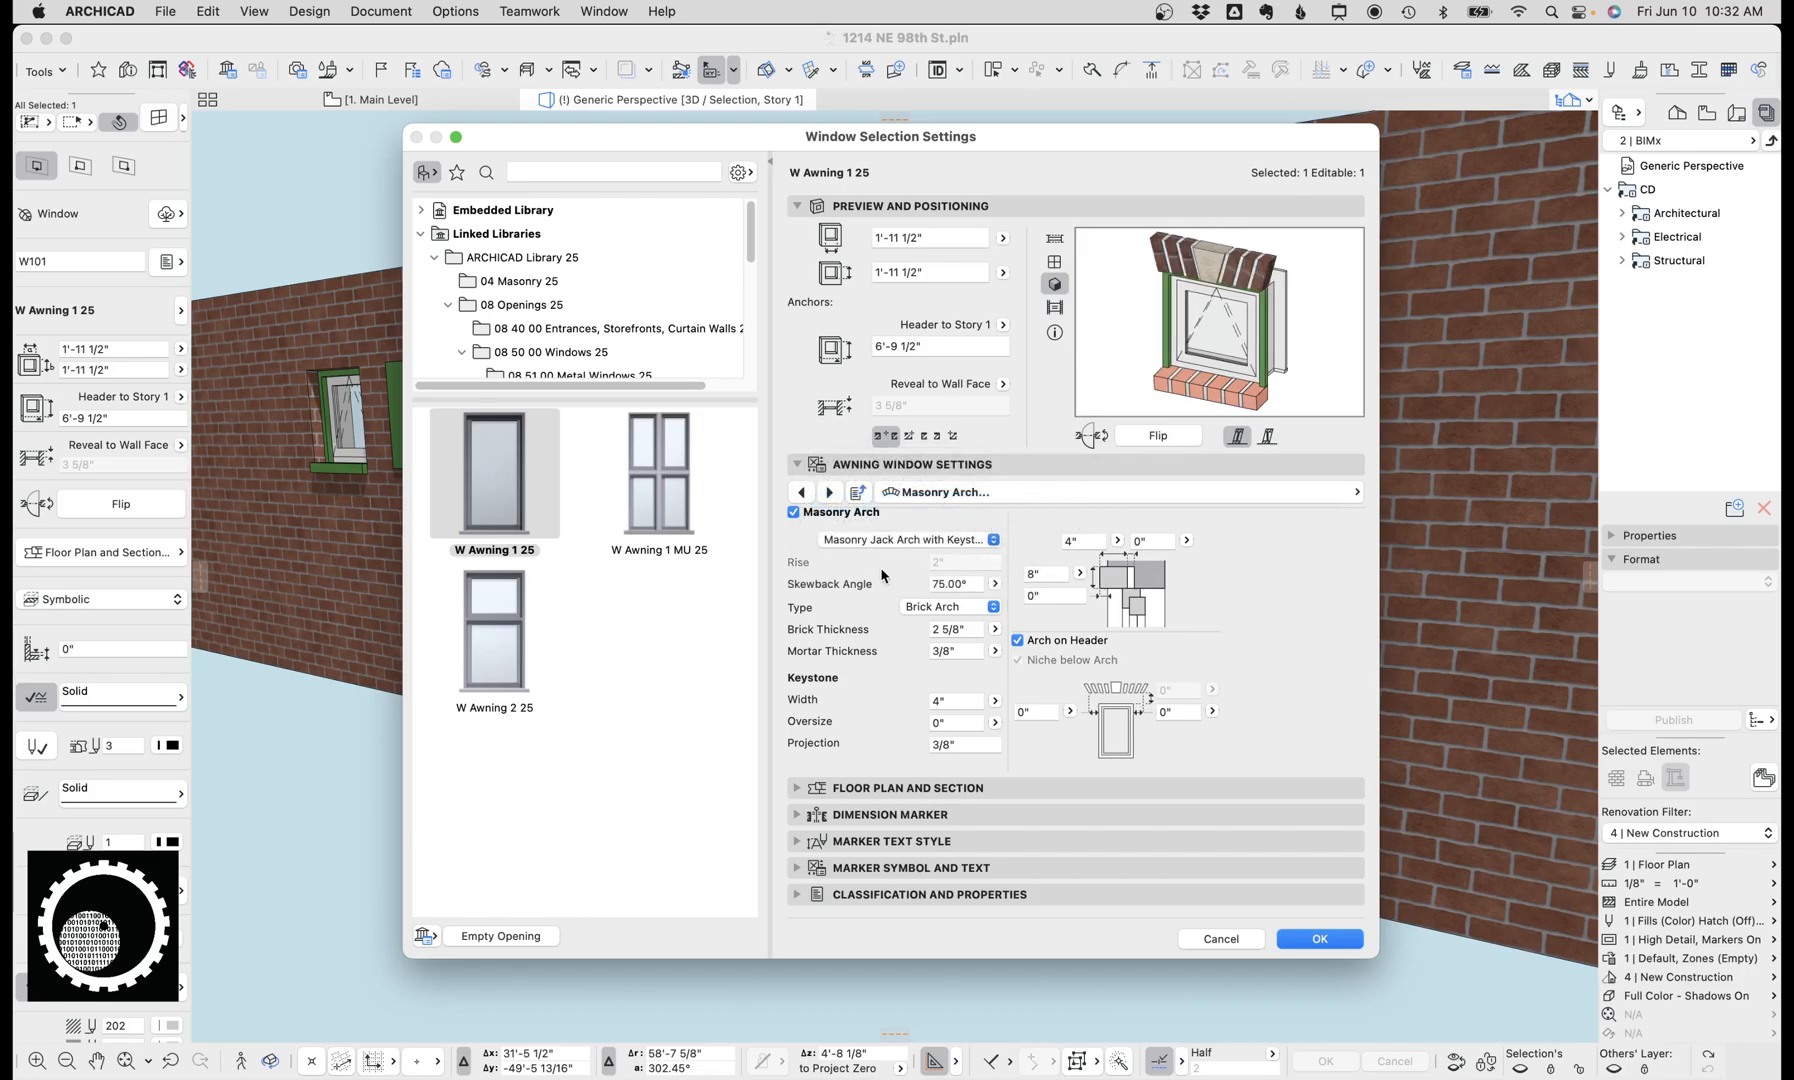
Step: Apply the arch settings and give W101 a Brick Veneer wall closure
{"action": "left_click", "coordinate": [1318, 938]}
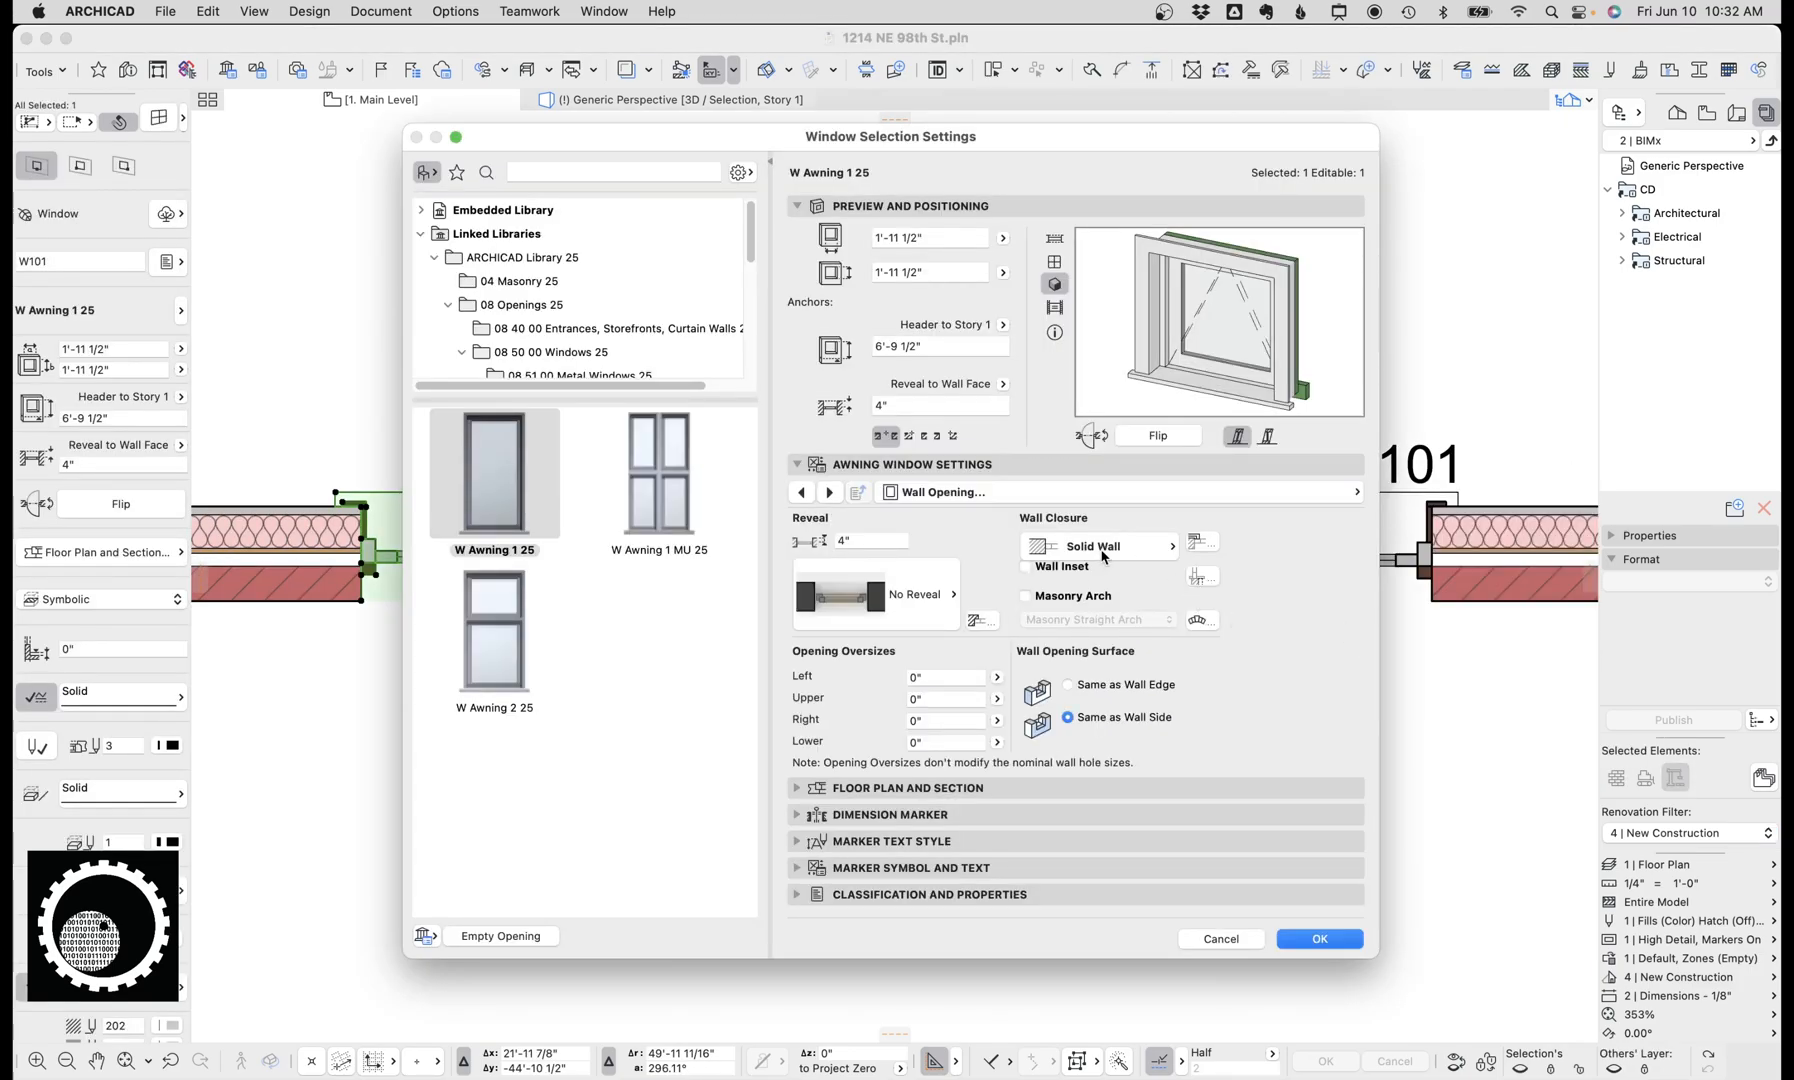
{"action": "left_click", "coordinate": [1092, 546]}
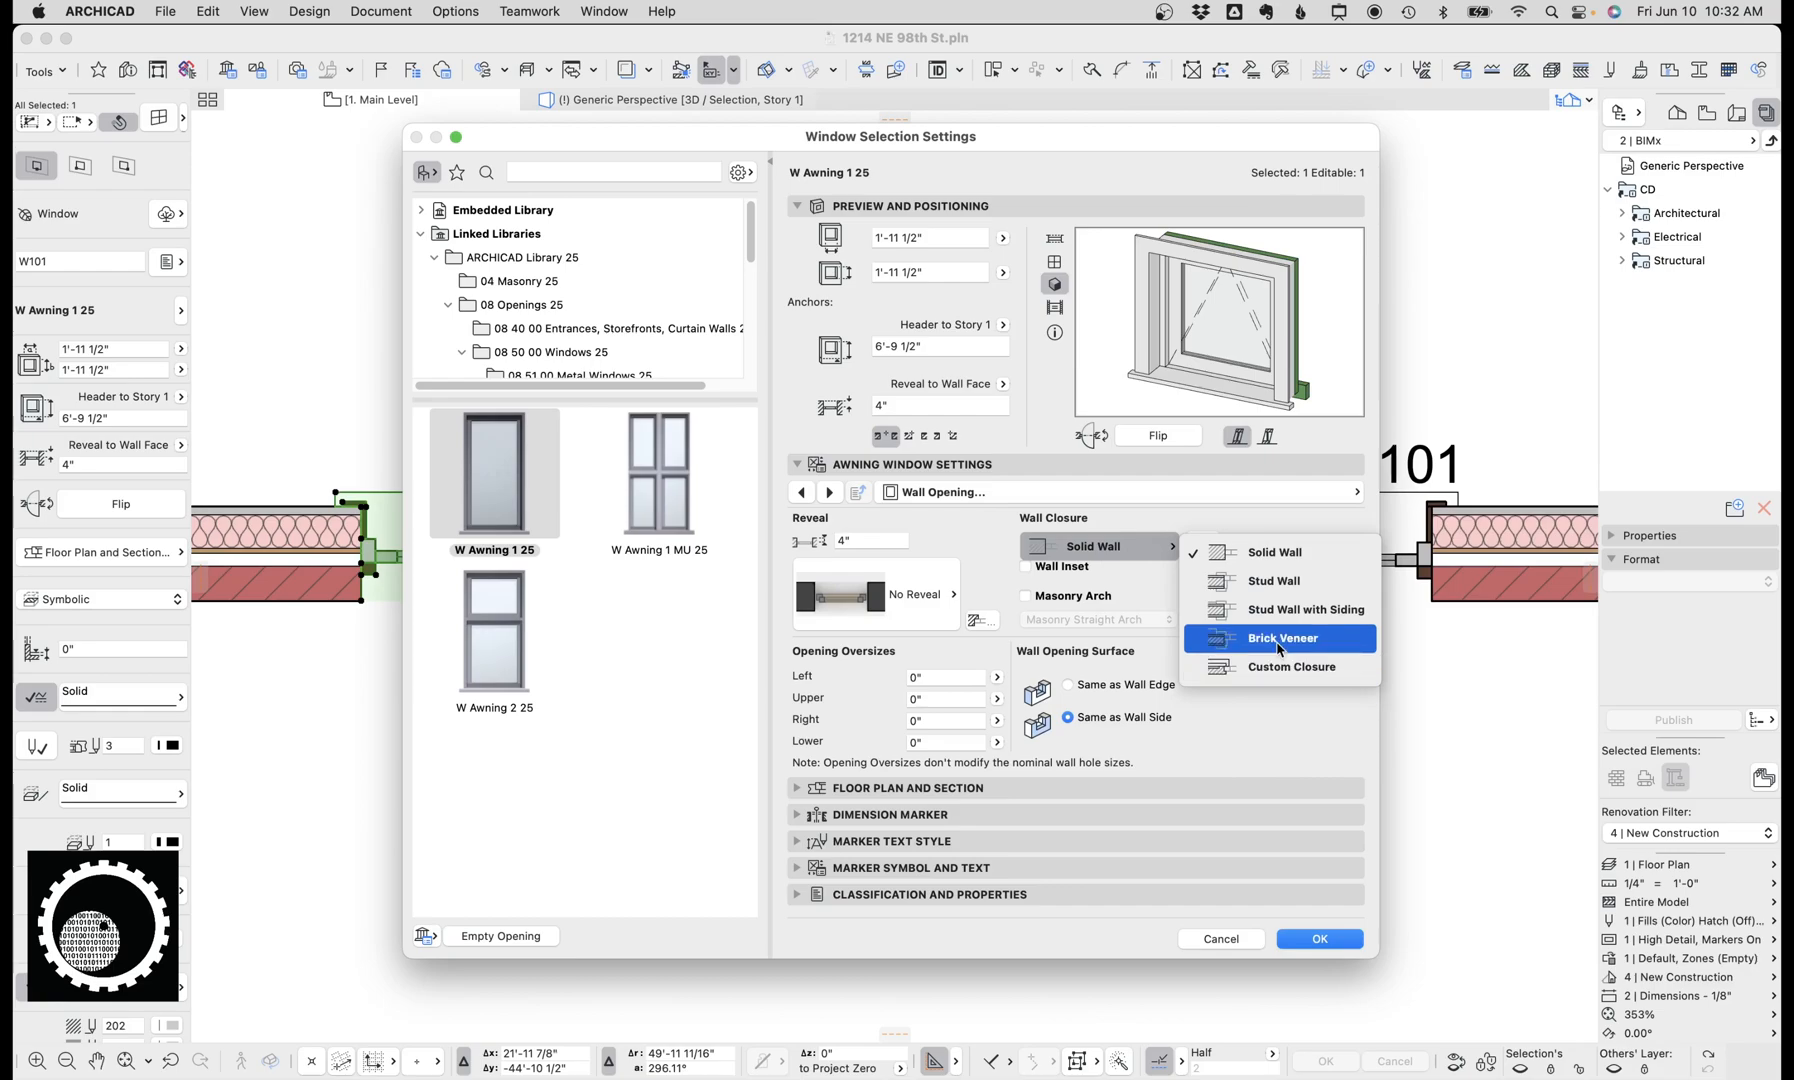
{"action": "left_click", "coordinate": [1318, 938]}
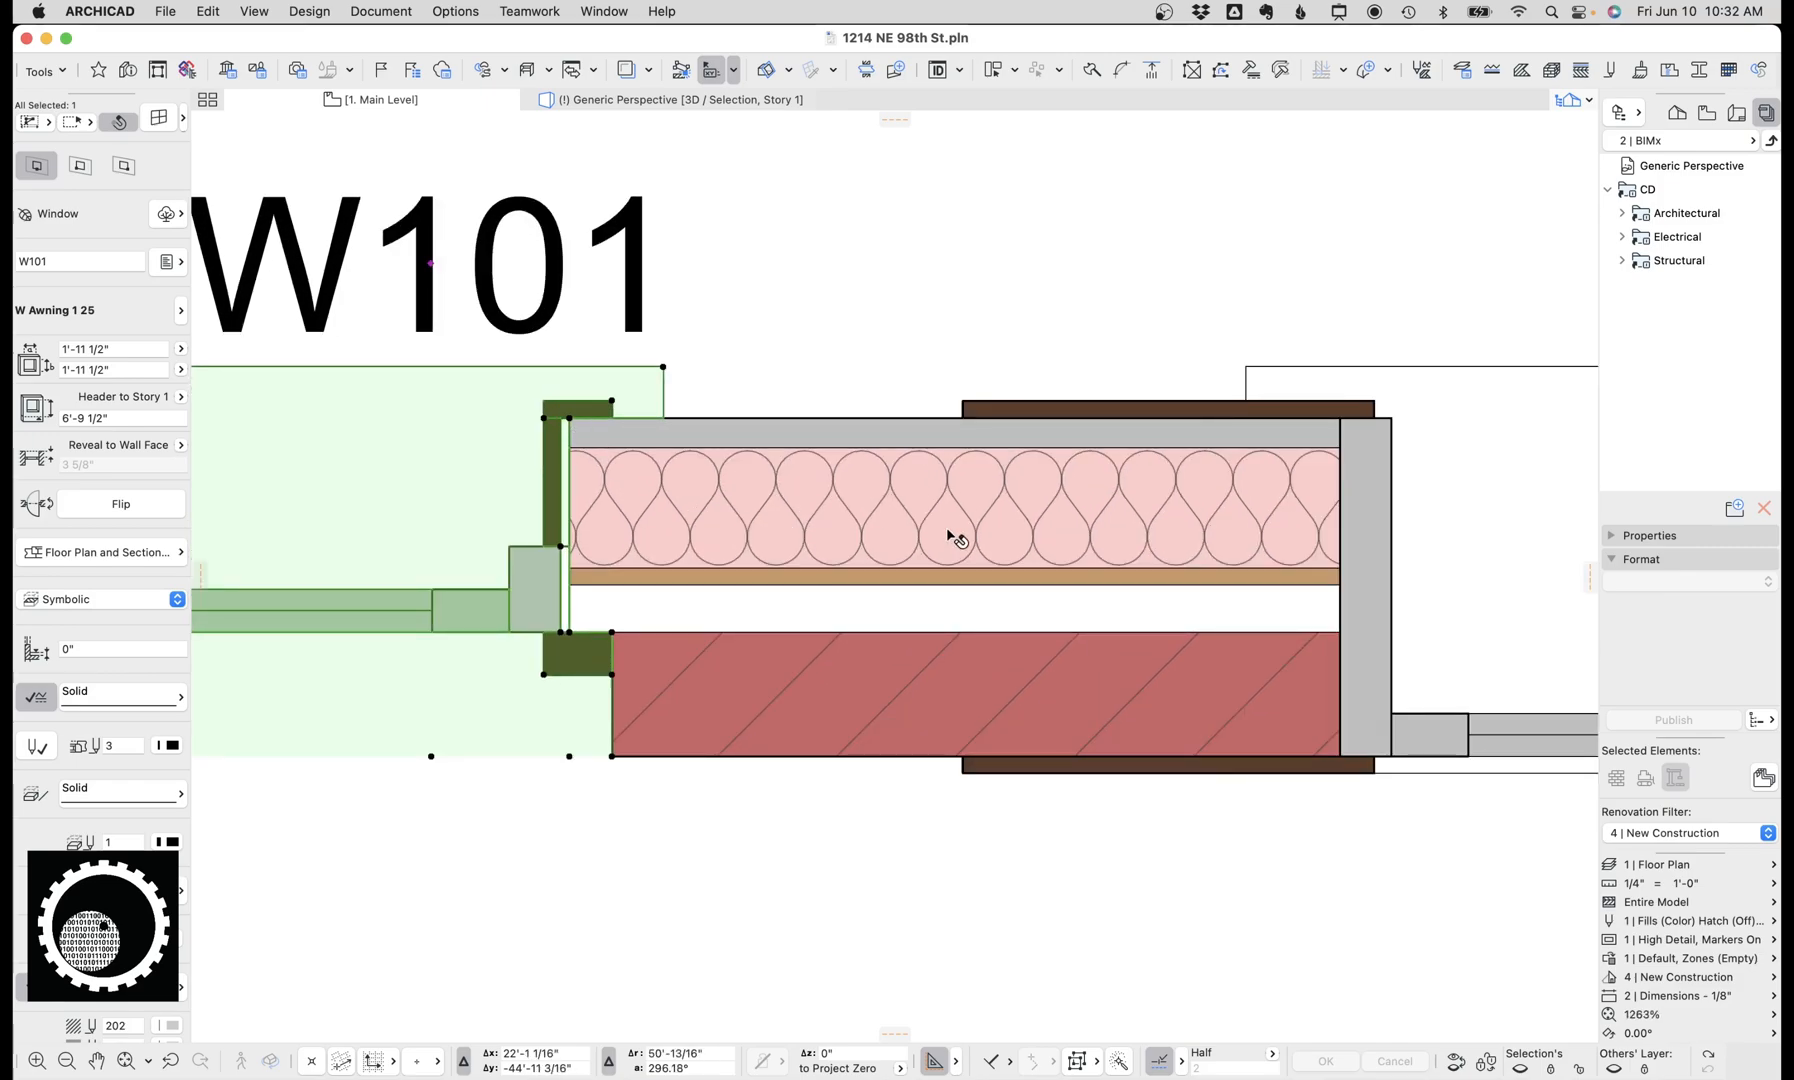
Step: Select the next W101 window and reach its wall closure type list
{"action": "left_click", "coordinate": [1096, 546]}
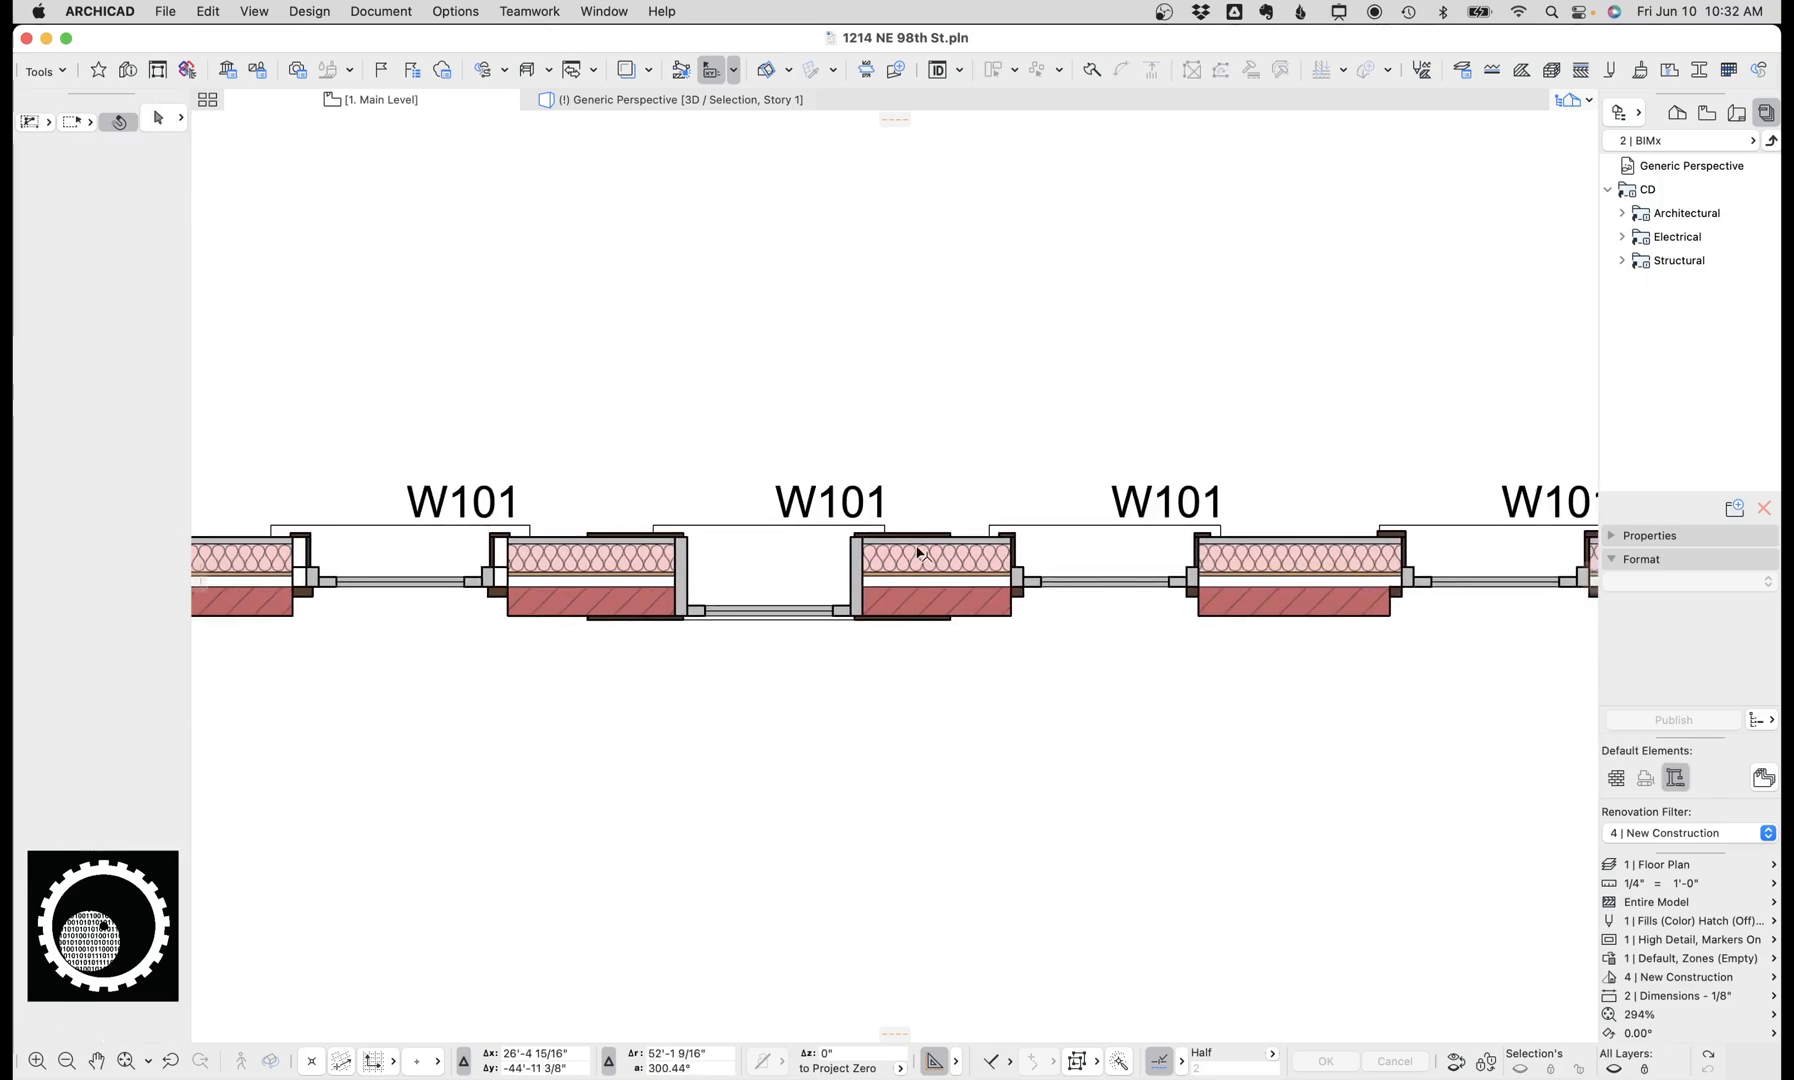
{"action": "scroll", "scroll_direction": "down", "scroll_amount": 3}
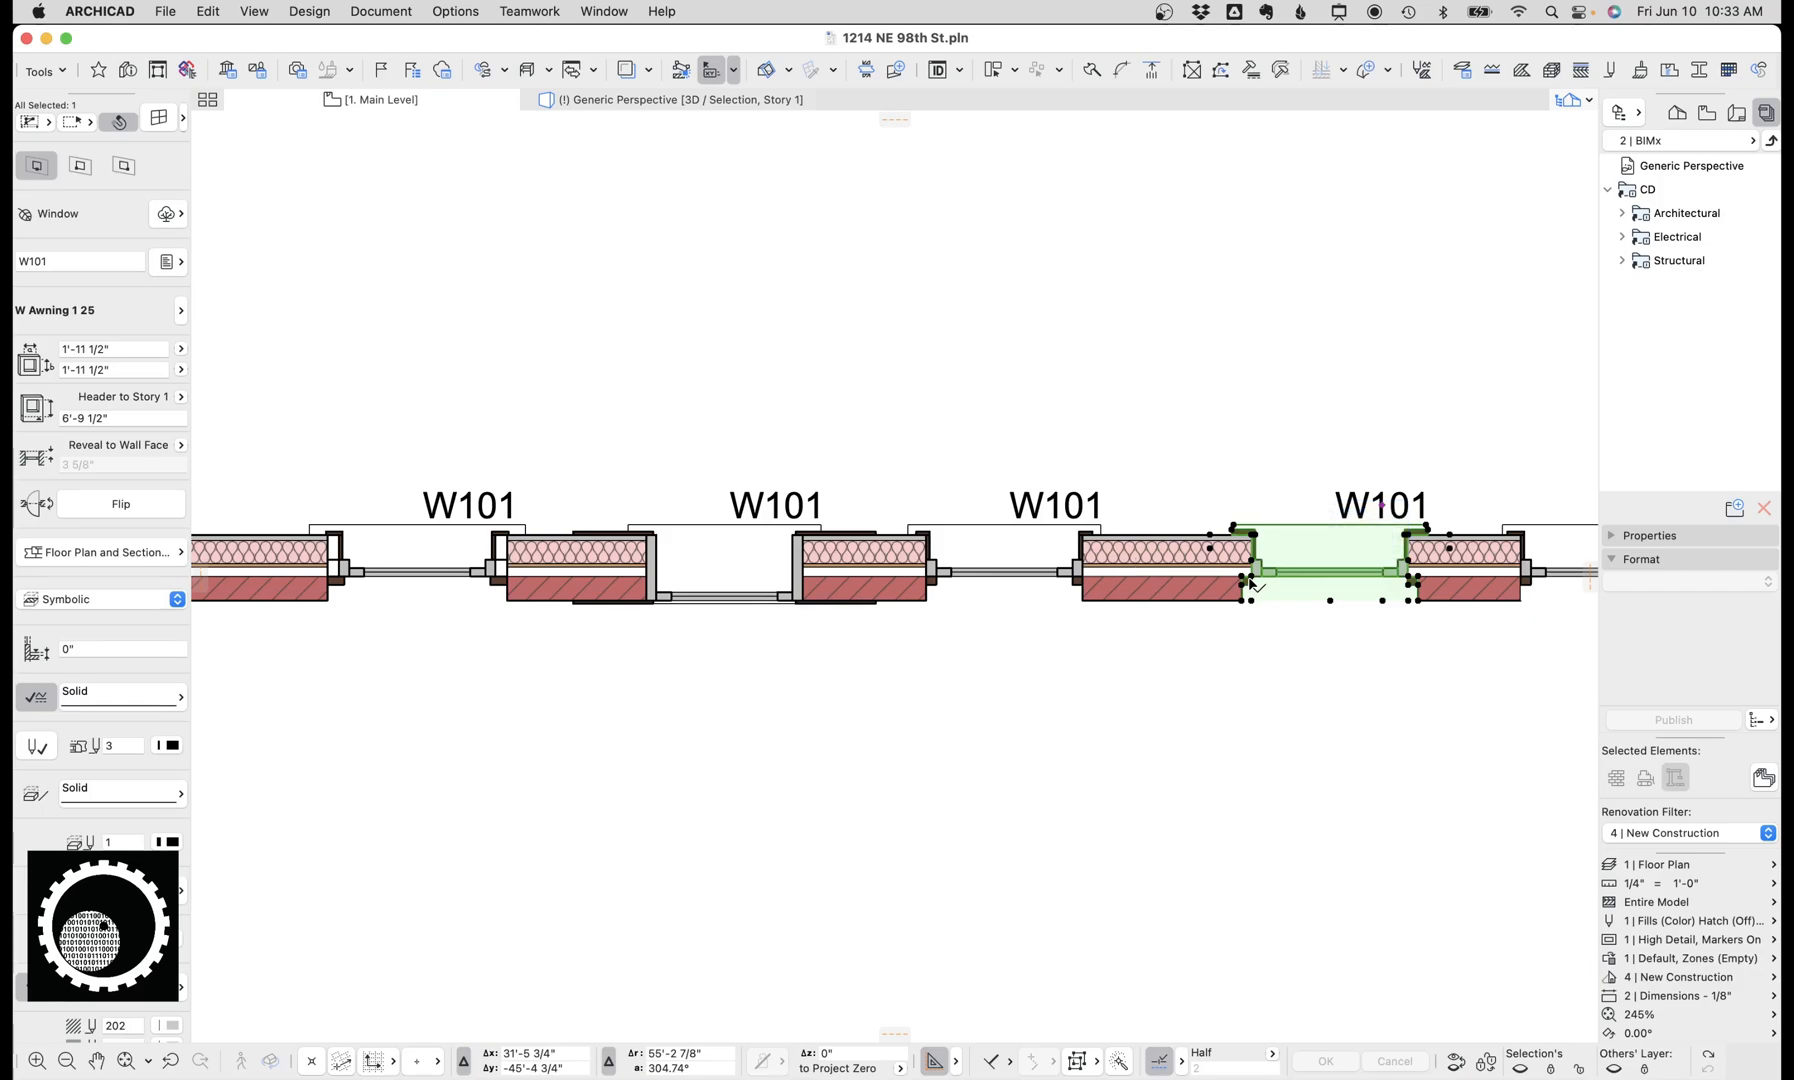
{"action": "mouse_move", "coordinate": [806, 544]}
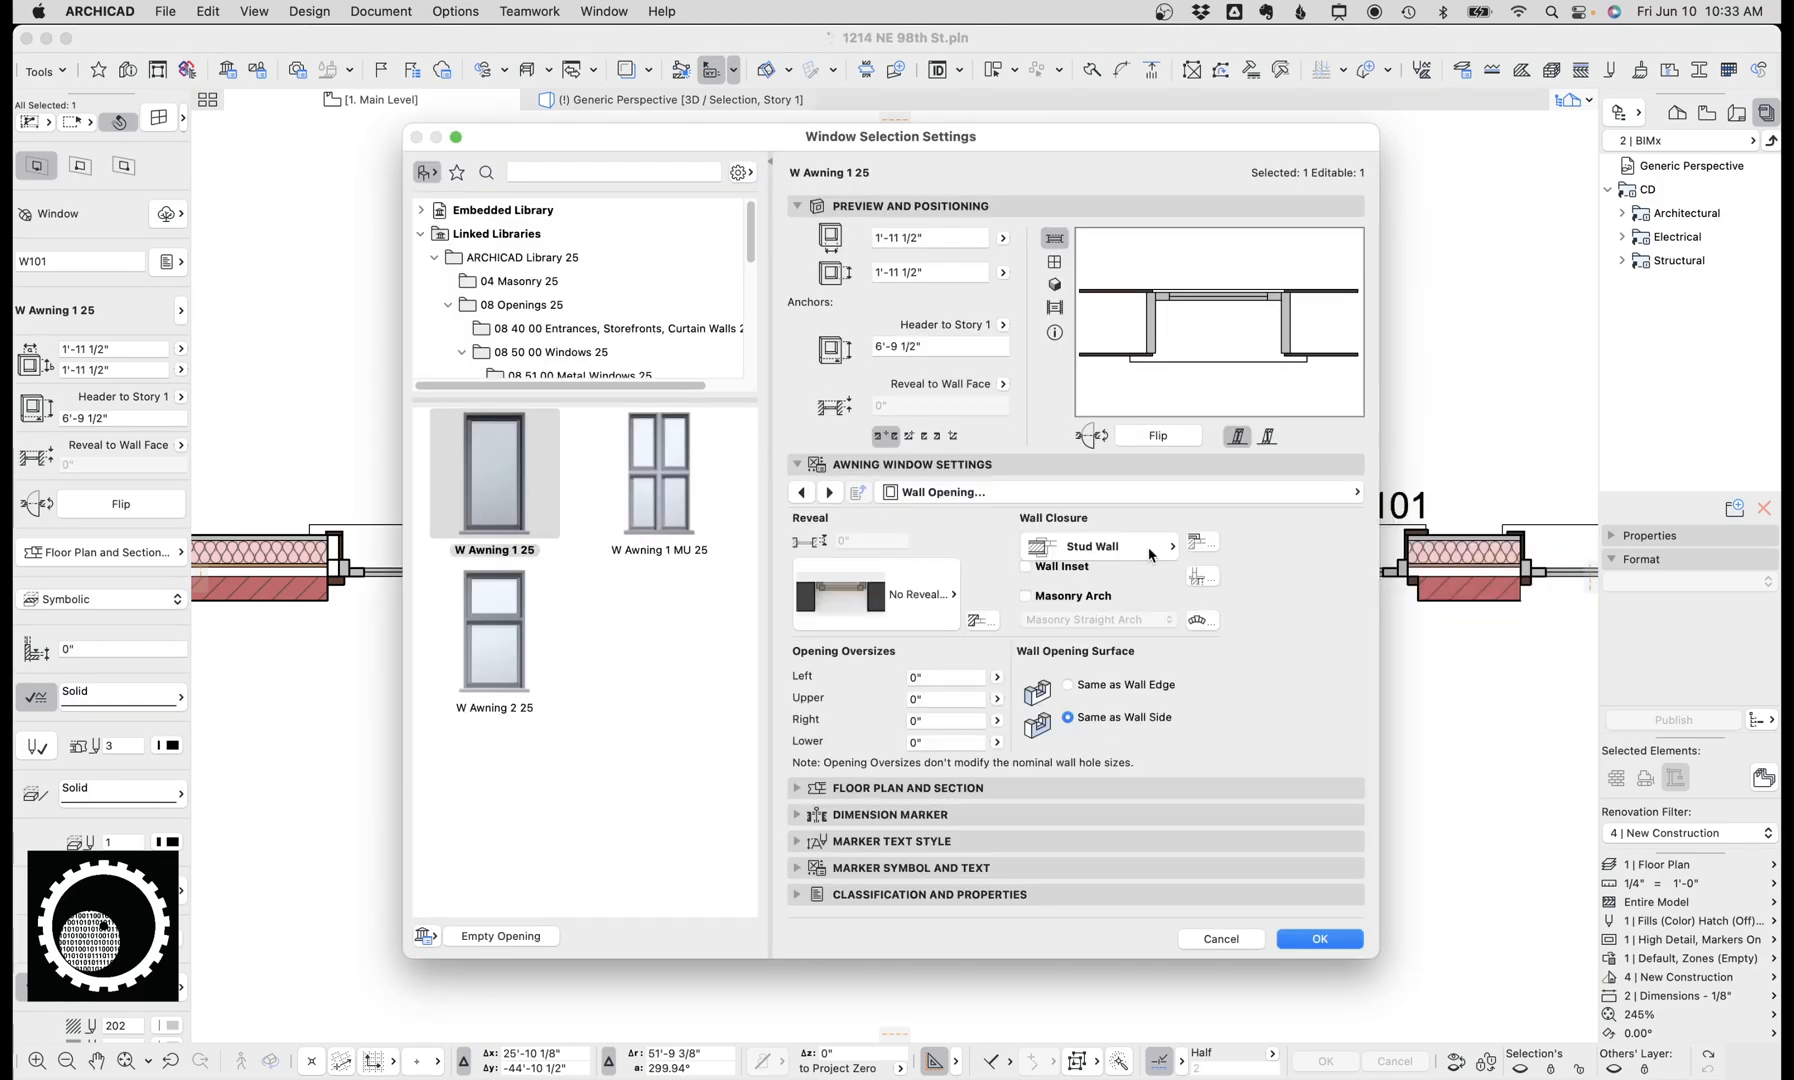
{"action": "left_click", "coordinate": [1090, 546]}
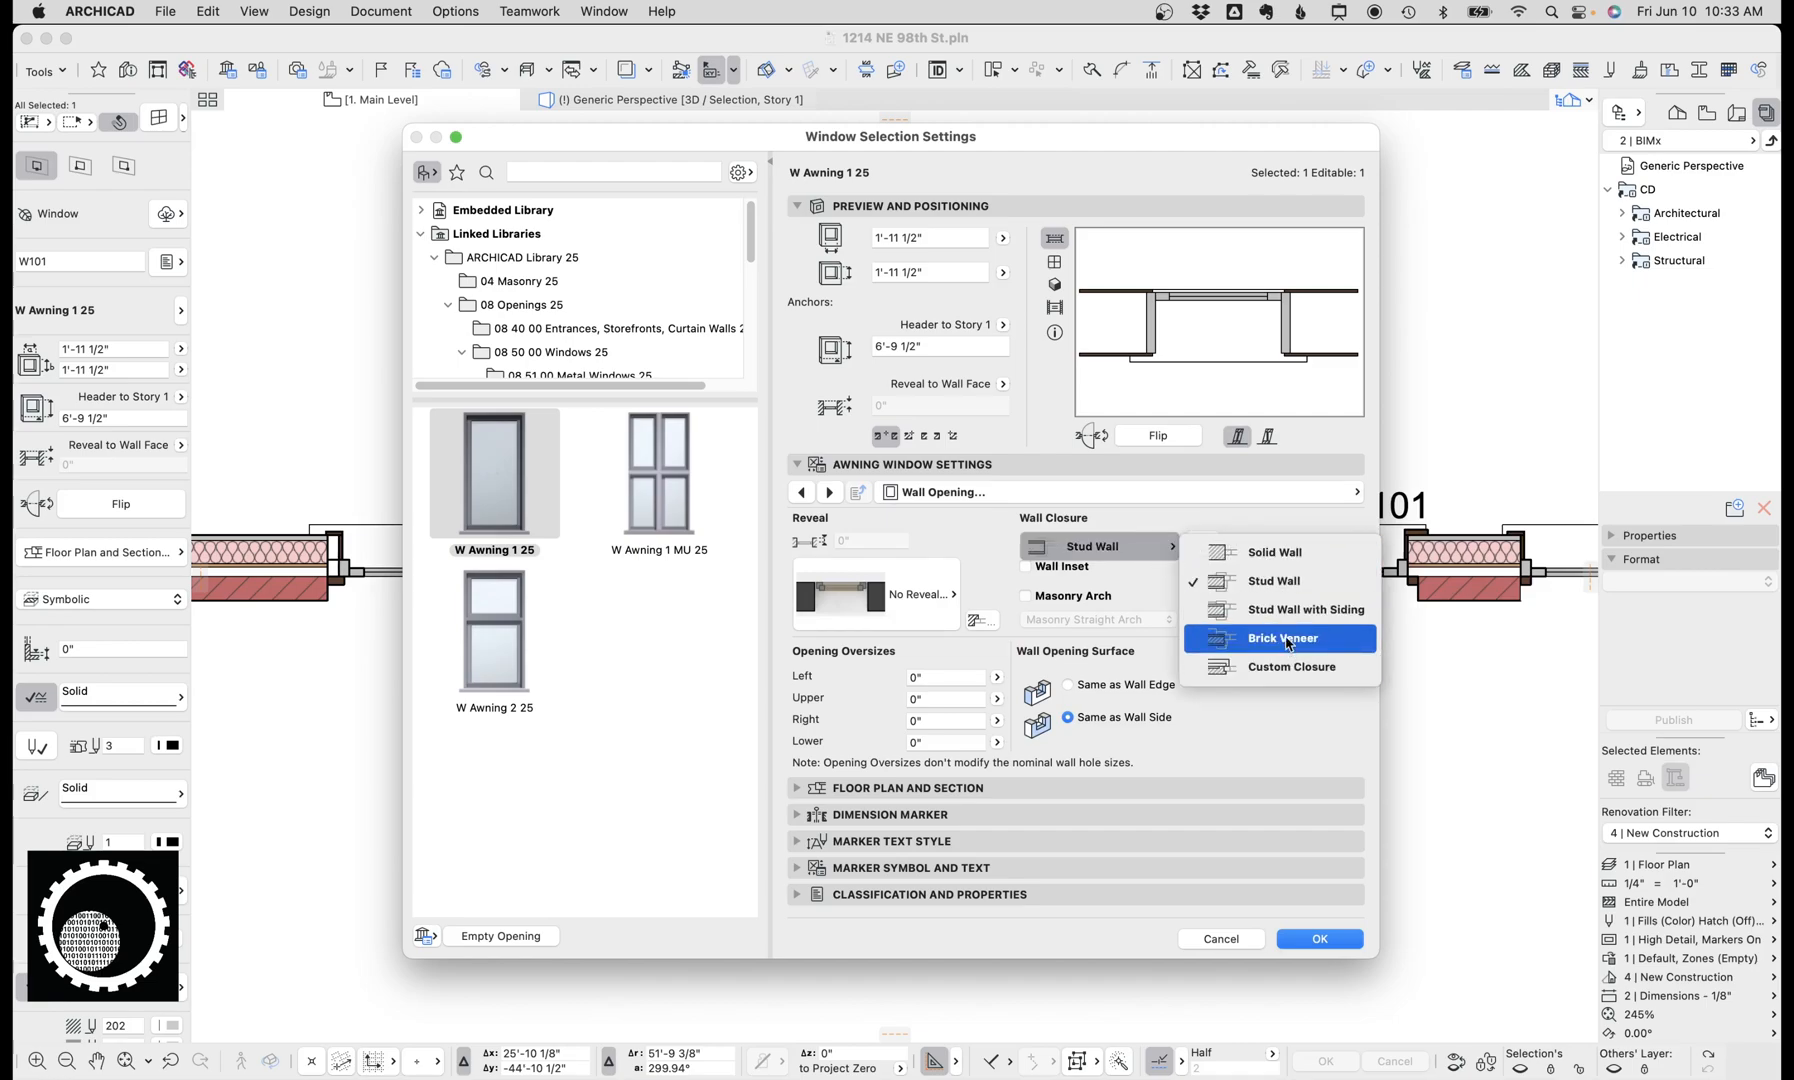
{"action": "mouse_move", "coordinate": [1272, 552]}
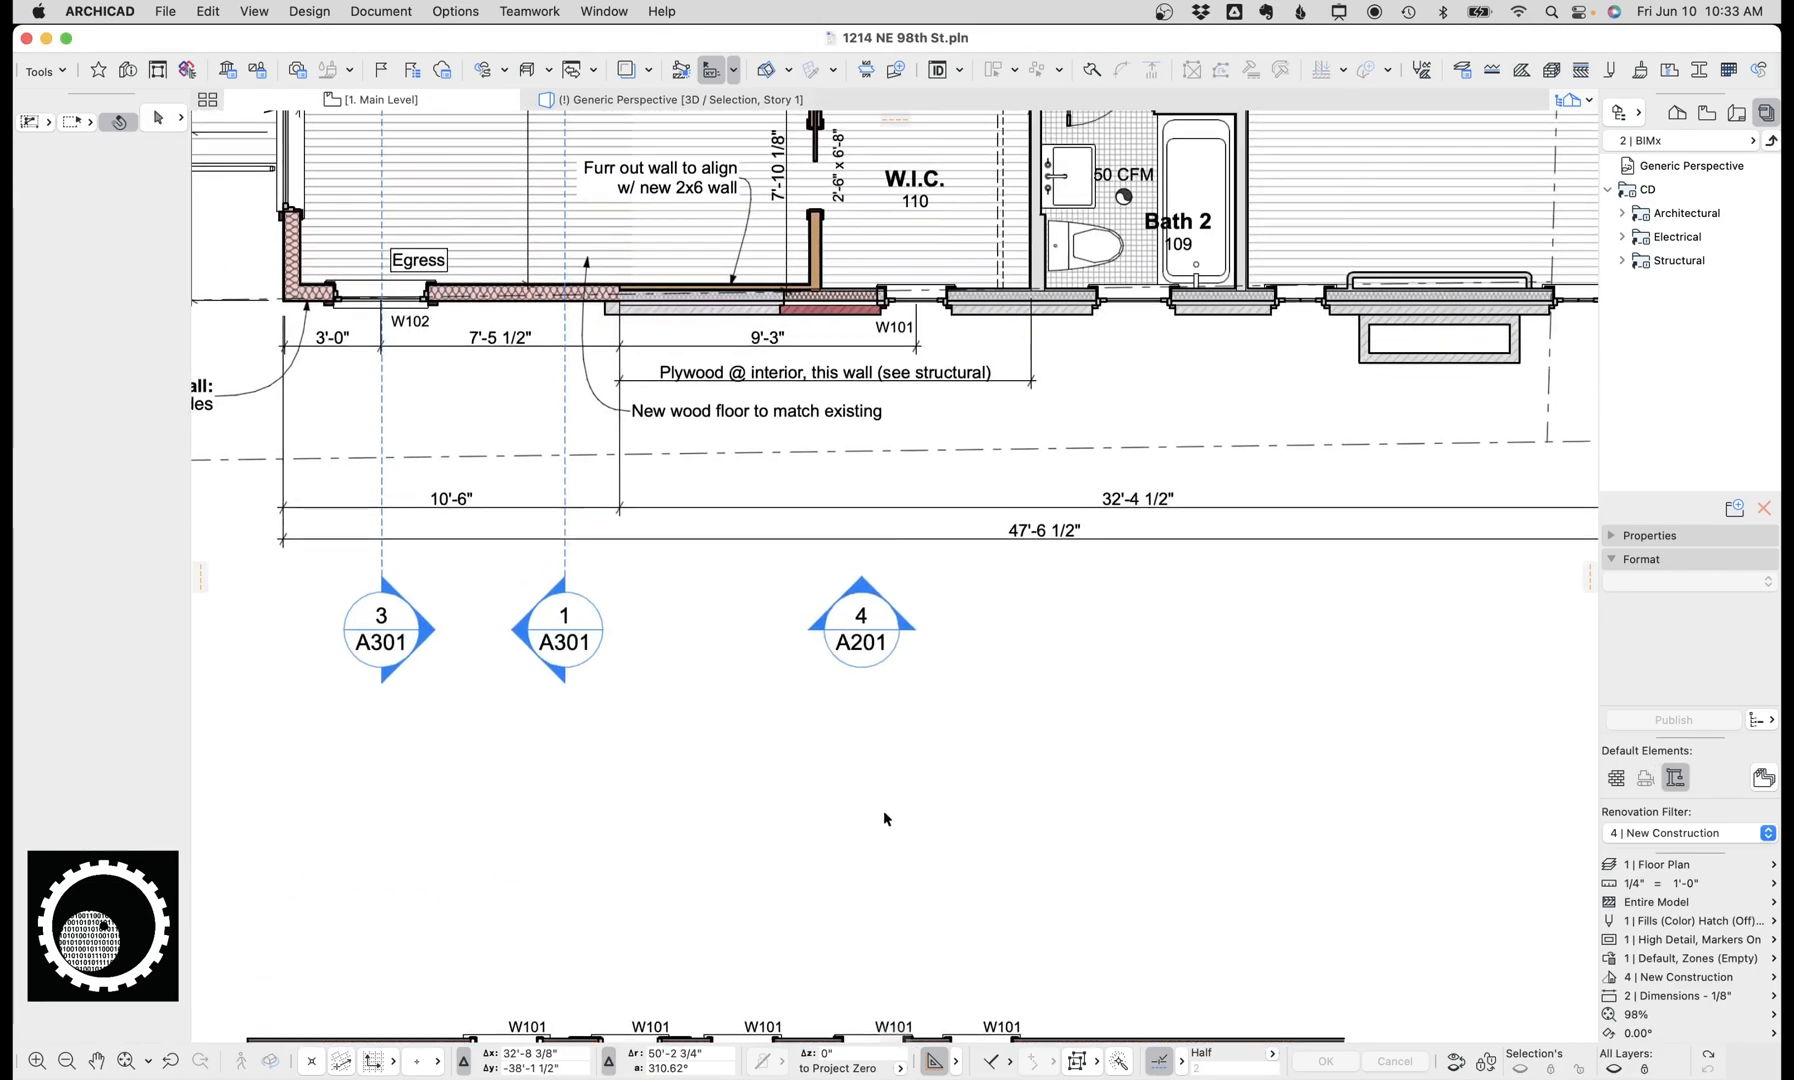
Step: Show the finished brick house in the Generic Perspective 3D view
{"action": "left_click", "coordinate": [676, 100]}
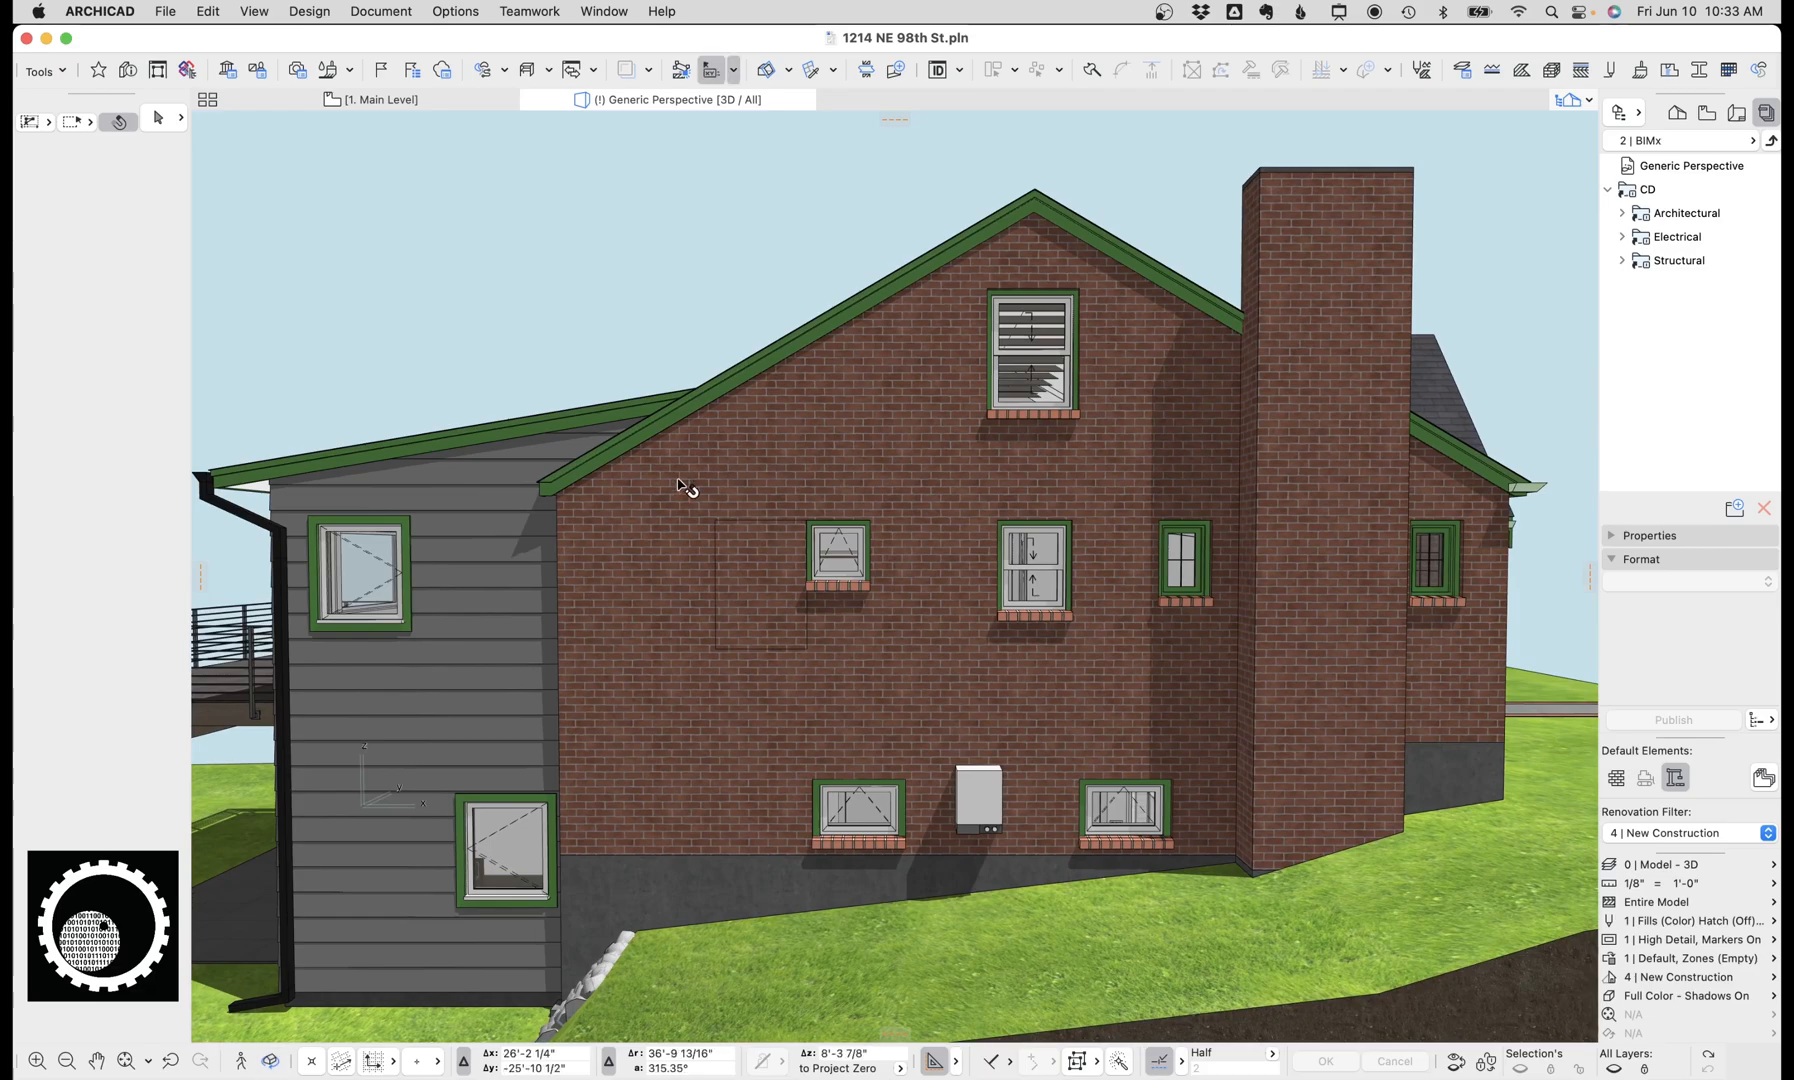
{"action": "mouse_move", "coordinate": [604, 306]}
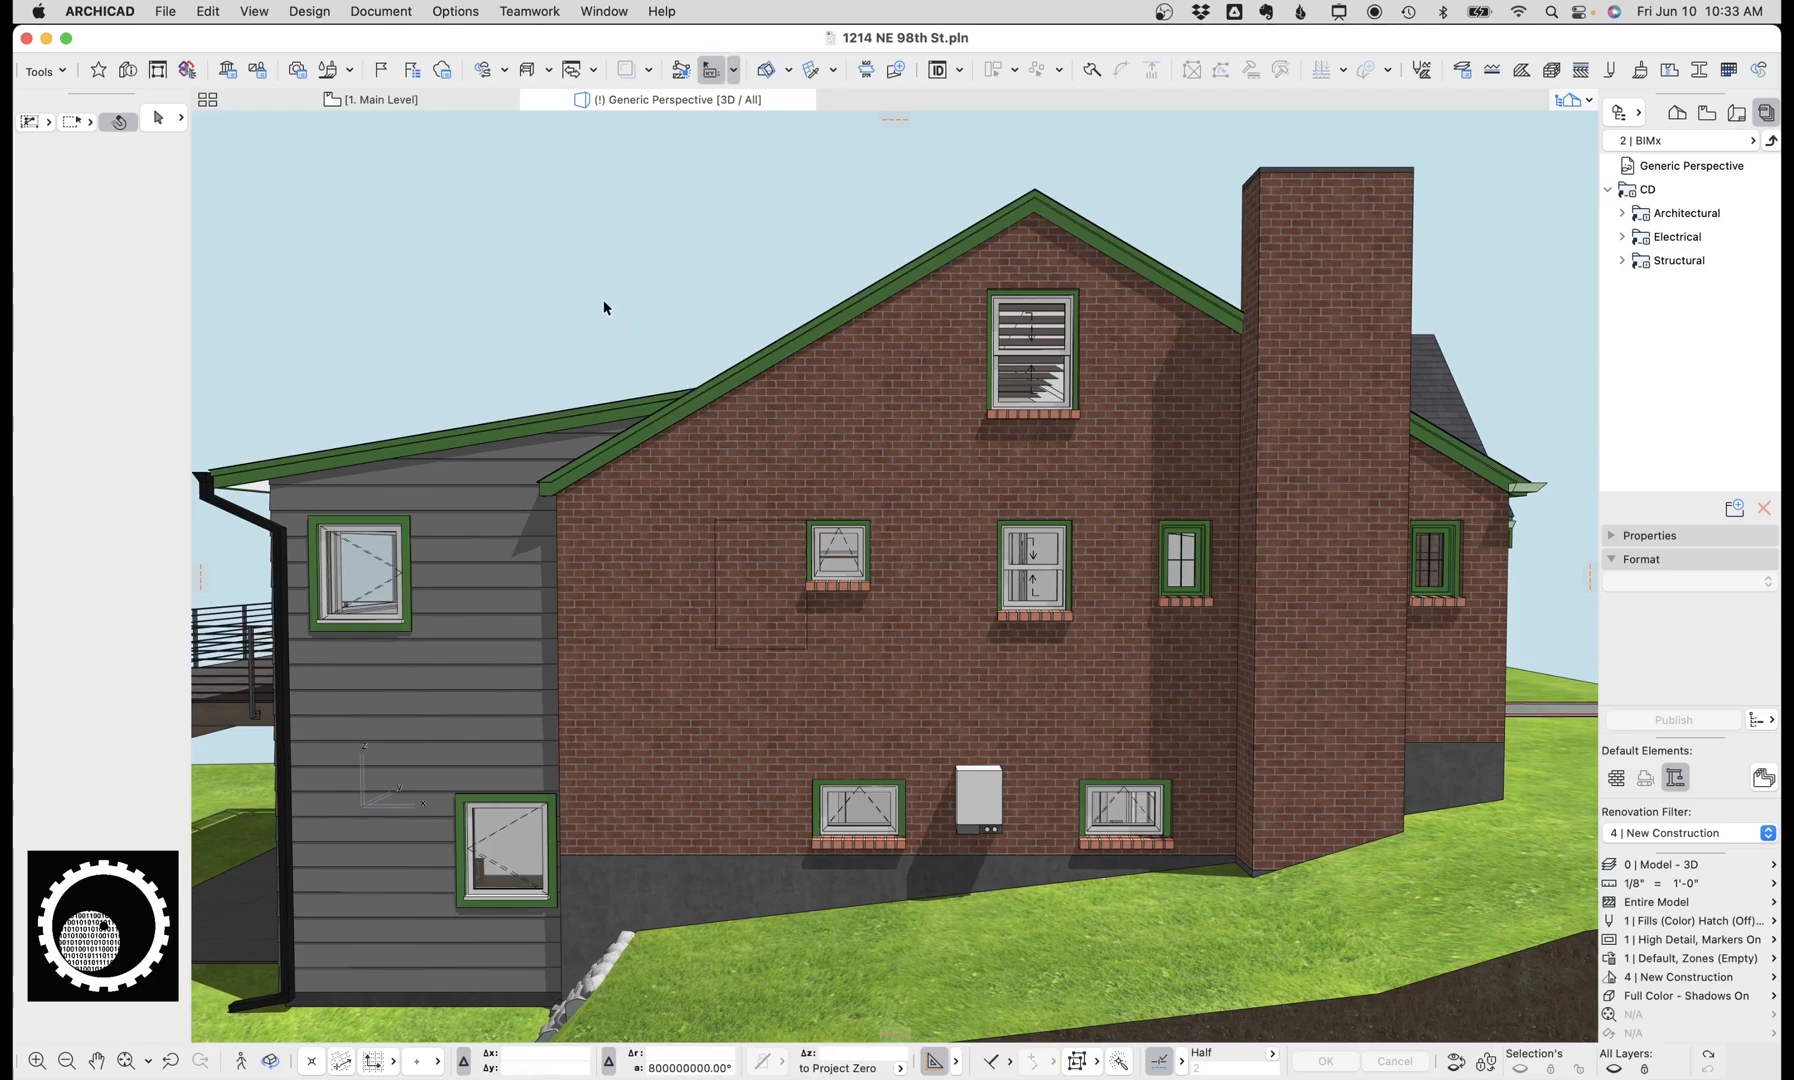